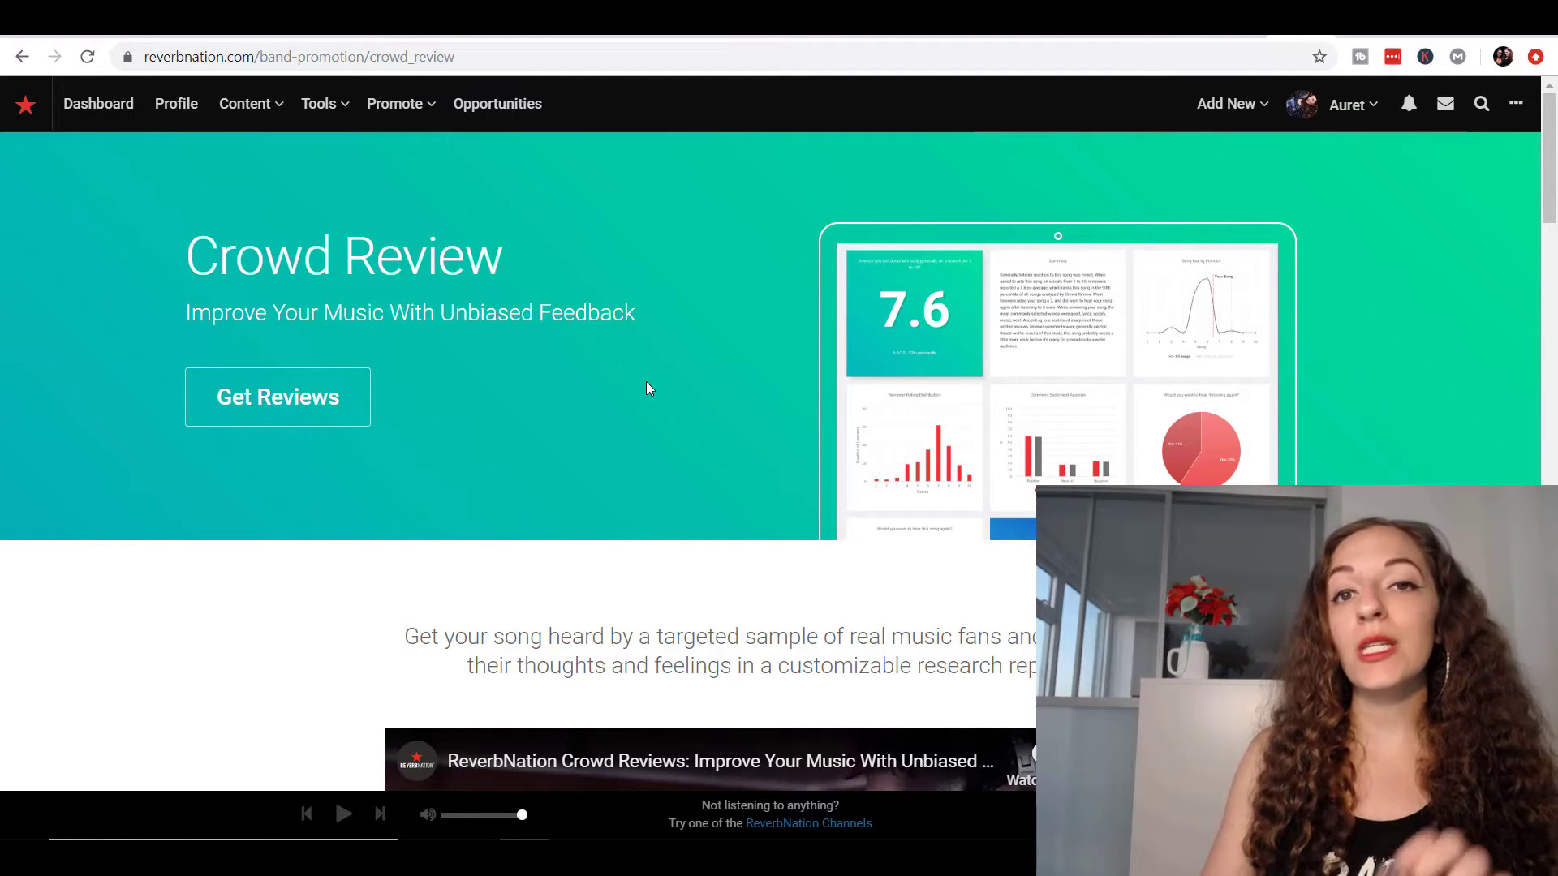
{"action": "mouse_move", "coordinate": [644, 388]}
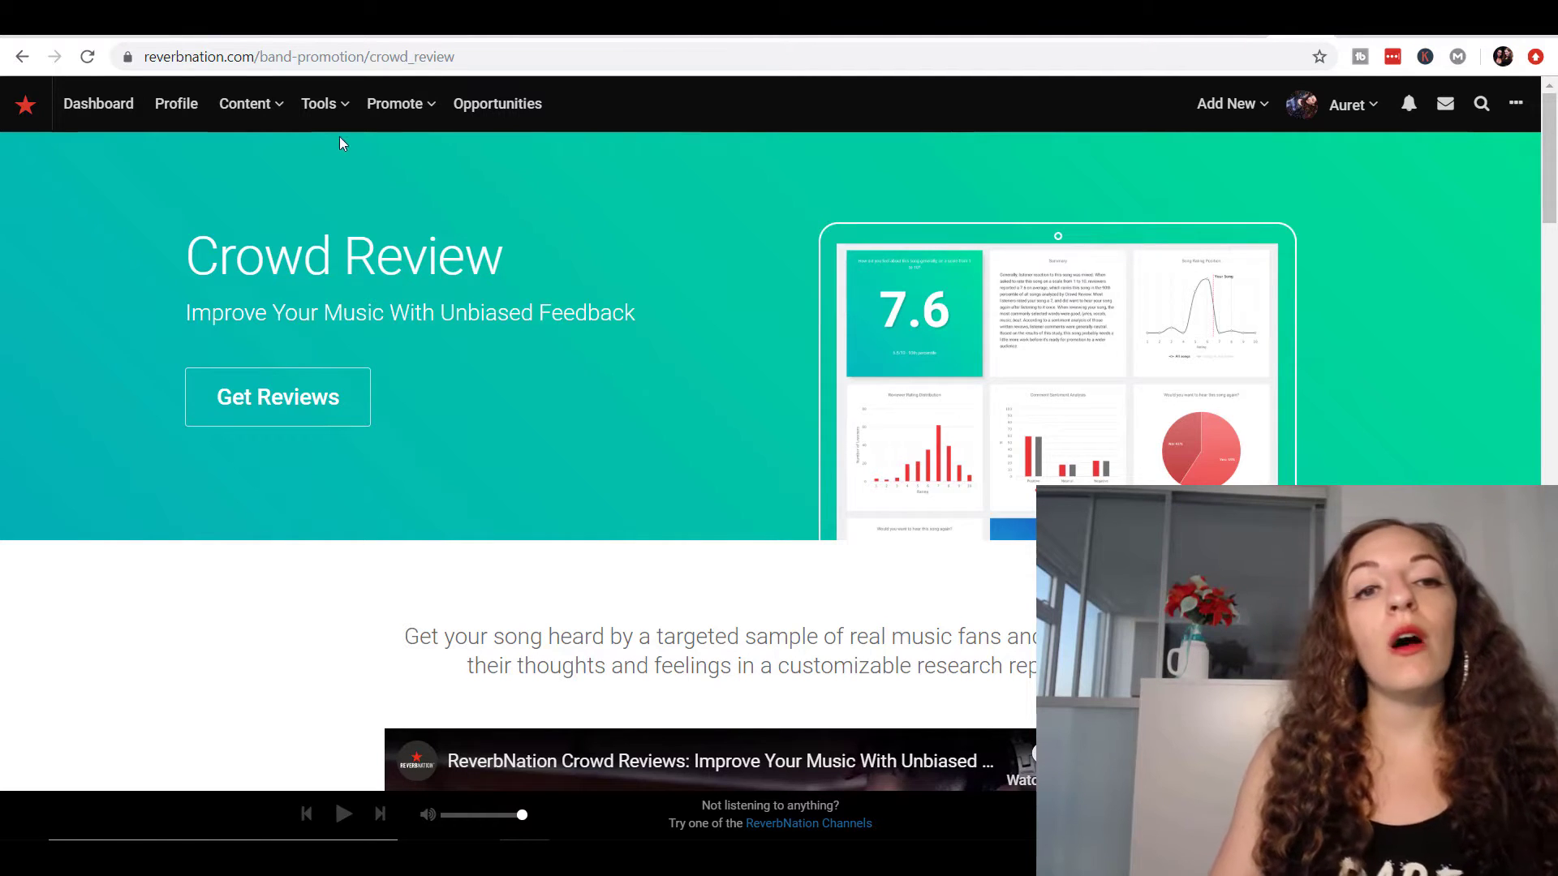
- Scroll the Crowd Review promo page and show the Tools dropdown of artist tools
{"action": "left_click", "coordinate": [319, 104]}
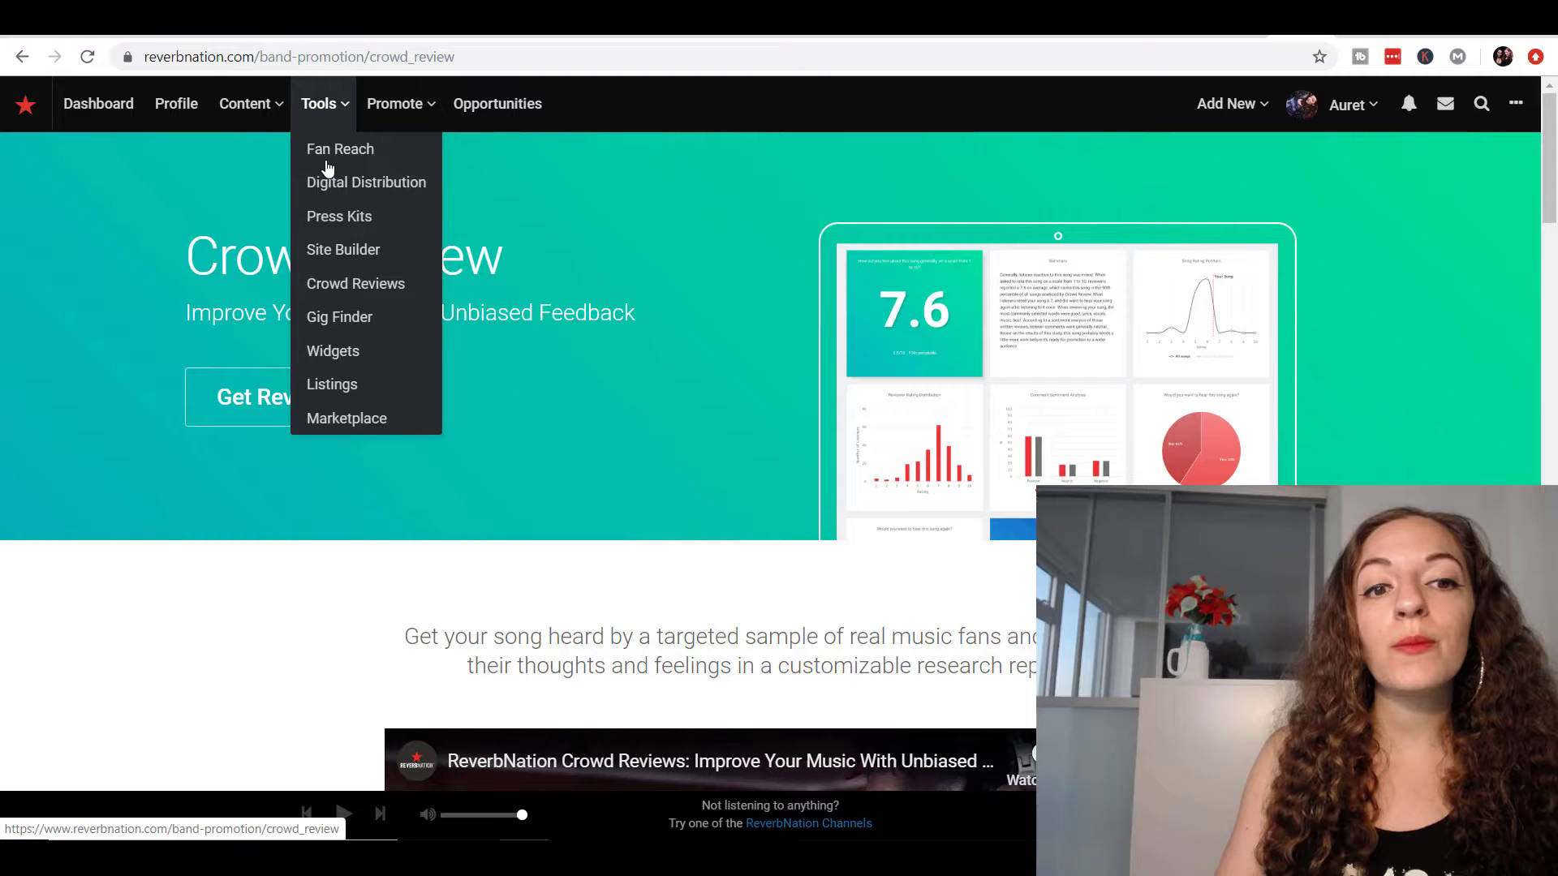
{"action": "mouse_move", "coordinate": [396, 298]}
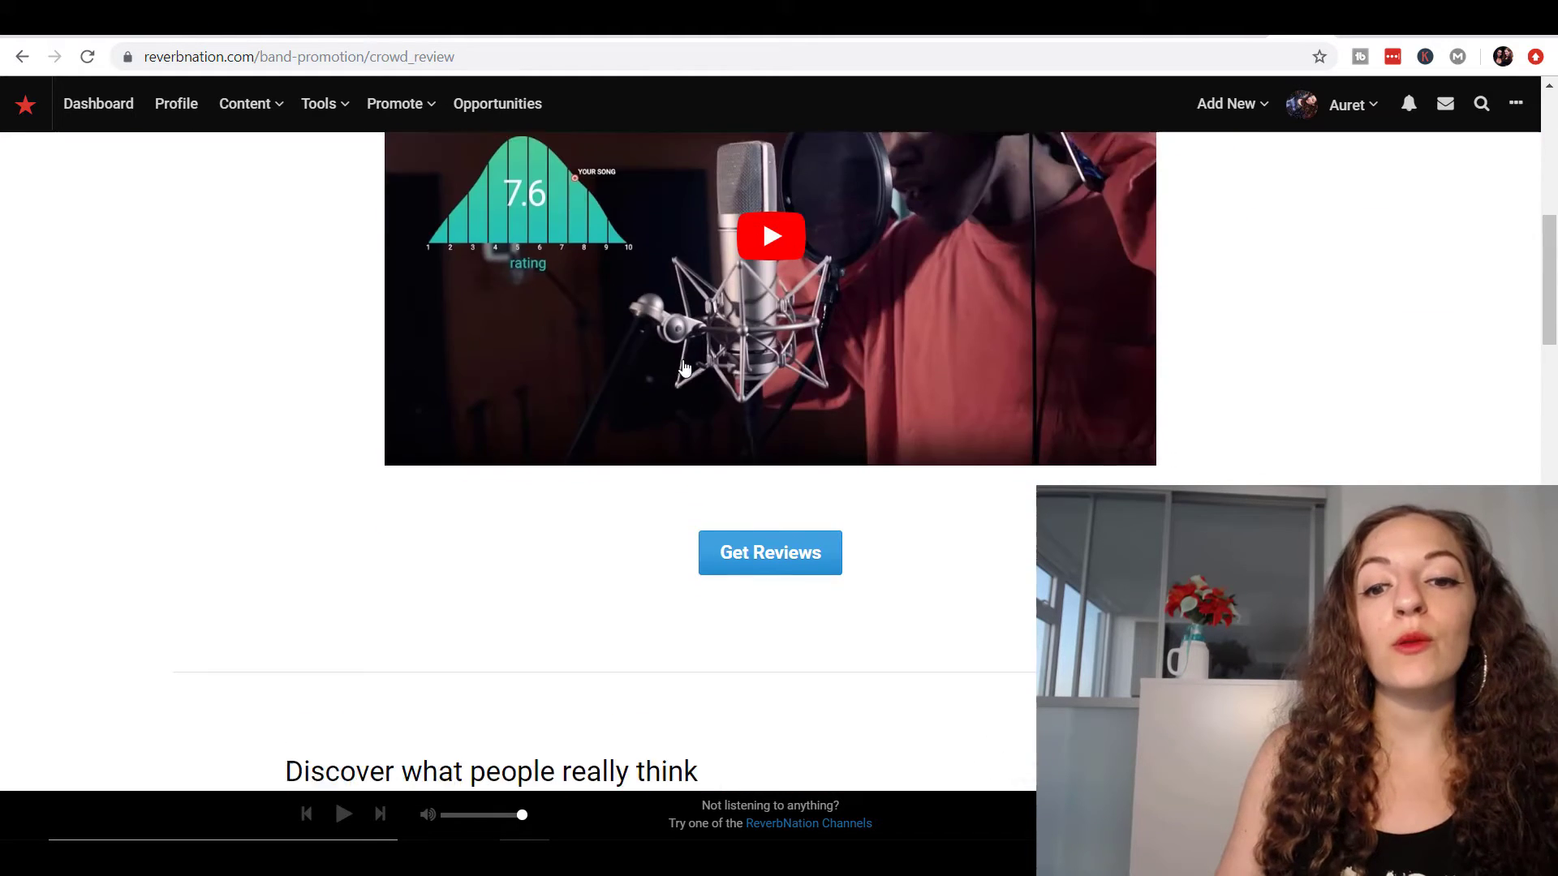
{"action": "scroll", "scroll_direction": "down", "scroll_amount": 3}
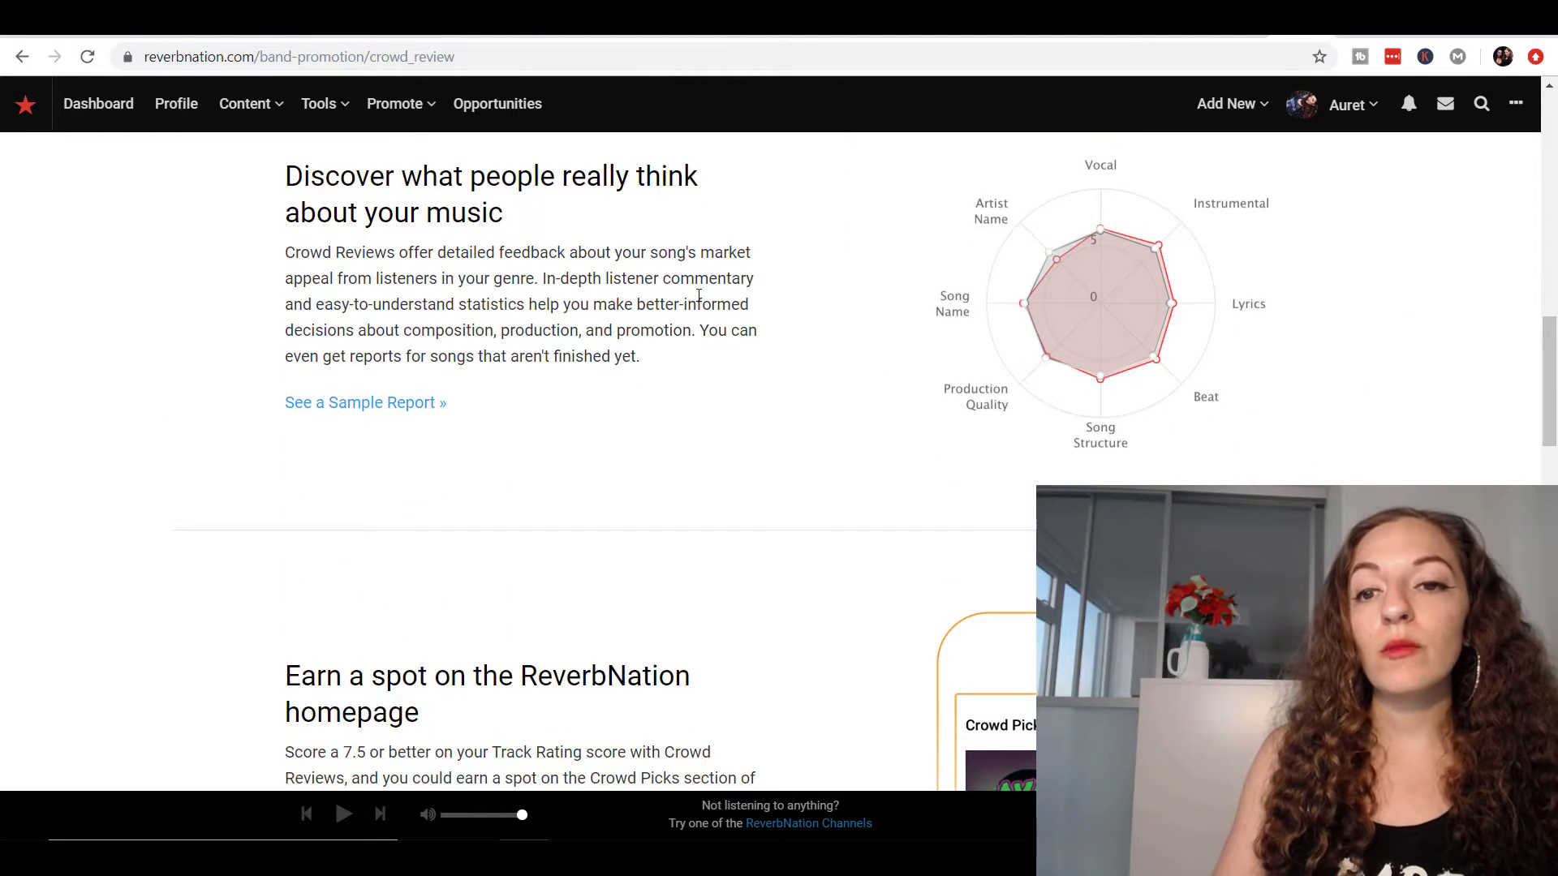
{"action": "scroll", "scroll_direction": "down", "scroll_amount": 3}
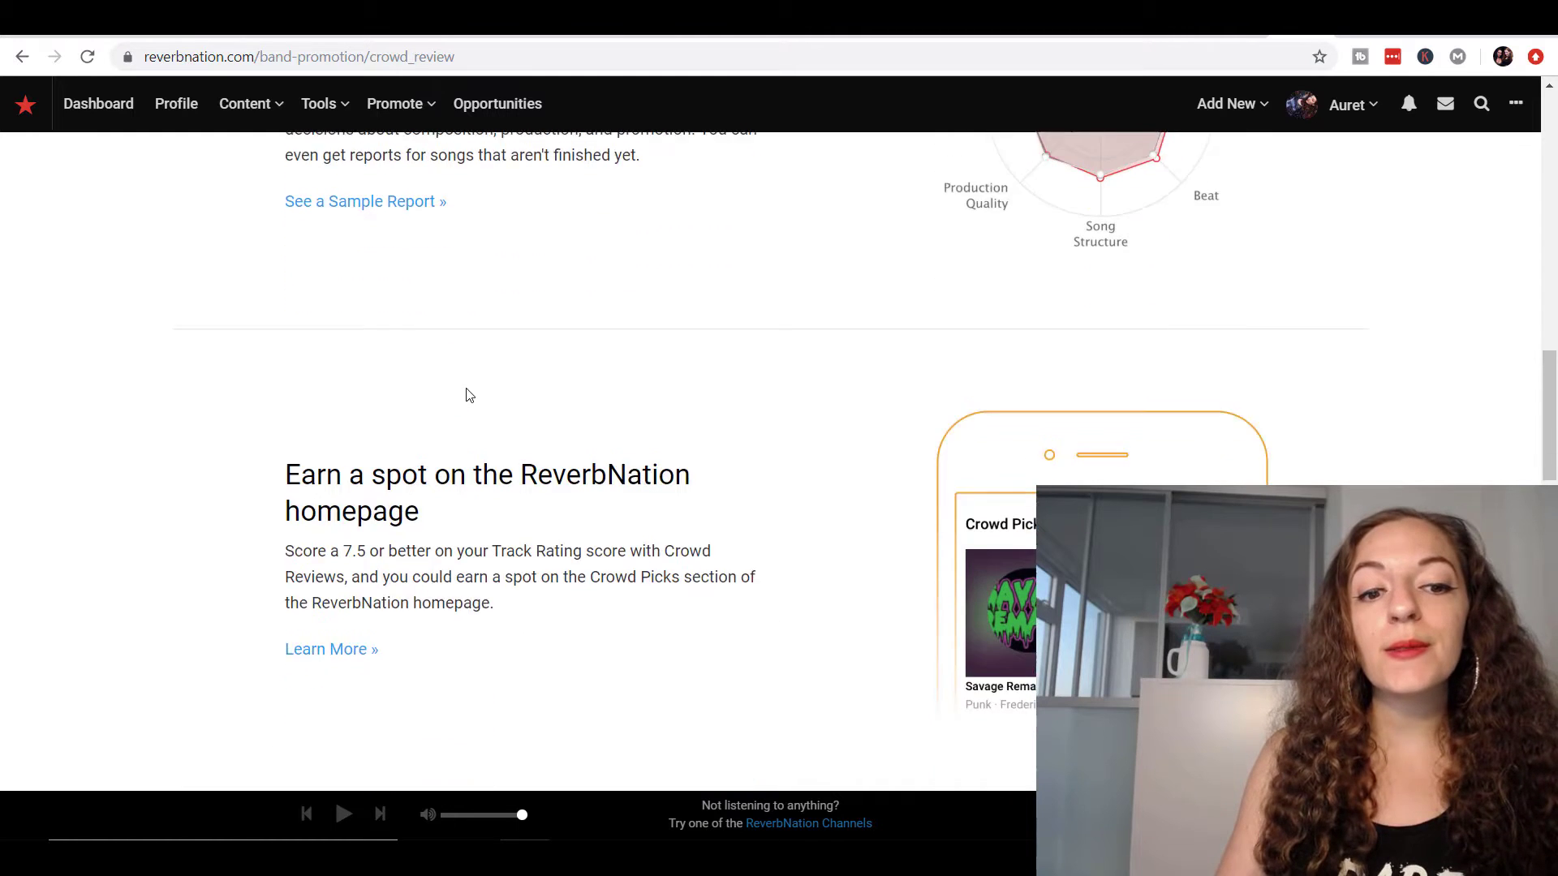
{"action": "scroll", "scroll_direction": "up", "scroll_amount": 3}
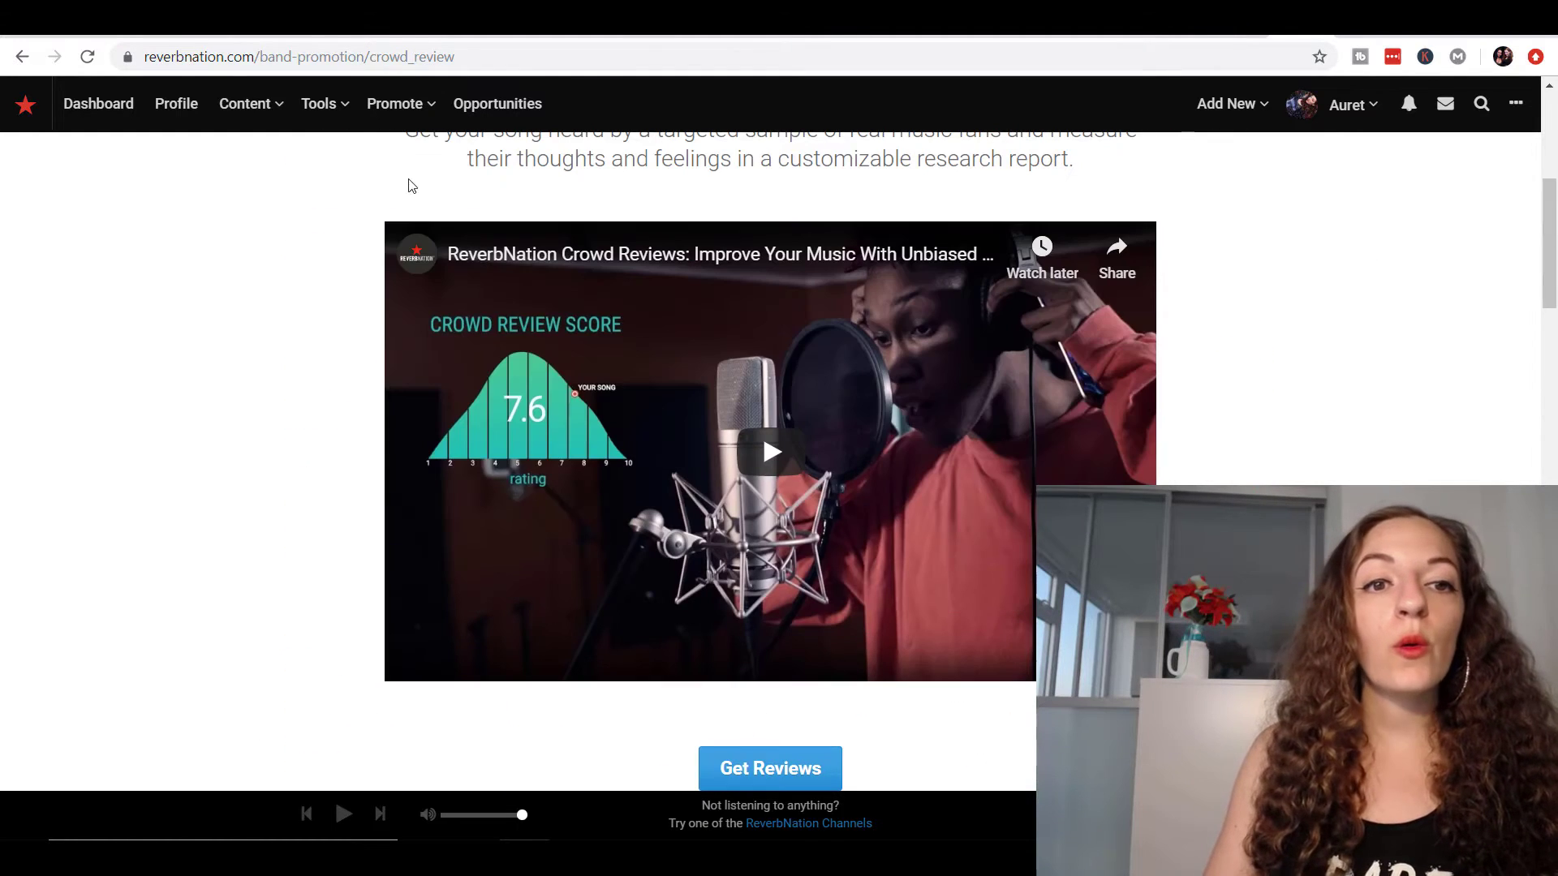
{"action": "left_click", "coordinate": [318, 104]}
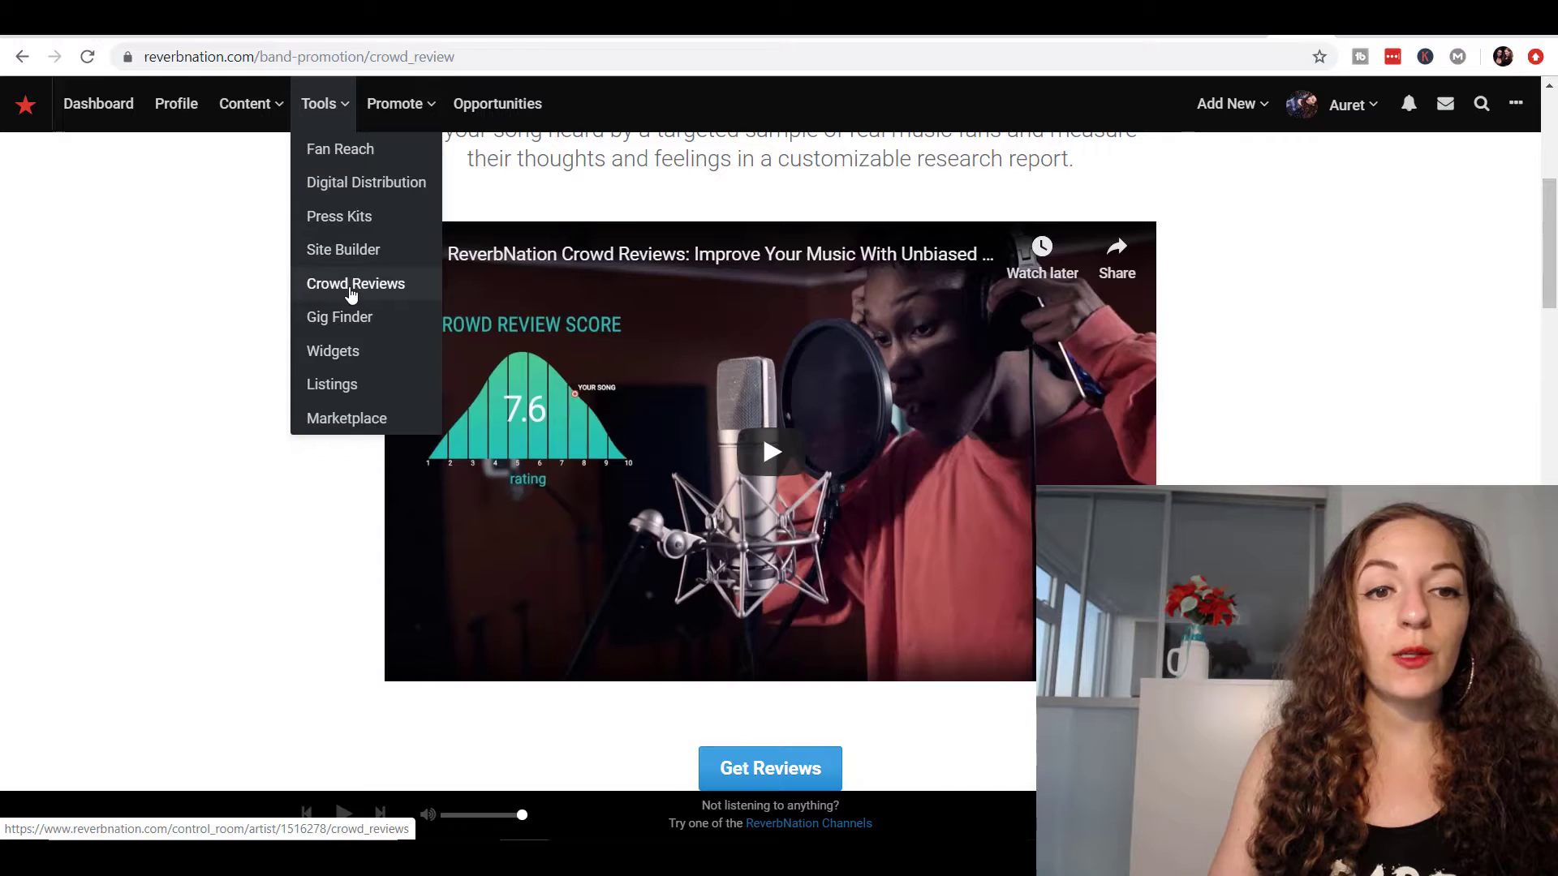
- Go to Crowd Reviews, listing Cleopatra with 51 reviews and a 7.0 score
{"action": "left_click", "coordinate": [355, 283]}
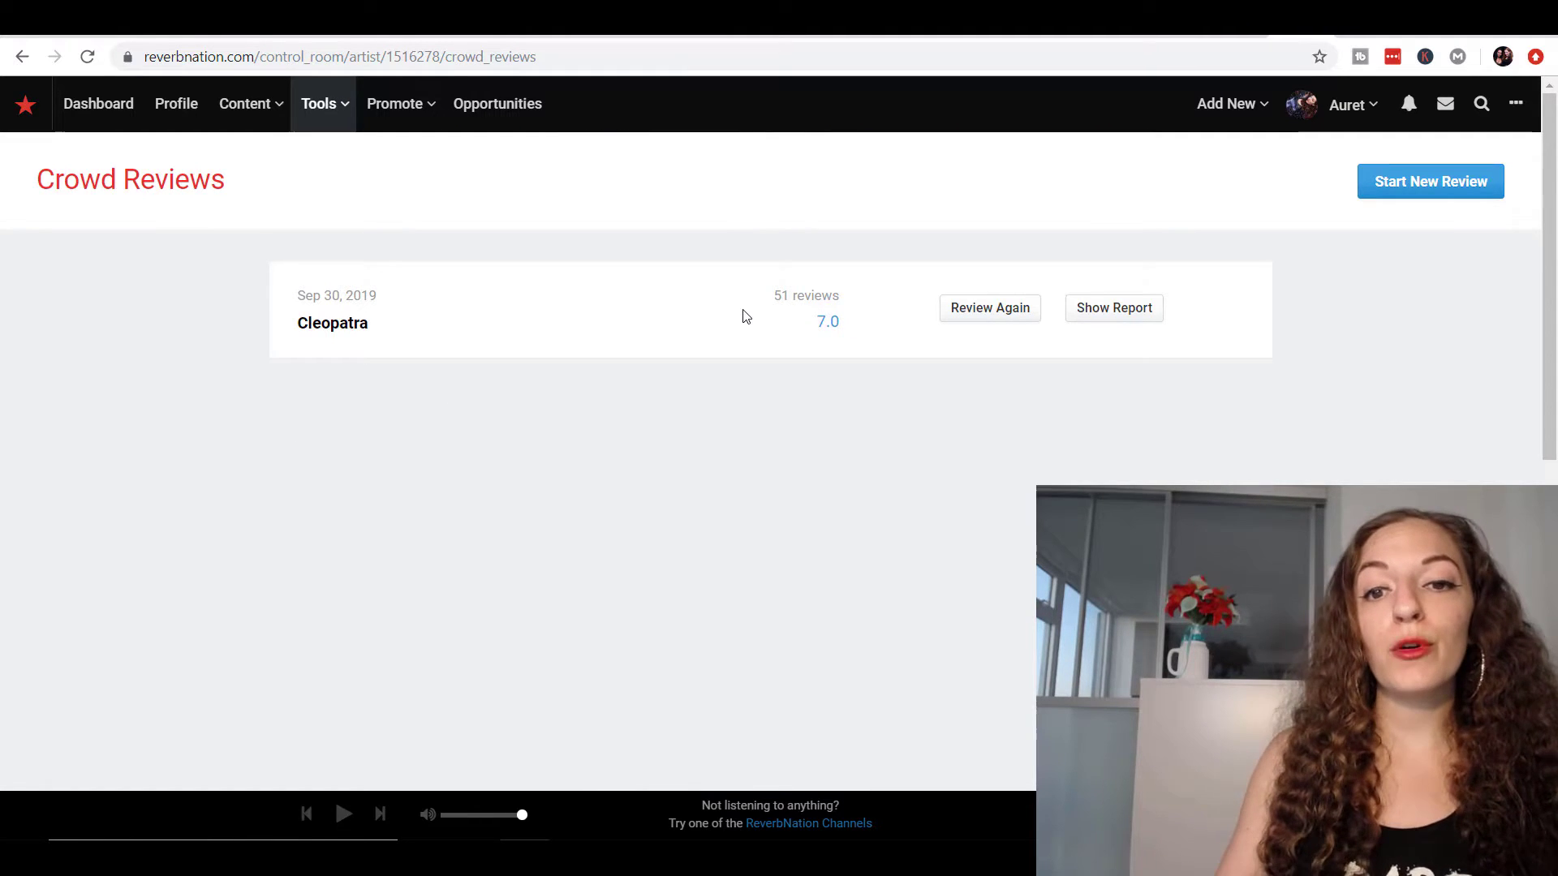
{"action": "mouse_move", "coordinate": [750, 289]}
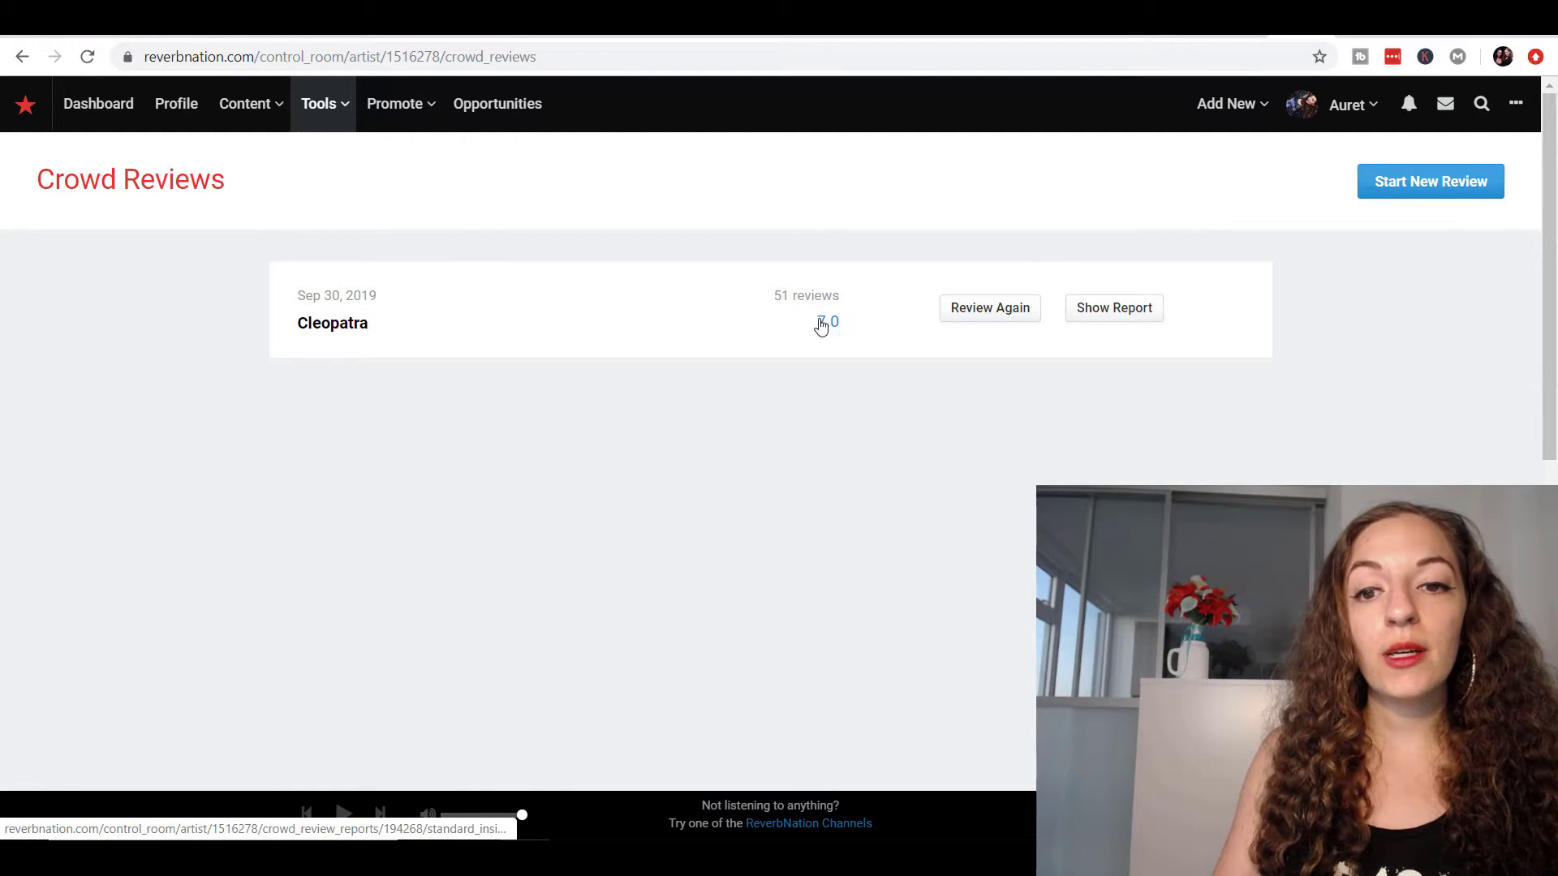
- Open Cleopatra's 7.0 report and scroll its Standard Insight overview and summary
{"action": "left_click", "coordinate": [822, 323]}
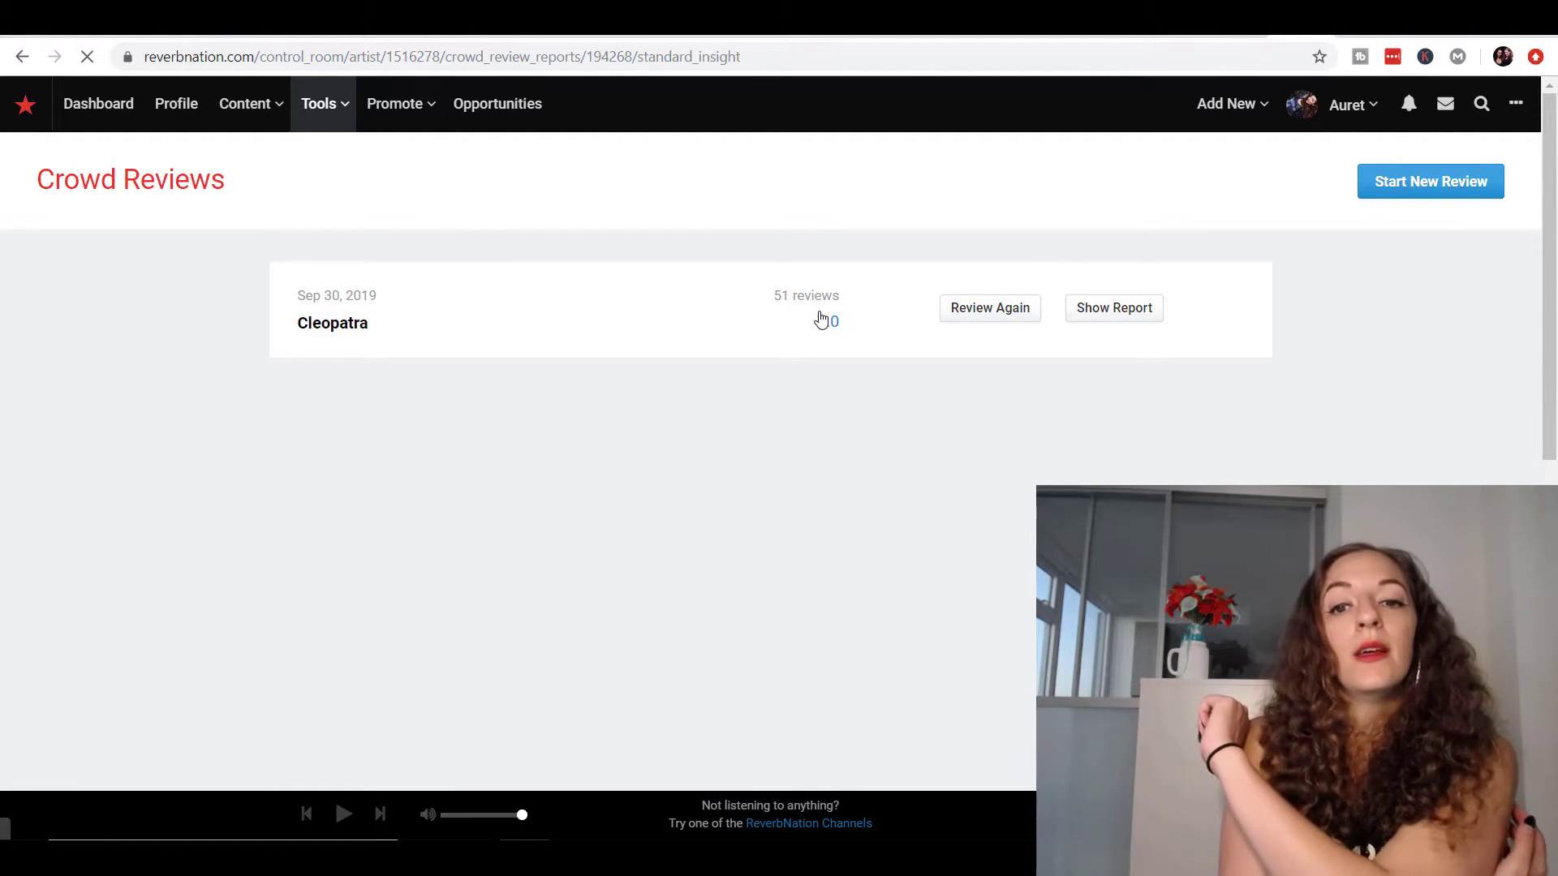
{"action": "left_click", "coordinate": [1114, 308]}
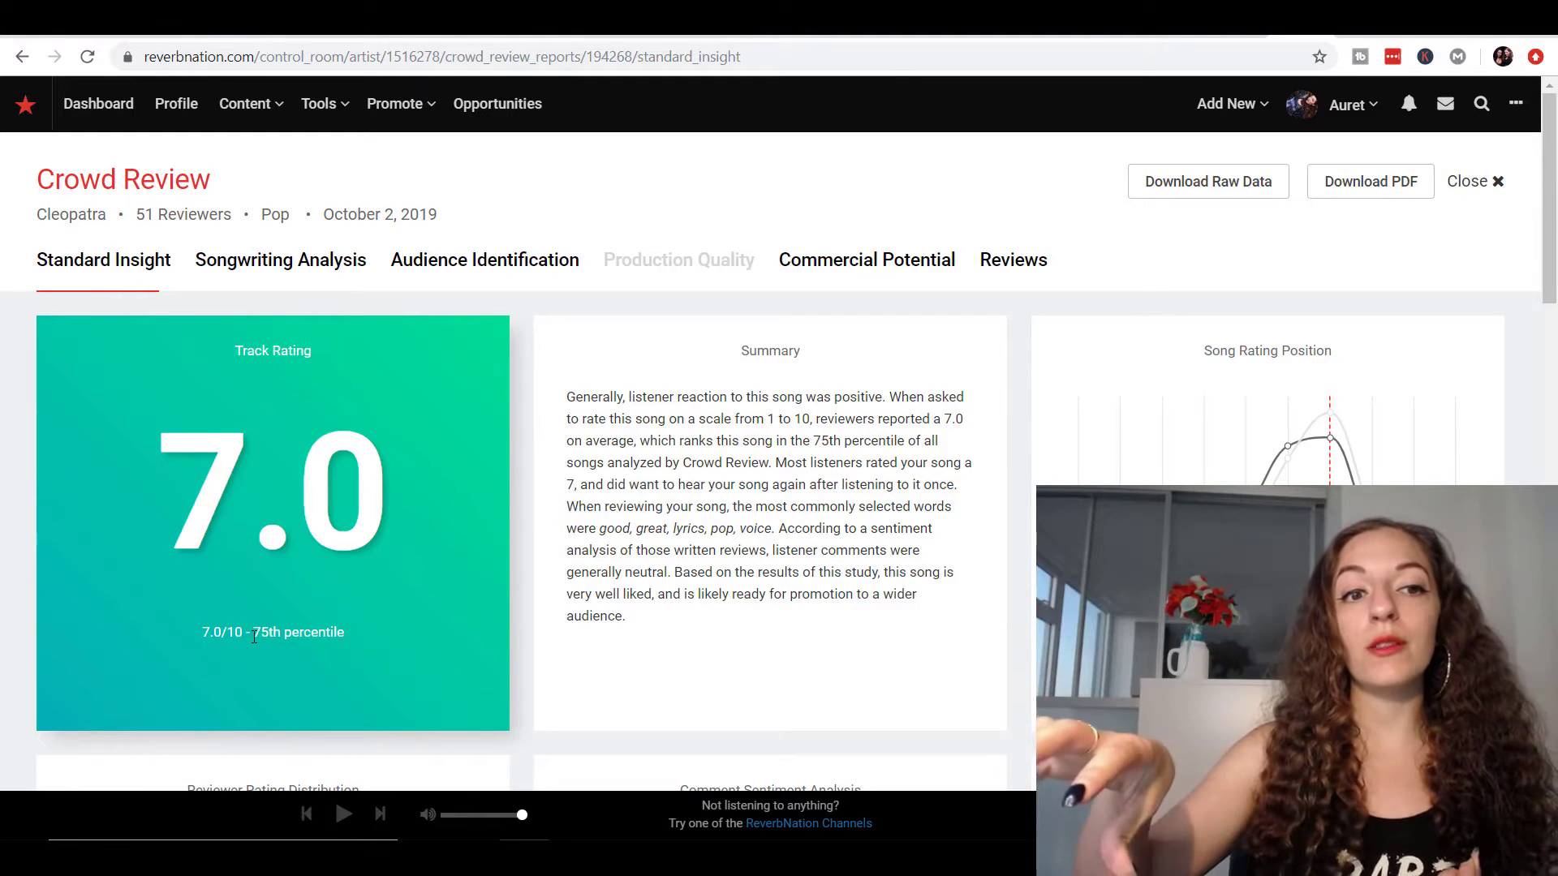
{"action": "mouse_move", "coordinate": [259, 294]}
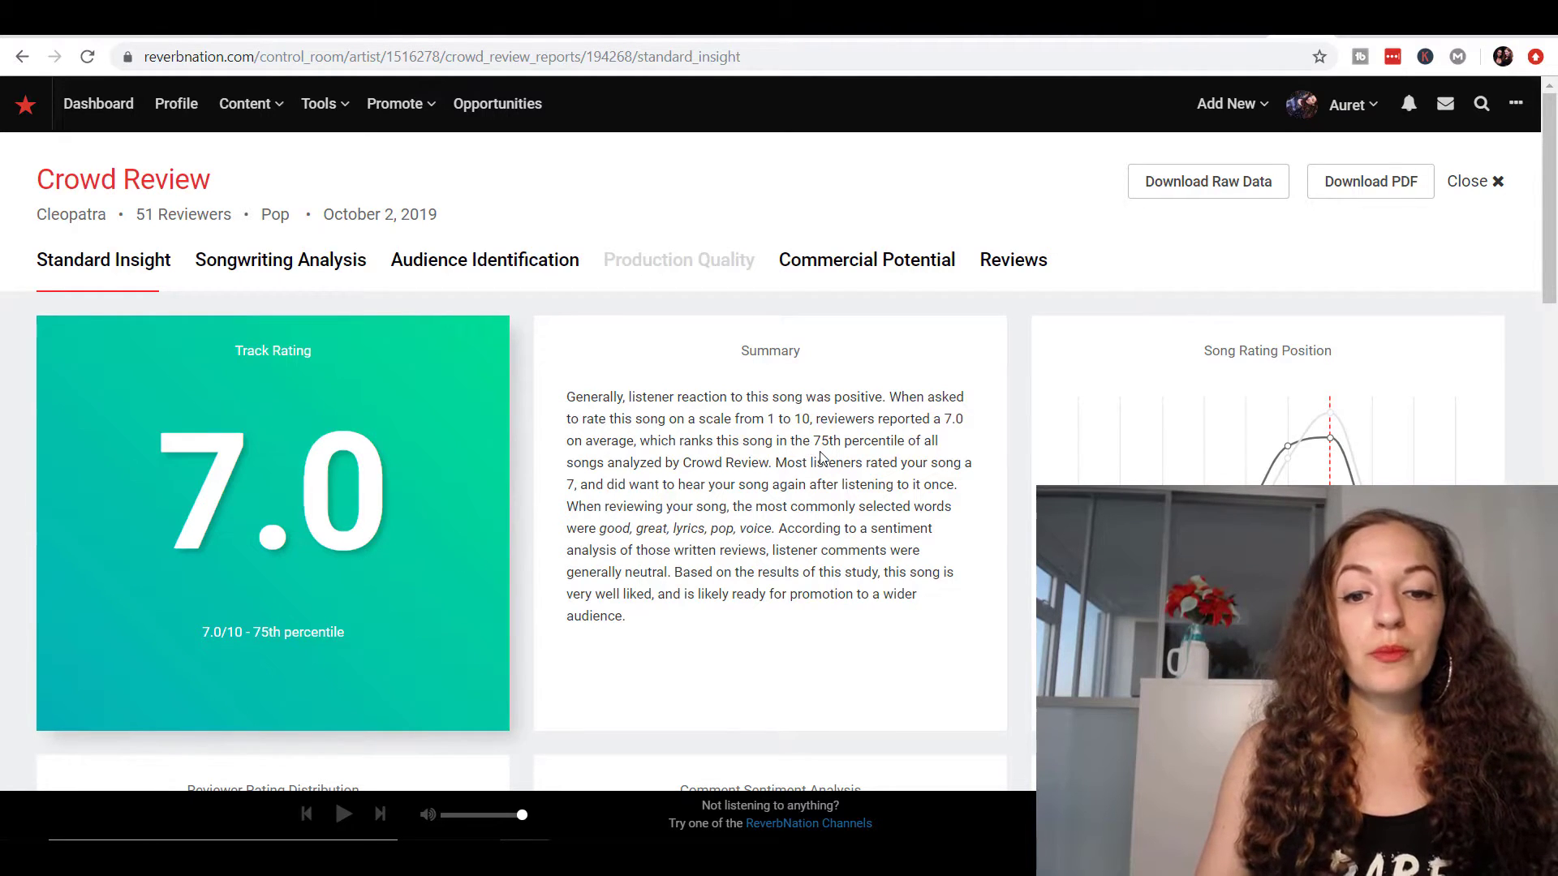
{"action": "scroll", "scroll_direction": "down", "scroll_amount": 3}
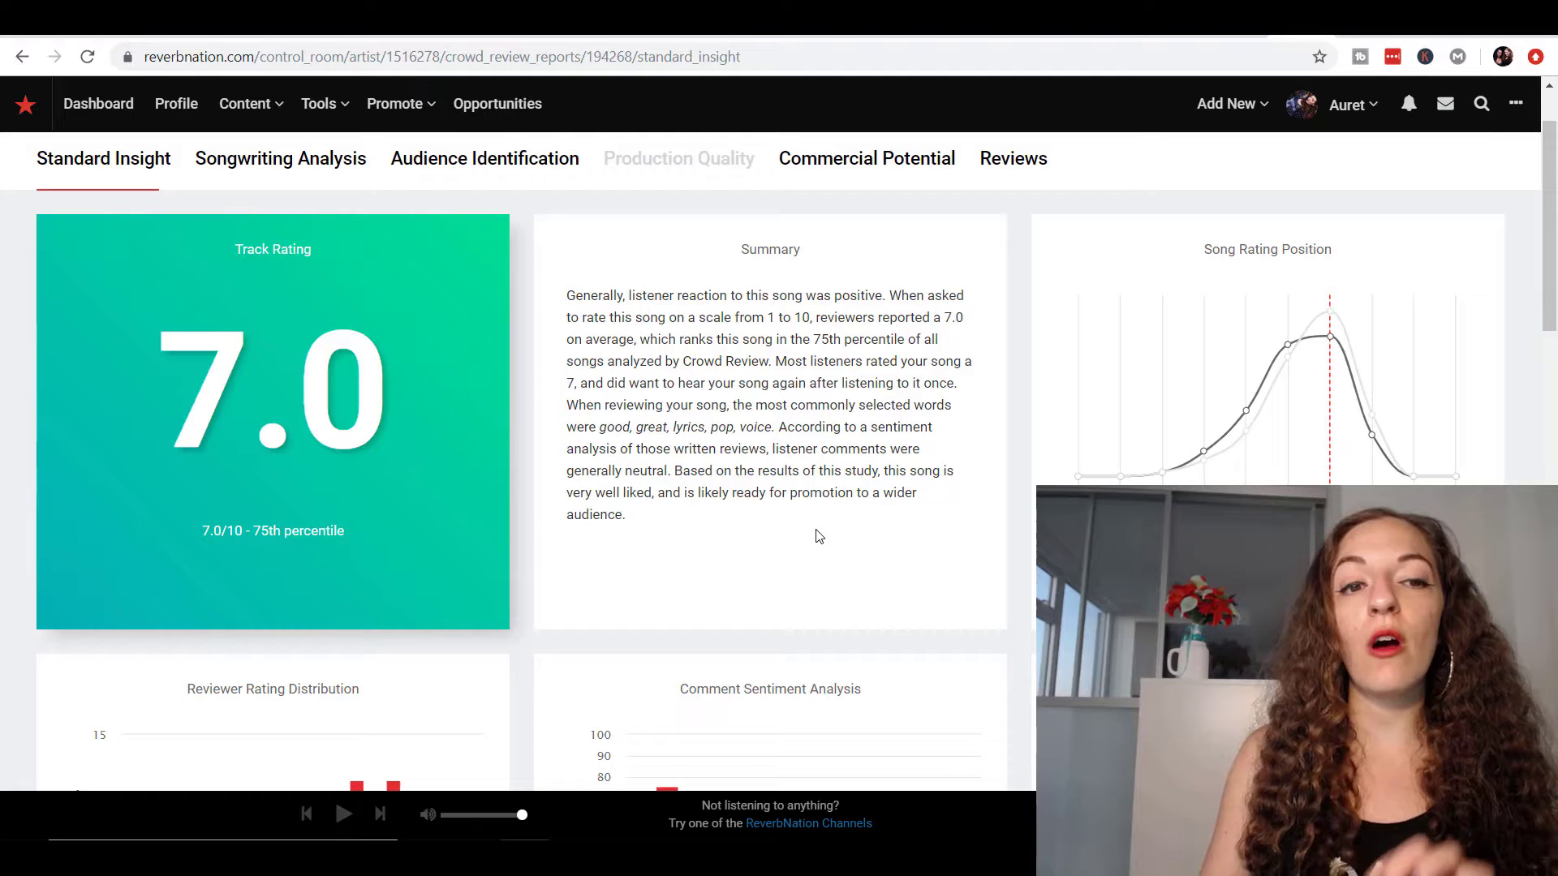
{"action": "mouse_move", "coordinate": [602, 186]}
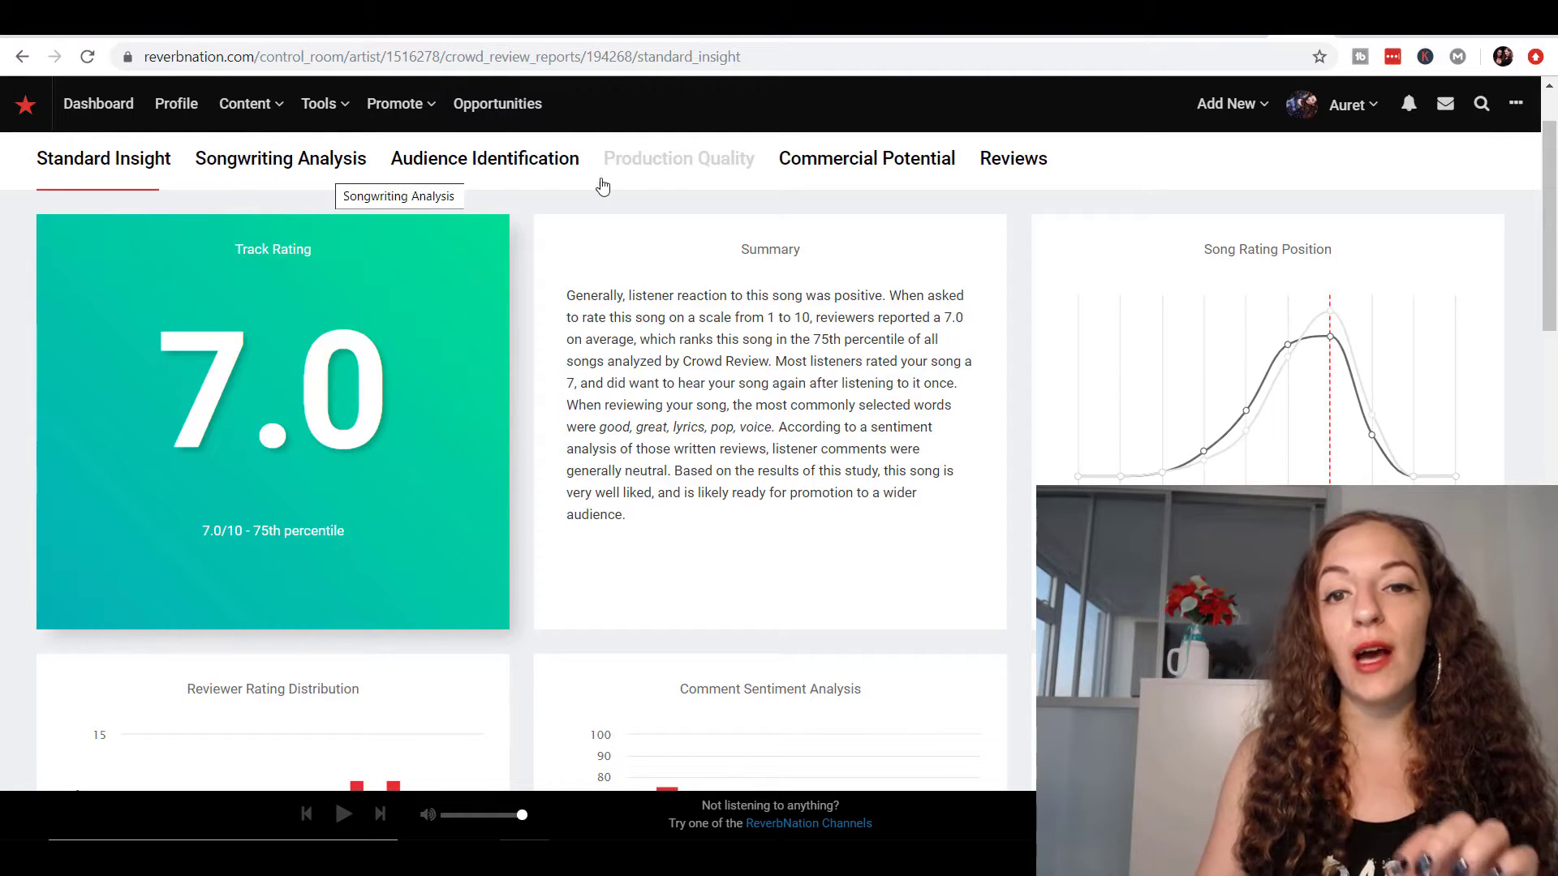
{"action": "mouse_move", "coordinate": [781, 419]}
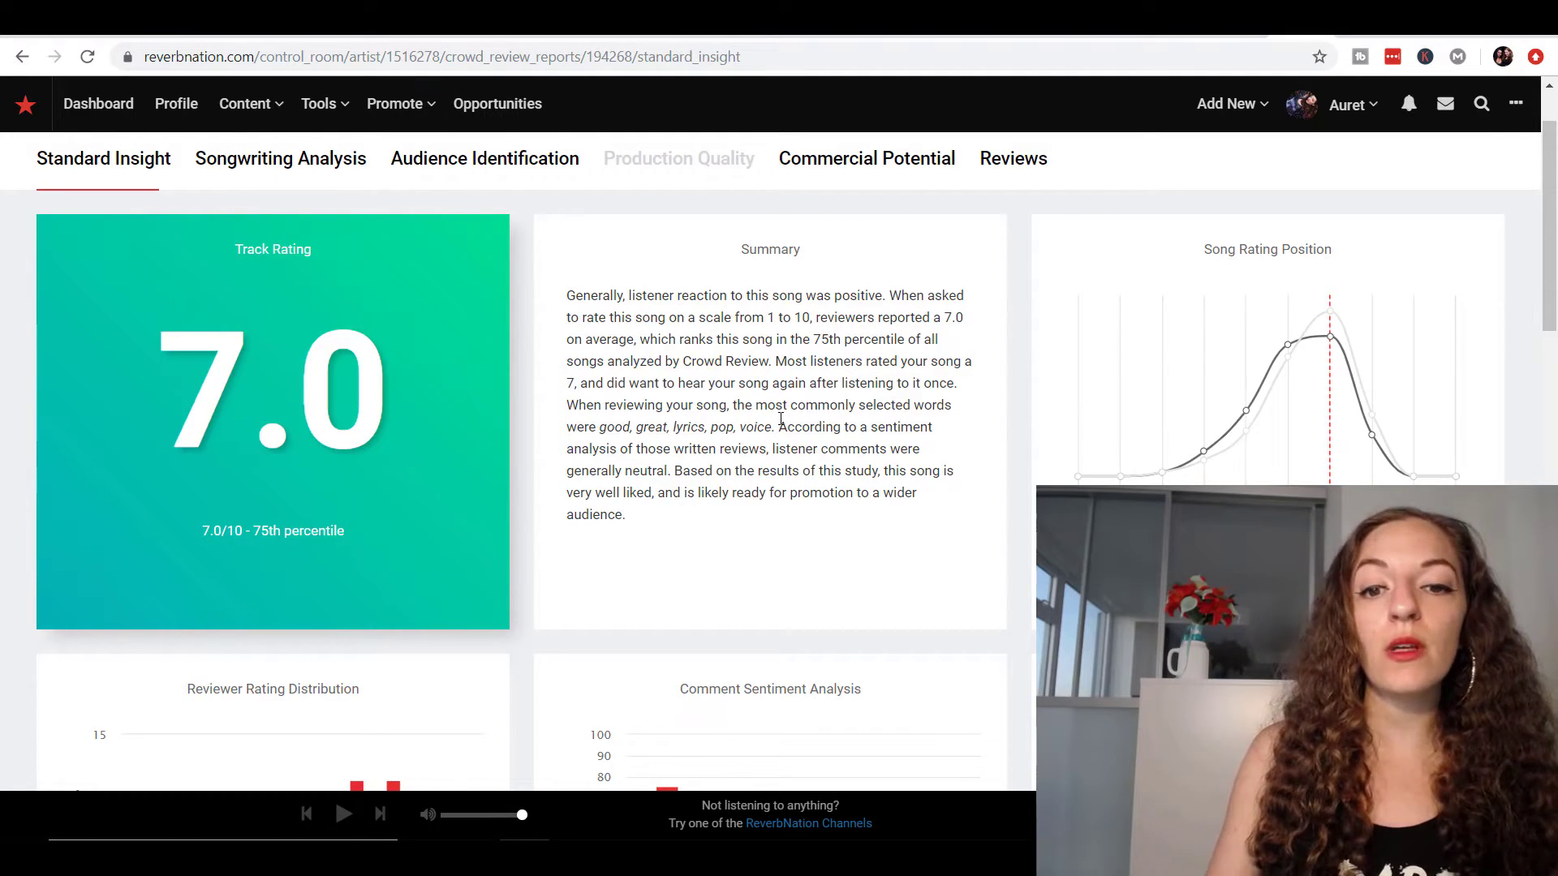
{"action": "scroll", "scroll_direction": "down", "scroll_amount": 3}
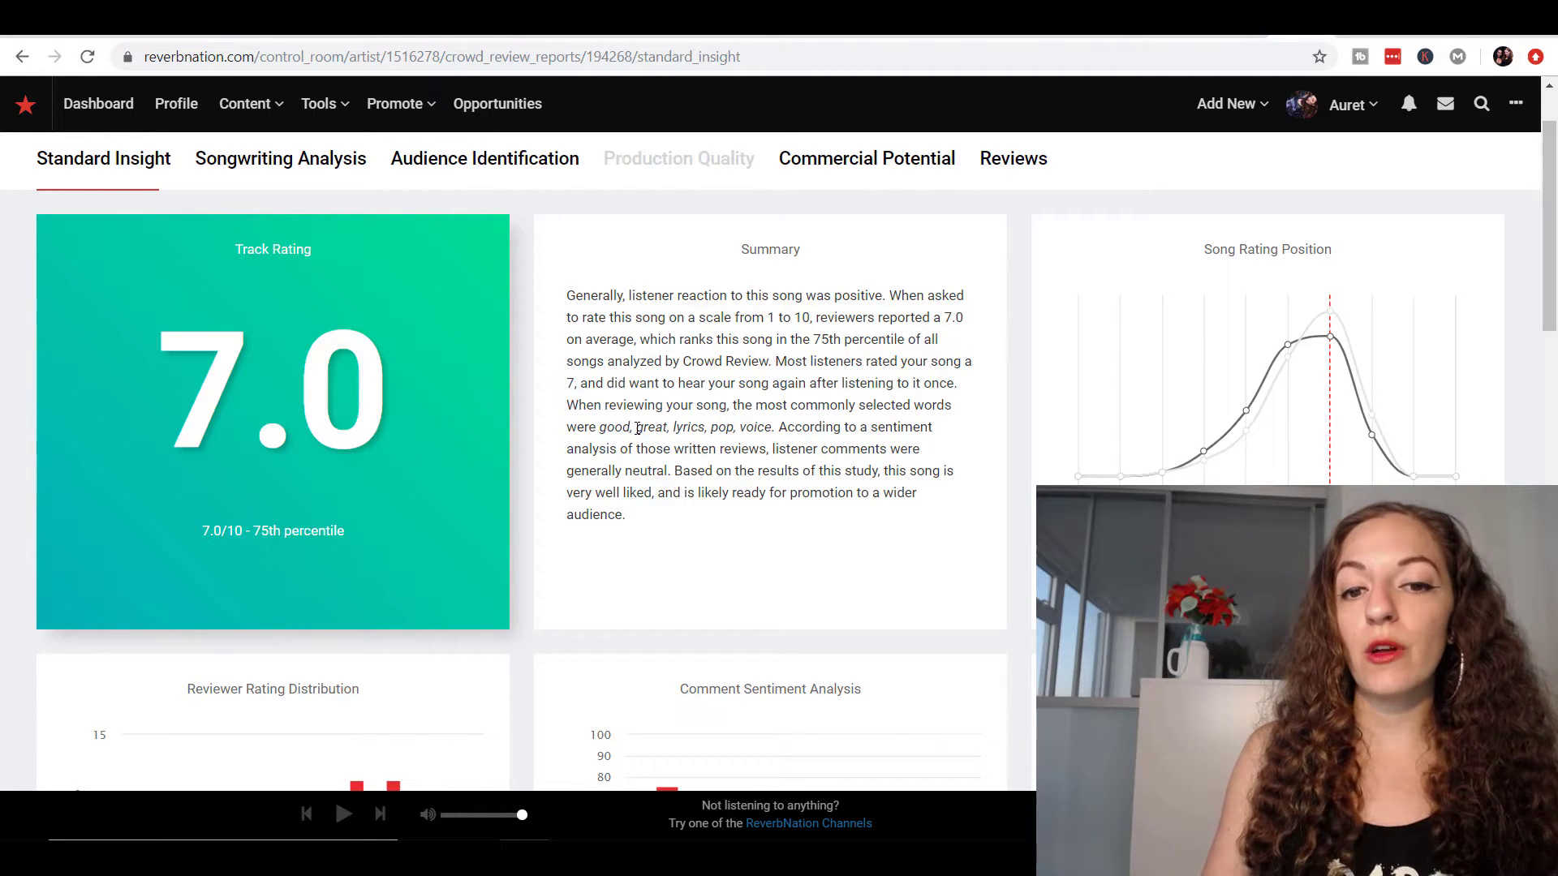
- Scroll through the rating distribution, sentiment and replay charts, word cloud, and reviewer comments
{"action": "scroll", "scroll_direction": "down", "scroll_amount": 3}
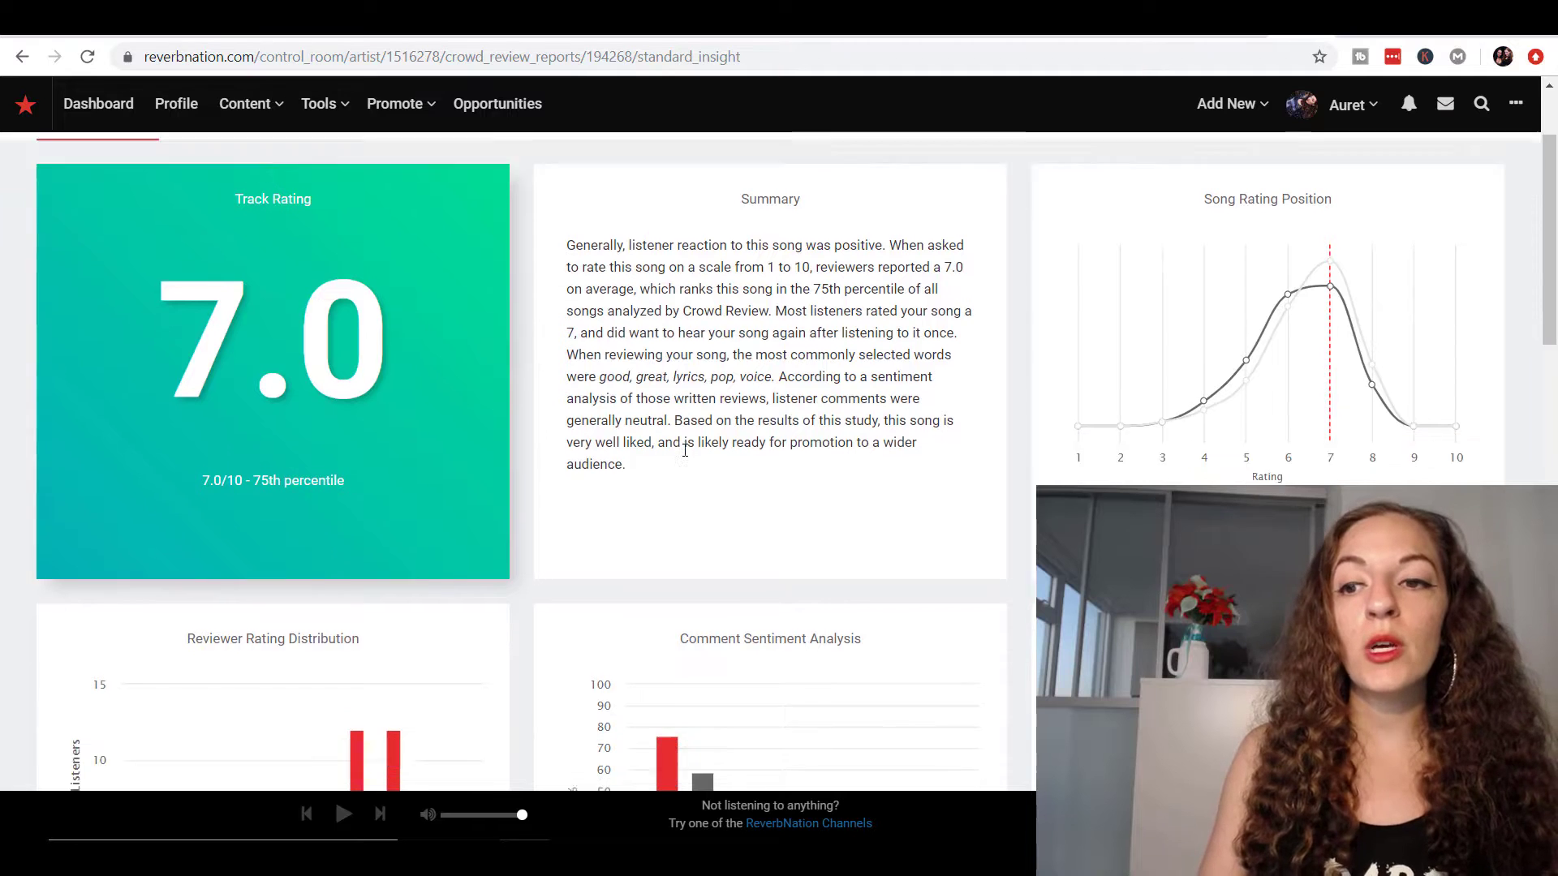
{"action": "scroll", "scroll_direction": "down", "scroll_amount": 3}
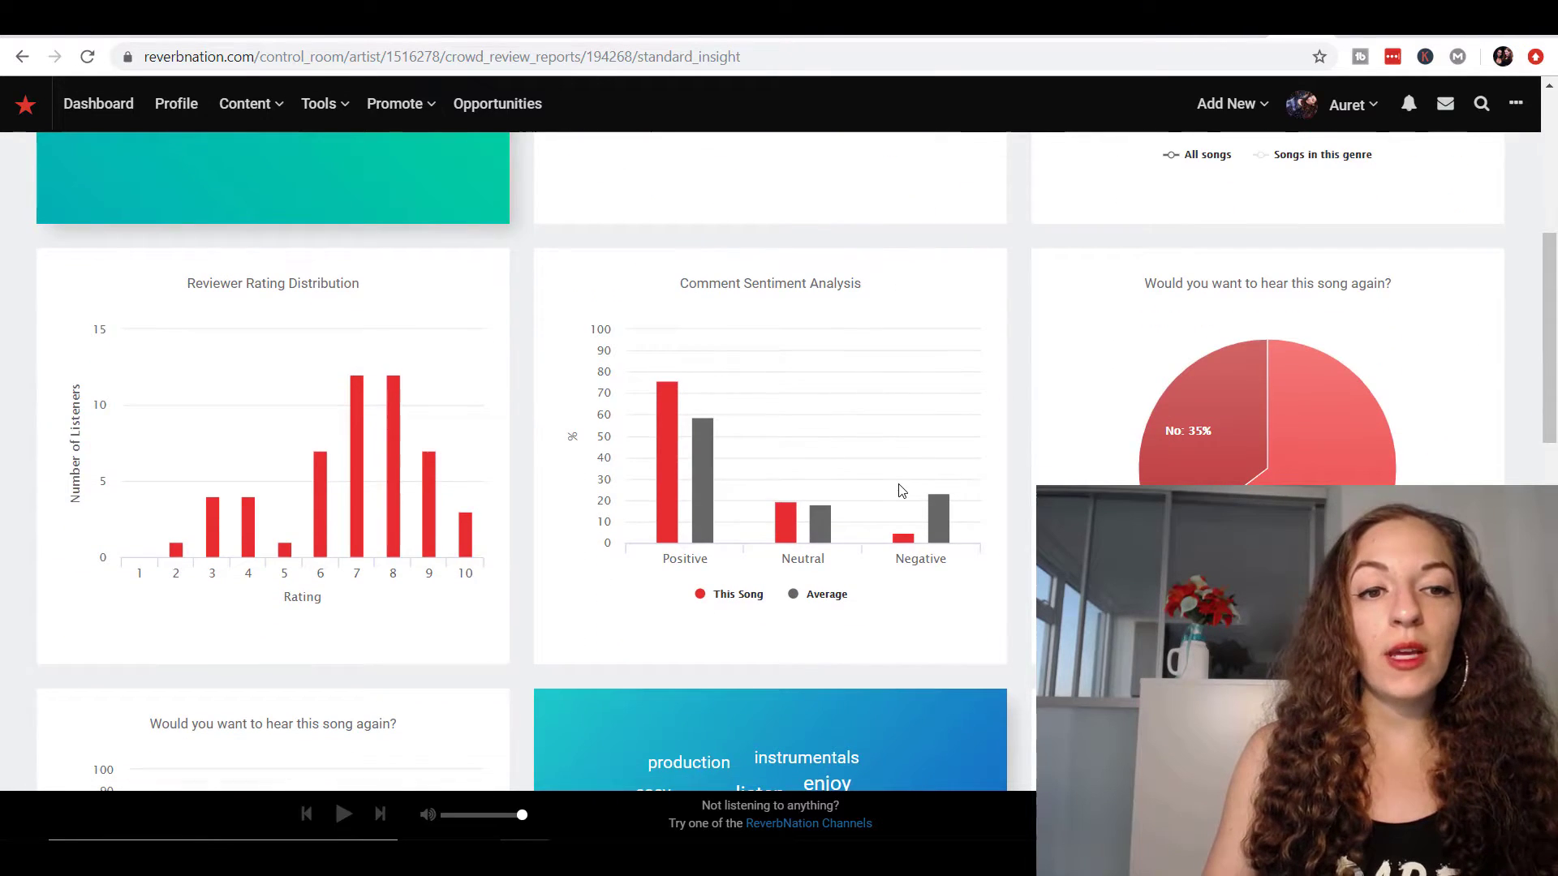
{"action": "mouse_move", "coordinate": [140, 529]}
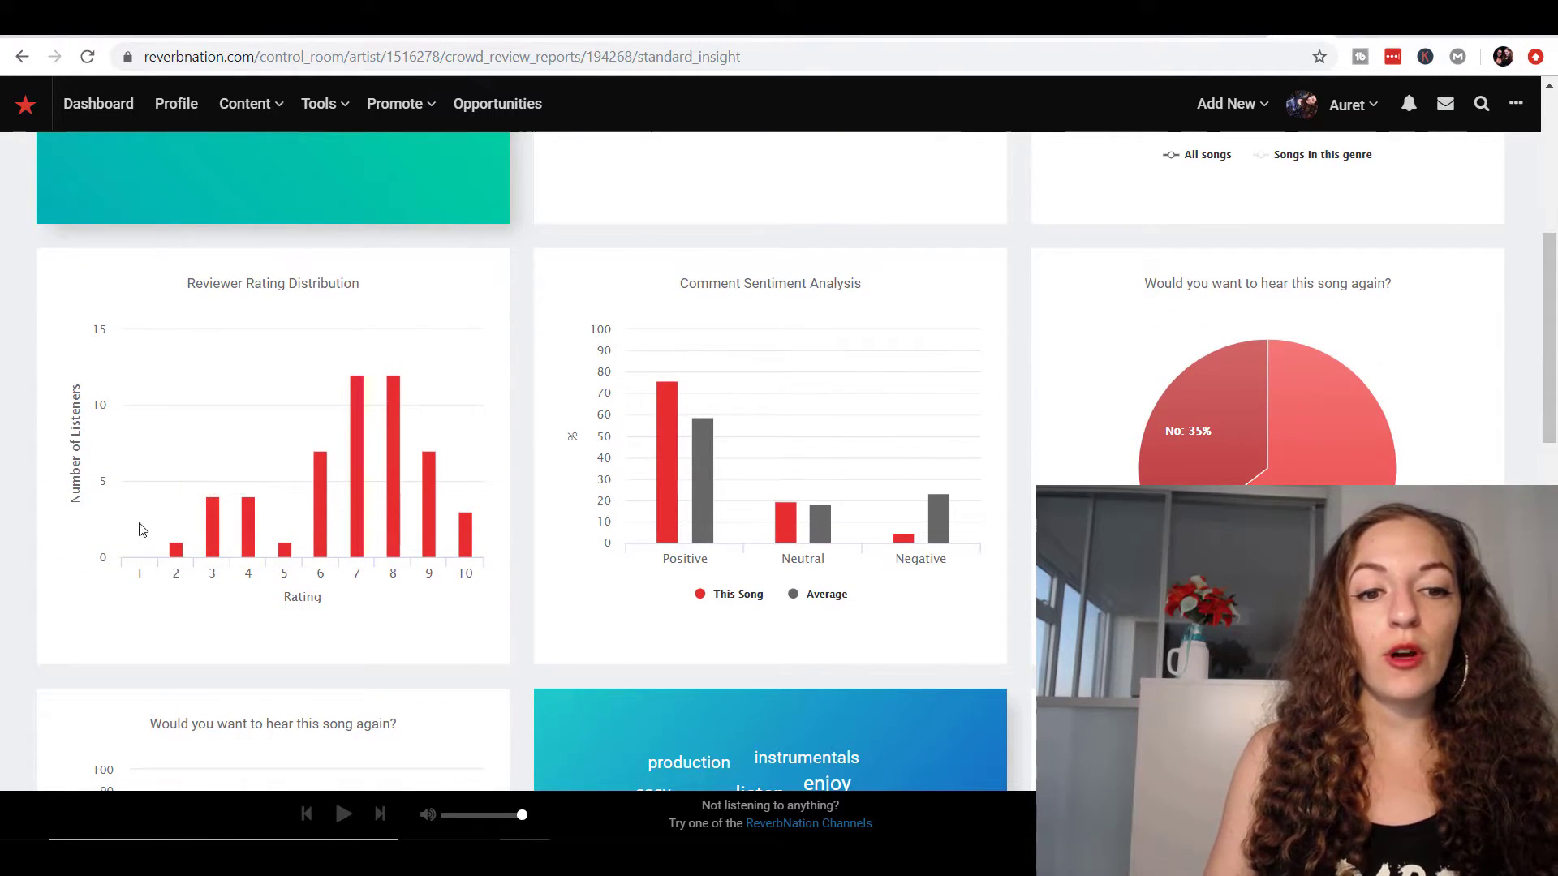
{"action": "scroll", "scroll_direction": "down", "scroll_amount": 3}
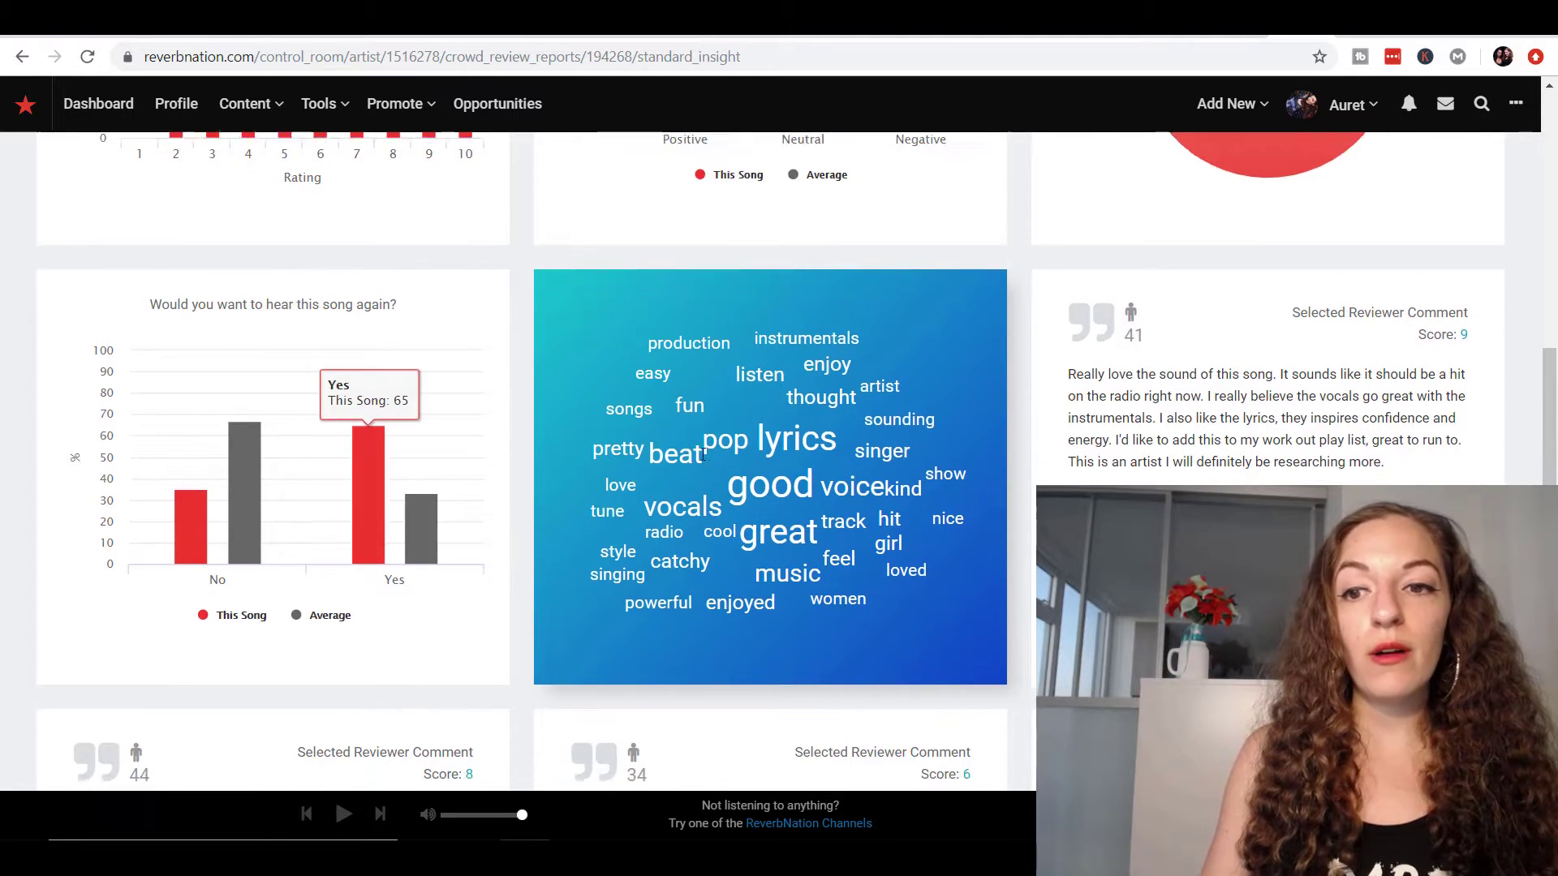
{"action": "scroll", "scroll_direction": "down", "scroll_amount": 3}
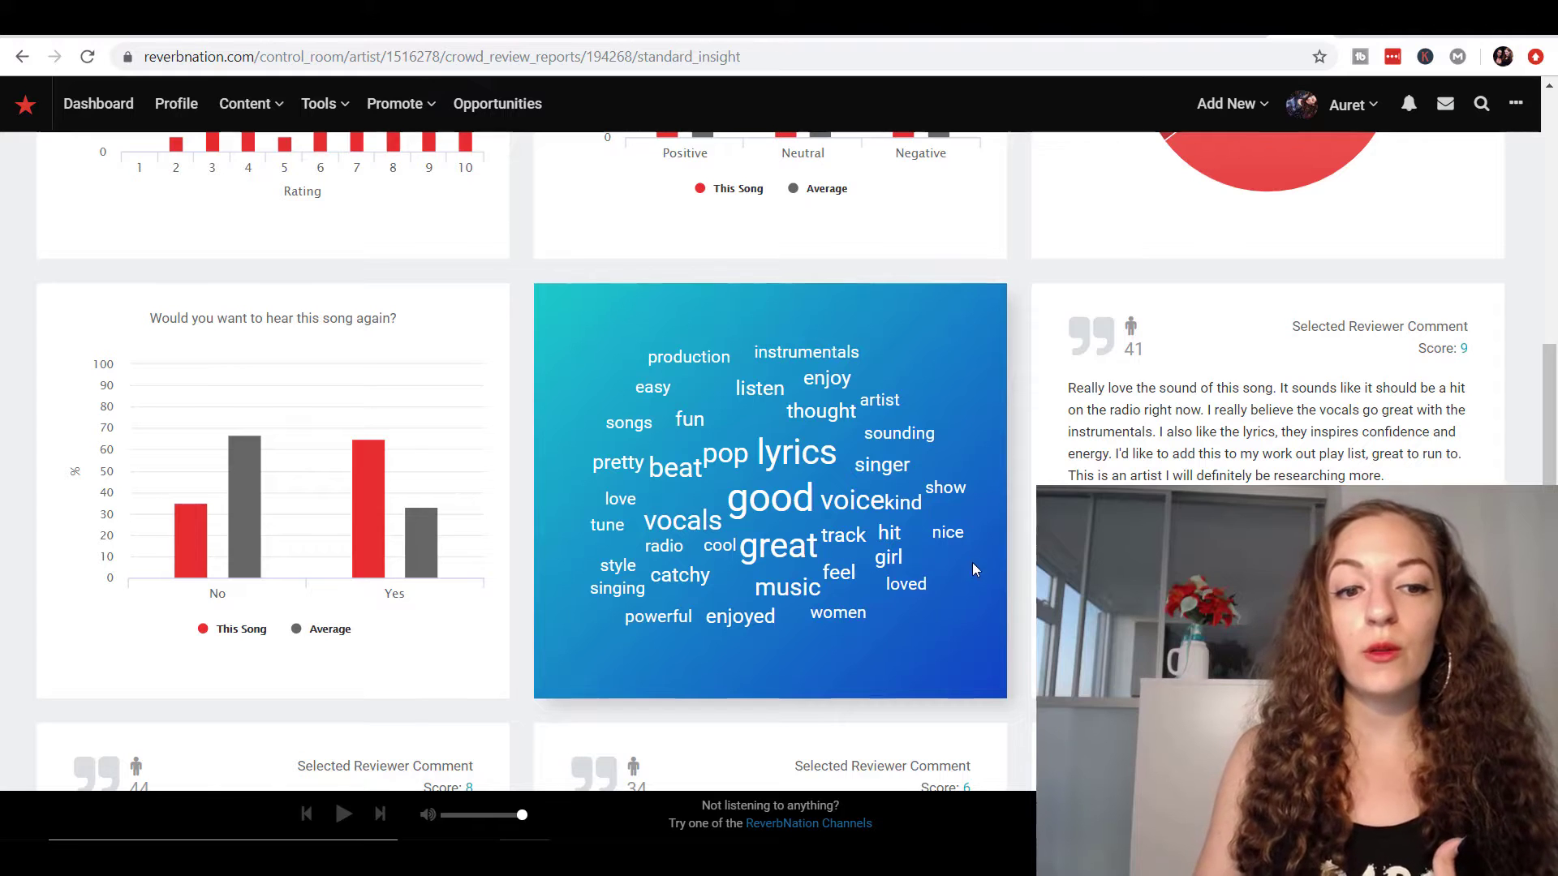
{"action": "mouse_move", "coordinate": [428, 531]}
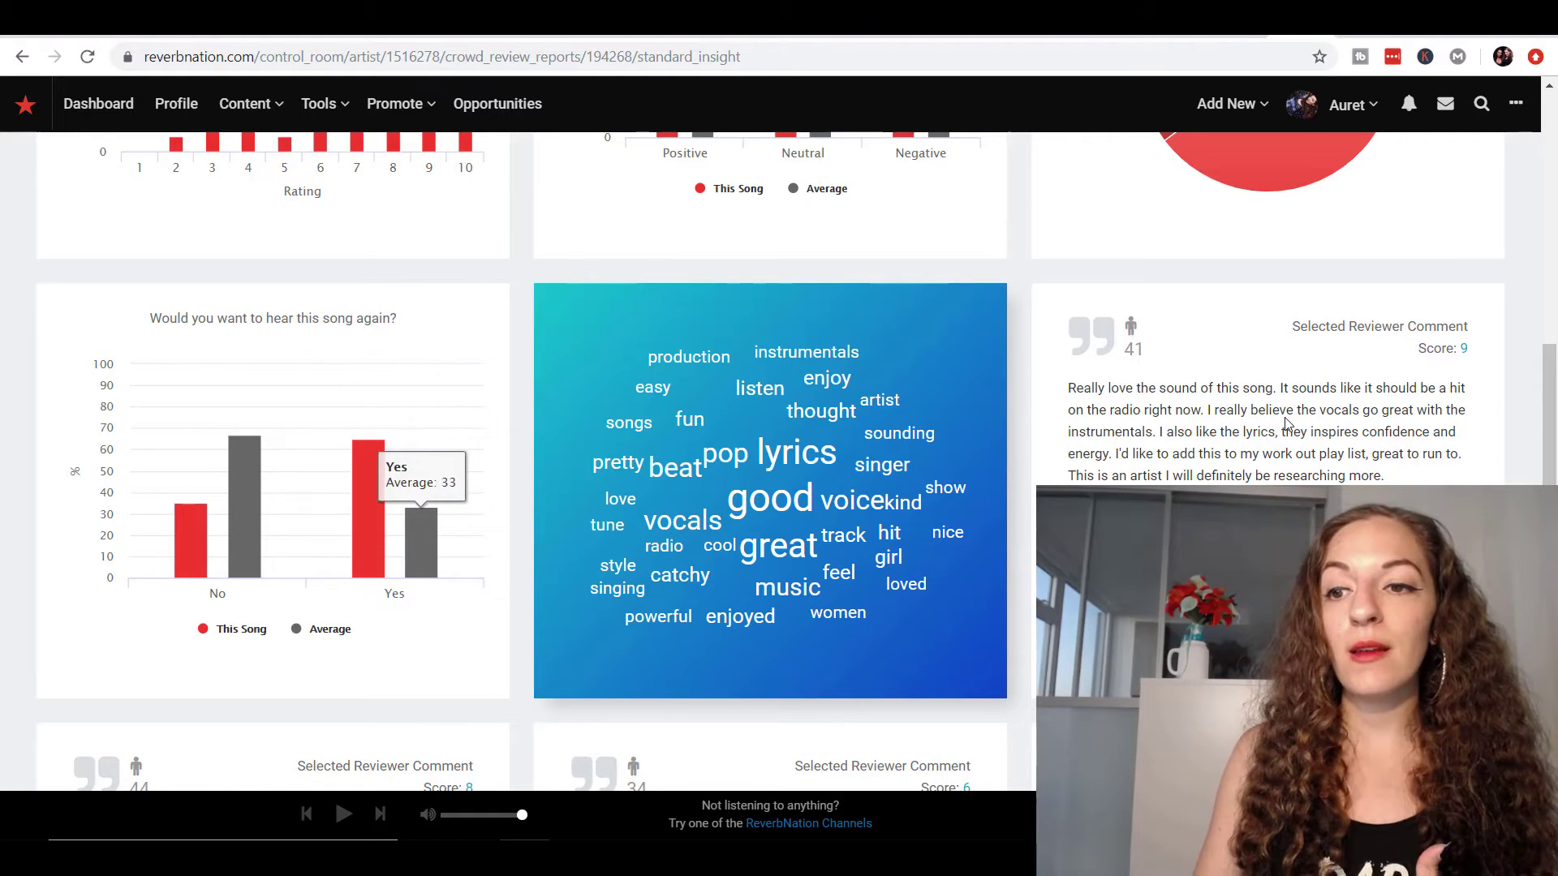
{"action": "scroll", "scroll_direction": "down", "scroll_amount": 3}
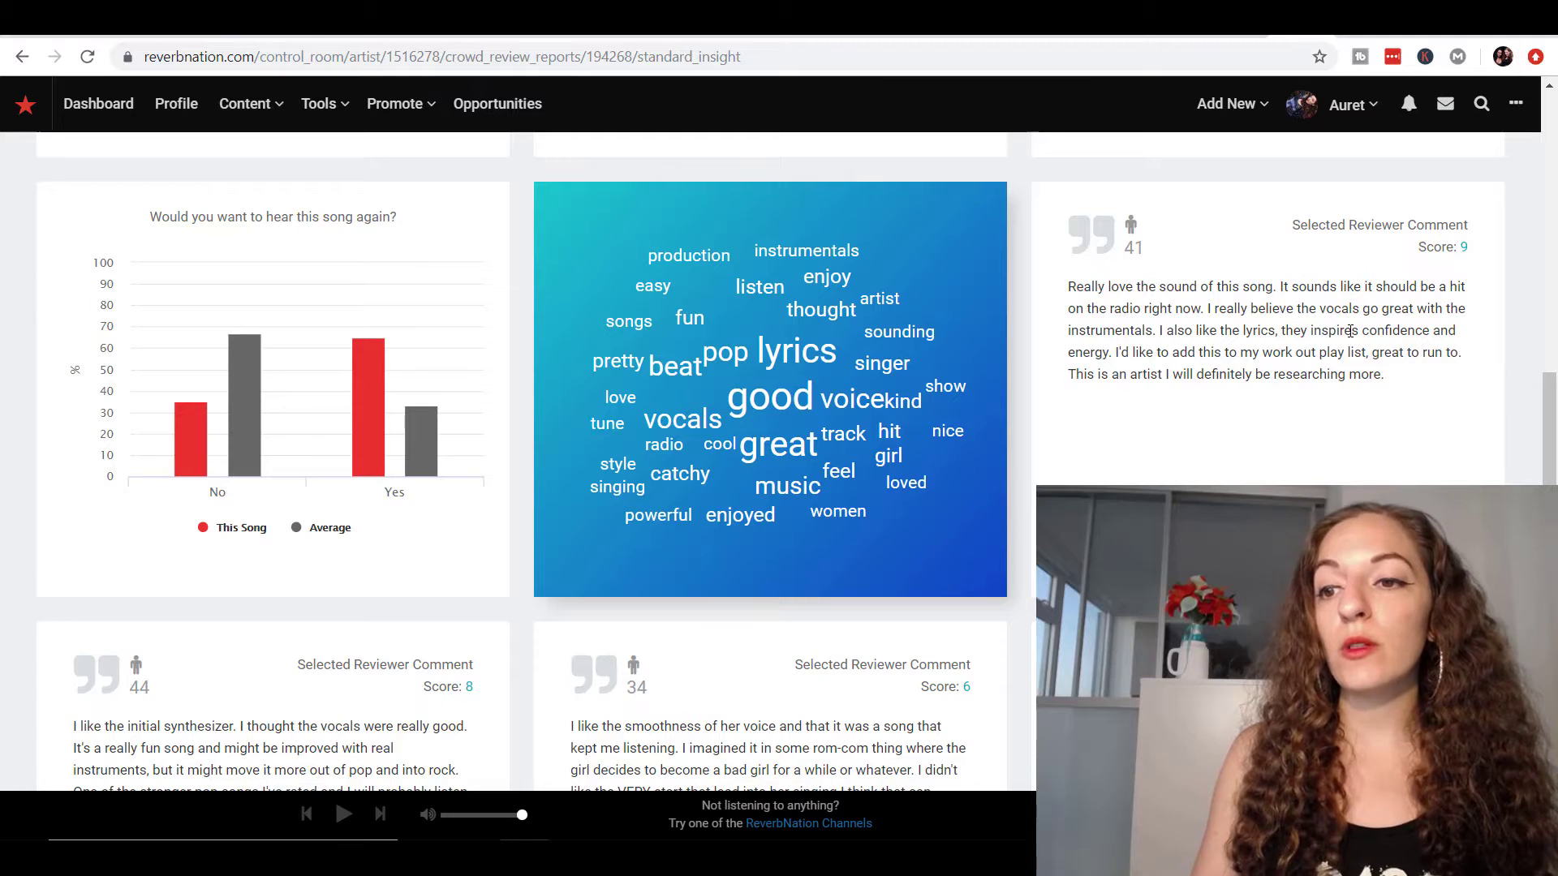
{"action": "mouse_move", "coordinate": [1322, 346]}
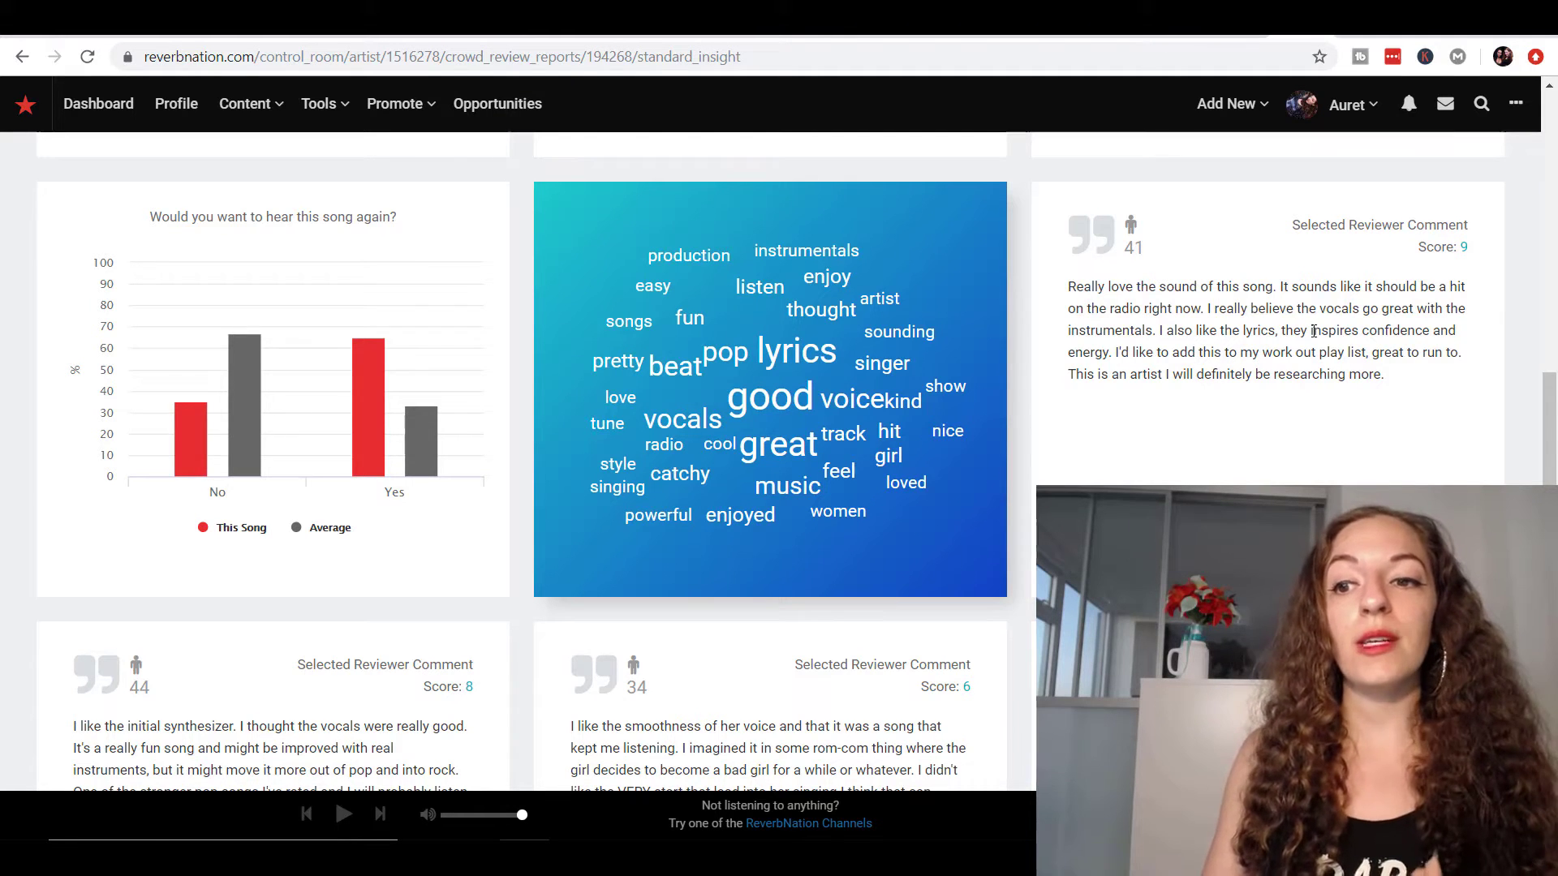
{"action": "left_click_drag", "start_coordinate": [1311, 330], "coordinate": [1399, 330]}
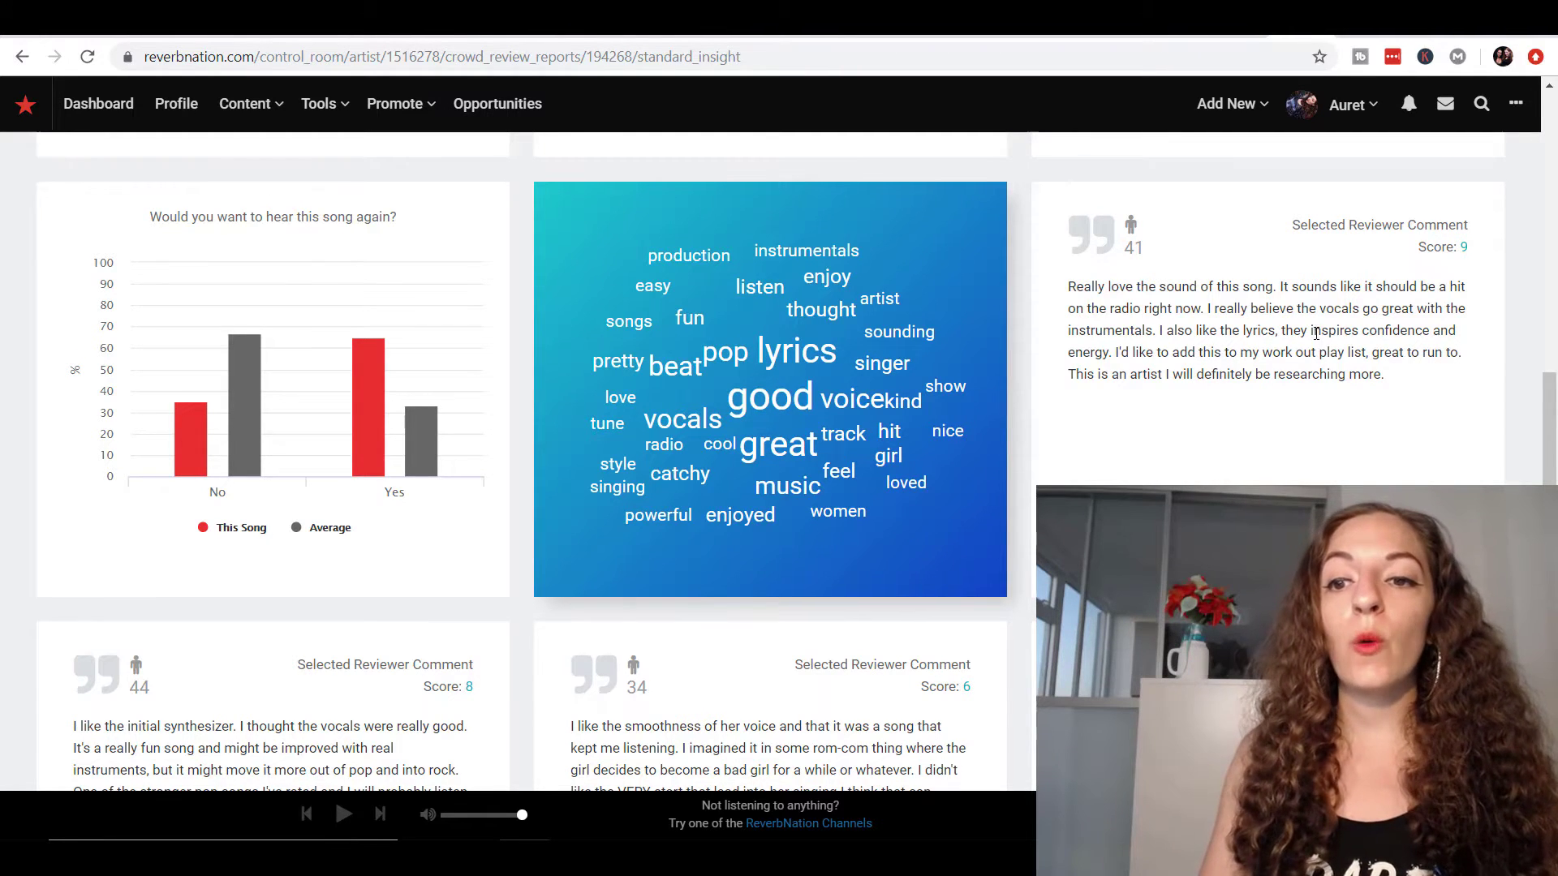
{"action": "scroll", "scroll_direction": "down", "scroll_amount": 3}
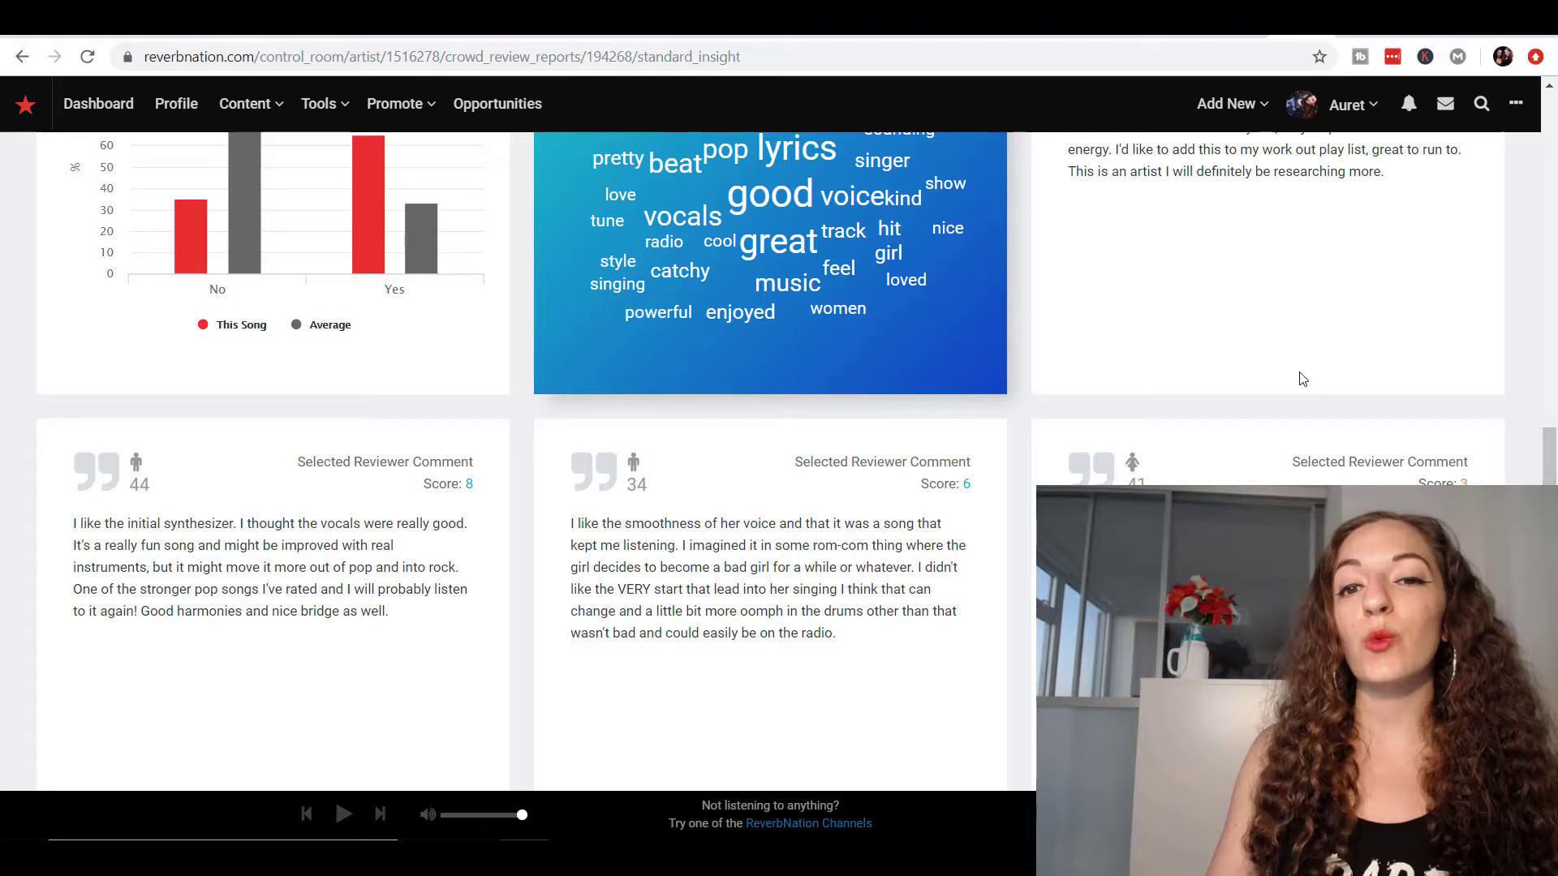
- Scroll past the reviewer comments and return to the report's 7.0 rating summary
{"action": "scroll", "scroll_direction": "down", "scroll_amount": 3}
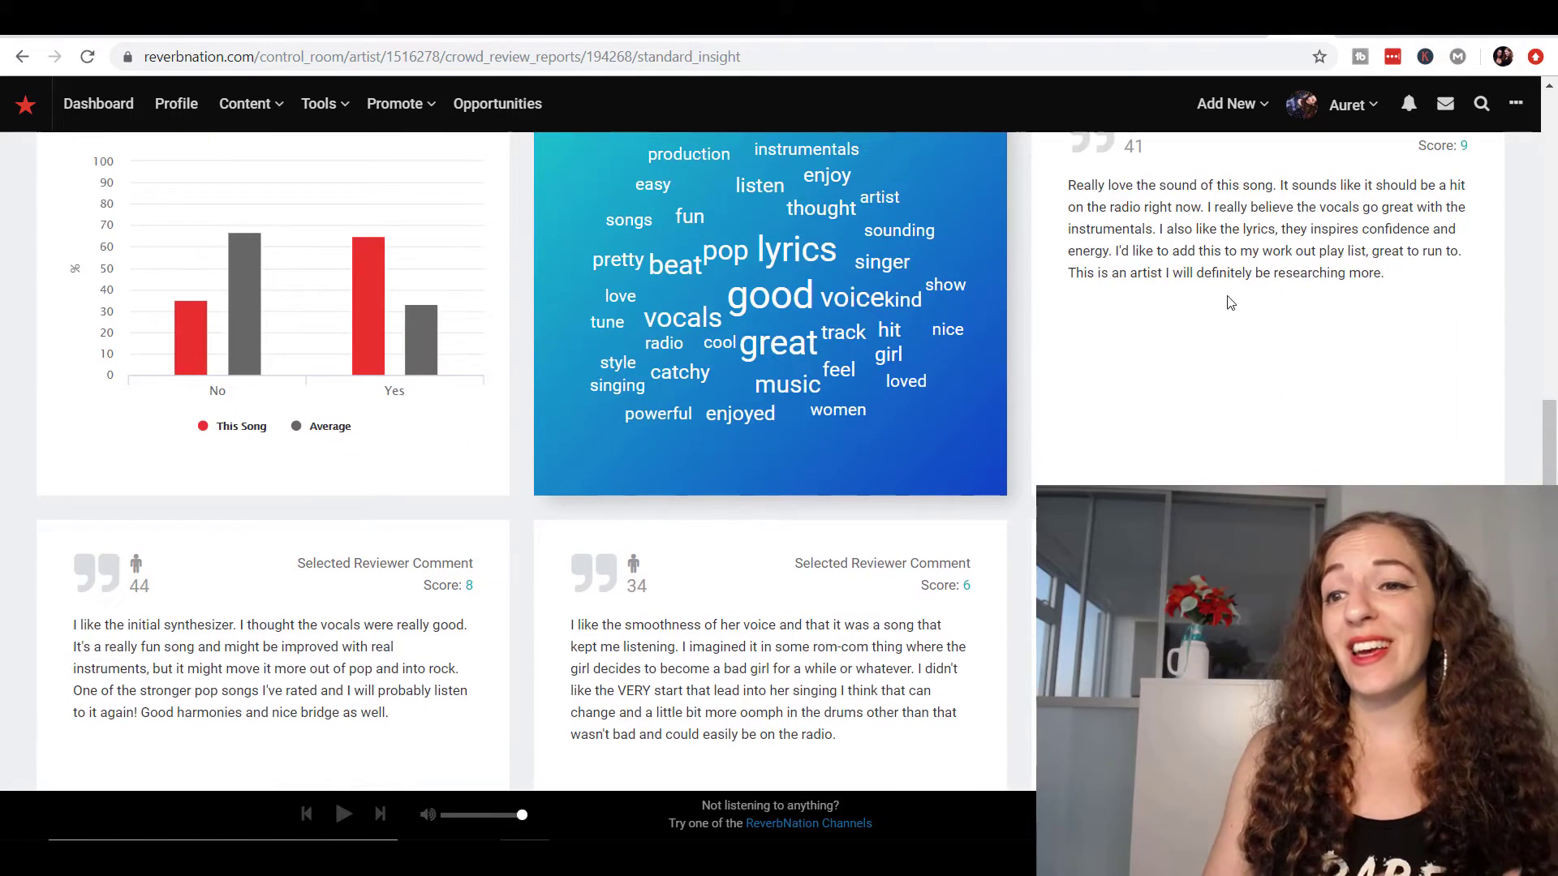
{"action": "scroll", "scroll_direction": "down", "scroll_amount": 3}
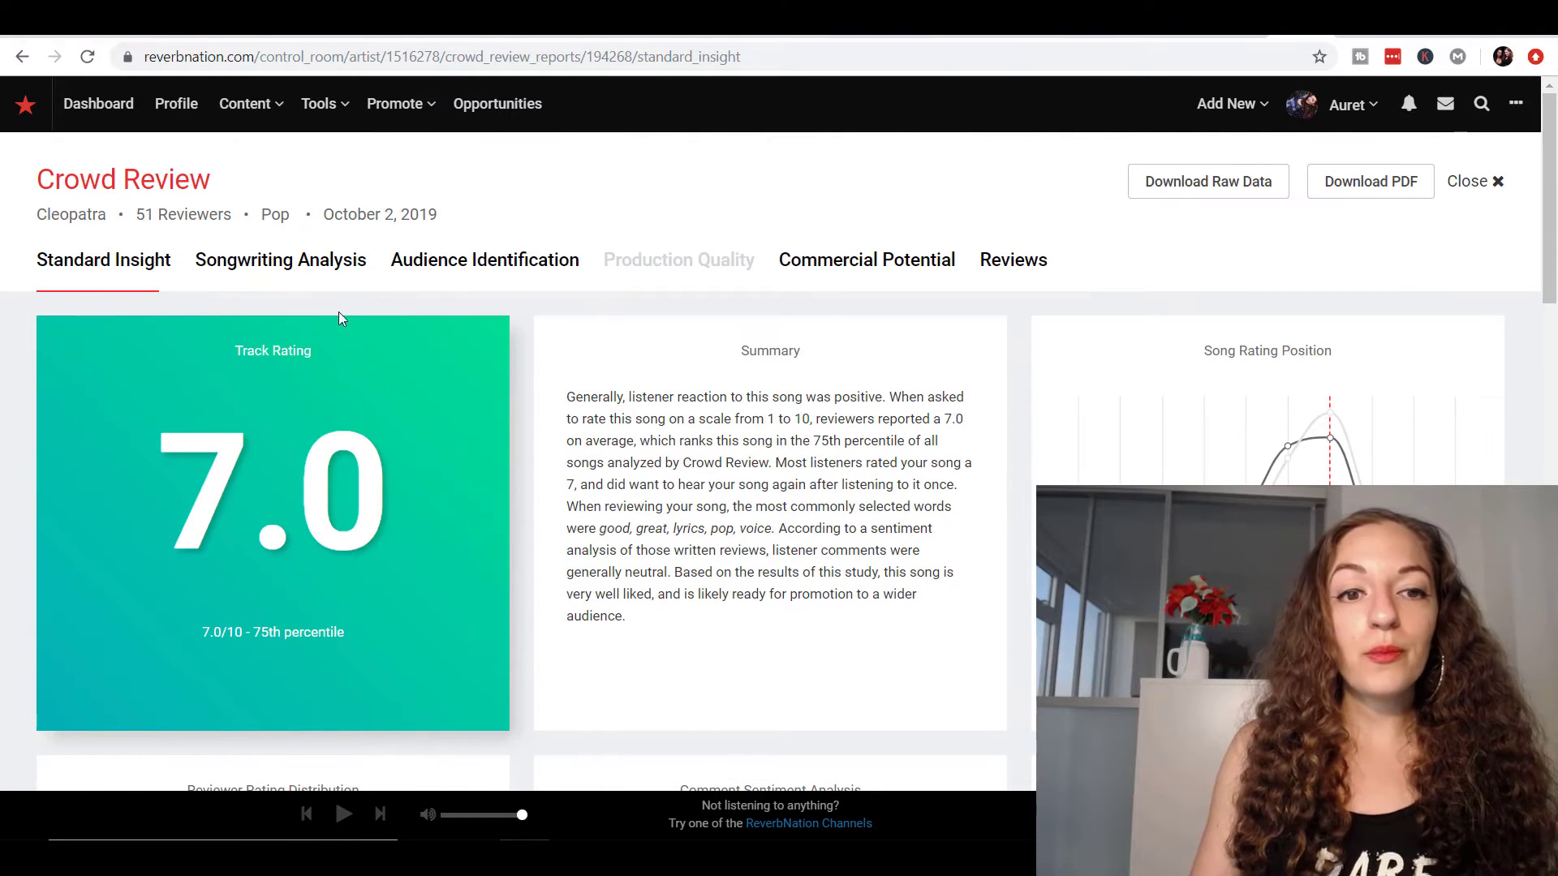
{"action": "mouse_move", "coordinate": [116, 263]}
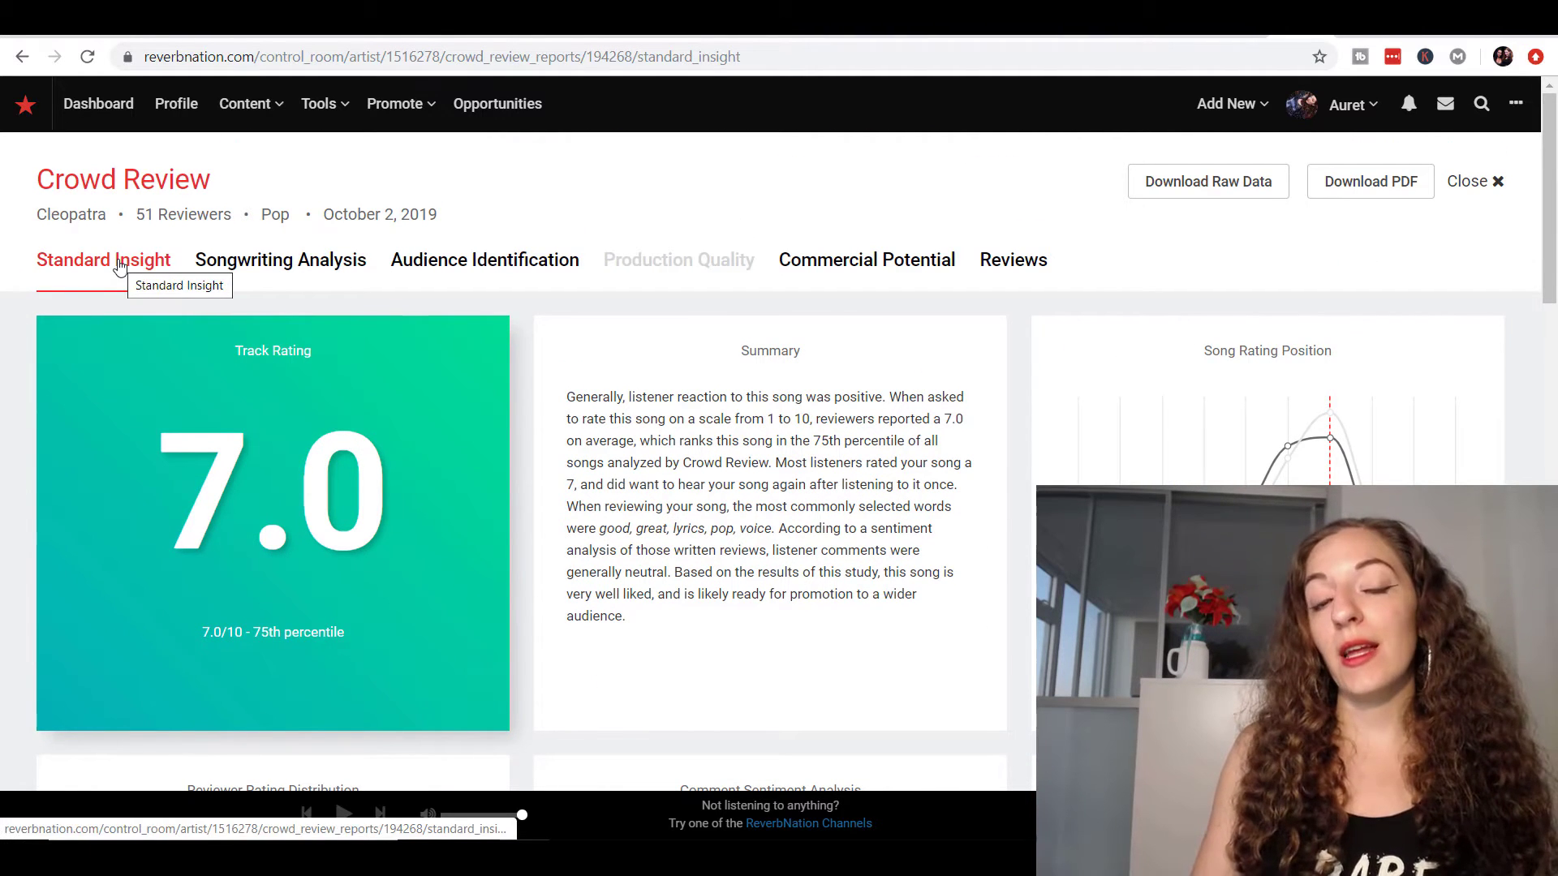
{"action": "mouse_move", "coordinate": [792, 259]}
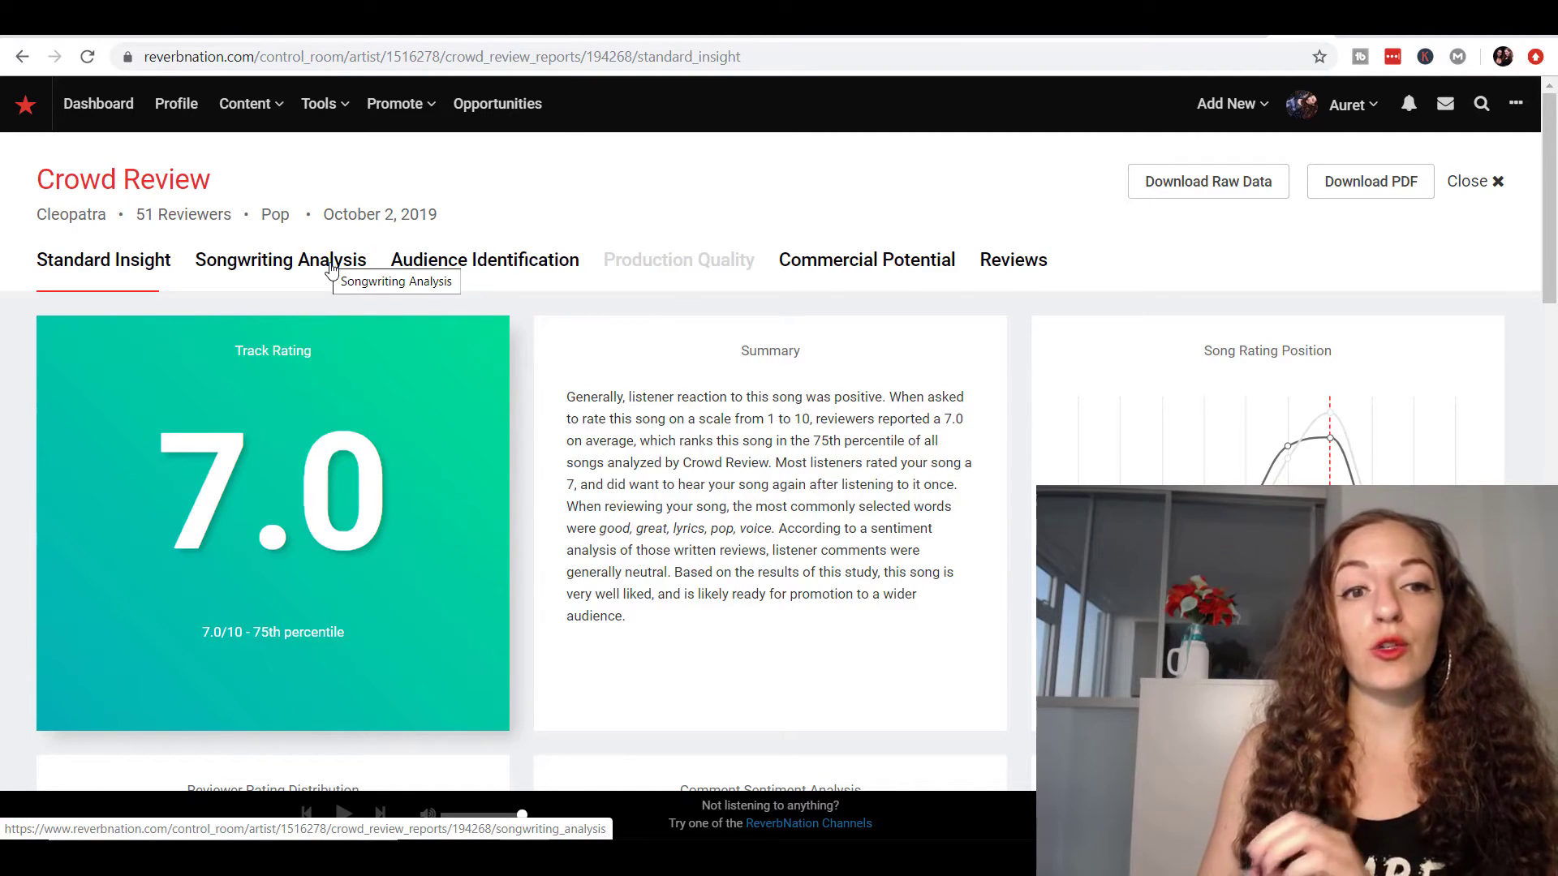
{"action": "left_click", "coordinate": [280, 260]}
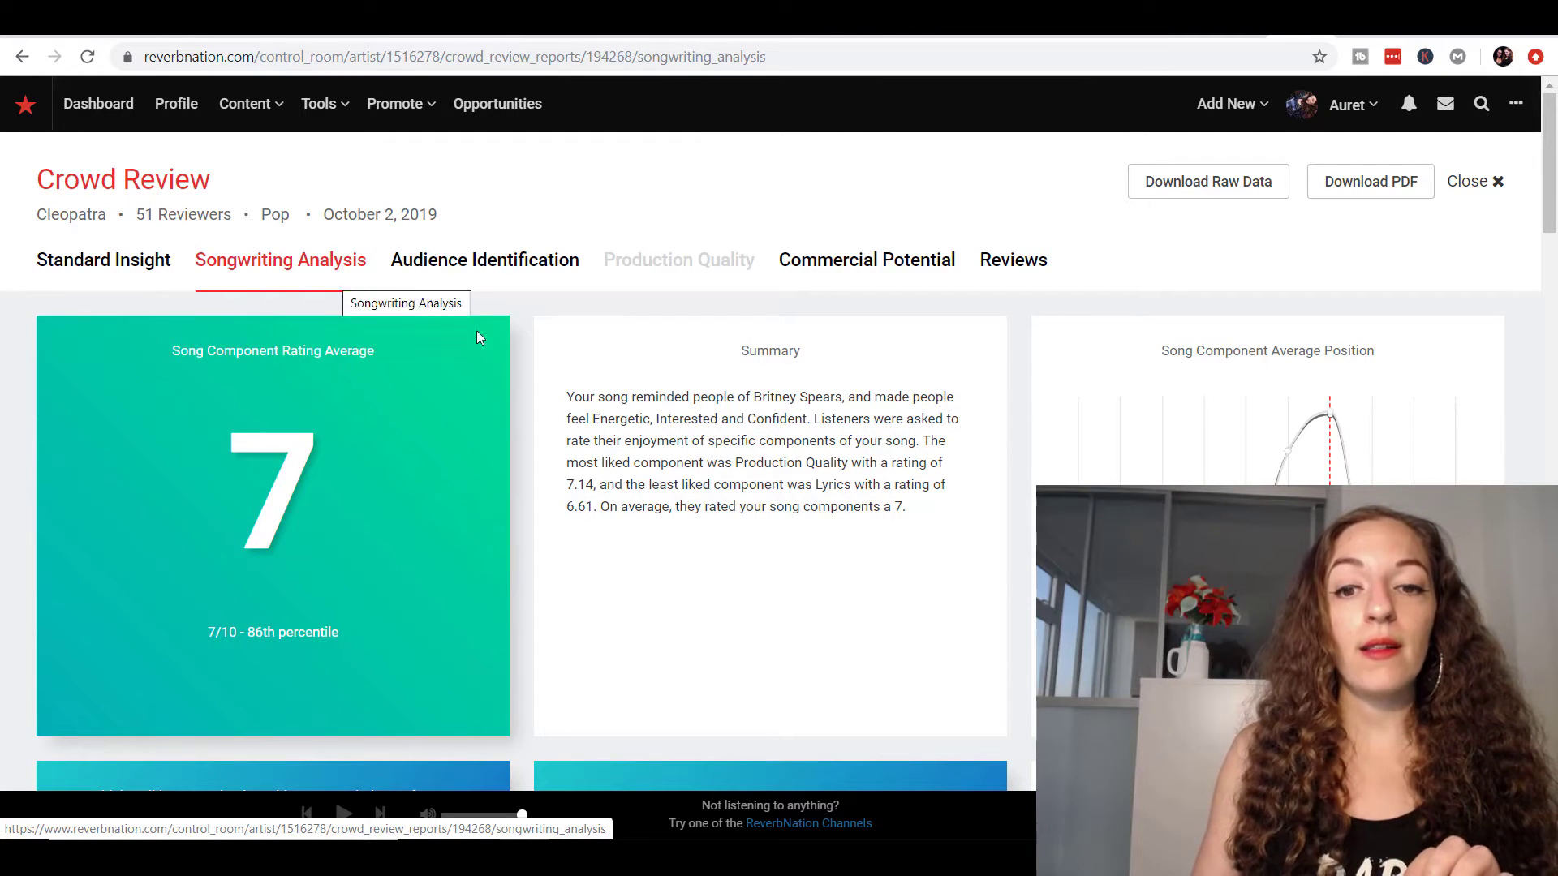
{"action": "scroll", "scroll_direction": "down", "scroll_amount": 3}
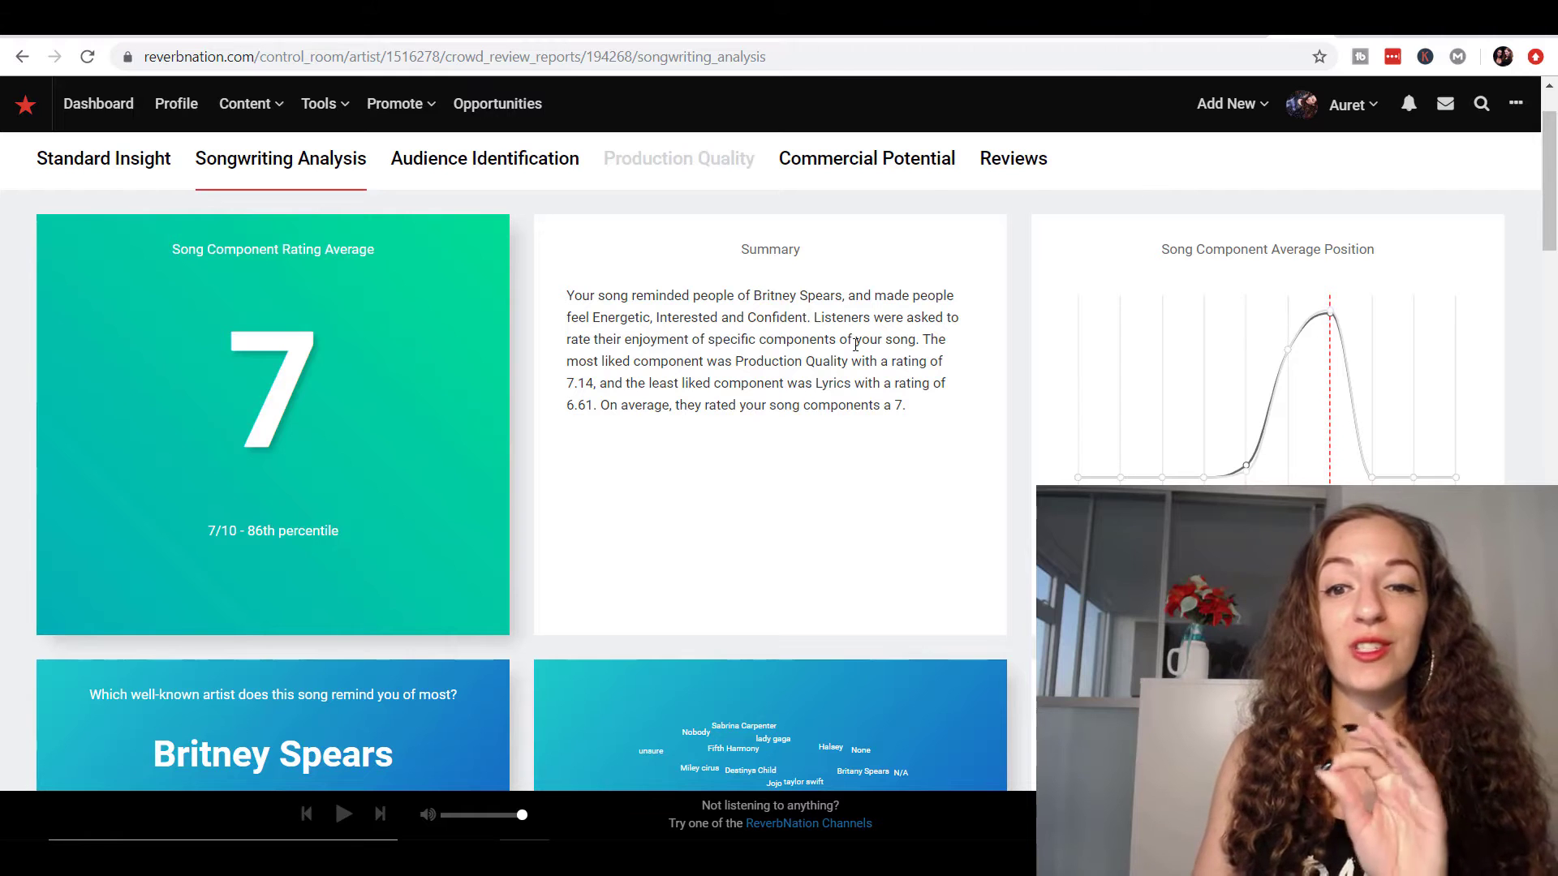
{"action": "scroll", "scroll_direction": "down", "scroll_amount": 3}
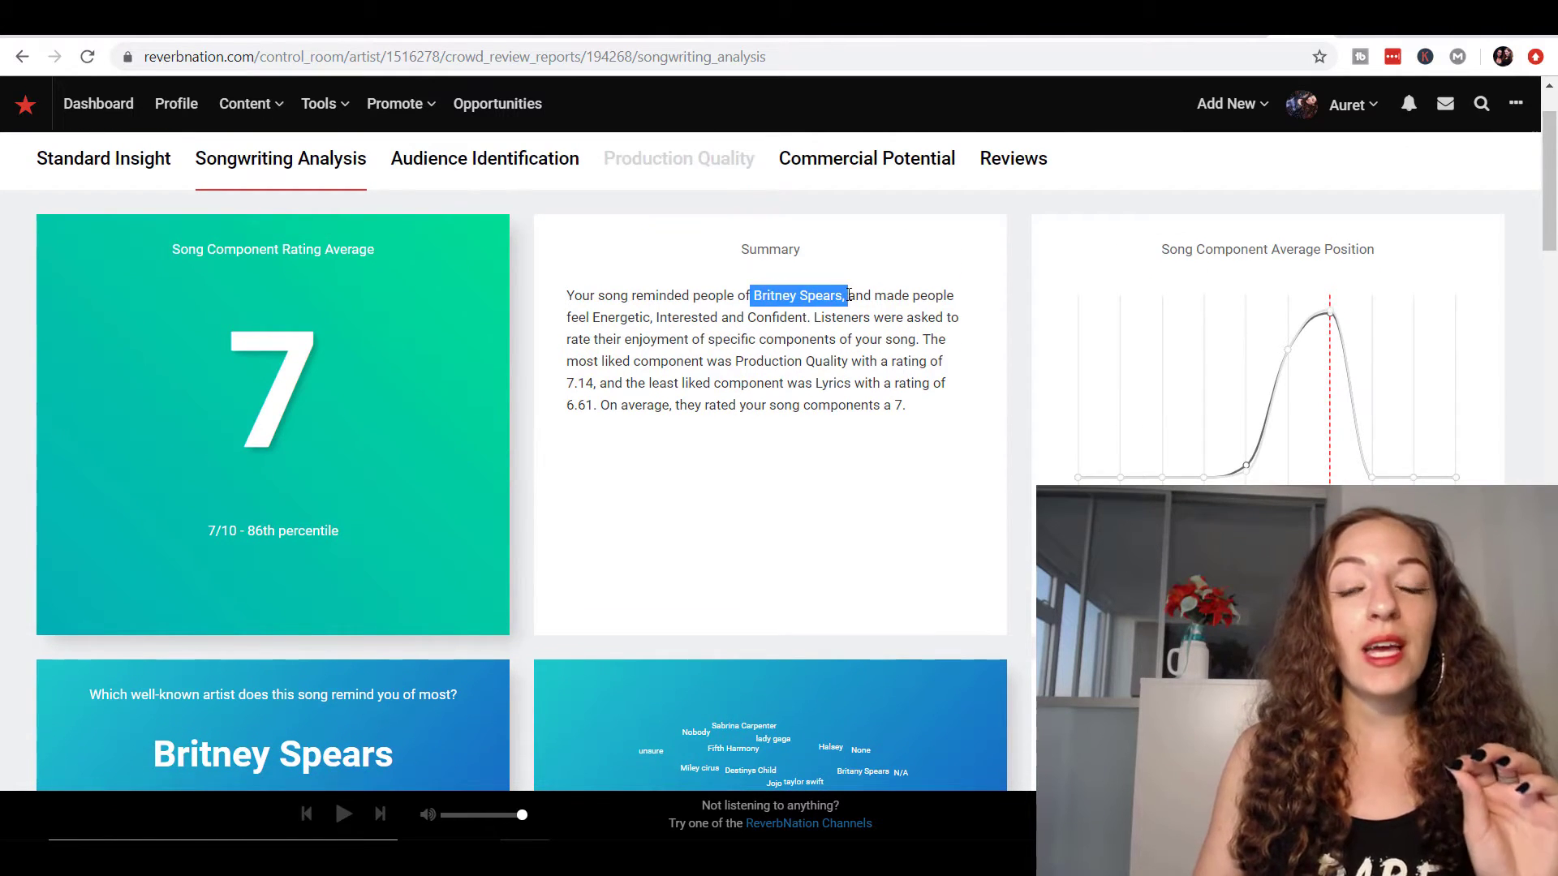
{"action": "left_click", "coordinate": [759, 309]}
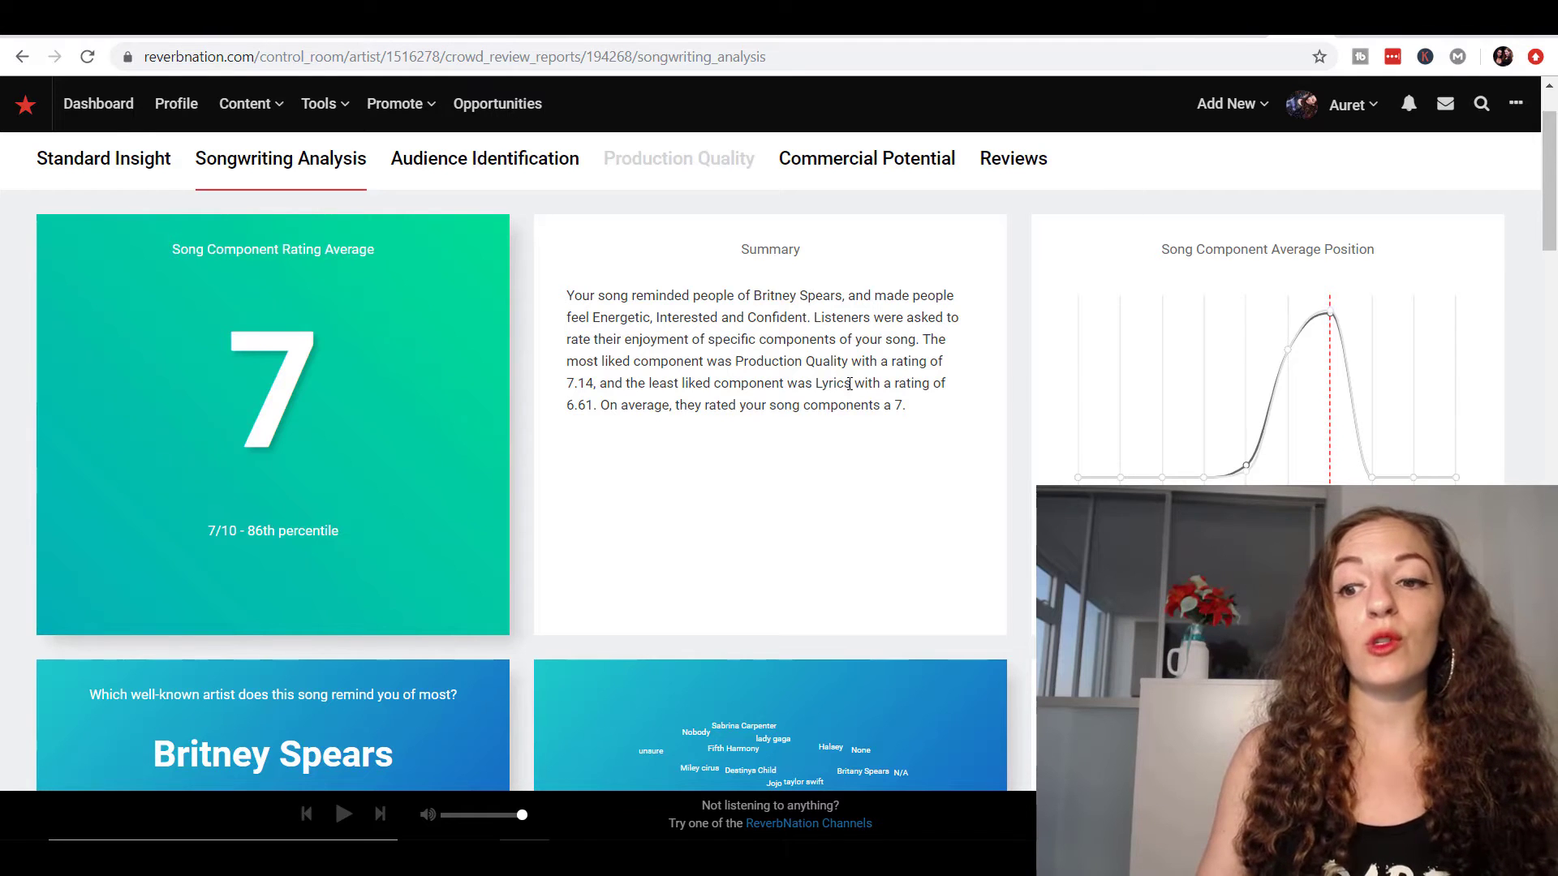
{"action": "scroll", "scroll_direction": "down", "scroll_amount": 3}
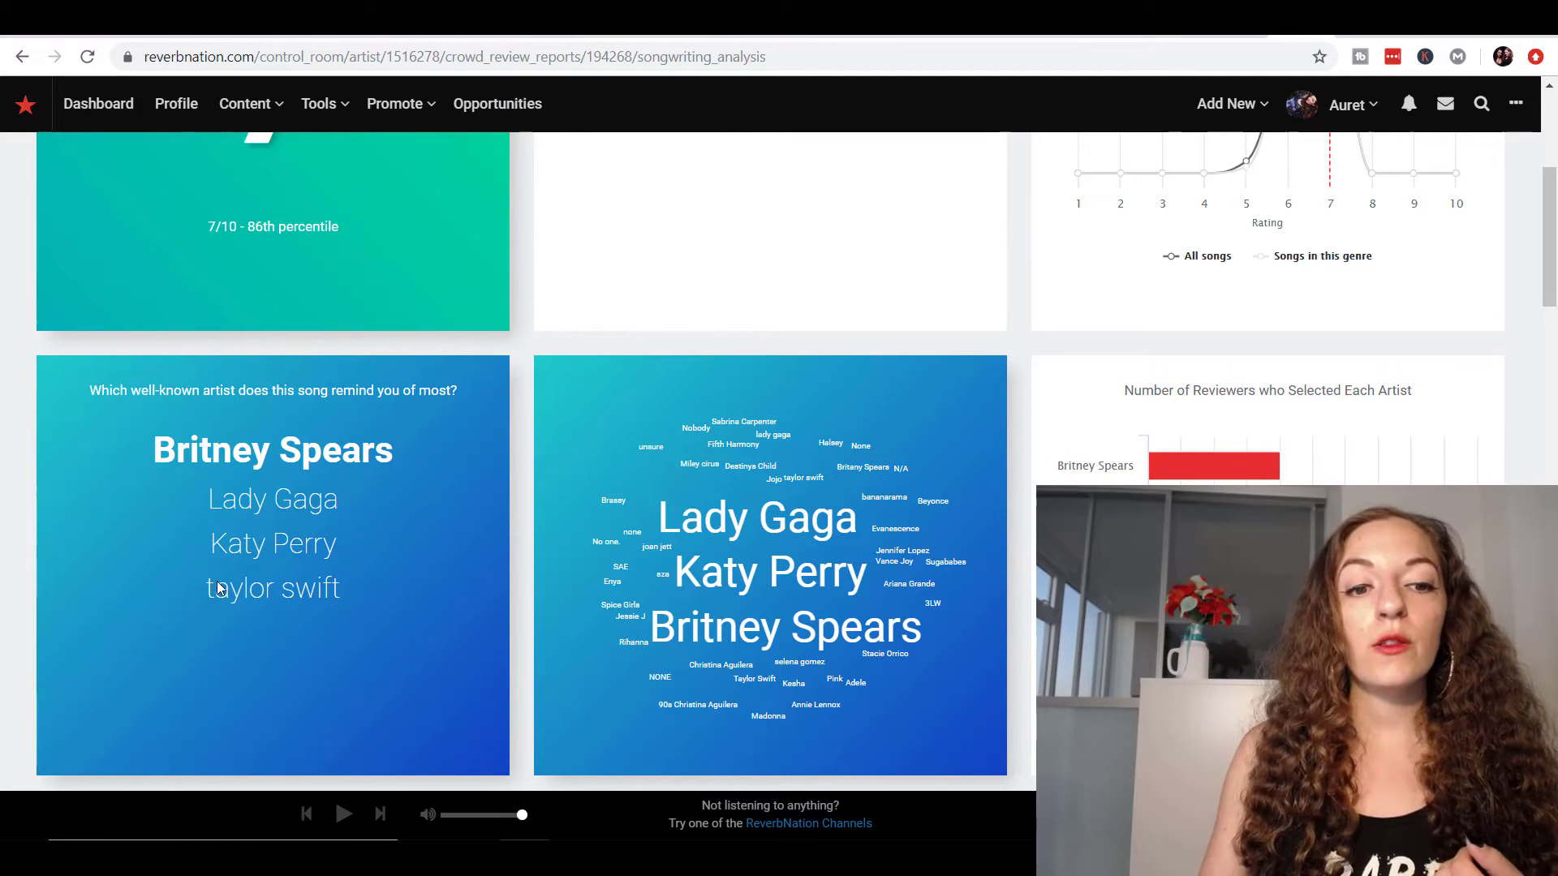
{"action": "scroll", "scroll_direction": "down", "scroll_amount": 3}
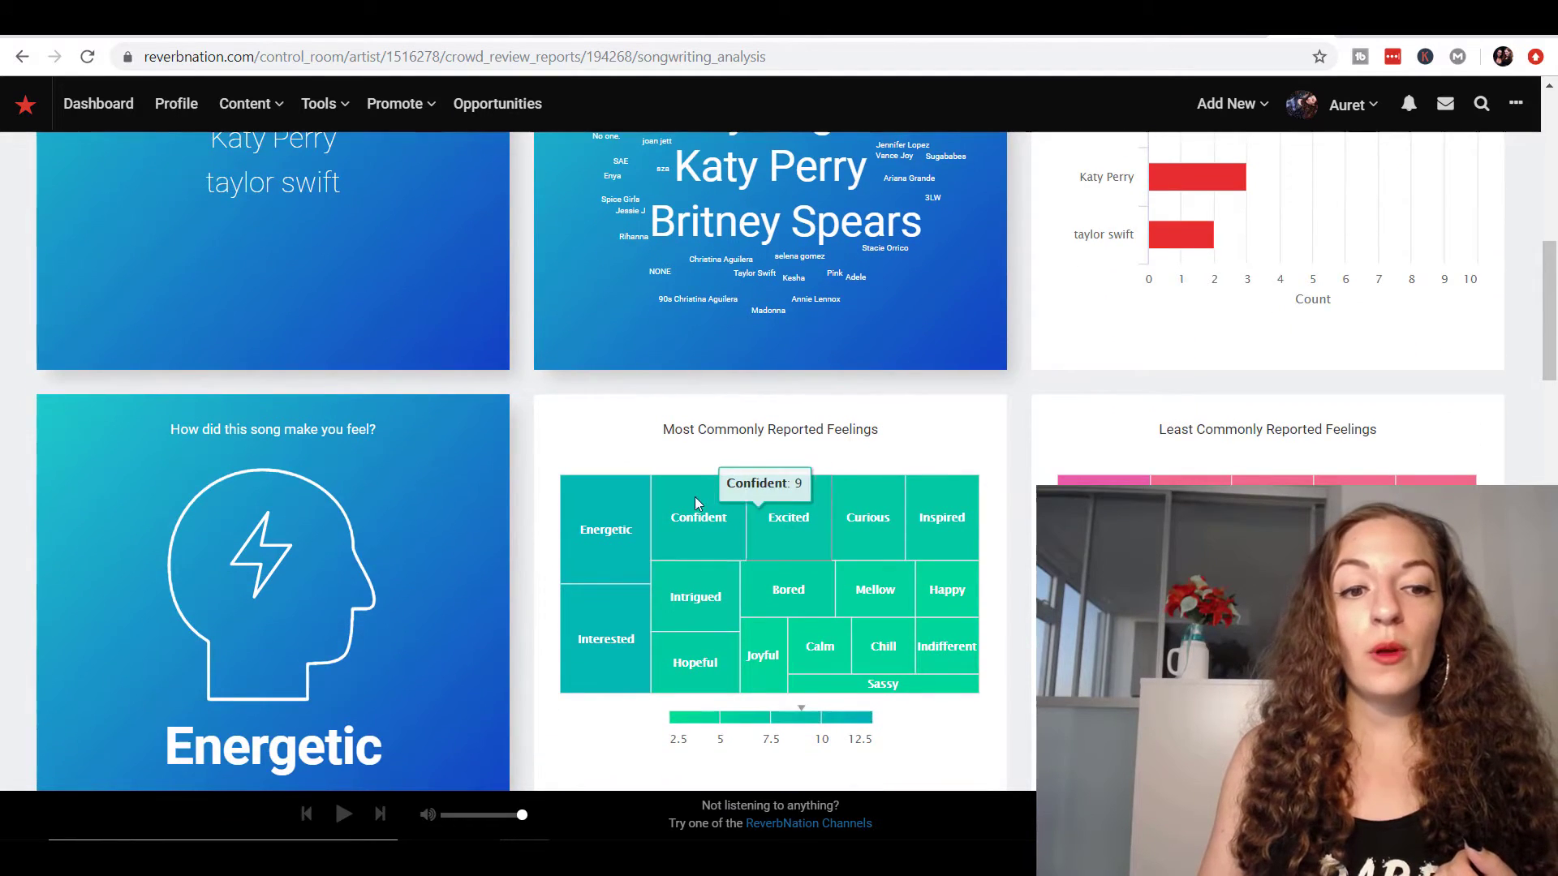
{"action": "scroll", "scroll_direction": "down", "scroll_amount": 3}
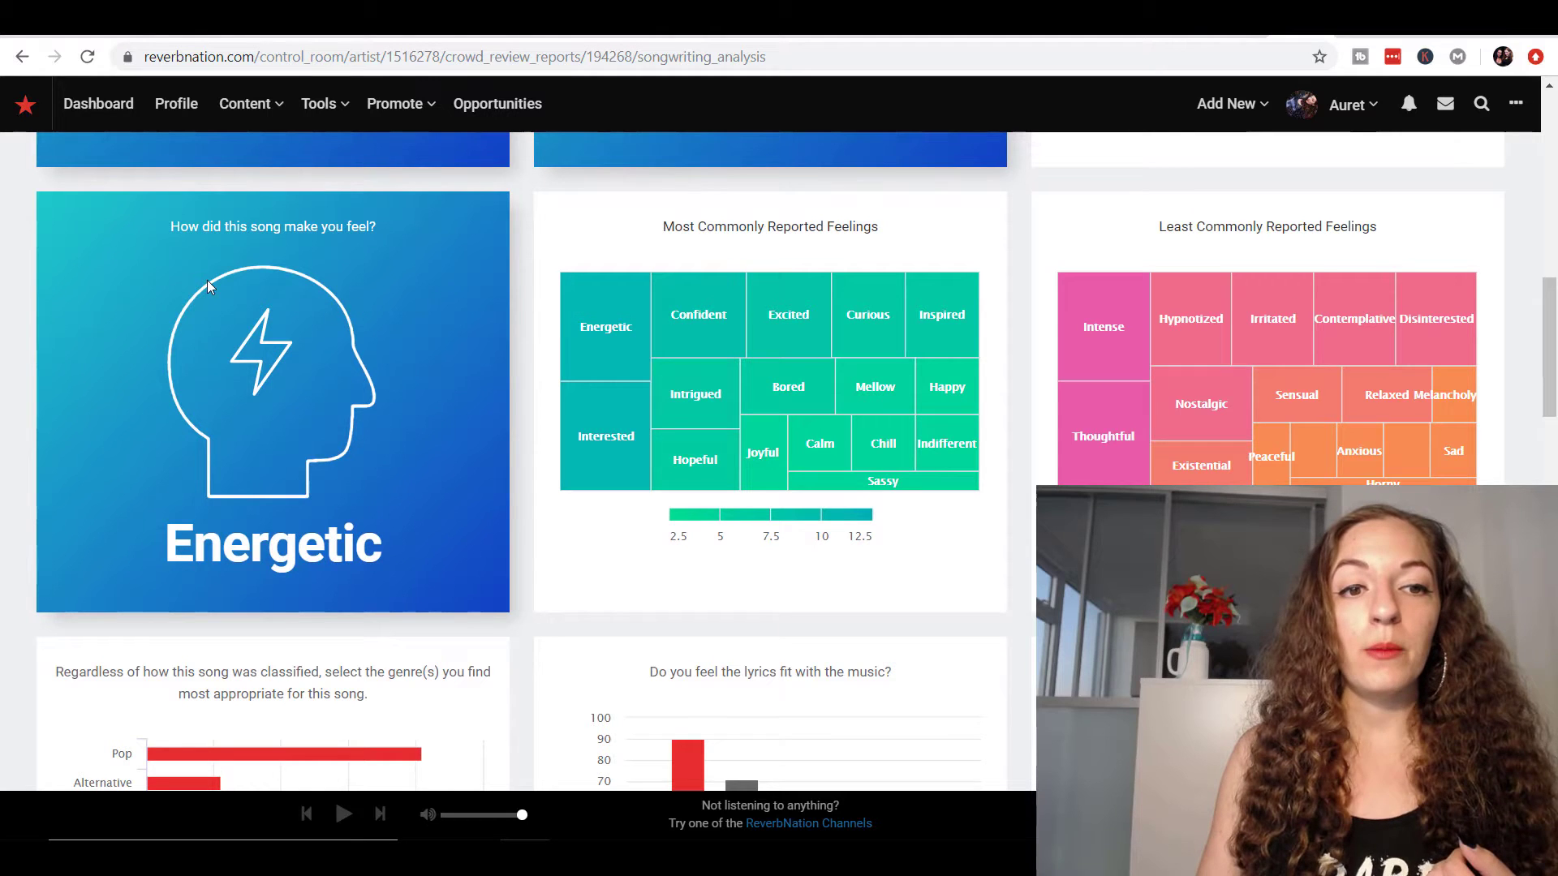
{"action": "mouse_move", "coordinate": [252, 492]}
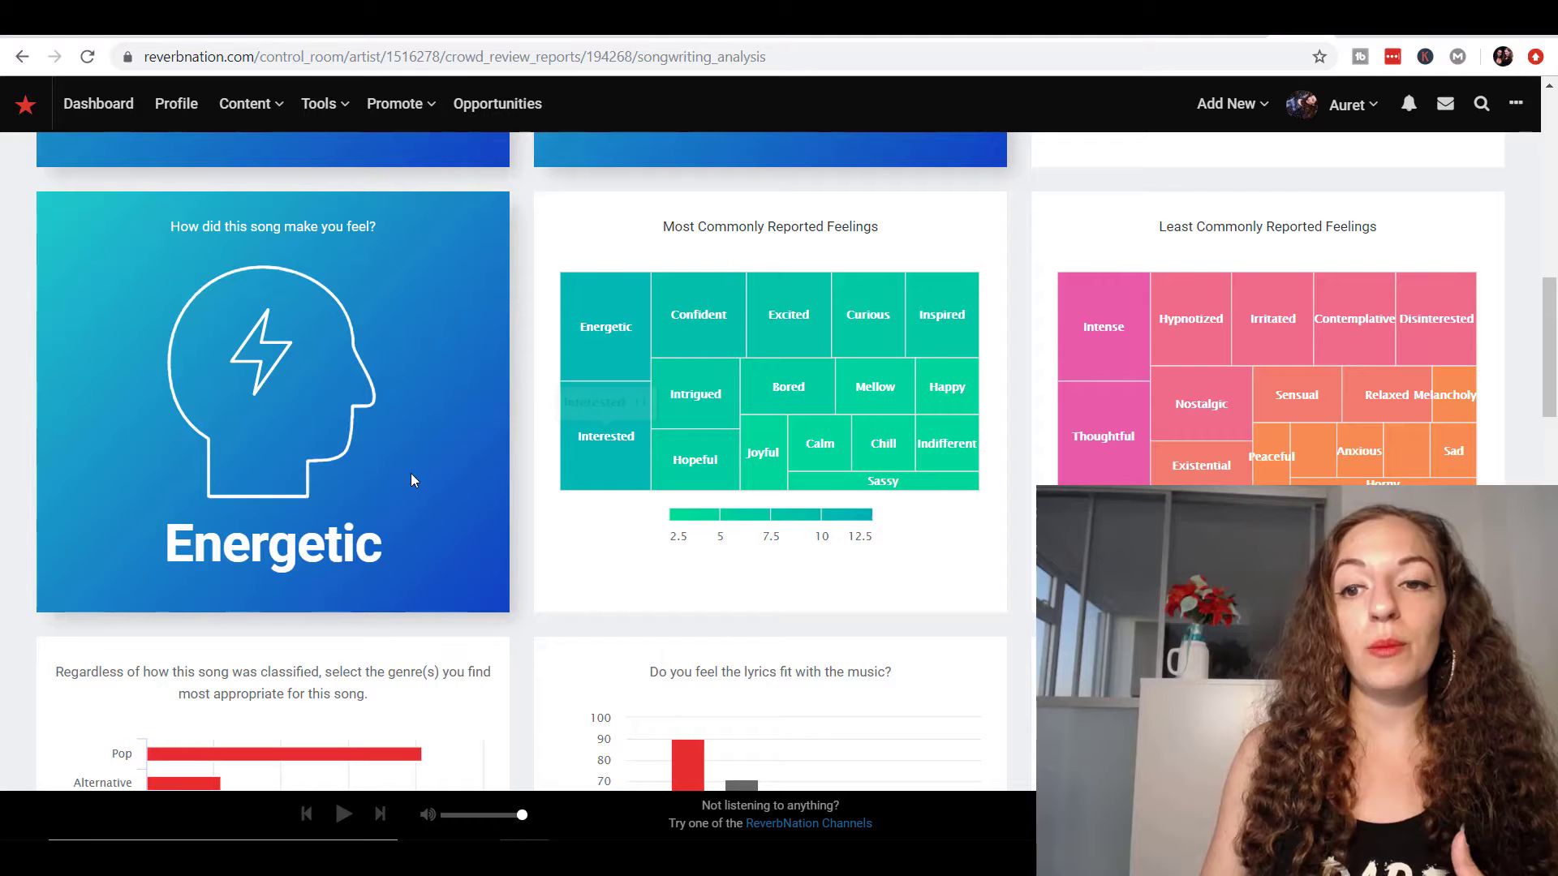
{"action": "scroll", "scroll_direction": "down", "scroll_amount": 3}
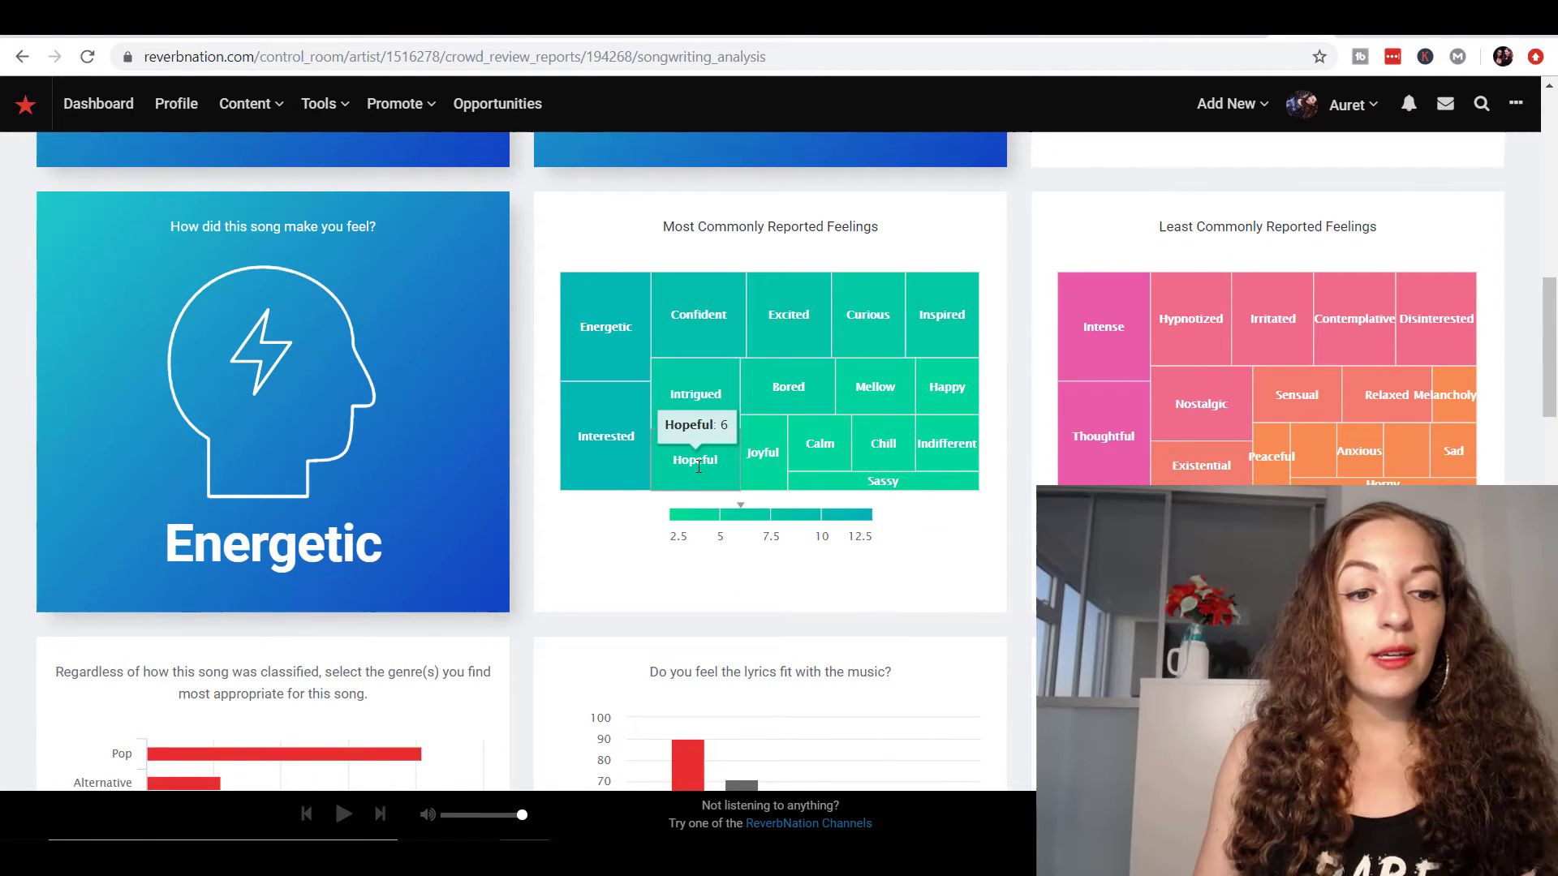
{"action": "scroll", "scroll_direction": "down", "scroll_amount": 3}
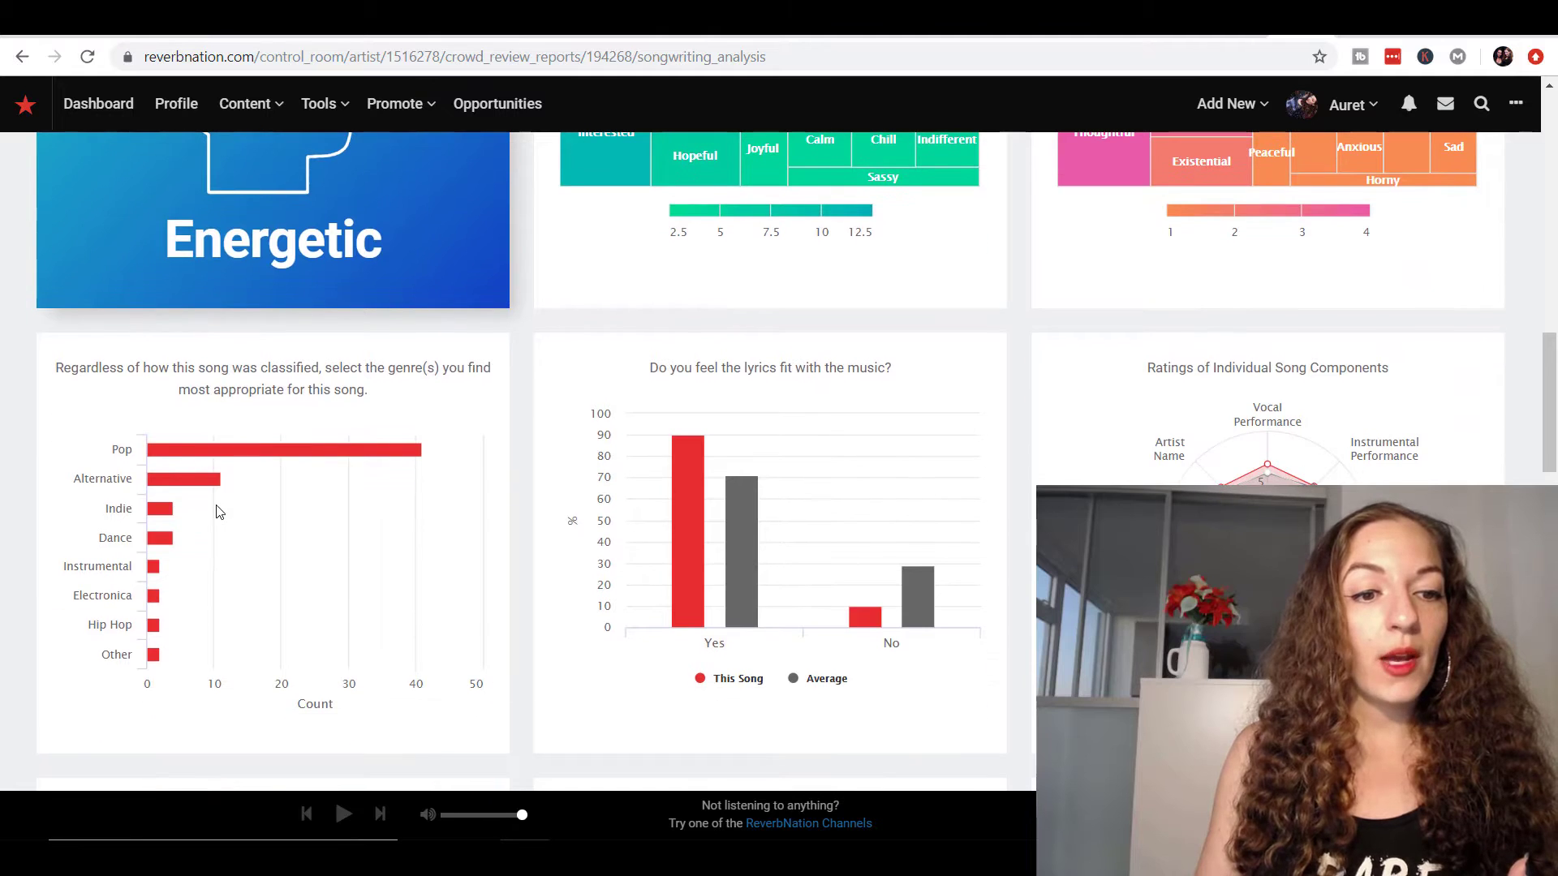
{"action": "mouse_move", "coordinate": [207, 463]}
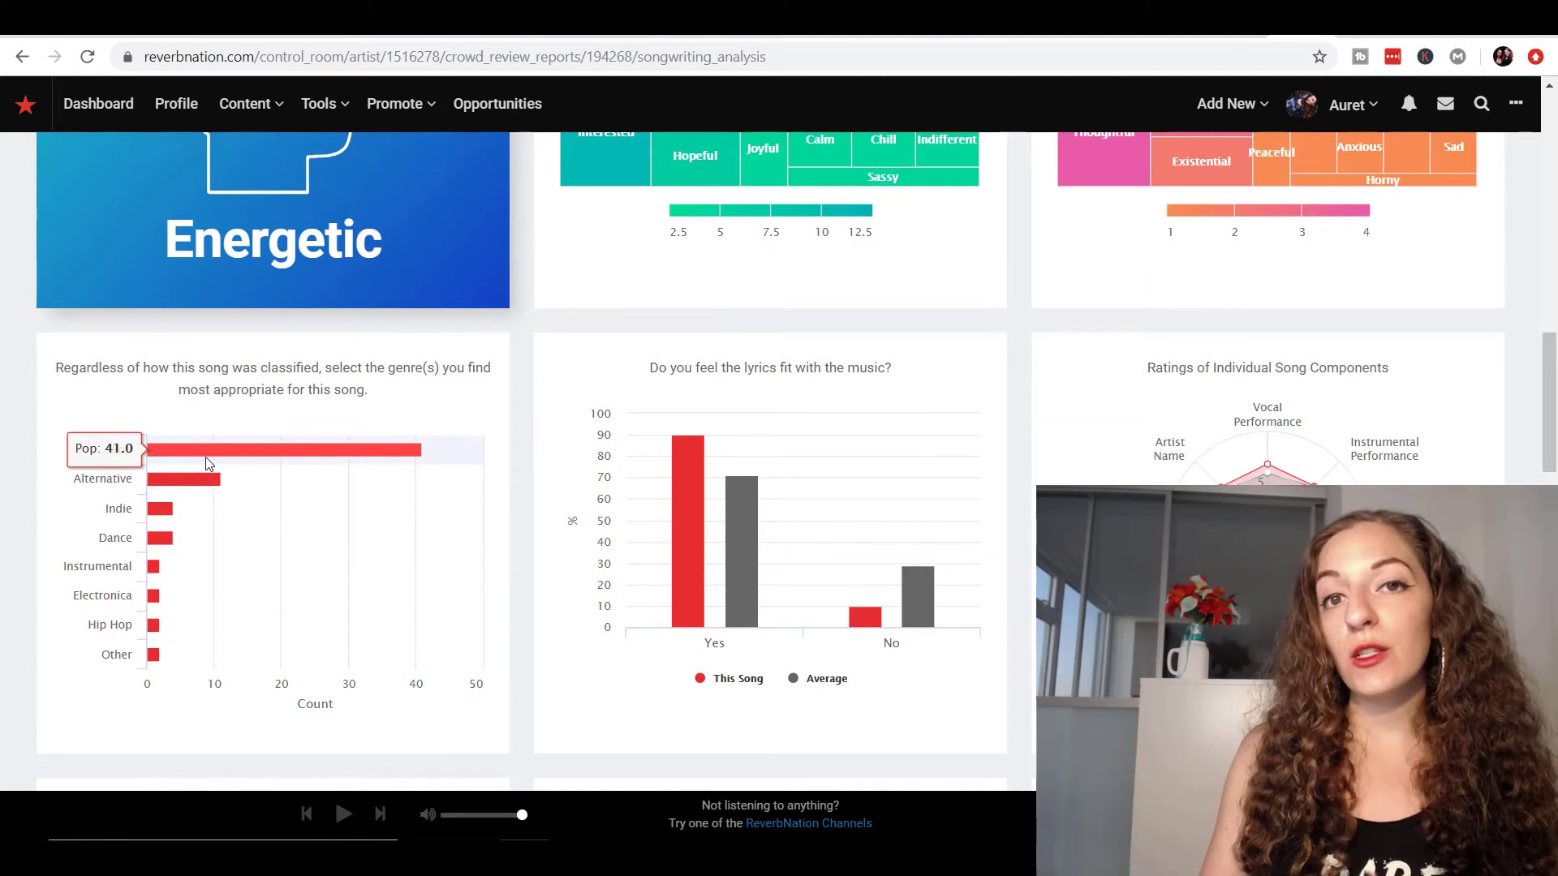
{"action": "mouse_move", "coordinate": [179, 498]}
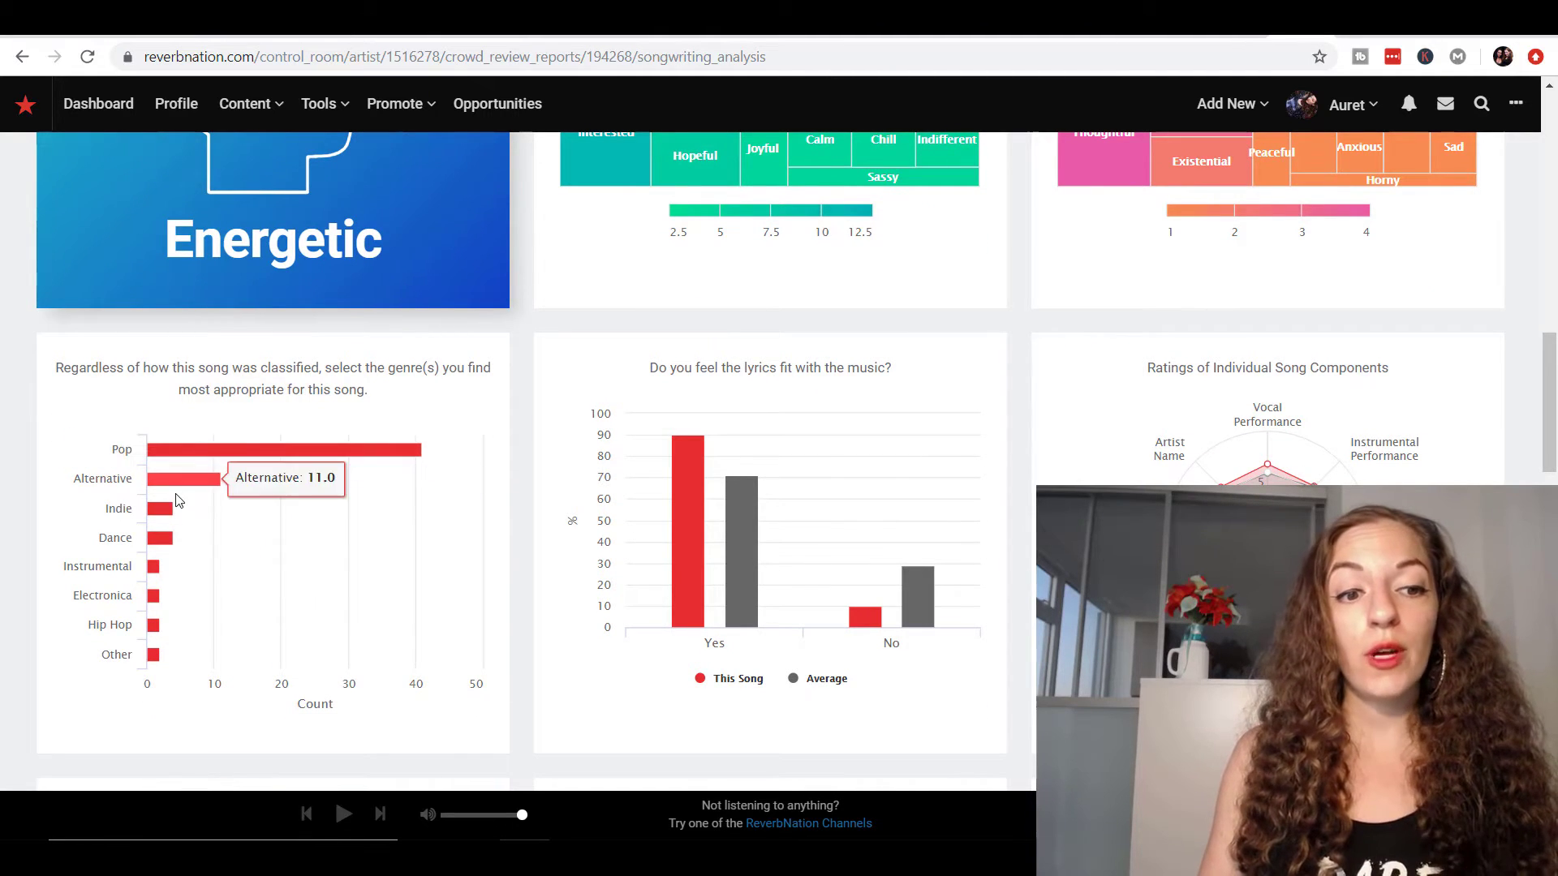
{"action": "mouse_move", "coordinate": [321, 570]}
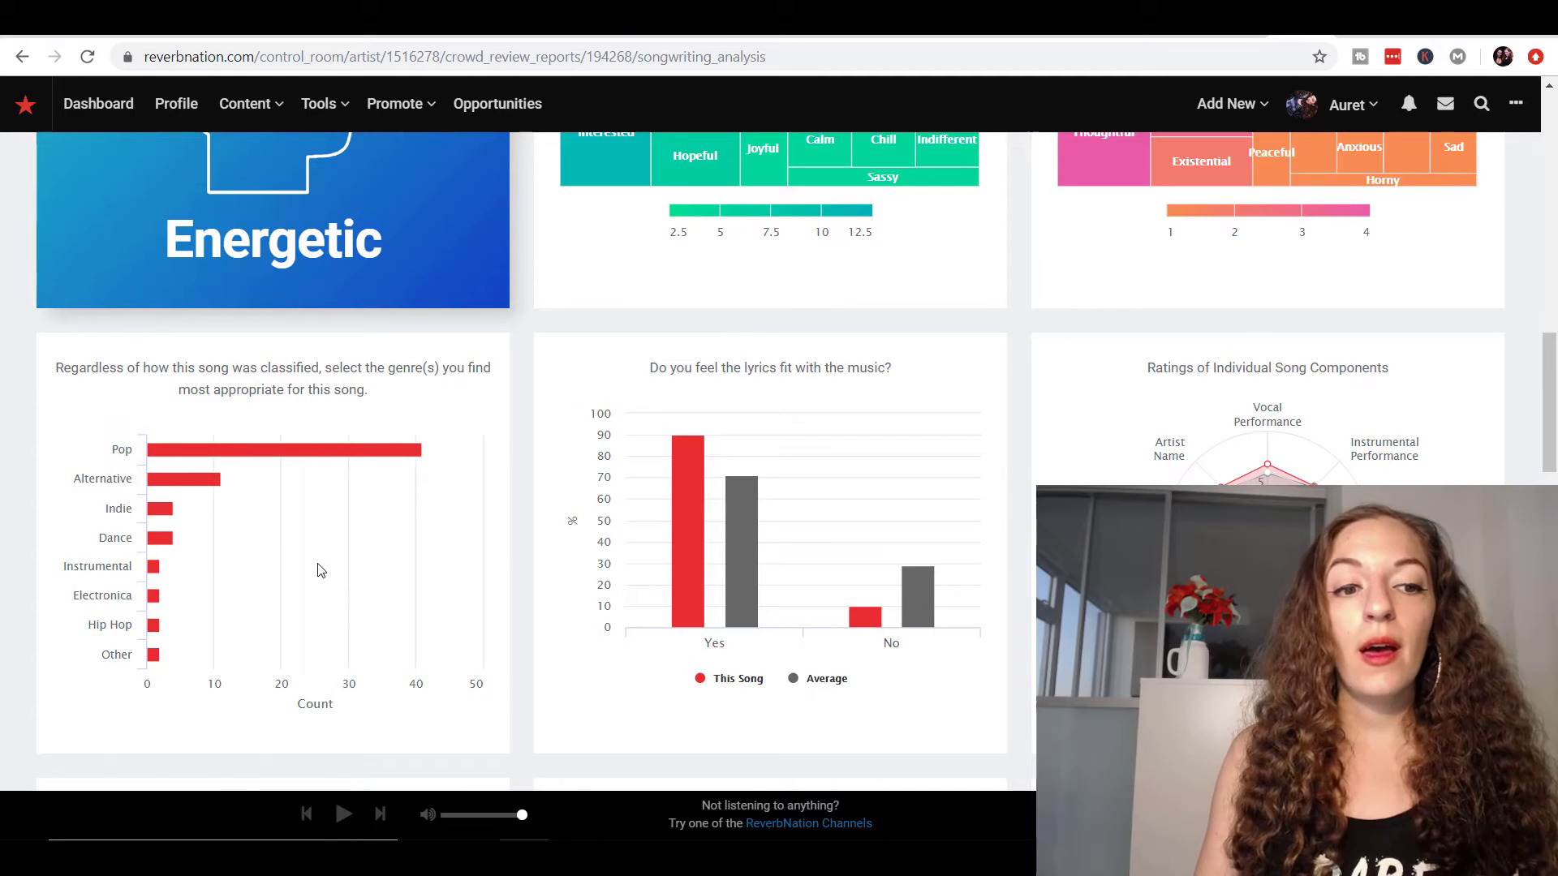
{"action": "mouse_move", "coordinate": [661, 477]}
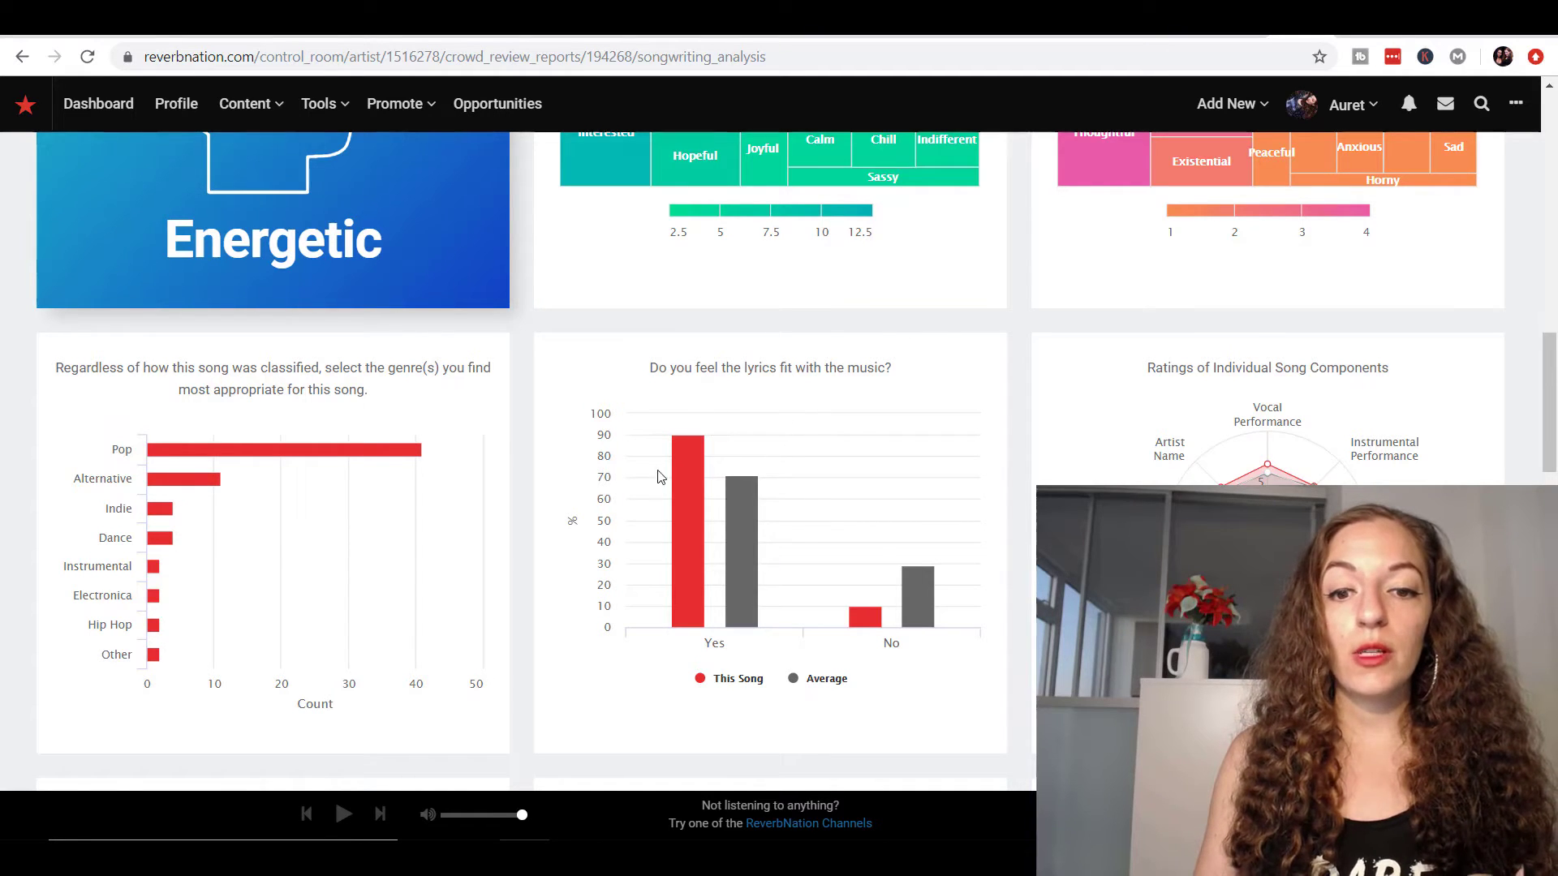
{"action": "mouse_move", "coordinate": [1211, 390]}
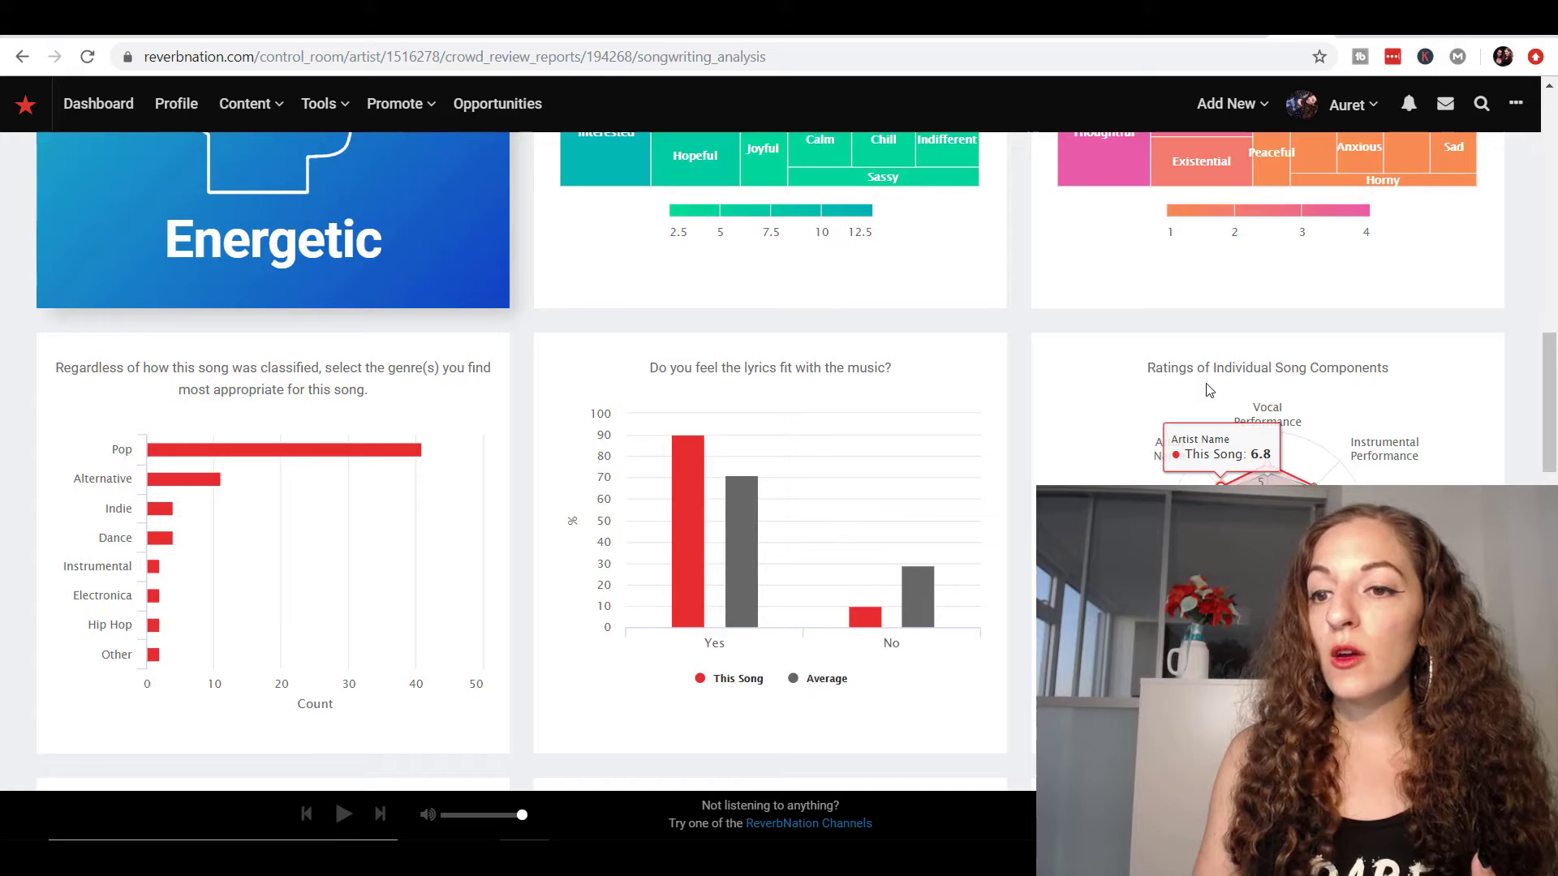
{"action": "scroll", "scroll_direction": "down", "scroll_amount": 3}
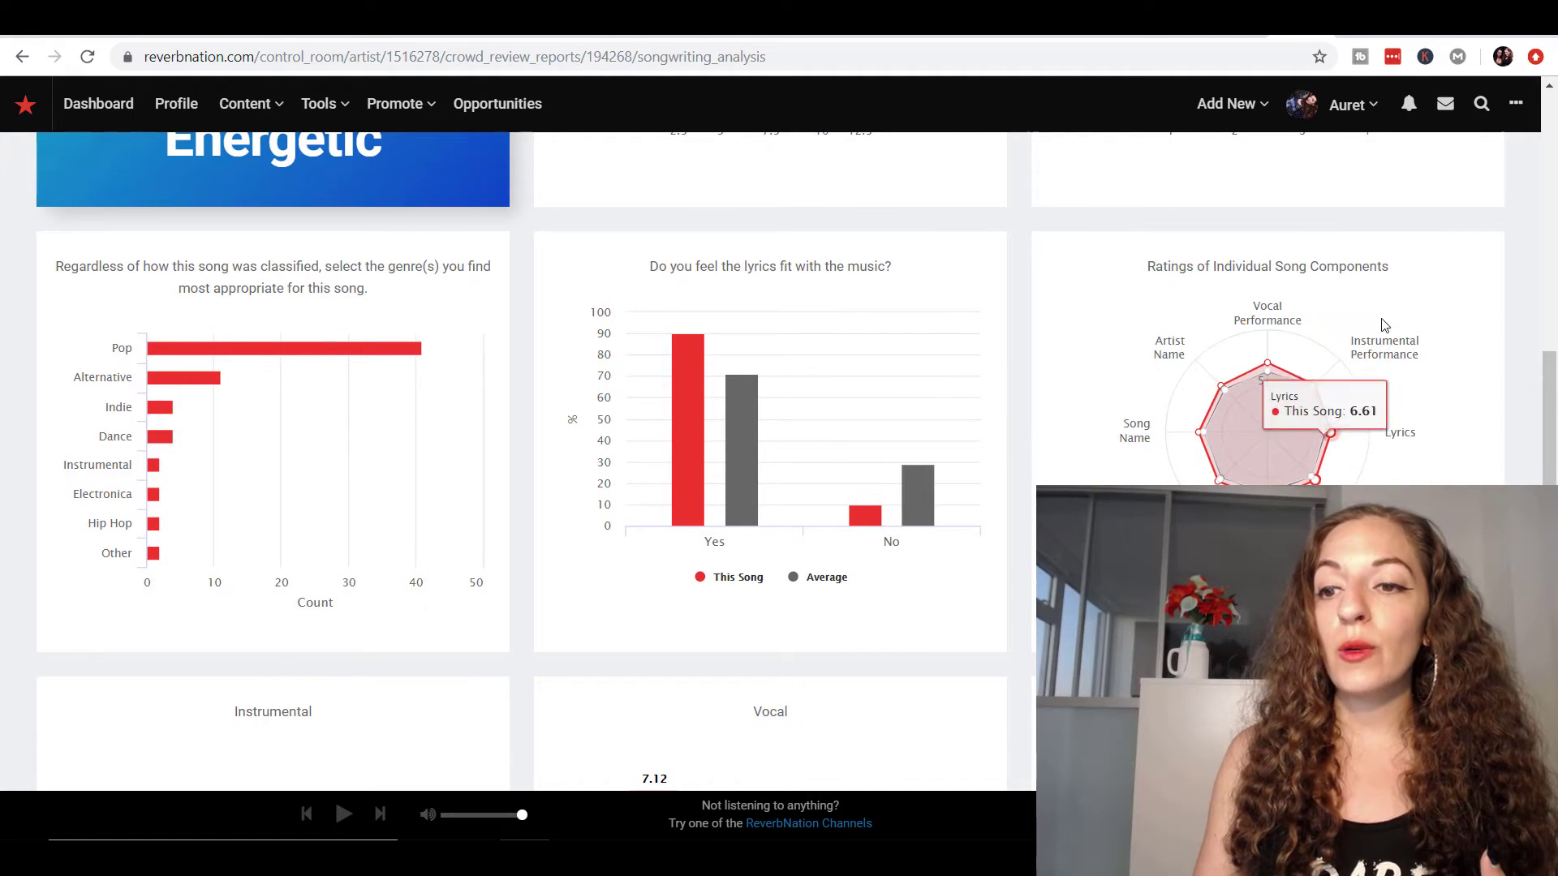
{"action": "mouse_move", "coordinate": [1222, 391]}
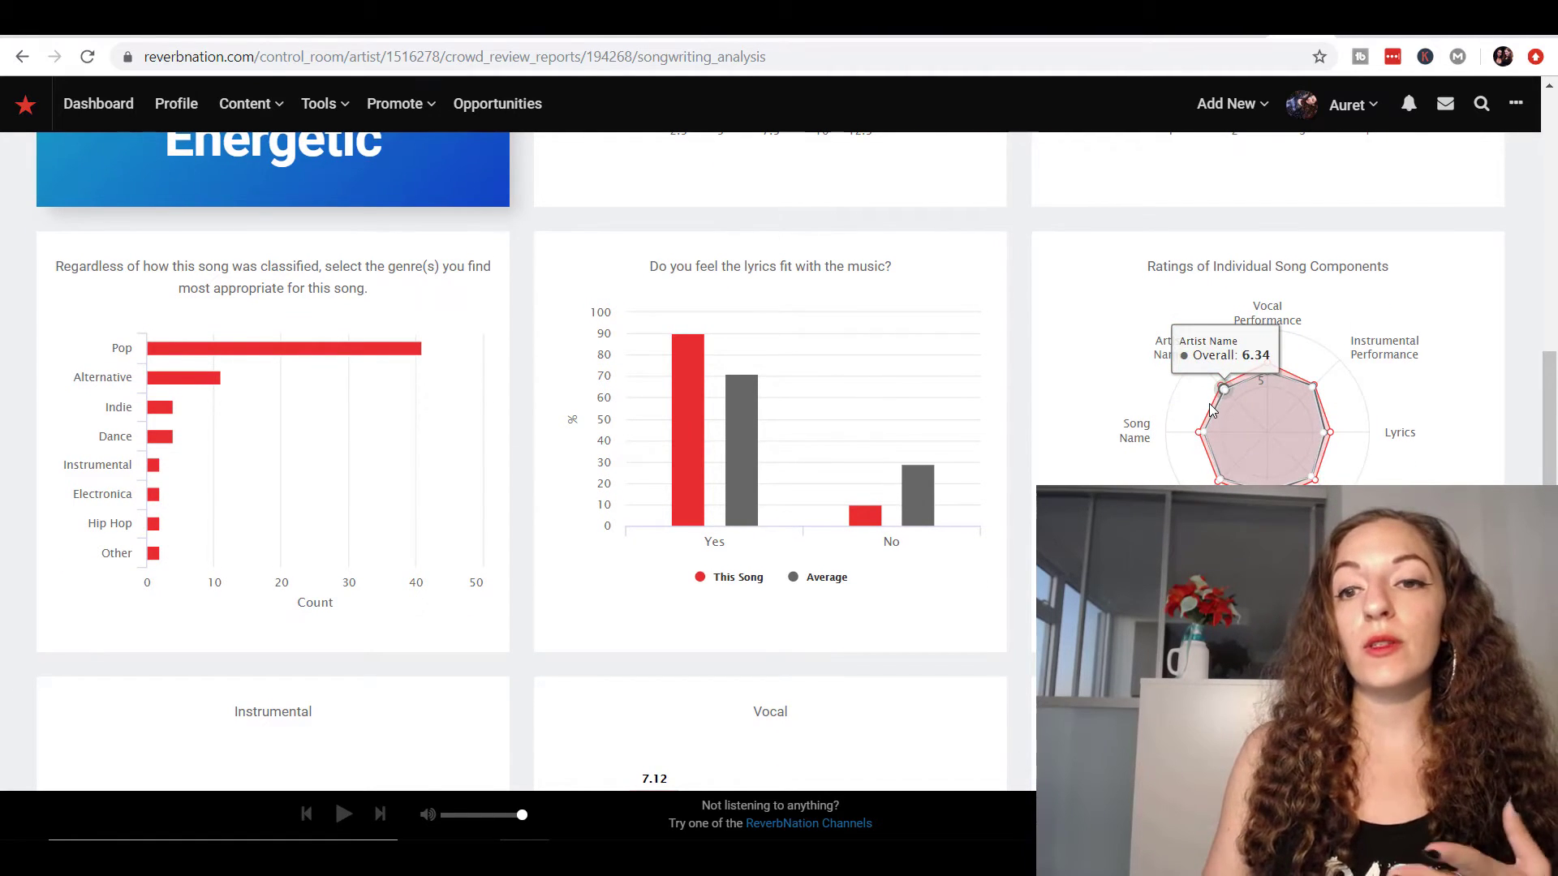
{"action": "mouse_move", "coordinate": [1311, 381]}
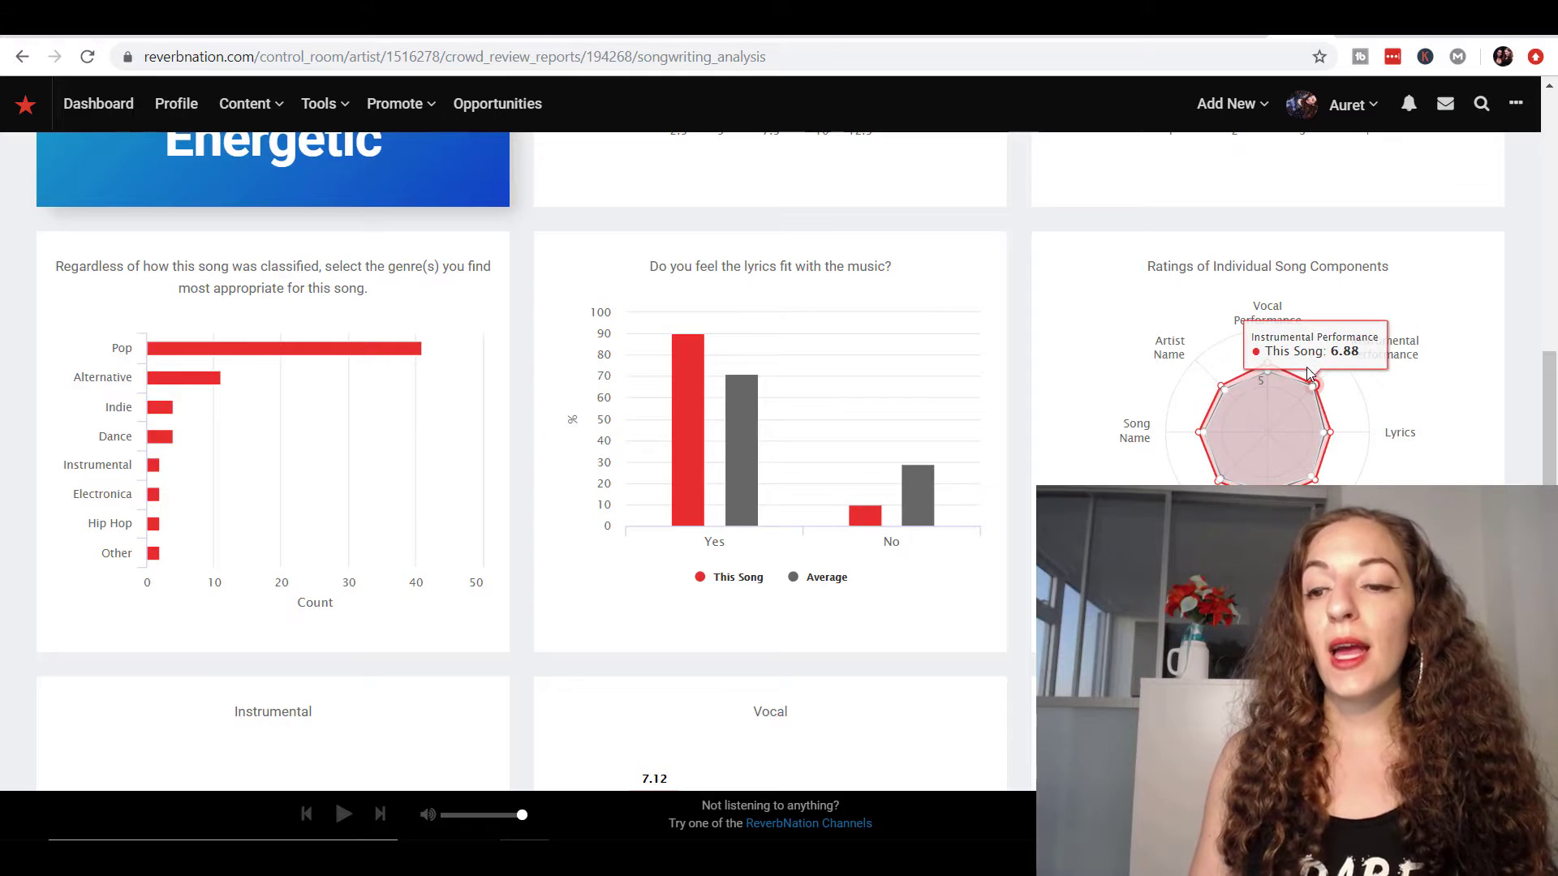
{"action": "mouse_move", "coordinate": [1316, 468]}
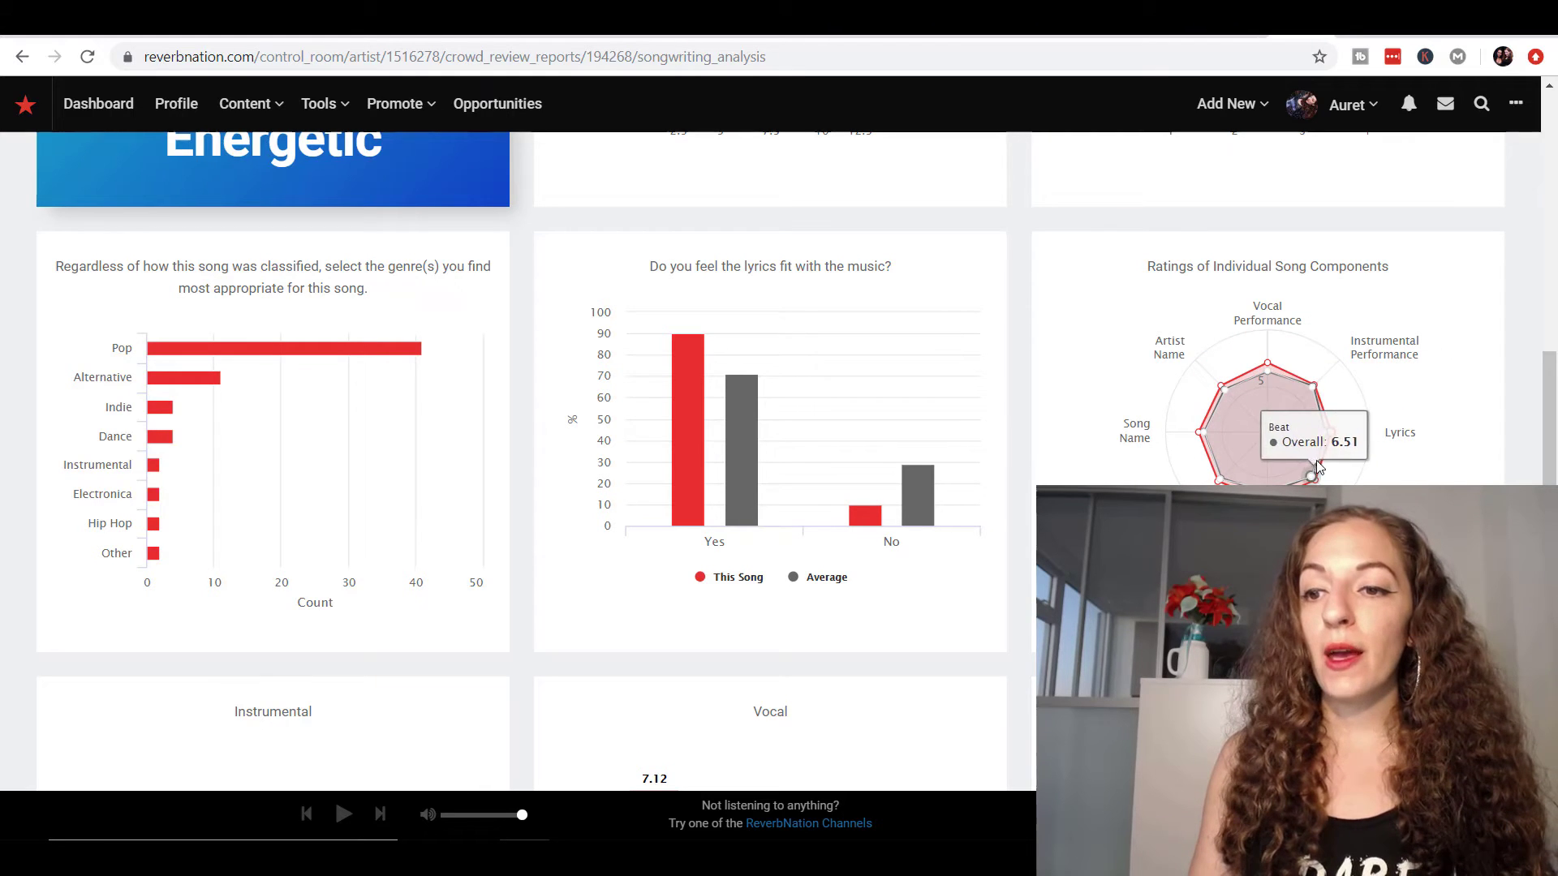
{"action": "mouse_move", "coordinate": [1233, 399]}
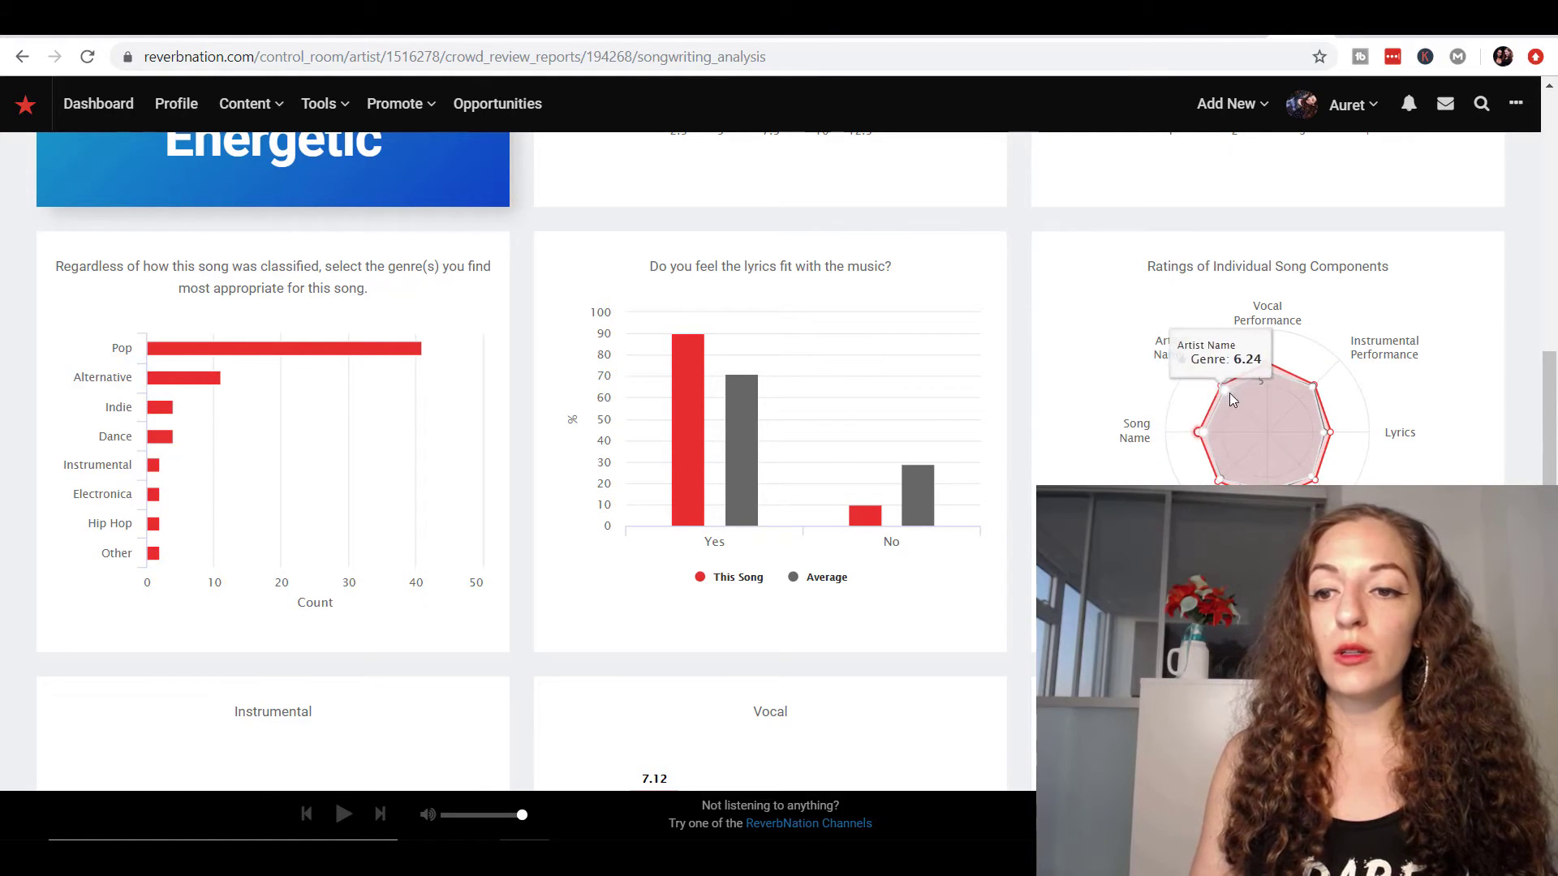
{"action": "mouse_move", "coordinate": [1313, 388]}
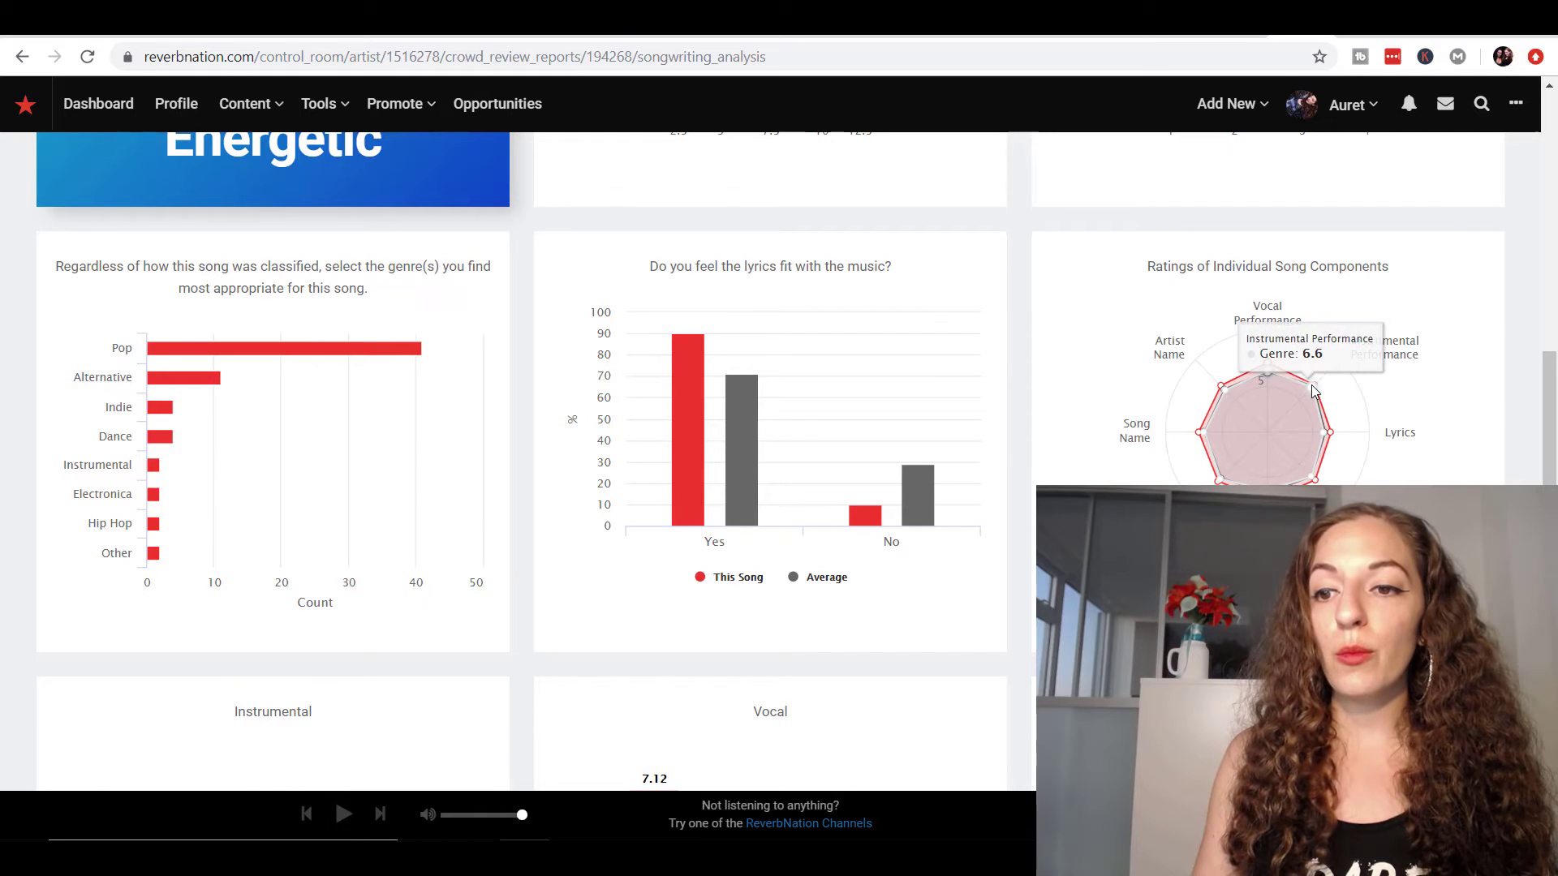
{"action": "mouse_move", "coordinate": [1313, 478]}
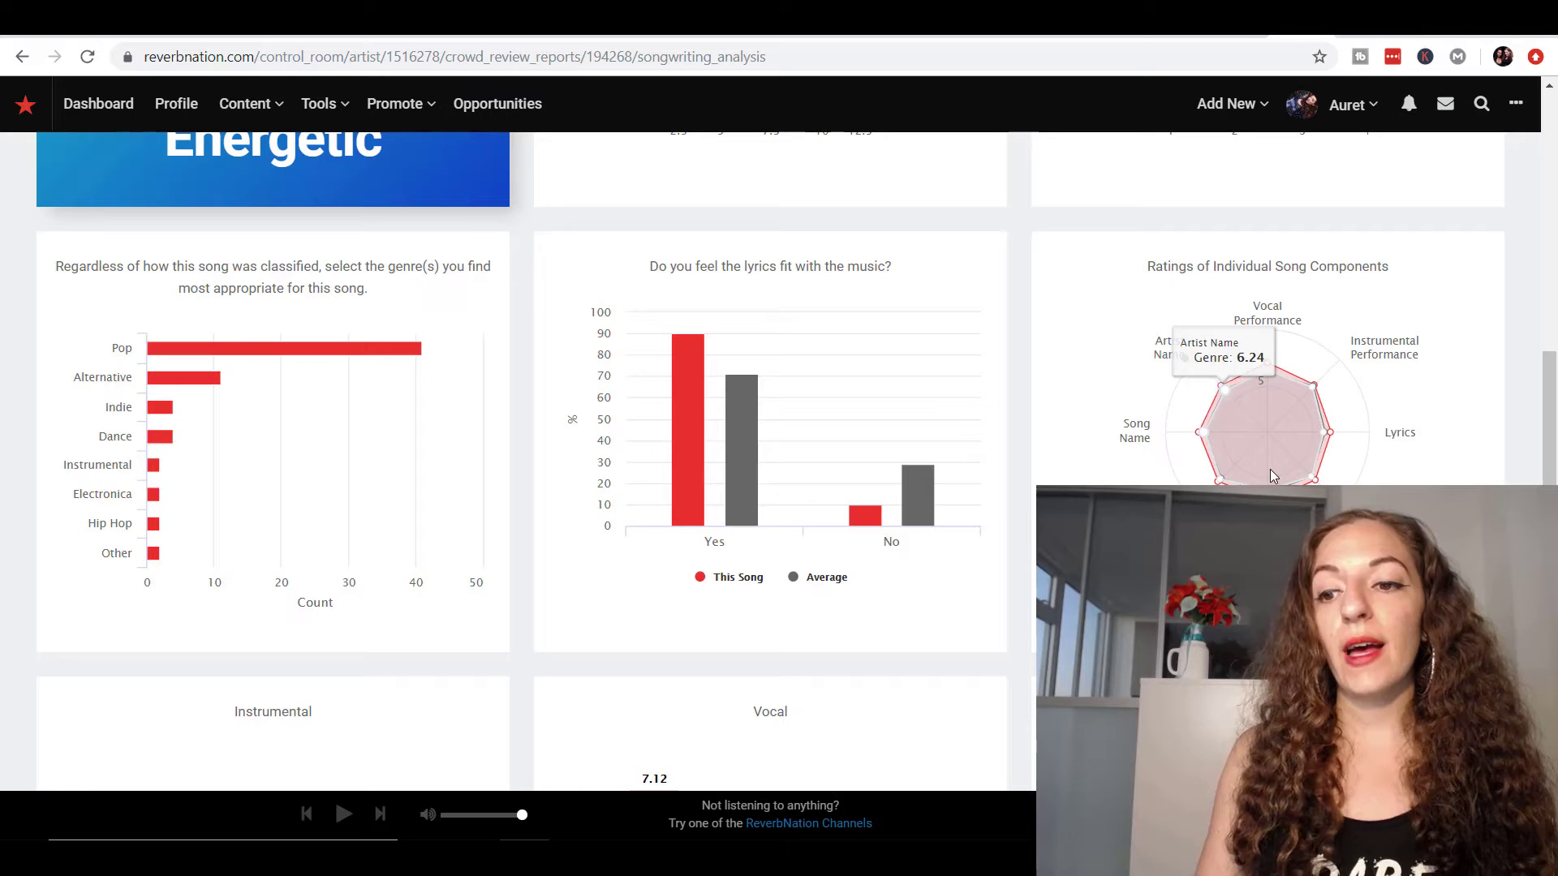
{"action": "scroll", "scroll_direction": "down", "scroll_amount": 3}
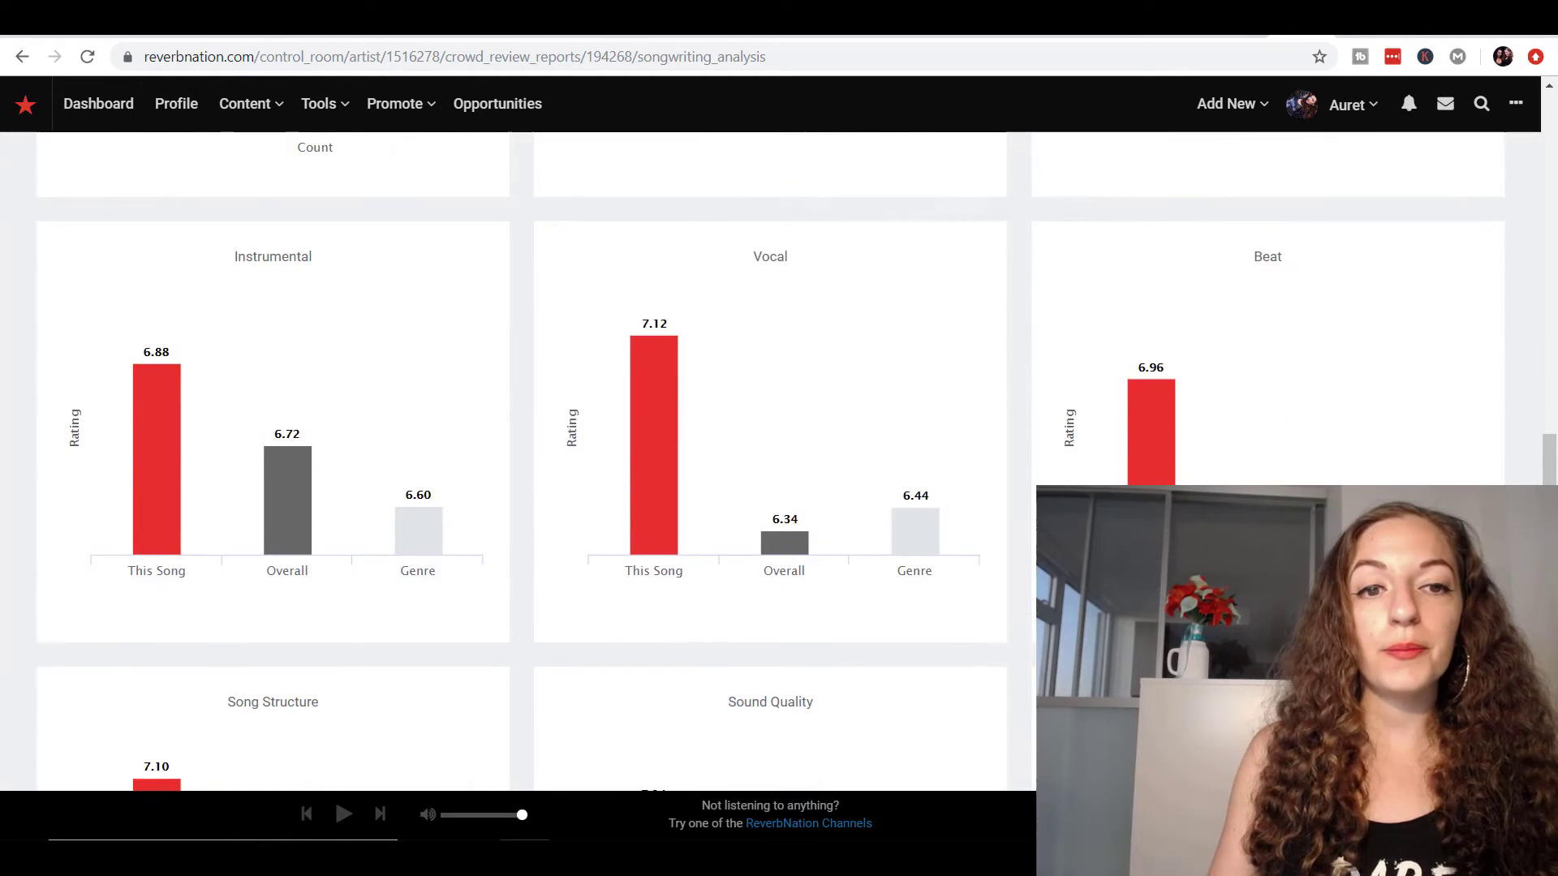
{"action": "scroll", "scroll_direction": "down", "scroll_amount": 3}
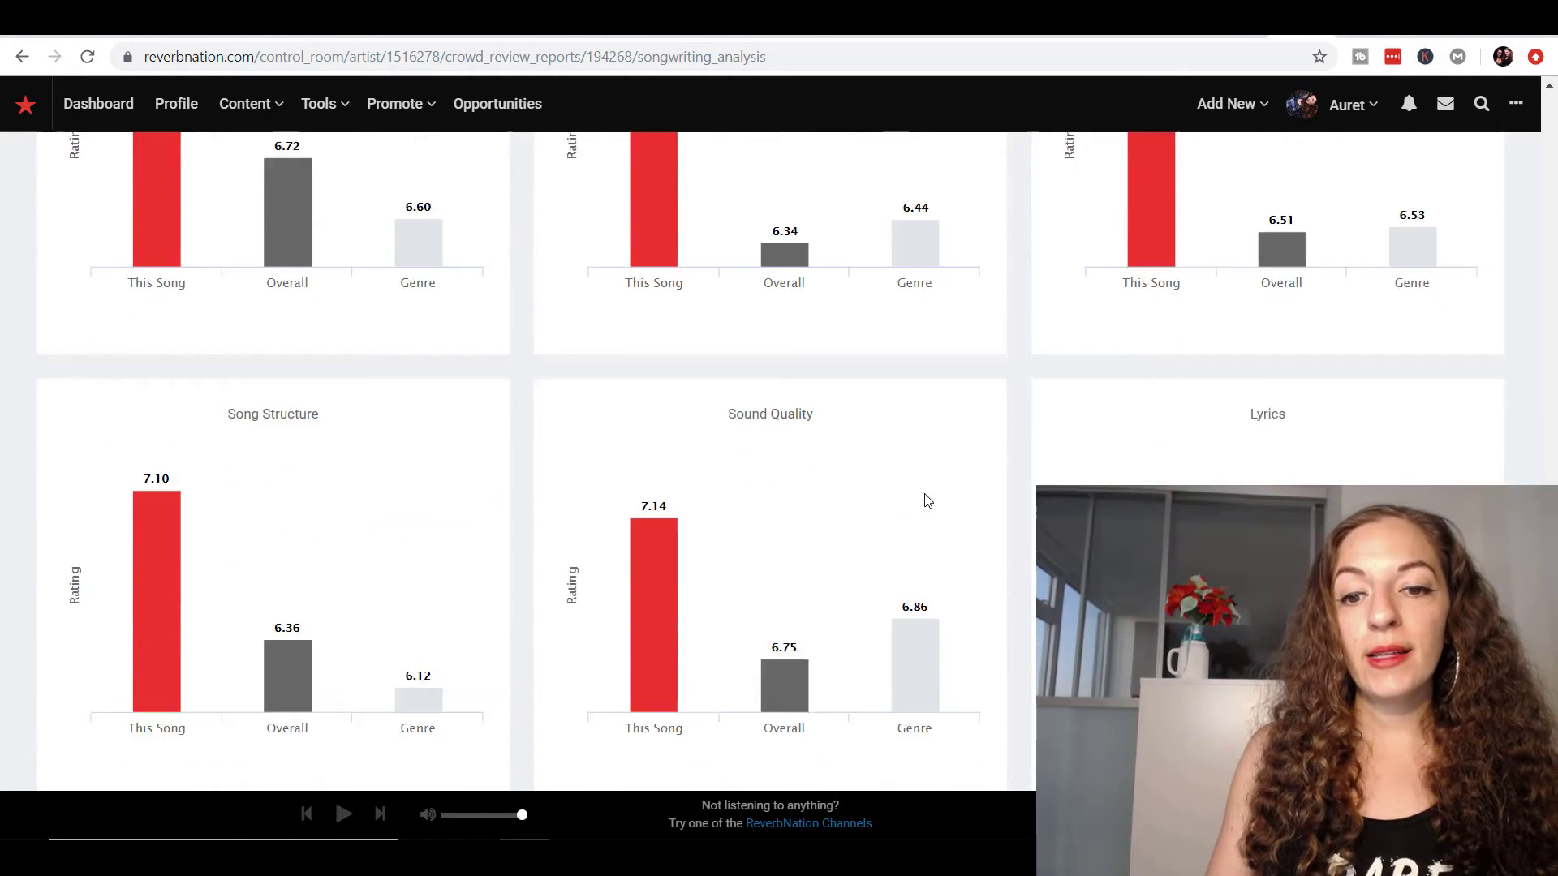
{"action": "scroll", "scroll_direction": "down", "scroll_amount": 3}
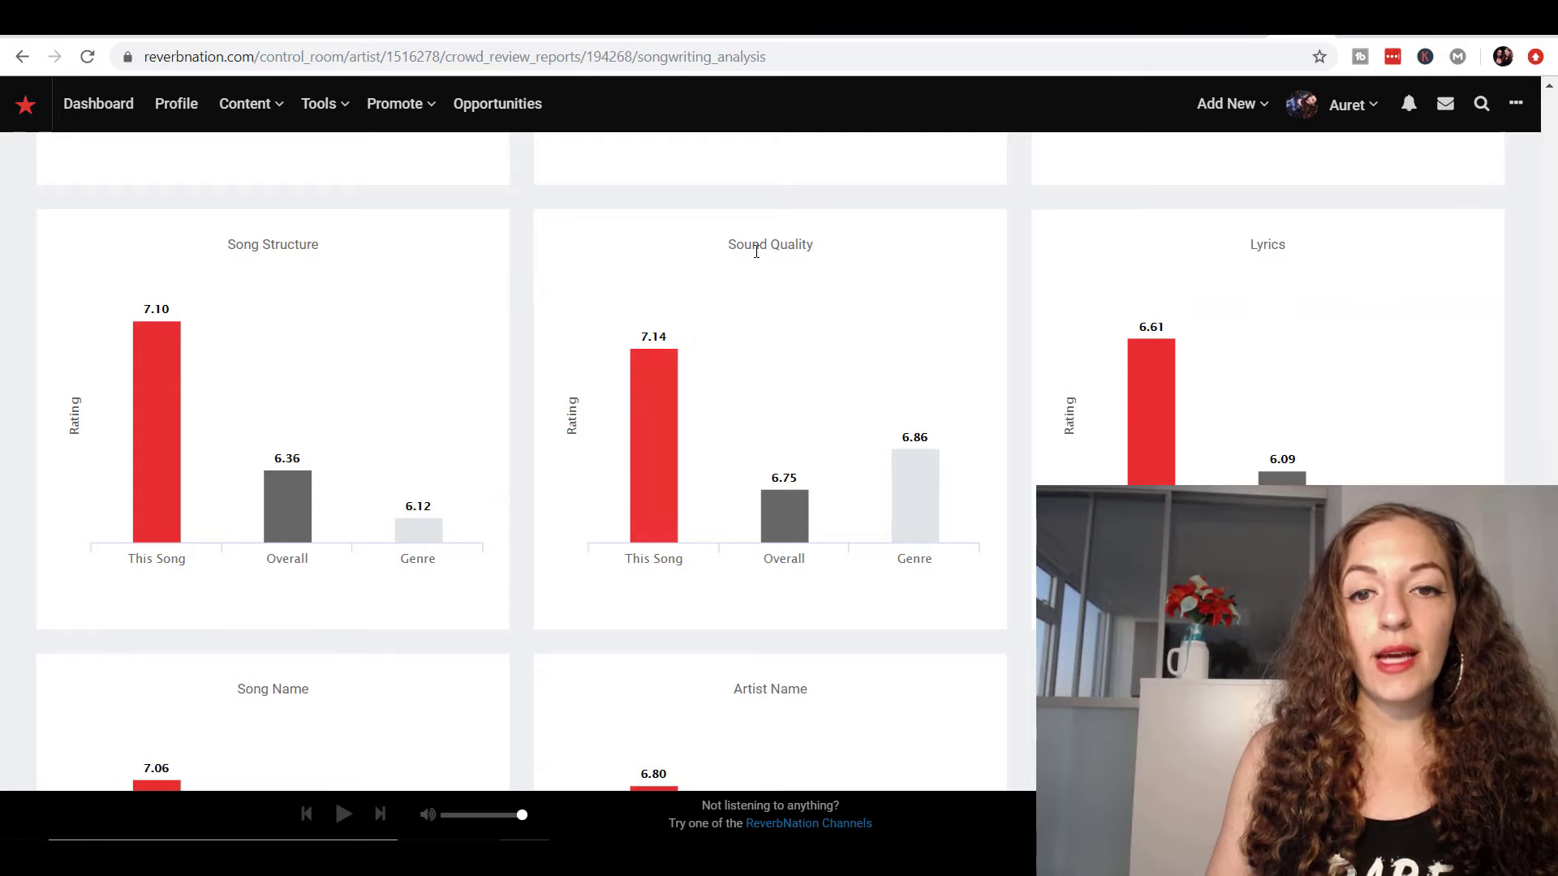
{"action": "scroll", "scroll_direction": "down", "scroll_amount": 3}
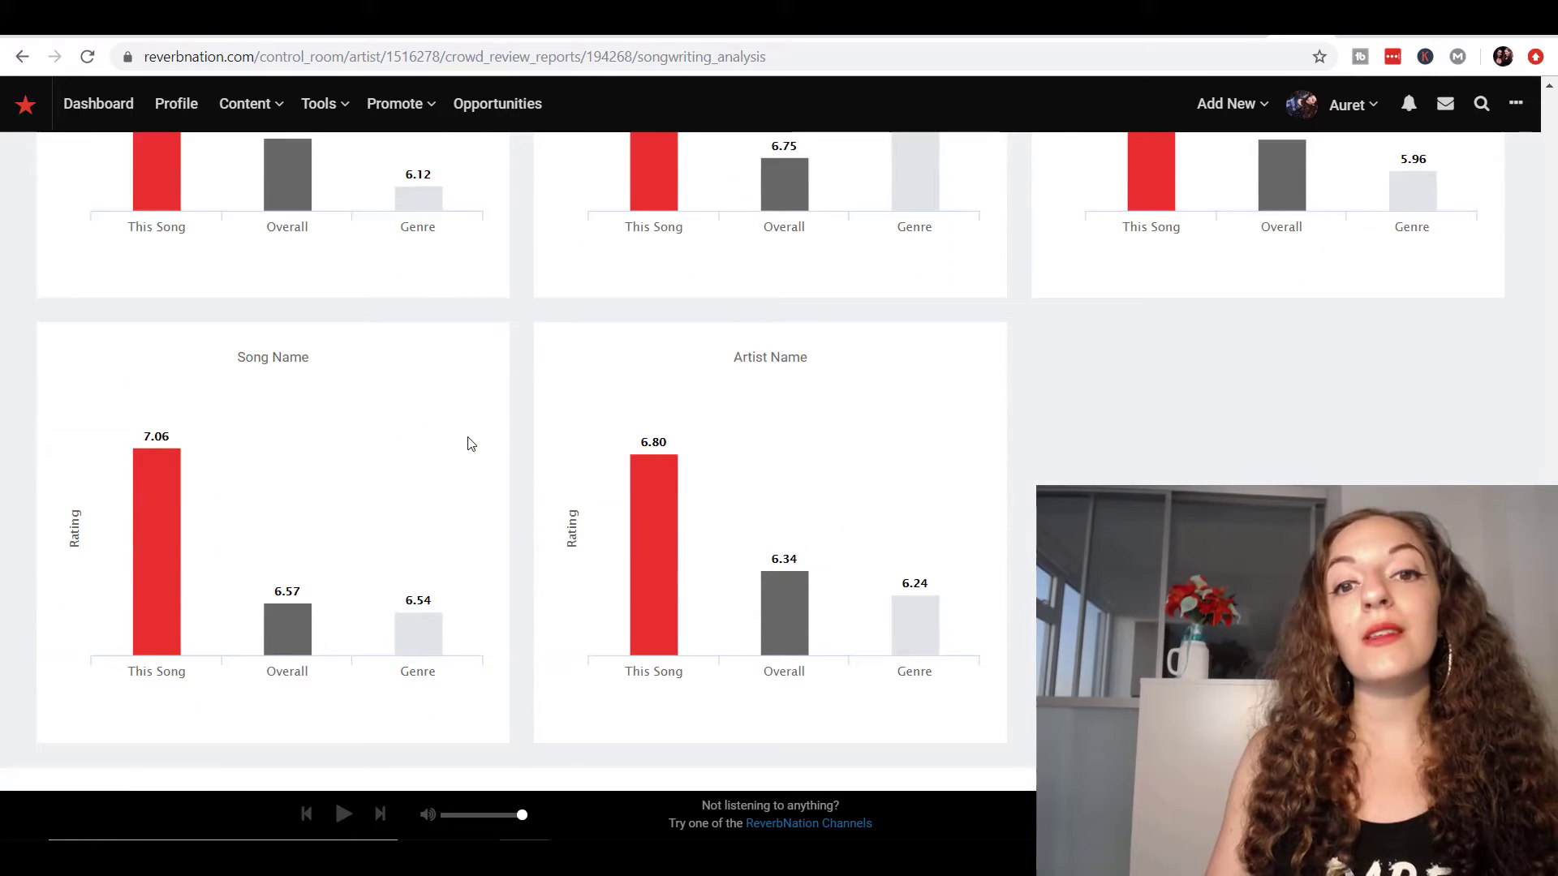
{"action": "scroll", "scroll_direction": "down", "scroll_amount": 3}
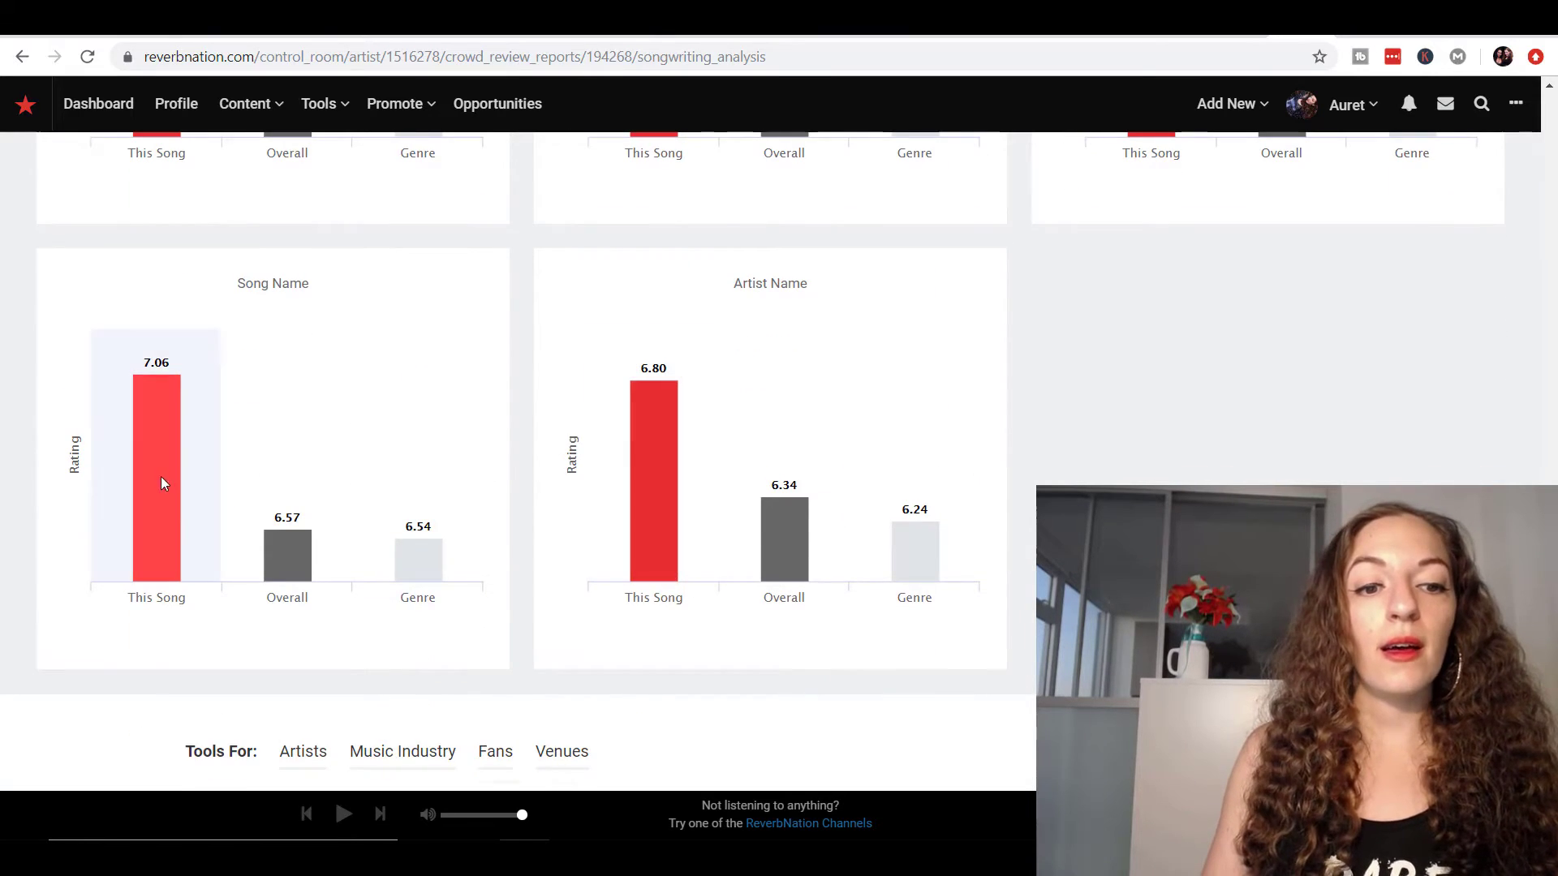
{"action": "scroll", "scroll_direction": "up", "scroll_amount": 3}
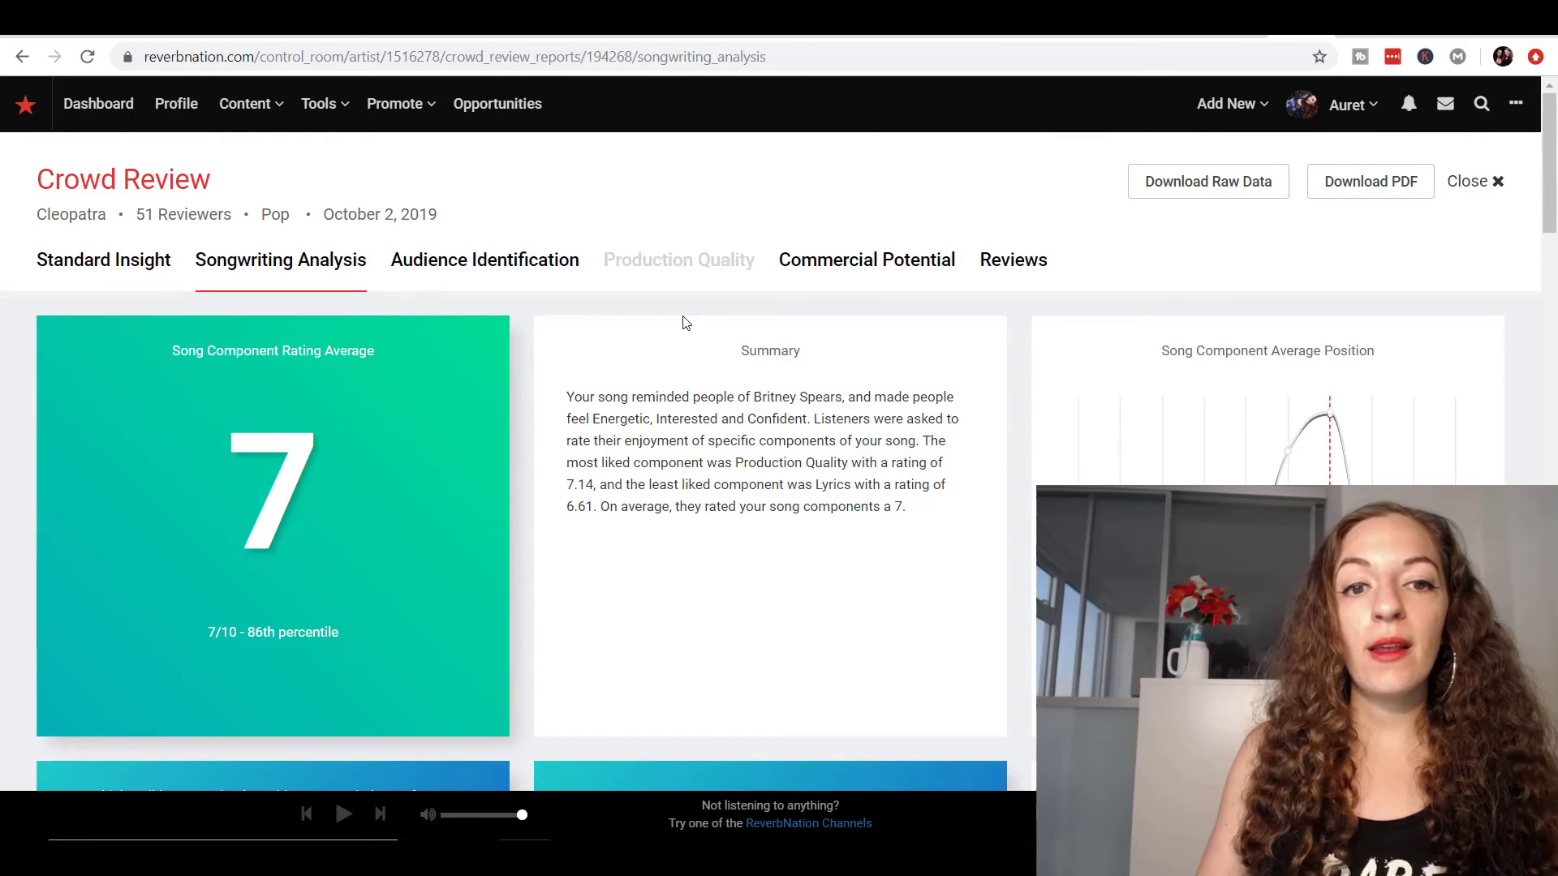
- Read a reviewer comment on the Audience Identification map, then scroll to listening-outlet results
{"action": "left_click", "coordinate": [484, 260]}
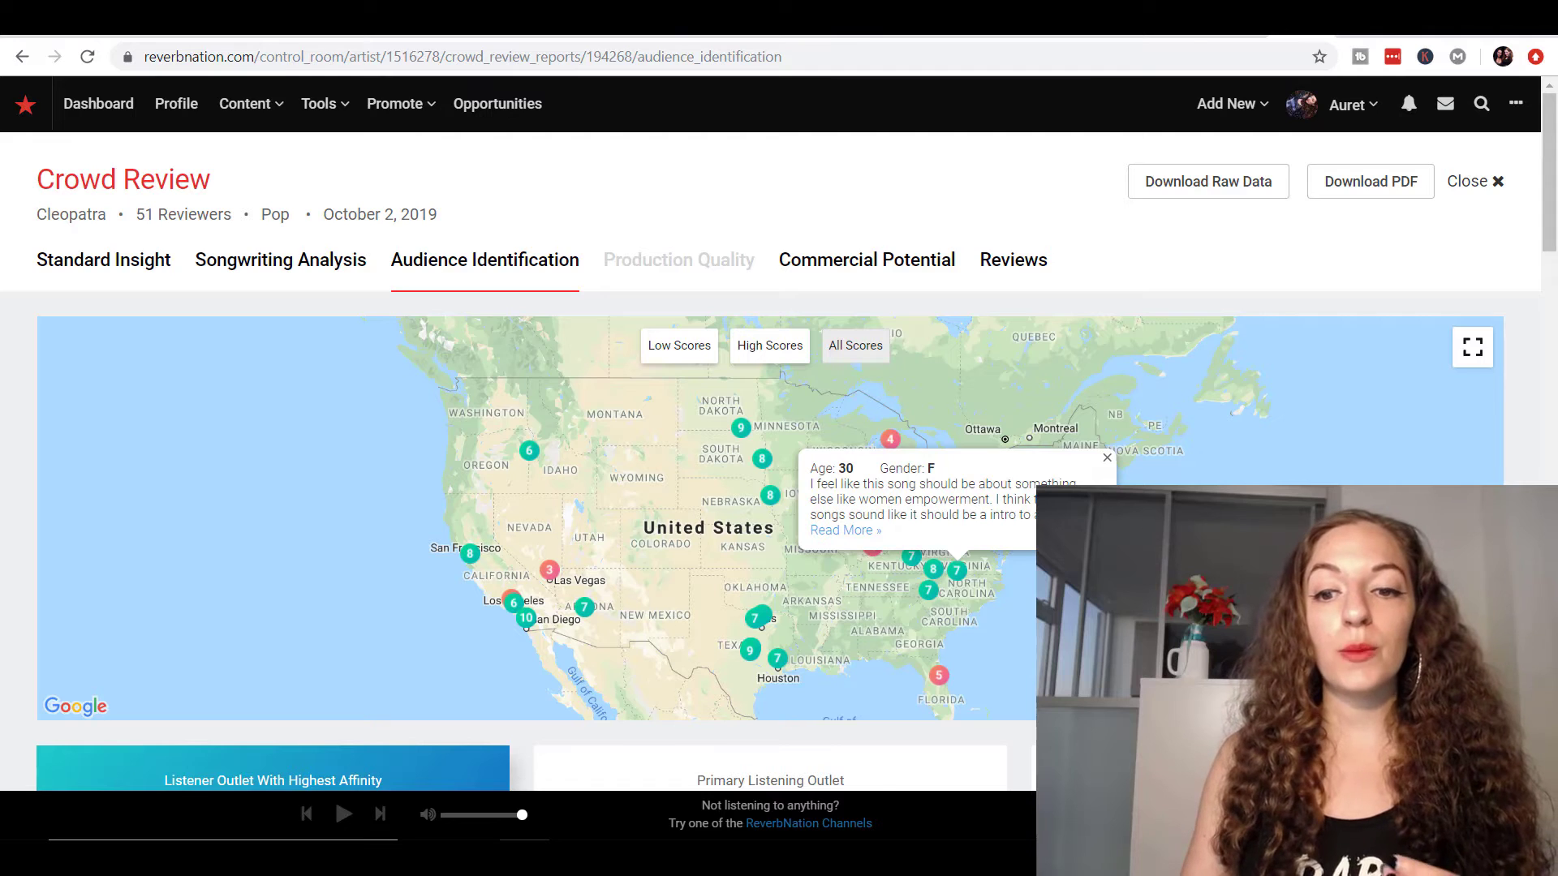
{"action": "scroll", "scroll_direction": "down", "scroll_amount": 3}
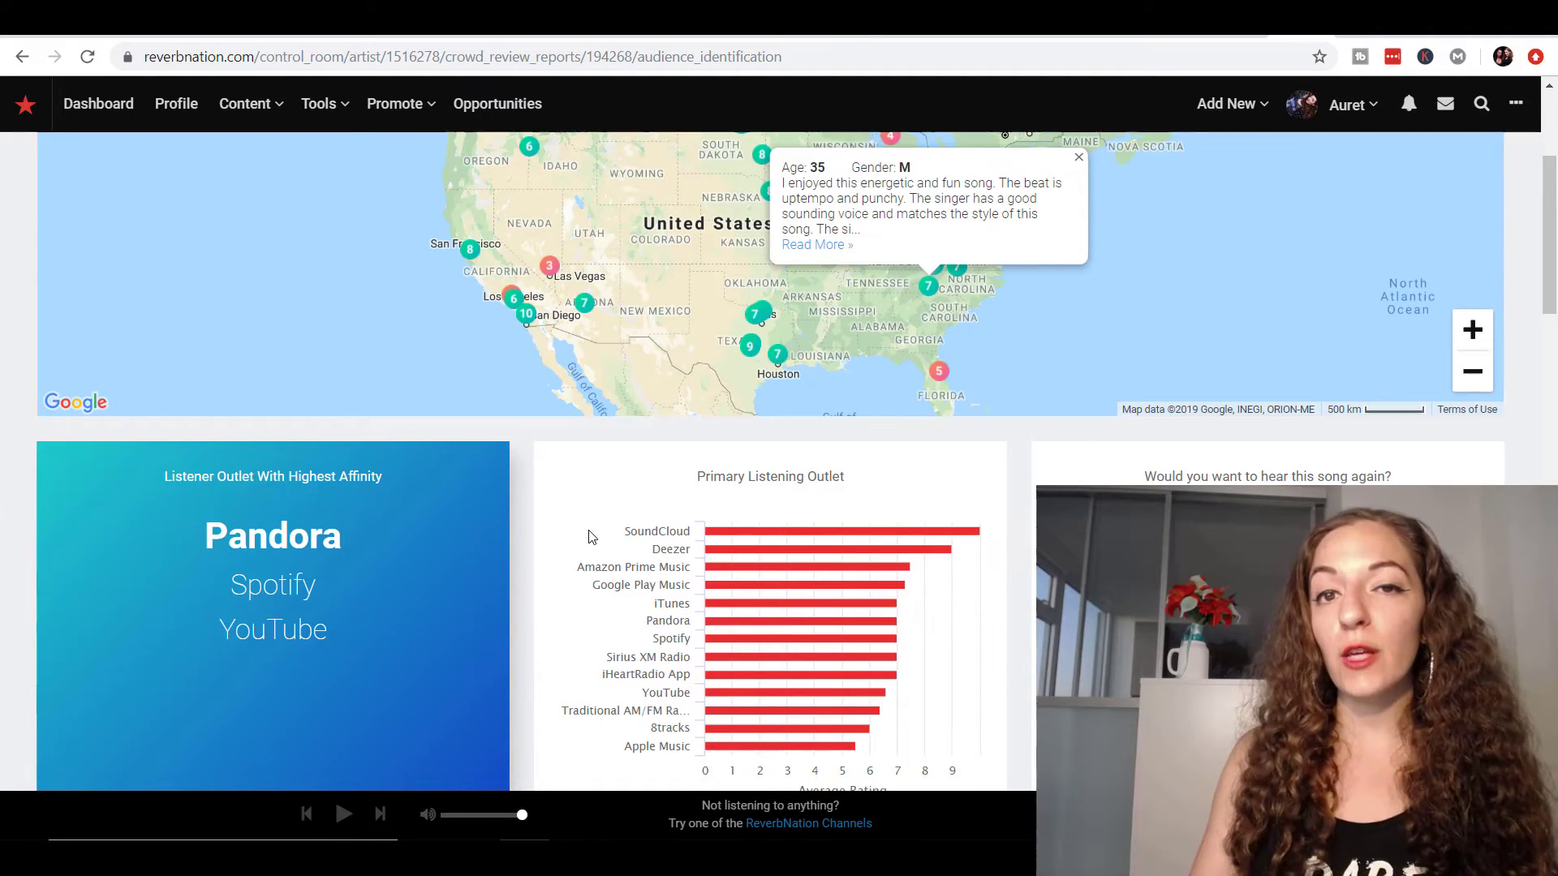
{"action": "mouse_move", "coordinate": [629, 493]}
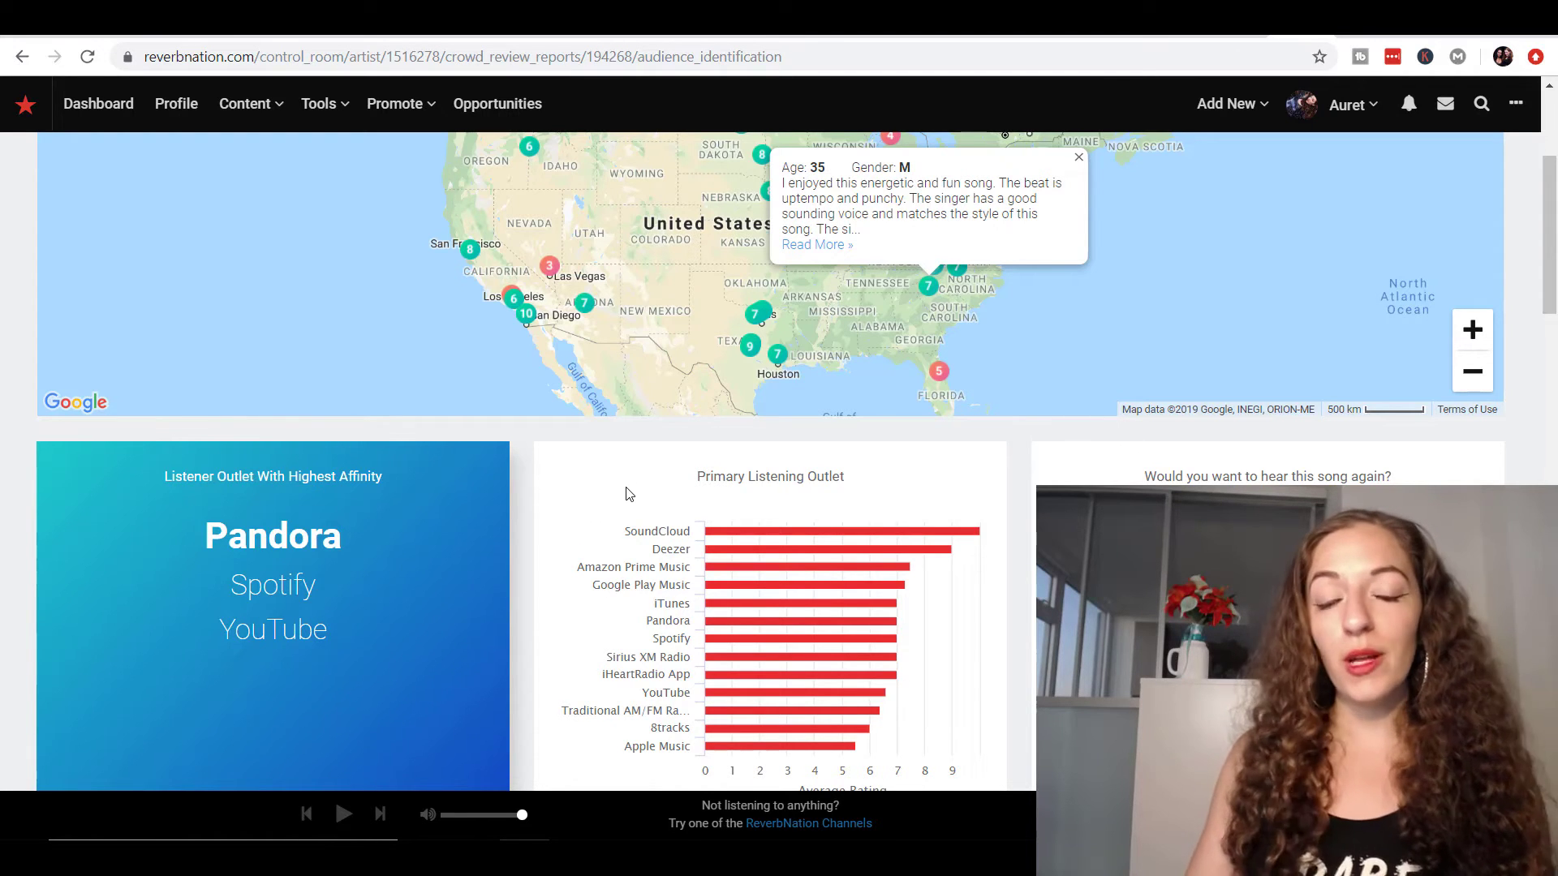
{"action": "scroll", "scroll_direction": "down", "scroll_amount": 3}
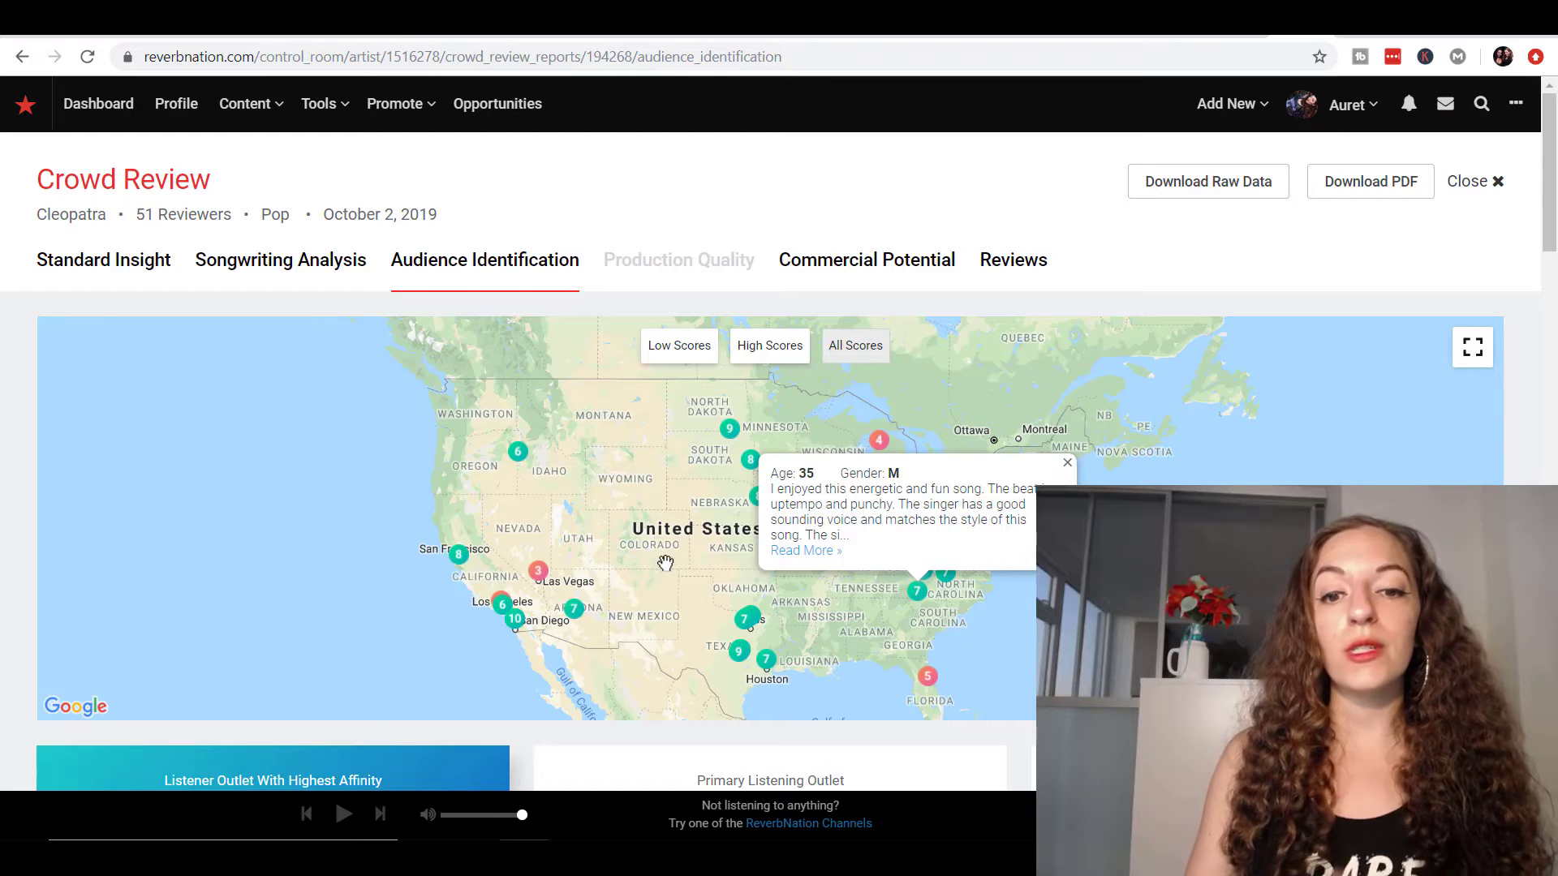
{"action": "scroll", "scroll_direction": "down", "scroll_amount": 3}
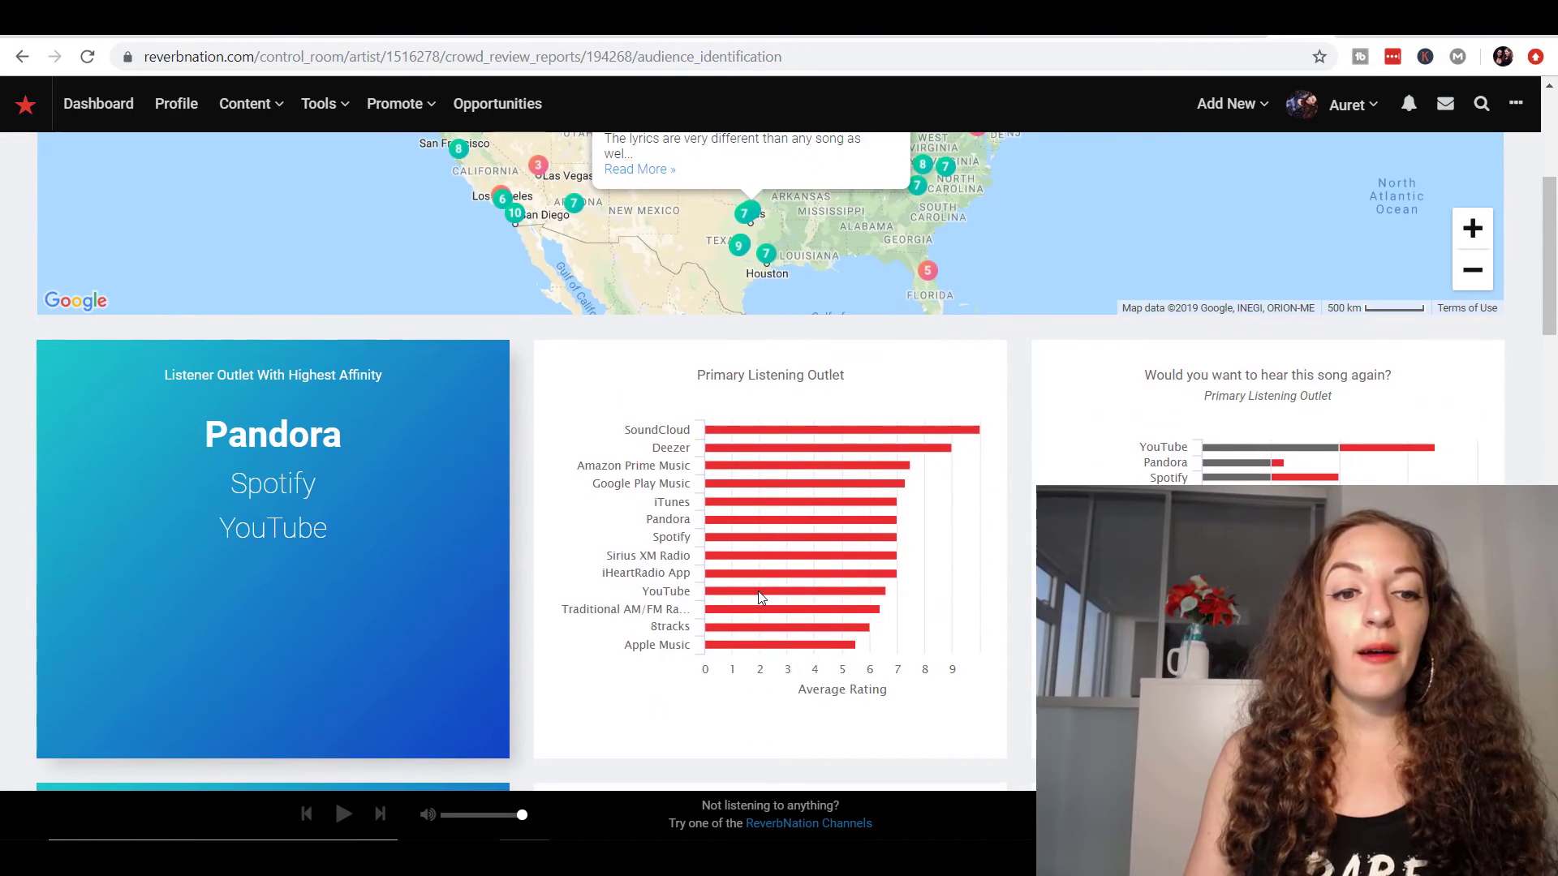
{"action": "mouse_move", "coordinate": [370, 424]}
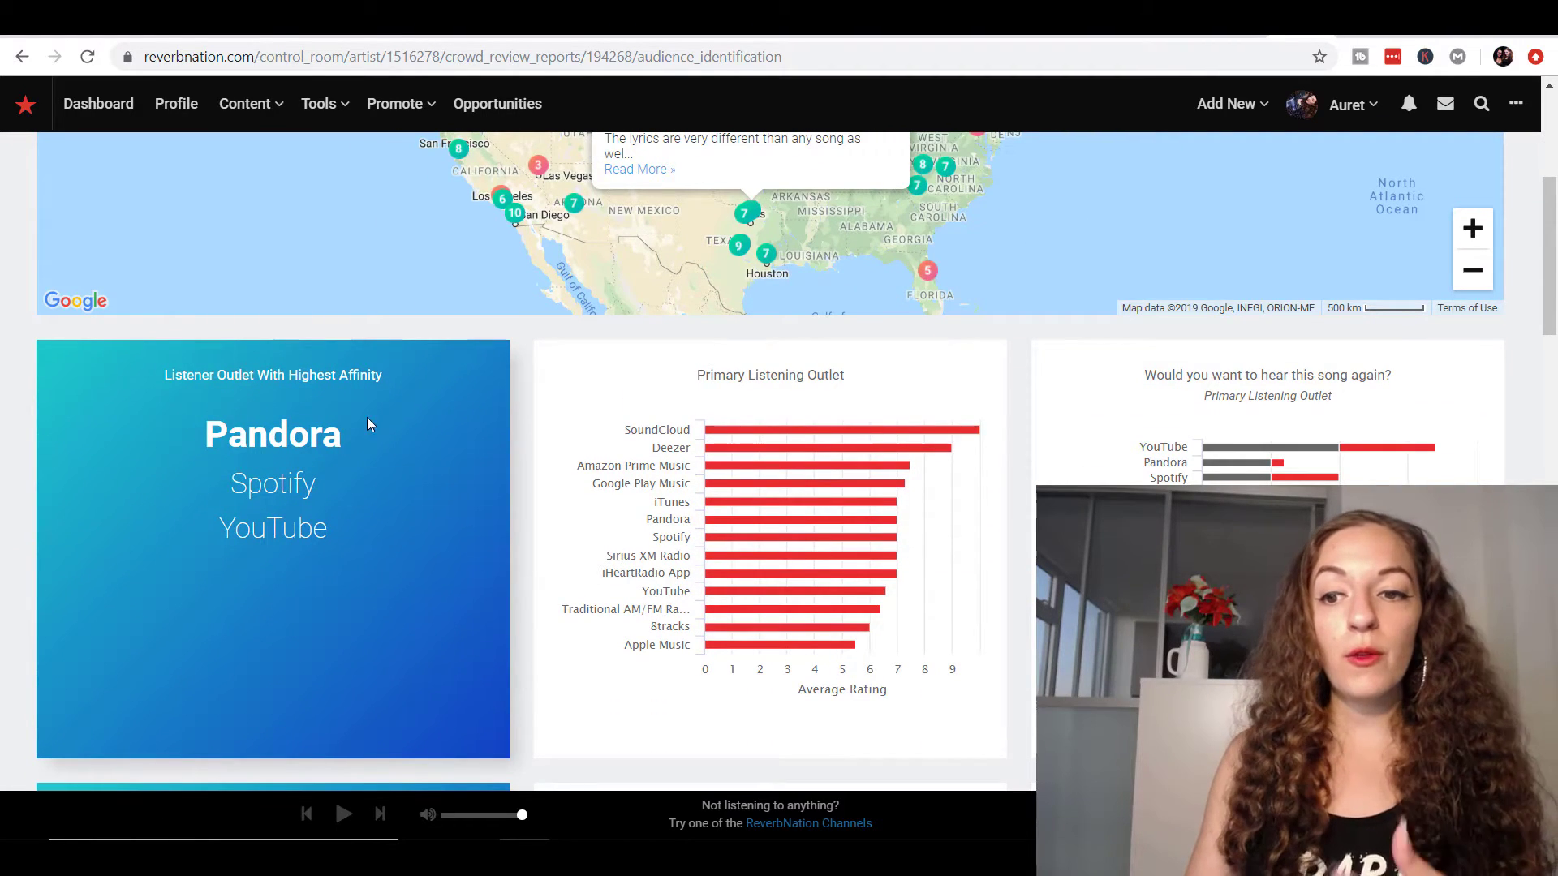
{"action": "mouse_move", "coordinate": [264, 444]}
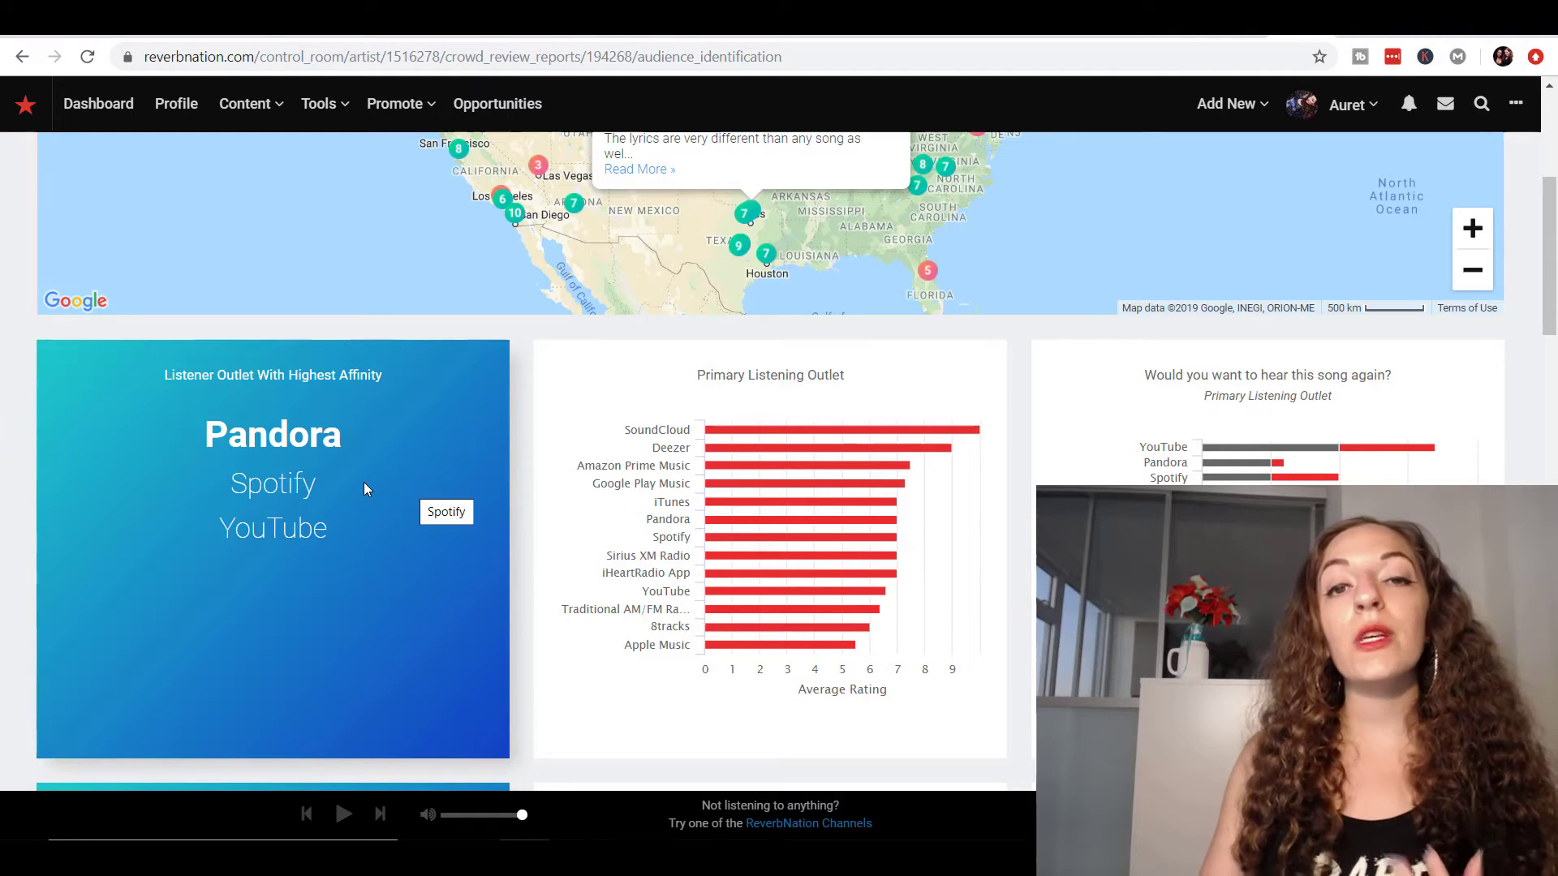
{"action": "mouse_move", "coordinate": [777, 438]}
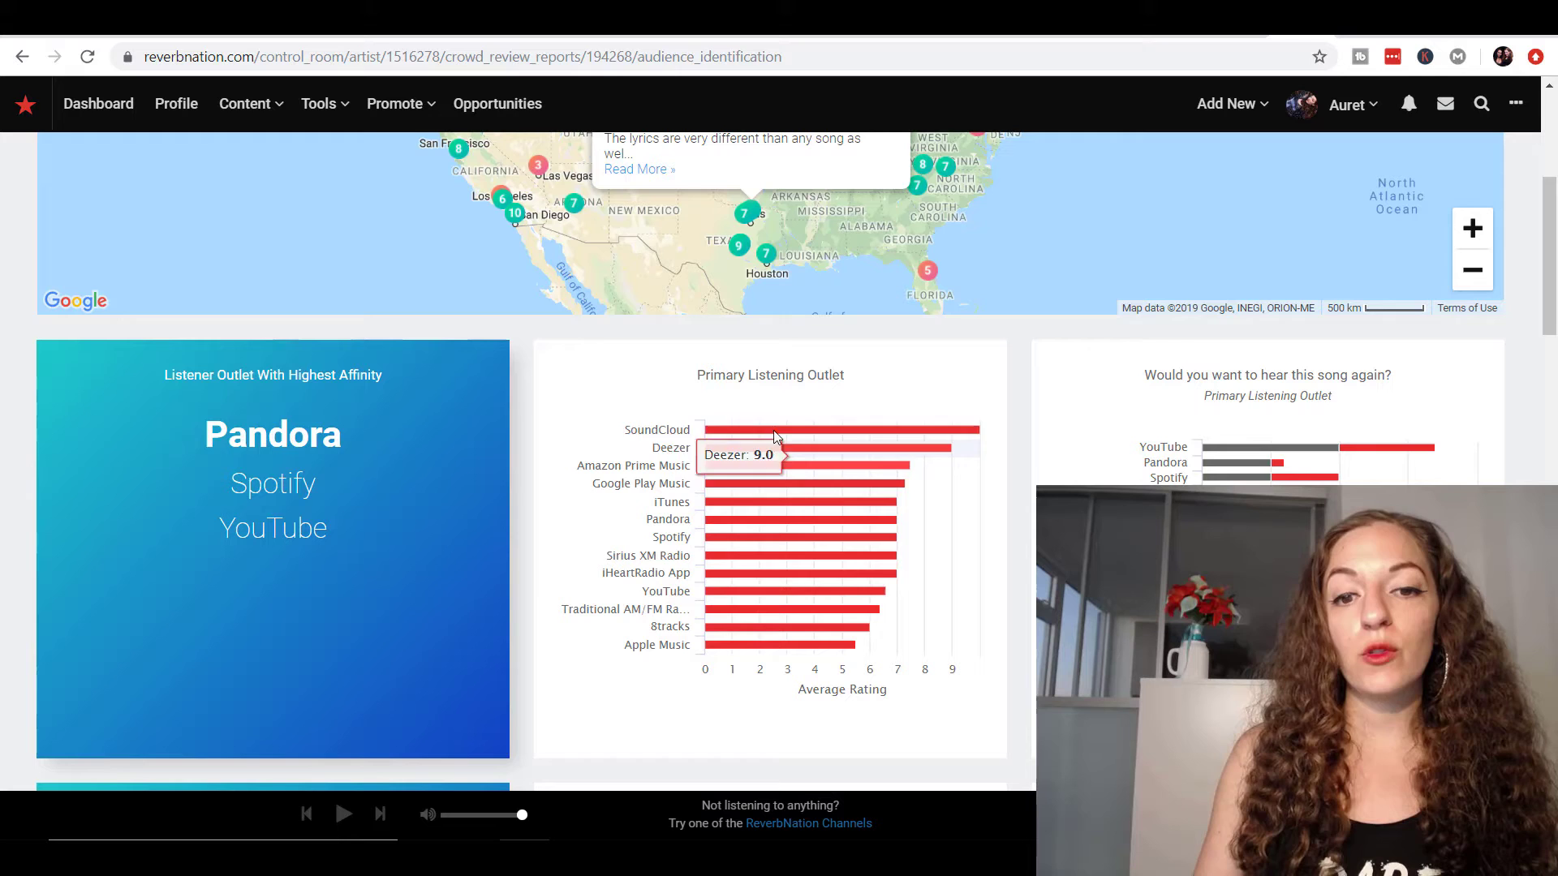
{"action": "mouse_move", "coordinate": [756, 570]}
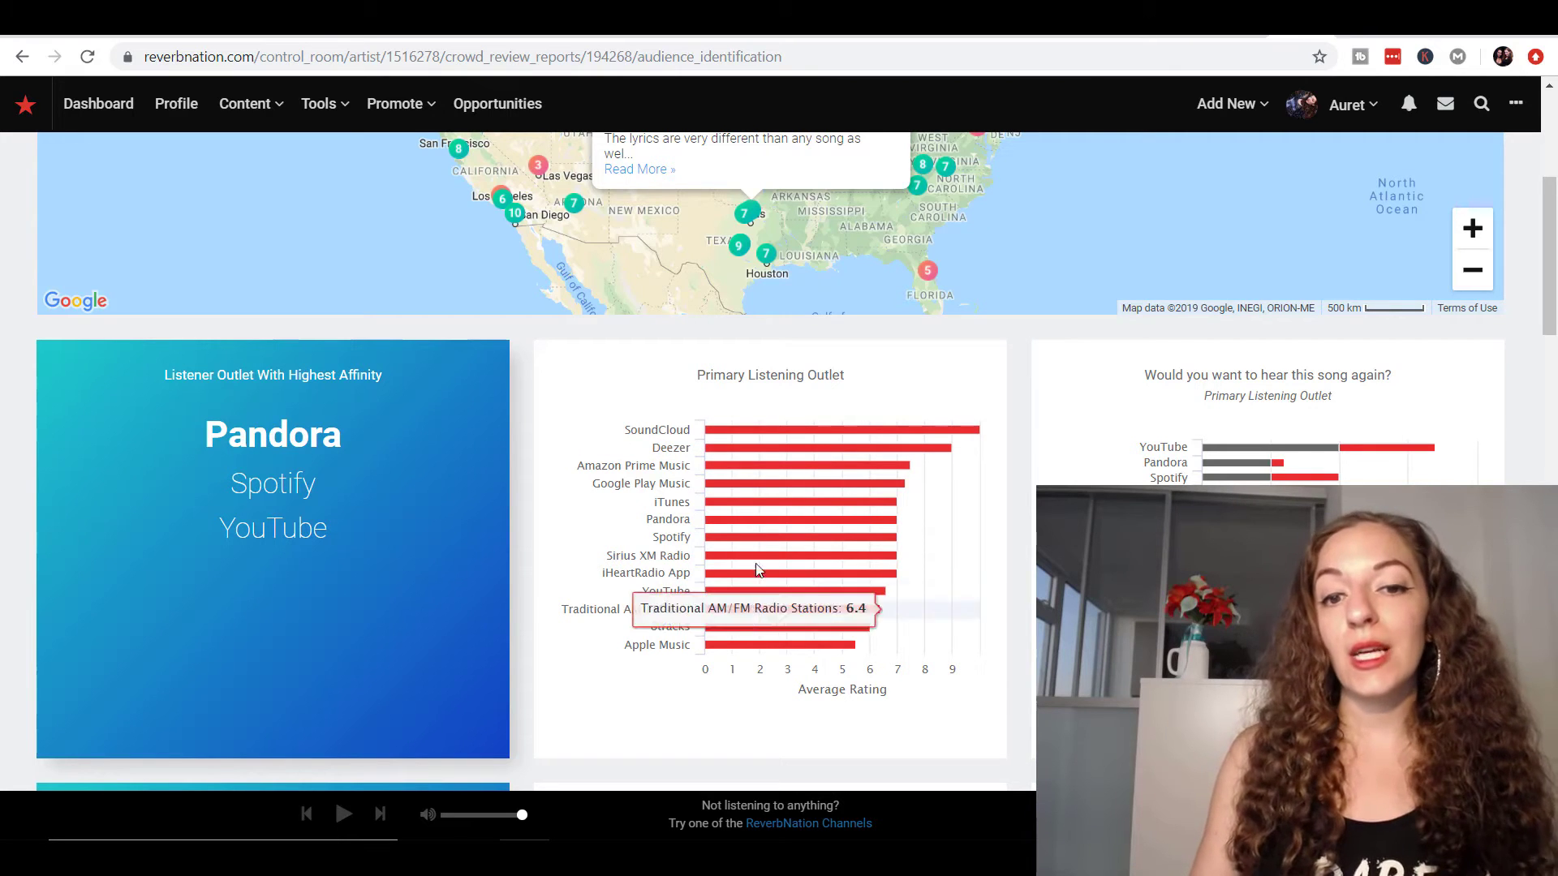
{"action": "mouse_move", "coordinate": [675, 576]}
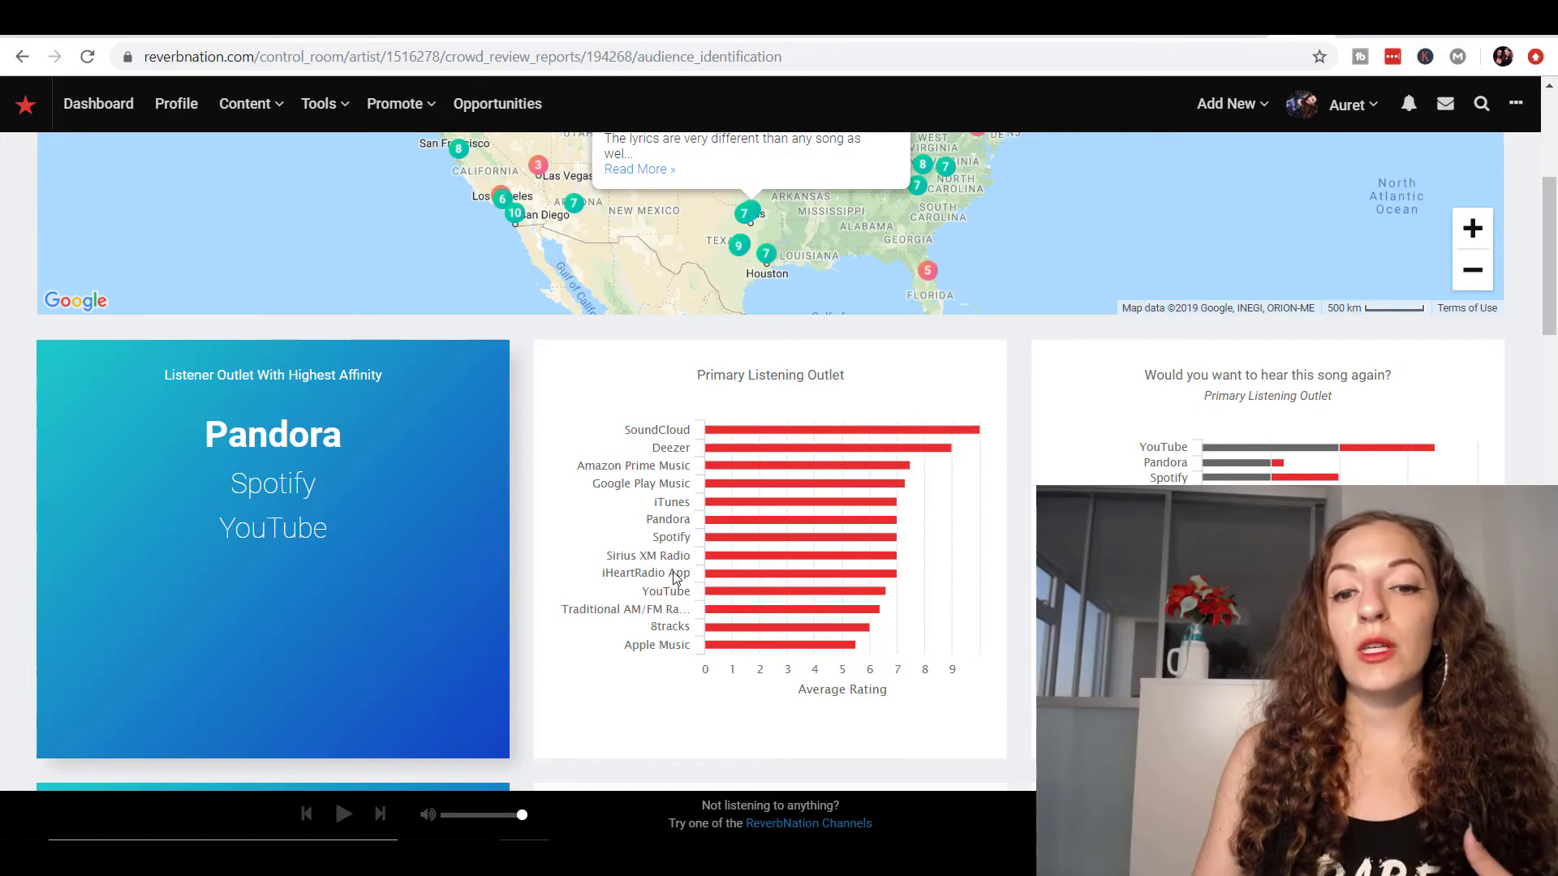
{"action": "mouse_move", "coordinate": [681, 552]}
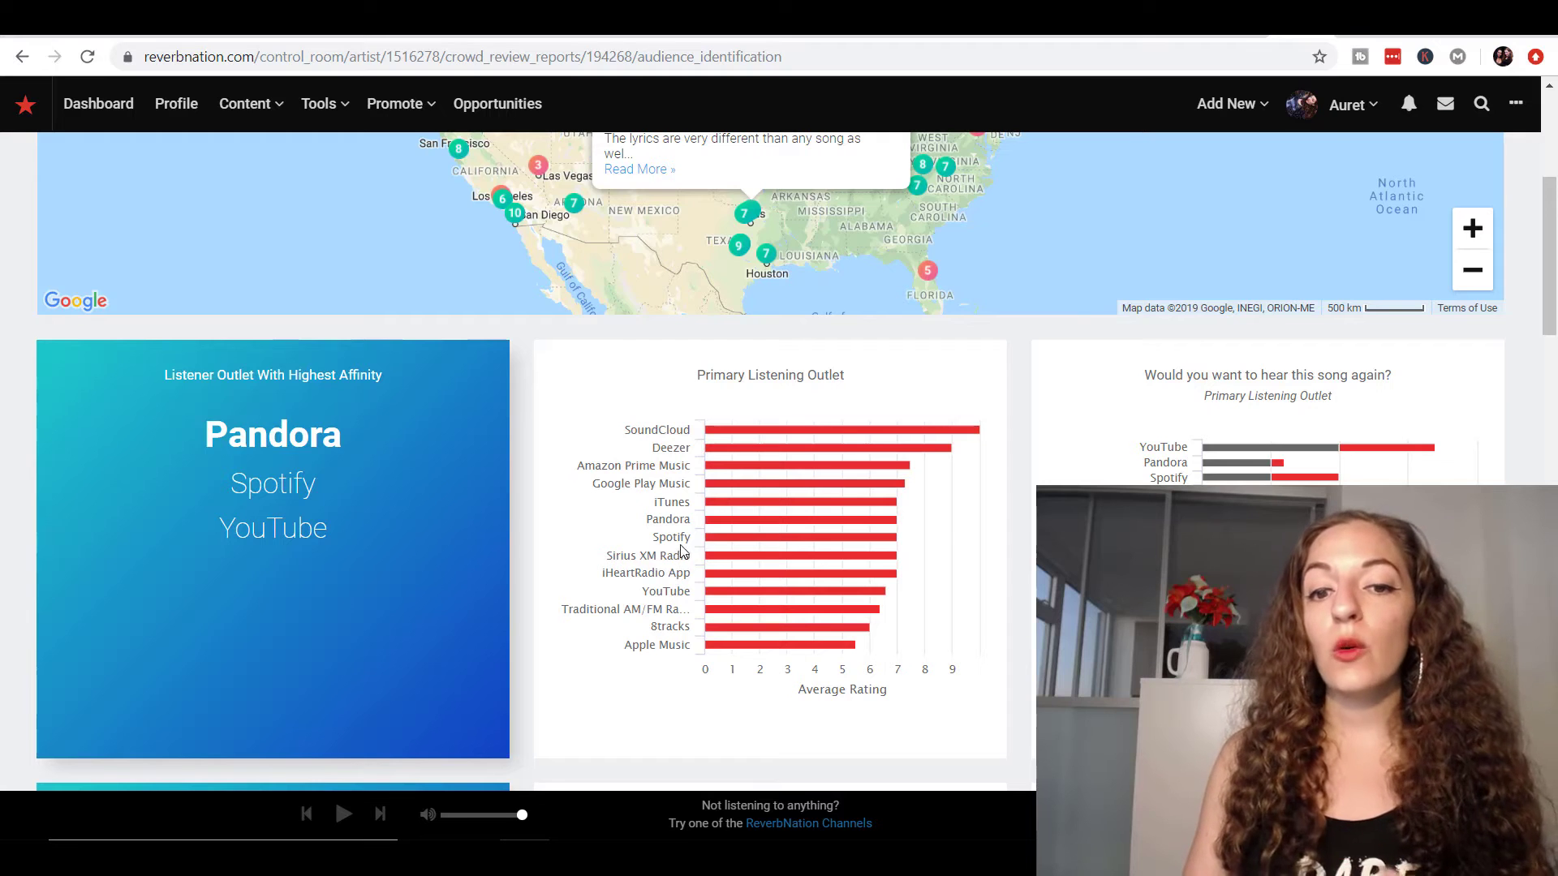
- Scroll from the Pandora-led listening outlet ratings down to live concert attendance
{"action": "scroll", "scroll_direction": "down", "scroll_amount": 3}
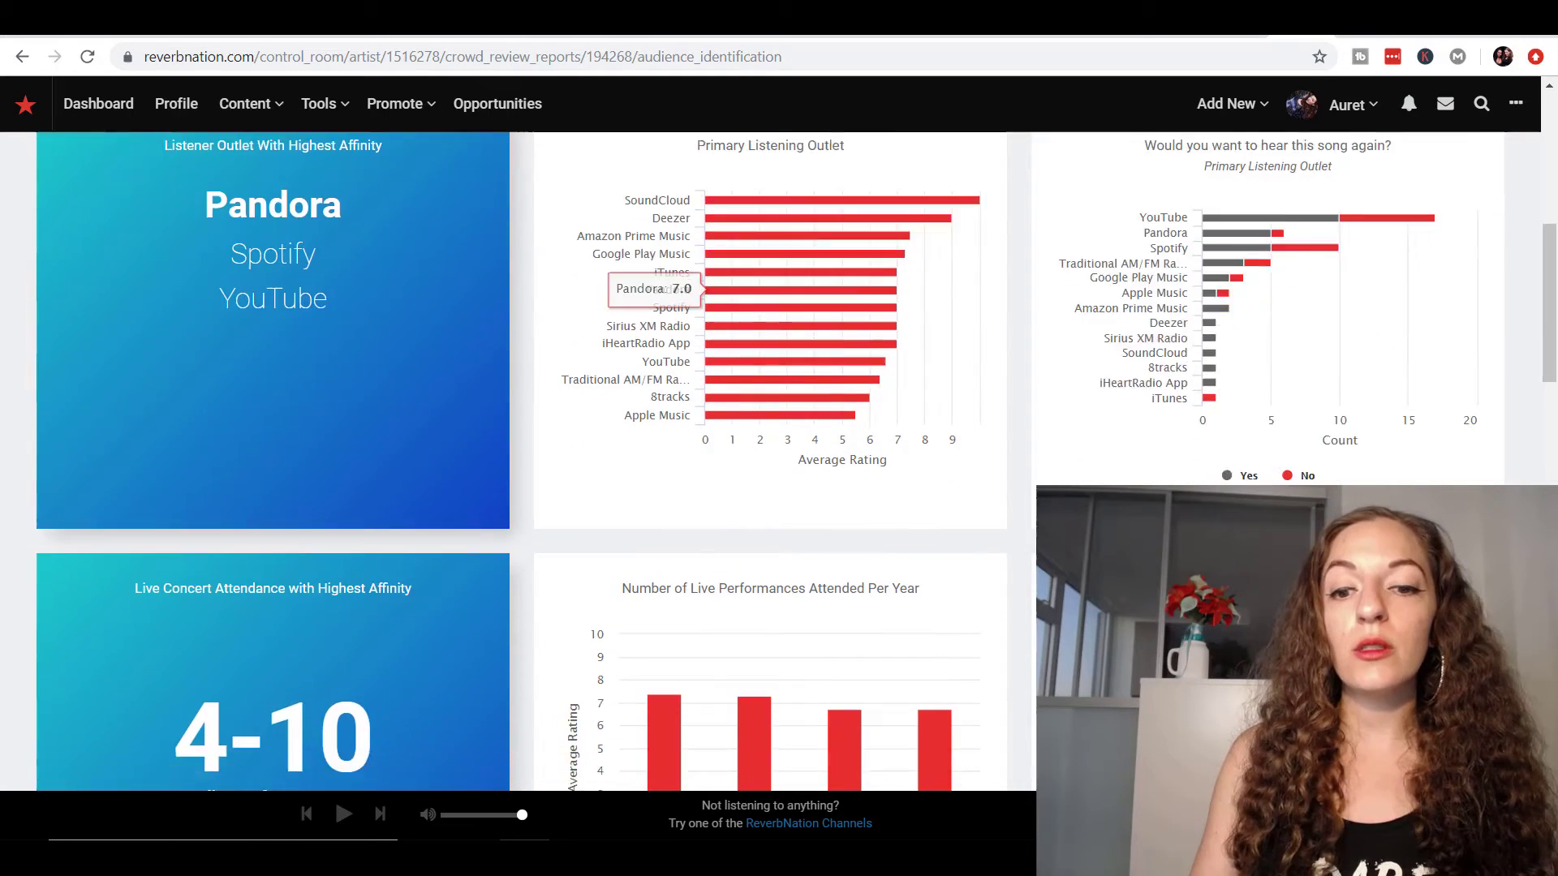
{"action": "scroll", "scroll_direction": "down", "scroll_amount": 3}
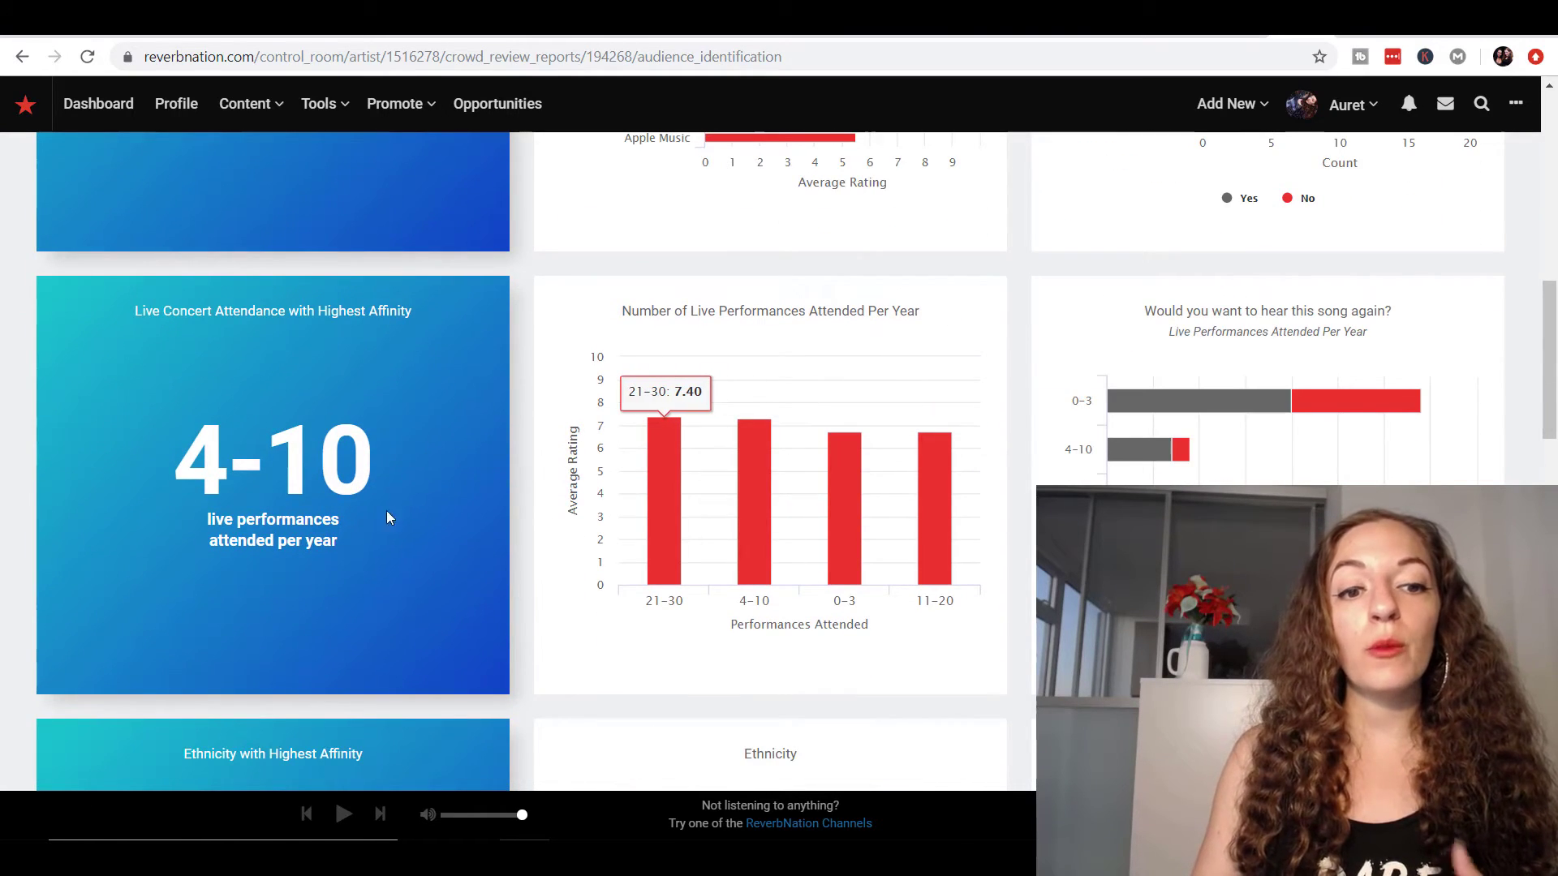
{"action": "mouse_move", "coordinate": [356, 510]}
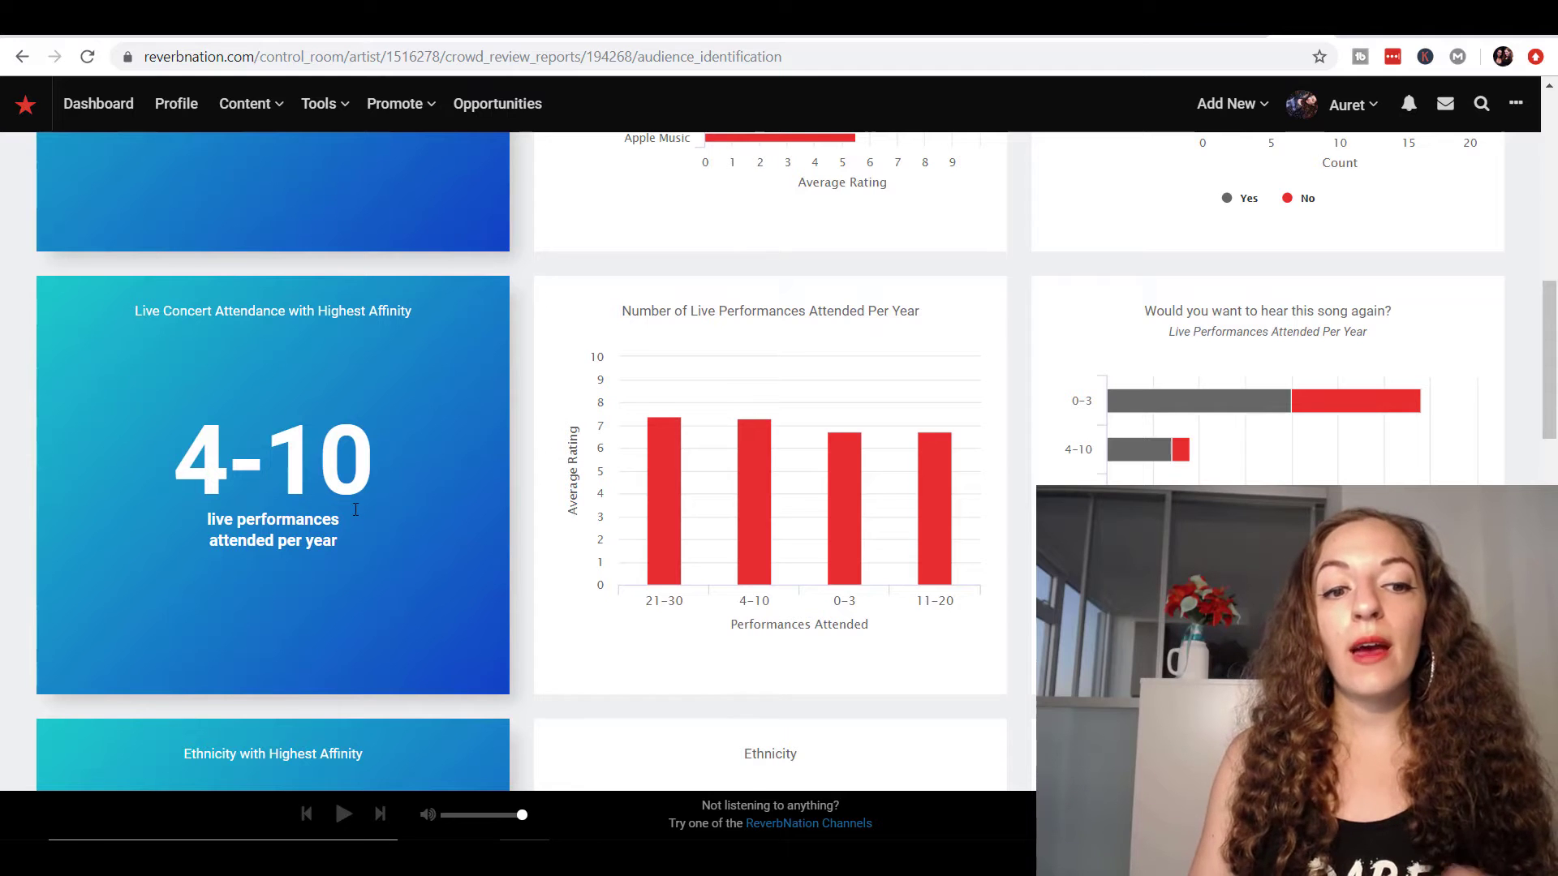
- Scroll past concert attendance, East Asian-led ethnicity and Christian Rock subgenre charts to Age & Gender
{"action": "scroll", "scroll_direction": "down", "scroll_amount": 3}
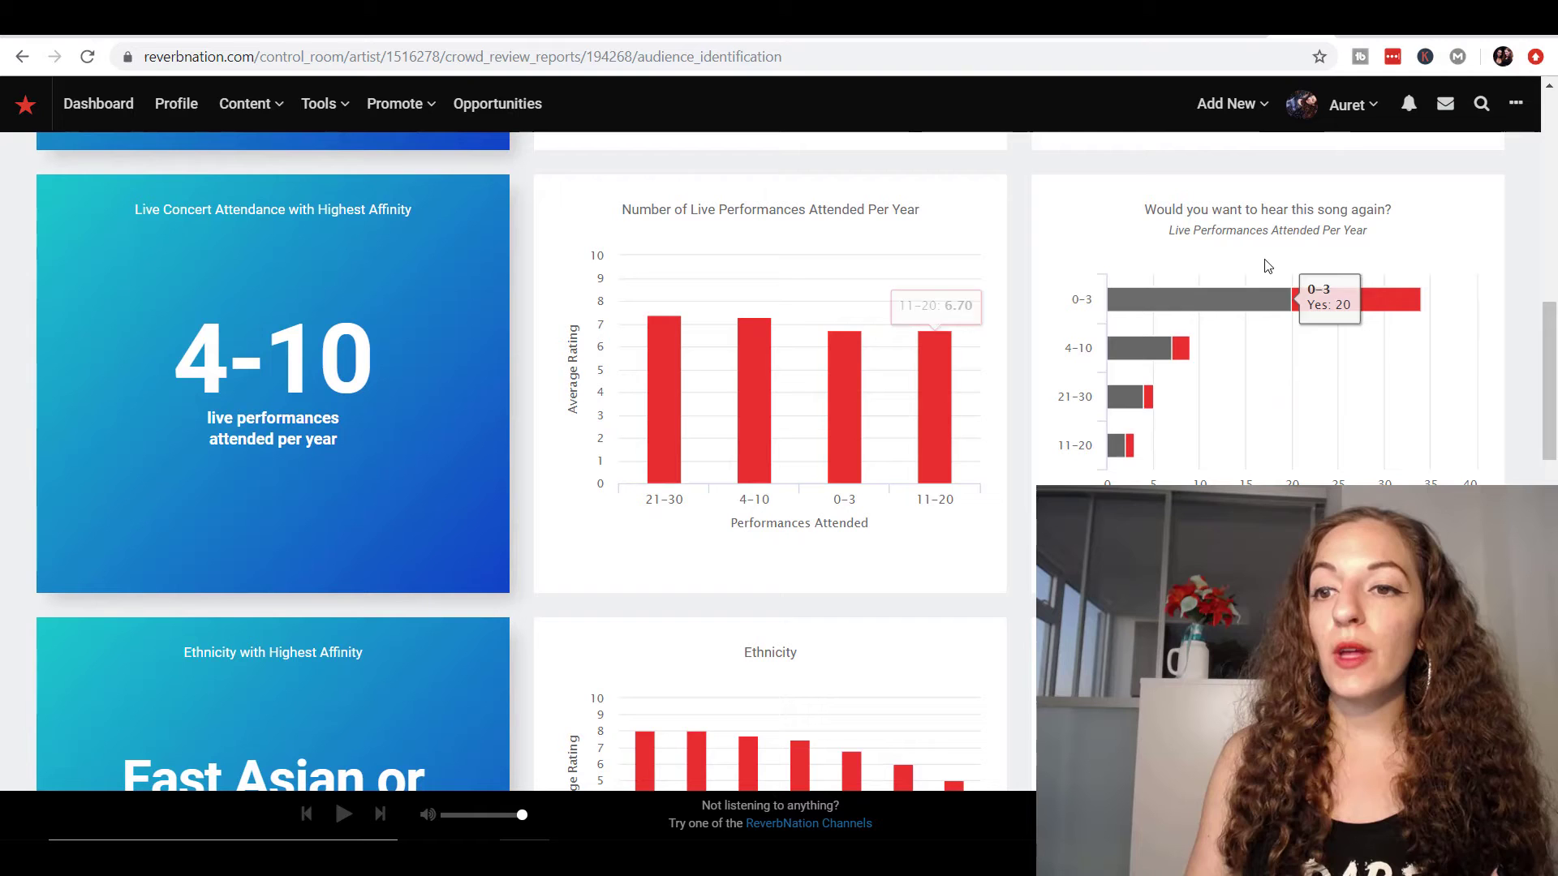
{"action": "scroll", "scroll_direction": "down", "scroll_amount": 3}
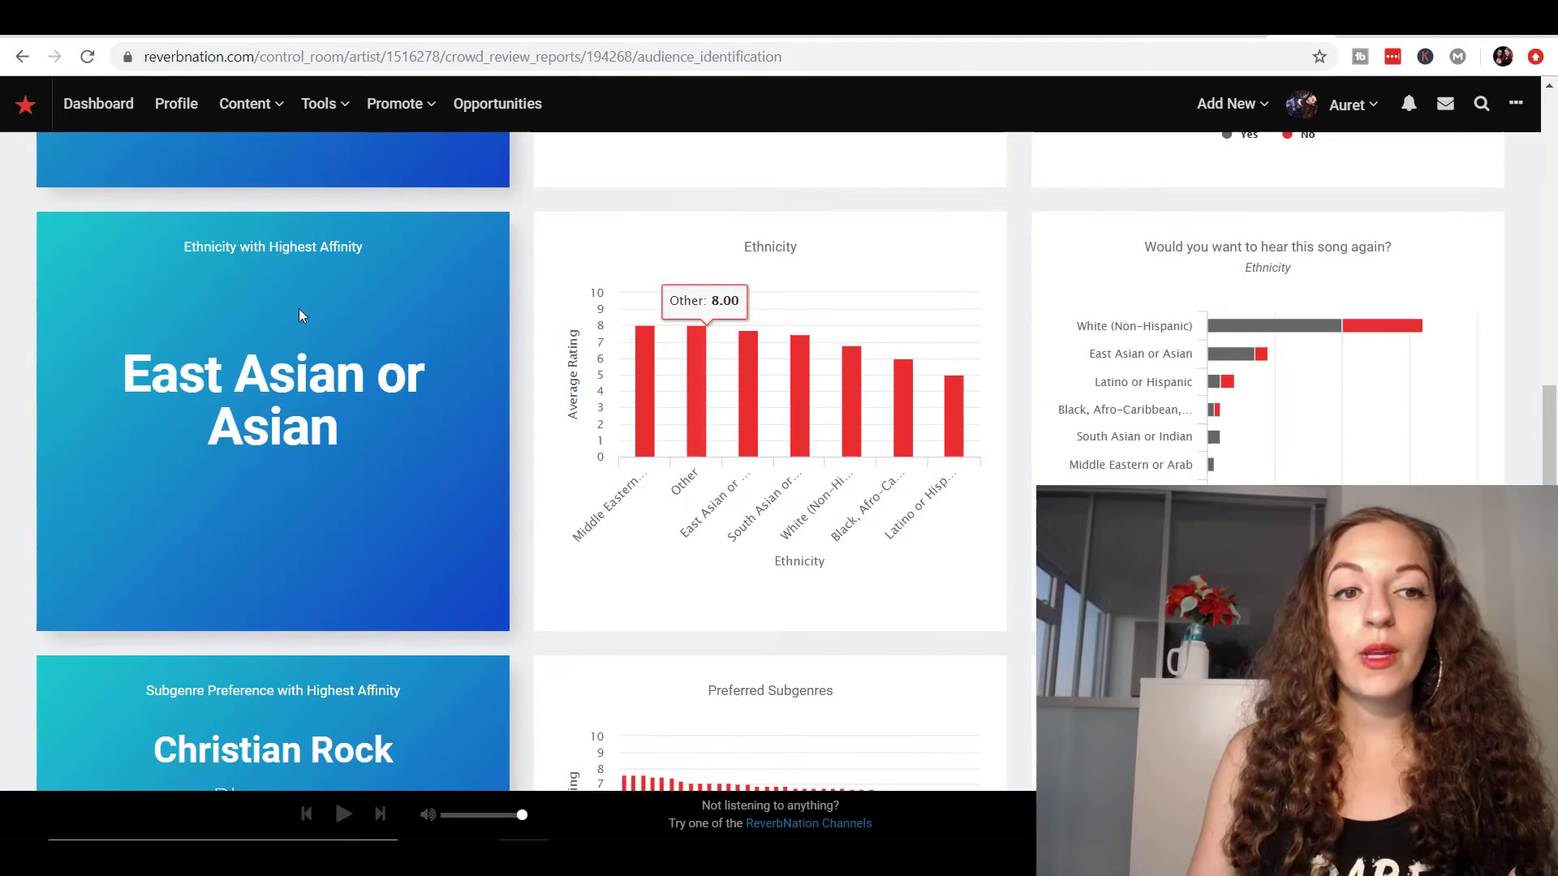
{"action": "mouse_move", "coordinate": [252, 444]}
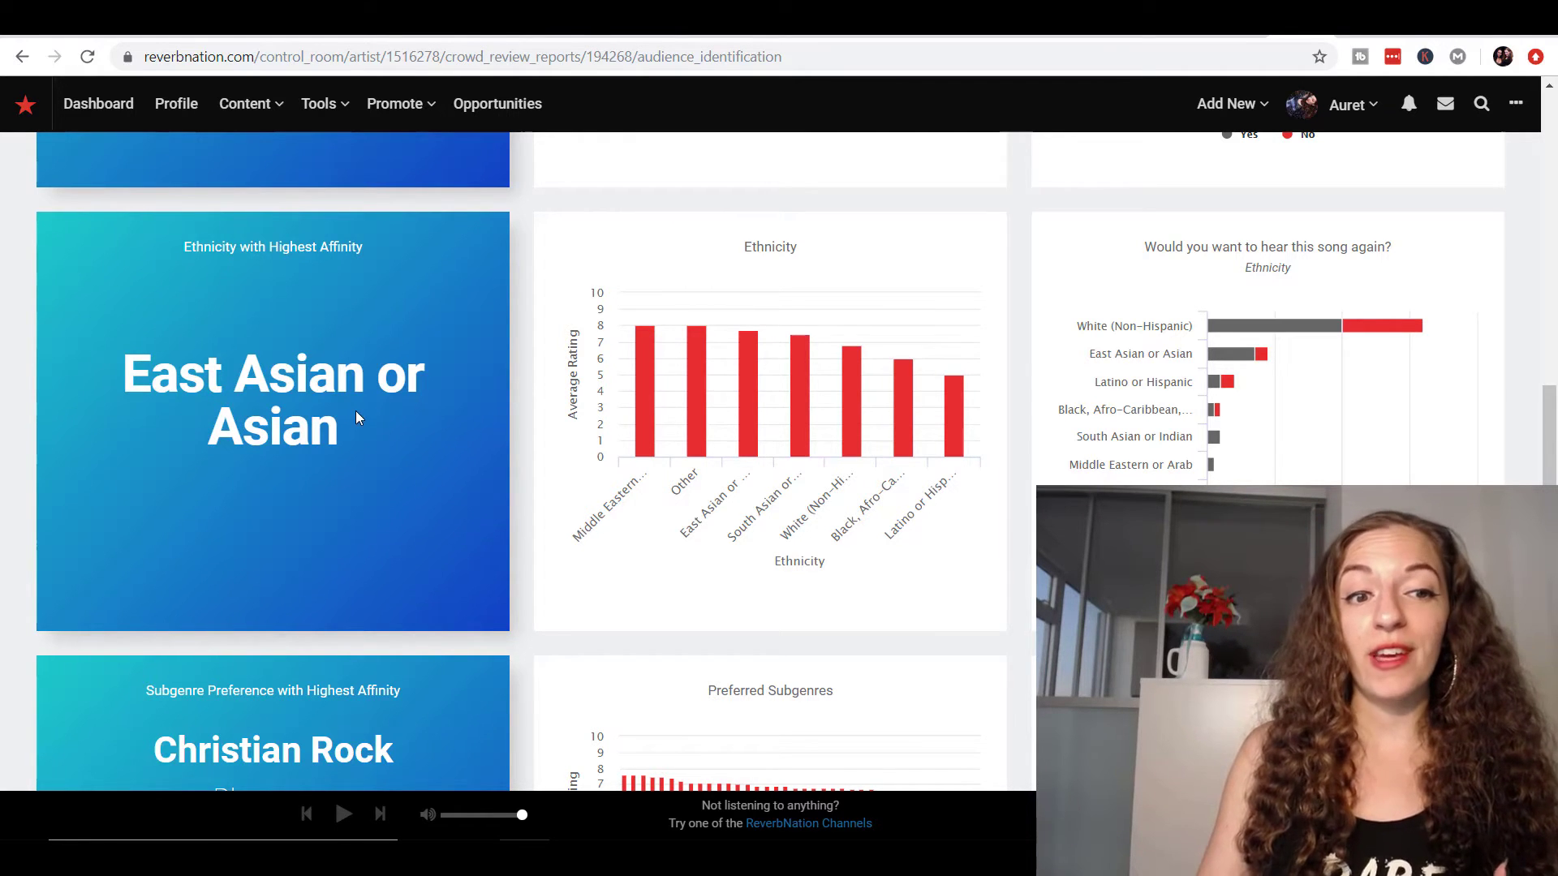
{"action": "scroll", "scroll_direction": "down", "scroll_amount": 3}
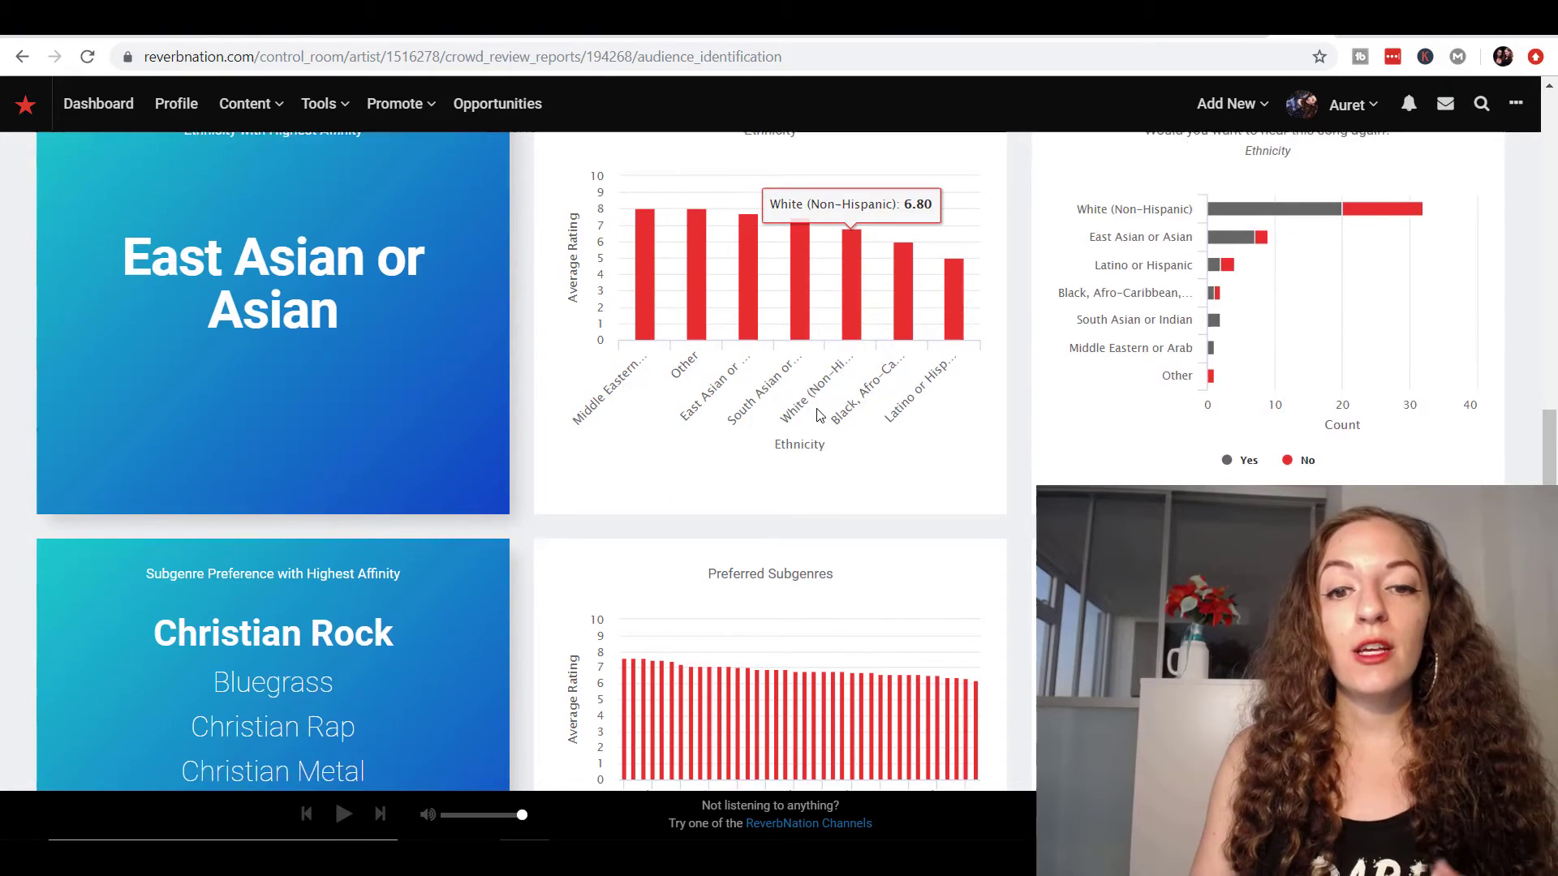
{"action": "scroll", "scroll_direction": "down", "scroll_amount": 3}
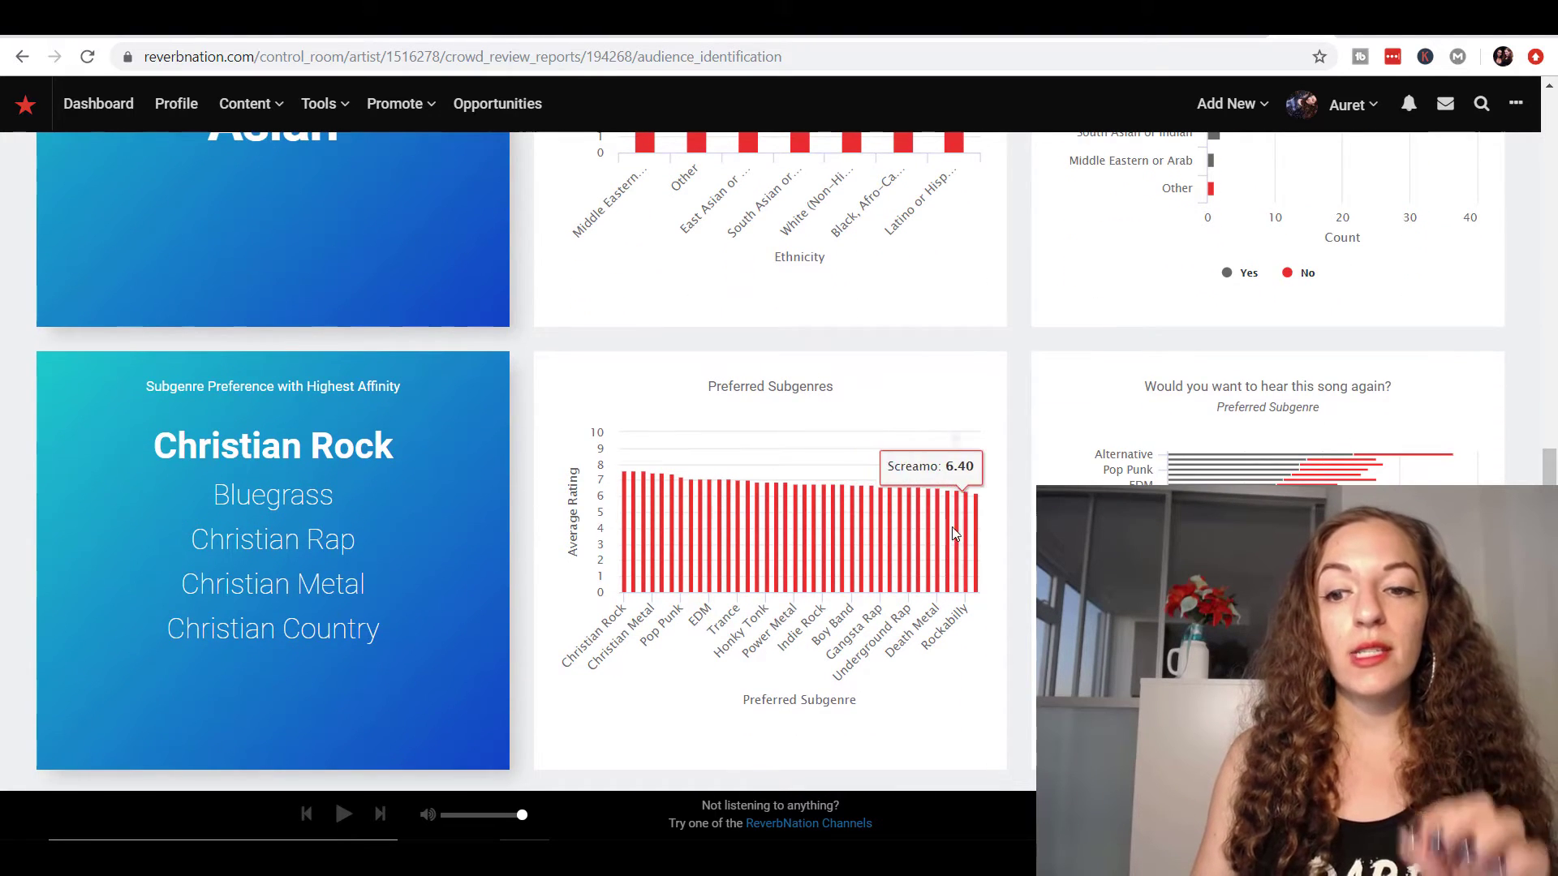
{"action": "scroll", "scroll_direction": "down", "scroll_amount": 3}
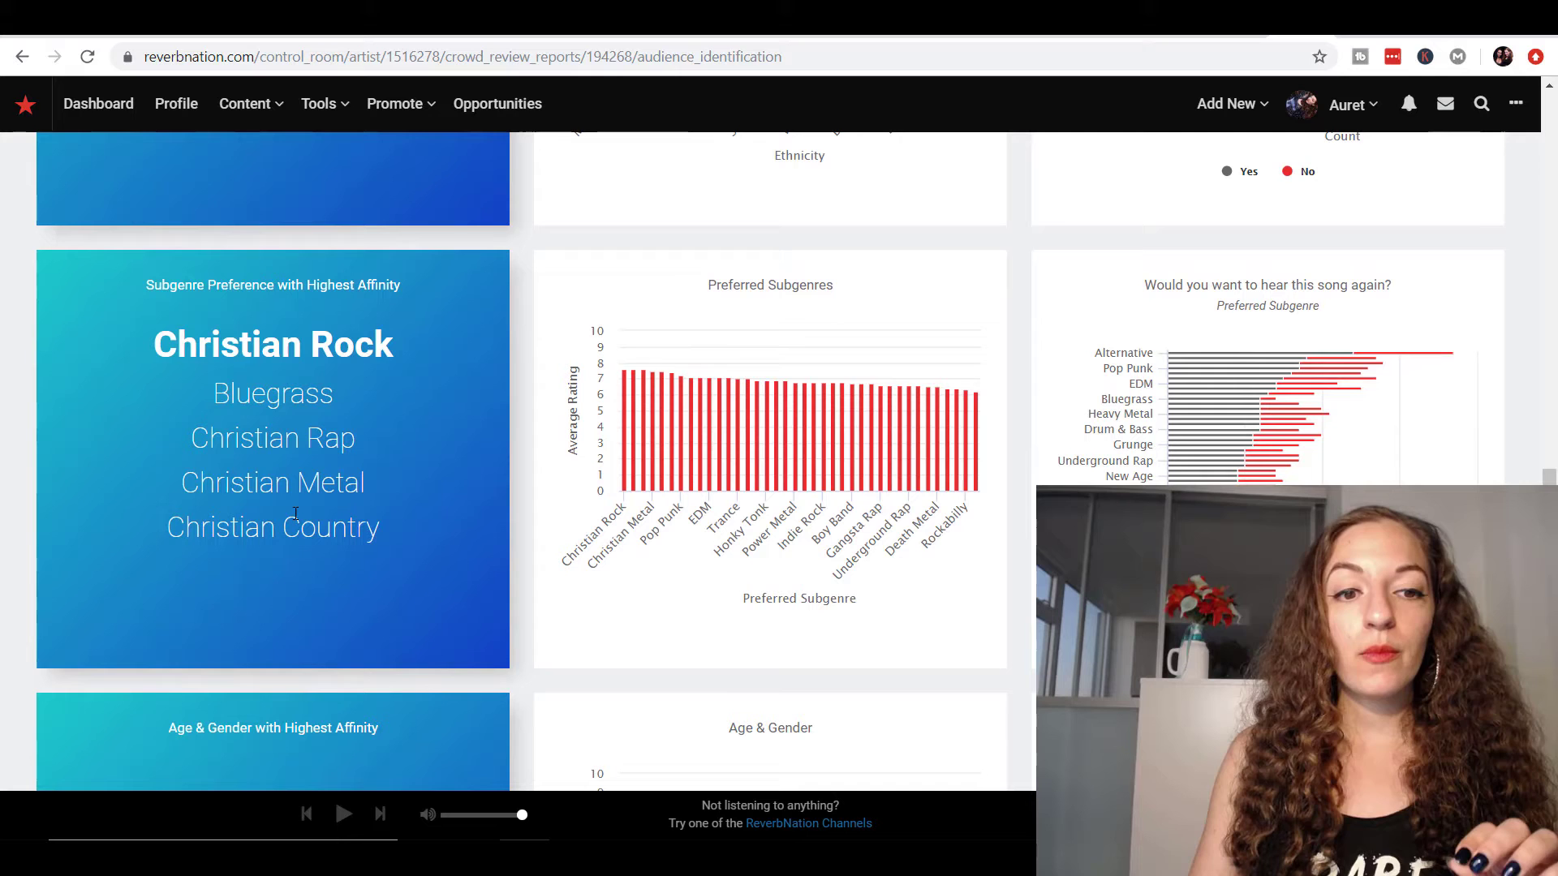
{"action": "scroll", "scroll_direction": "down", "scroll_amount": 3}
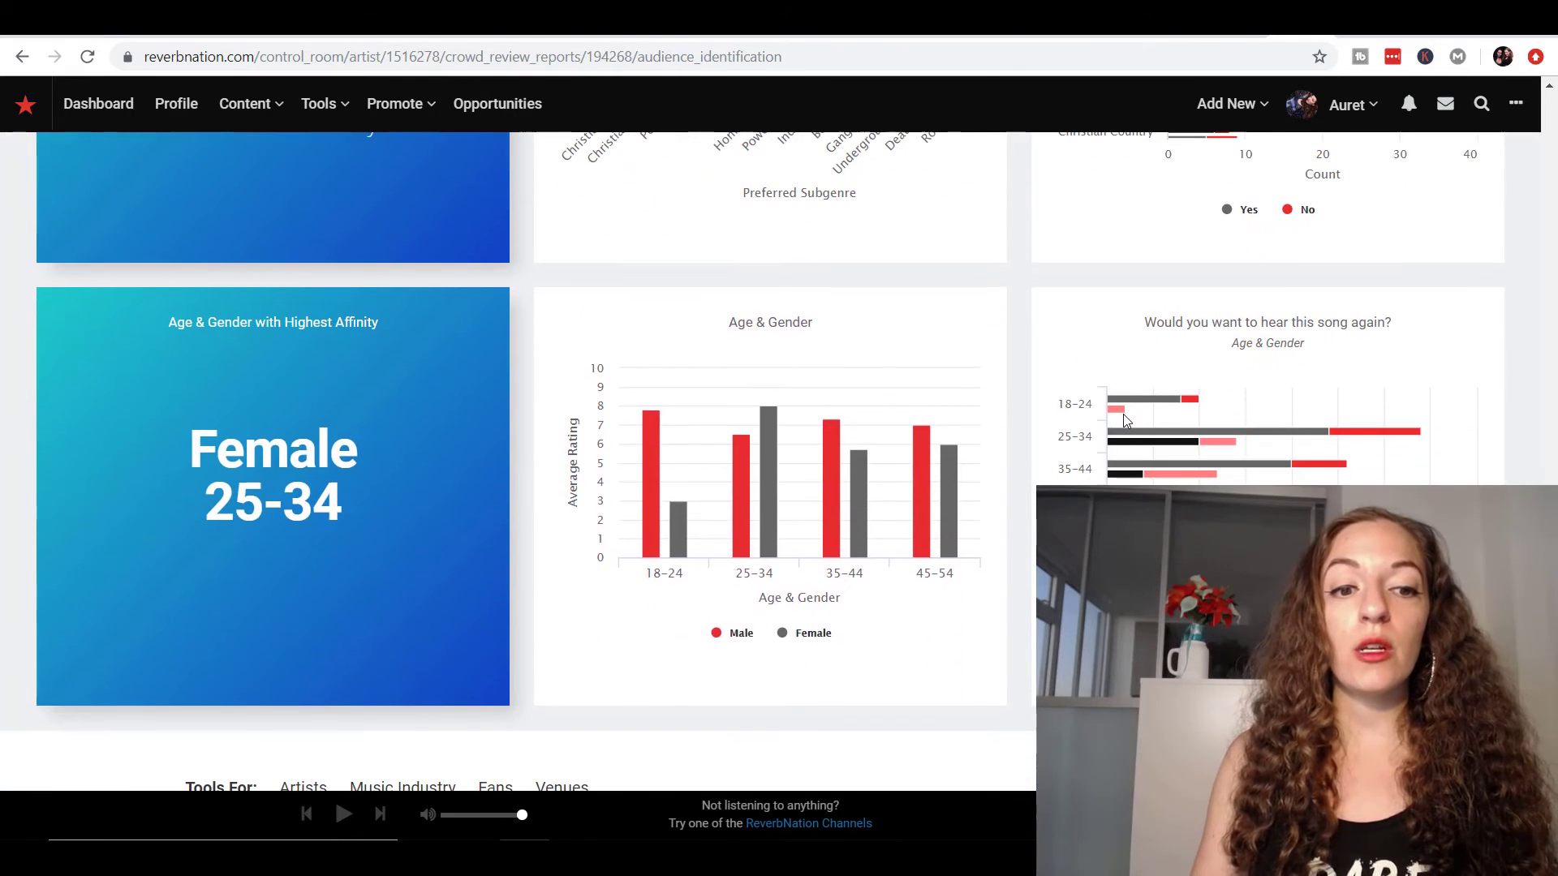
{"action": "mouse_move", "coordinate": [190, 391]}
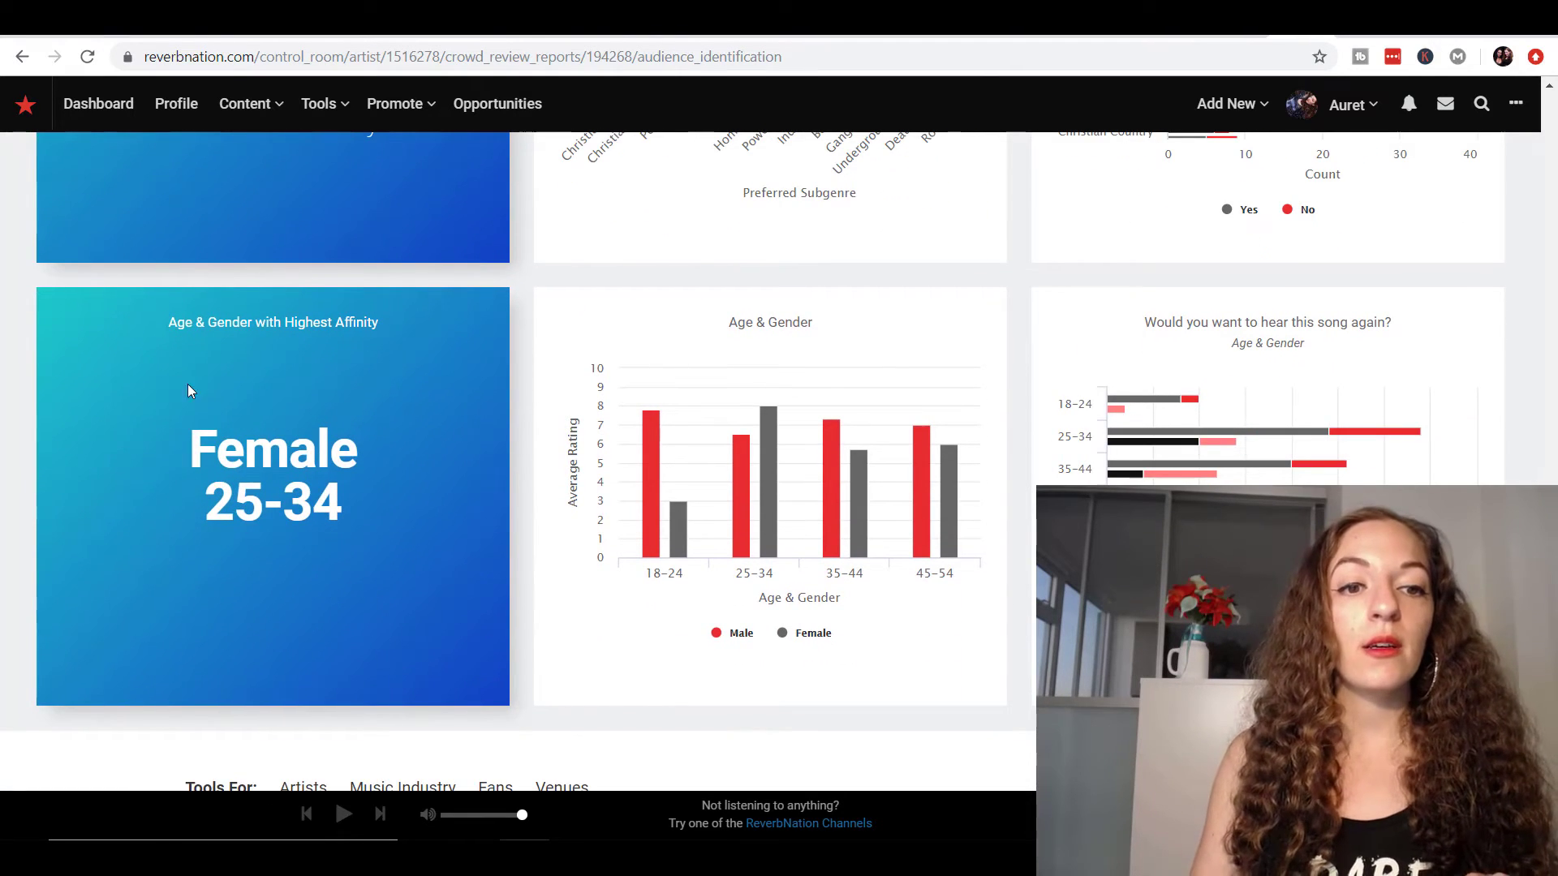
- Bring the Age & Gender chart into view, comparing male and female ratings from 18-24 to 45-54
{"action": "scroll", "scroll_direction": "down", "scroll_amount": 3}
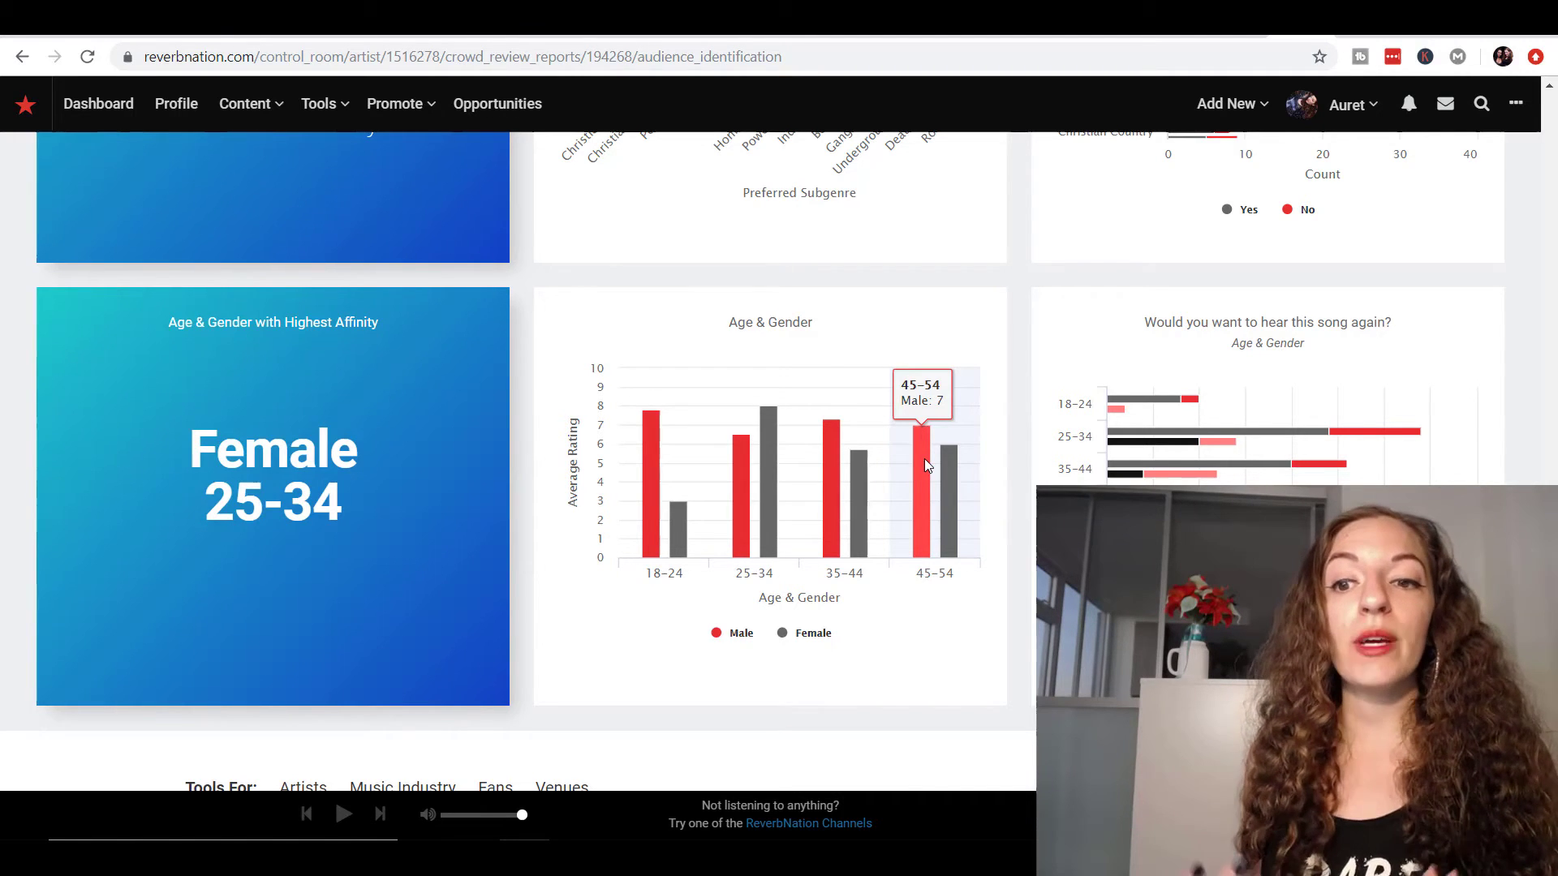
{"action": "mouse_move", "coordinate": [829, 481]}
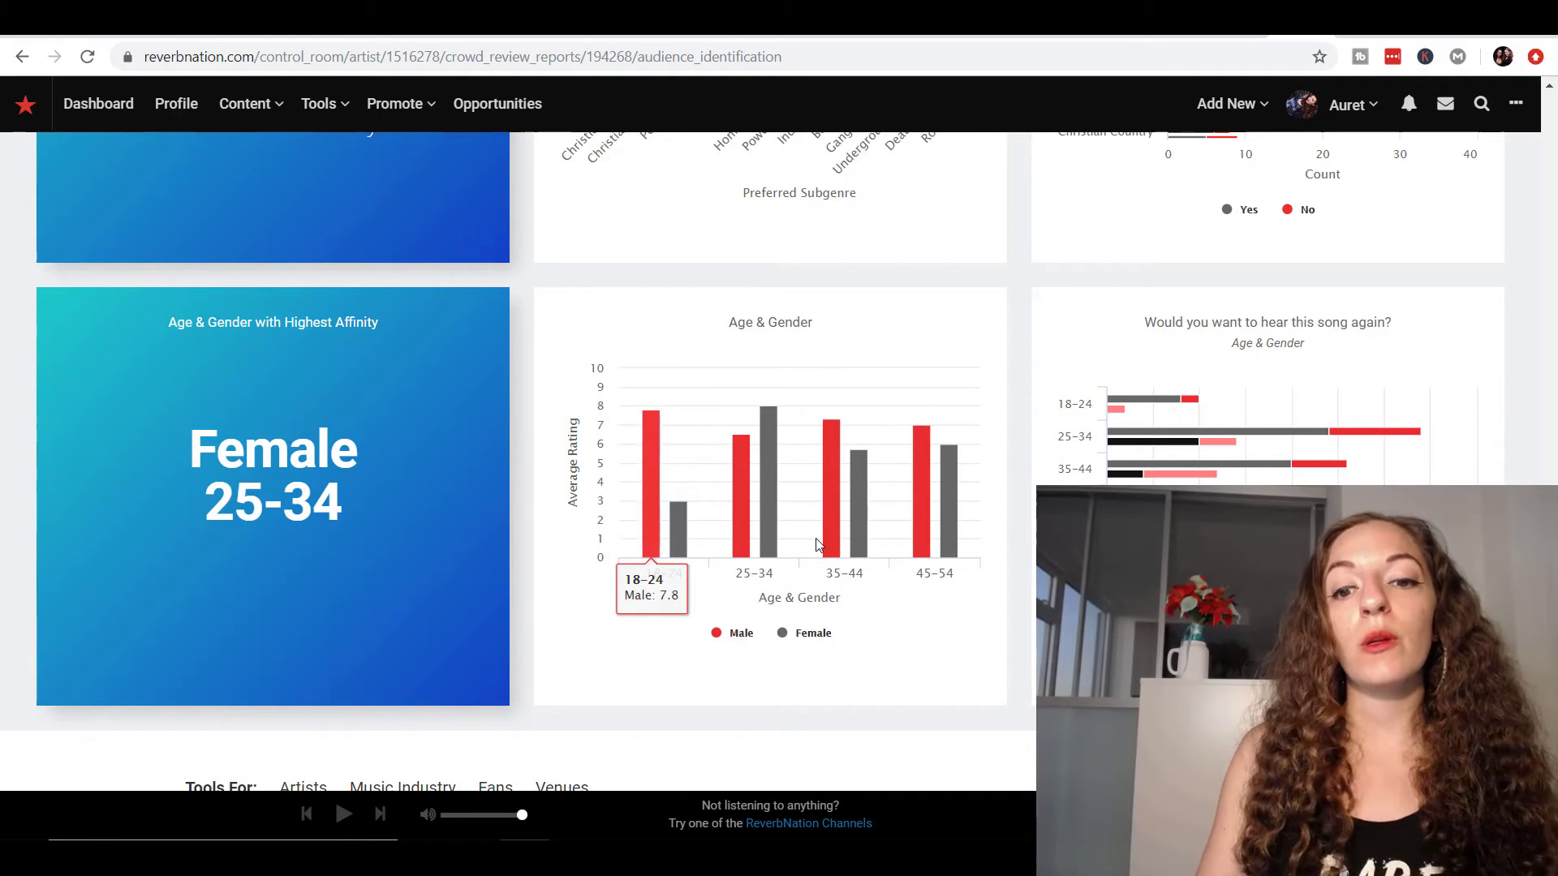
{"action": "mouse_move", "coordinate": [839, 516]}
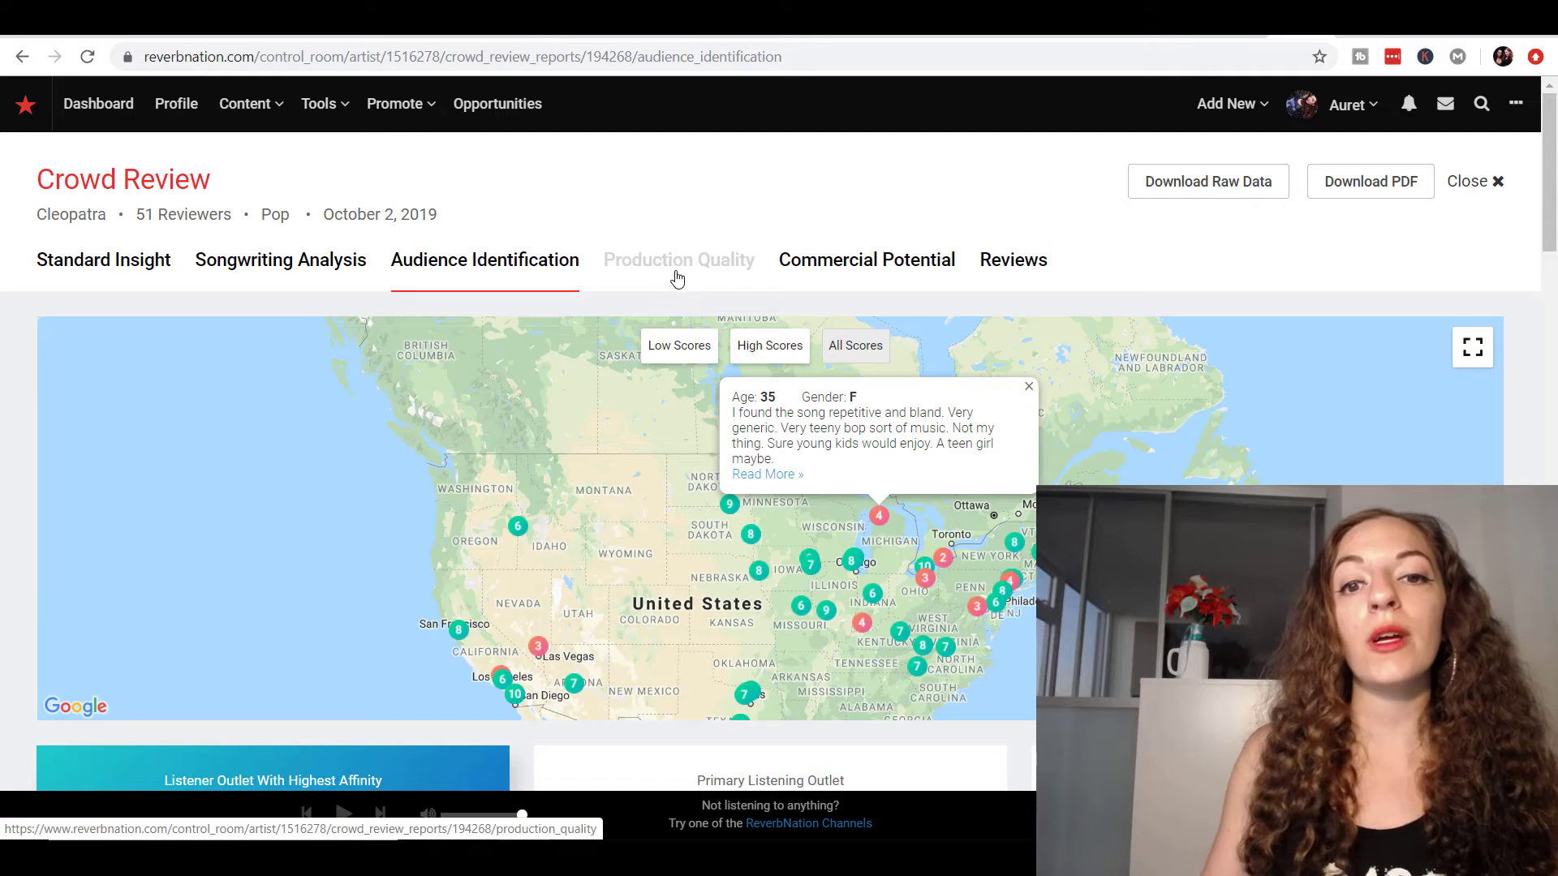
{"action": "mouse_move", "coordinate": [687, 270]}
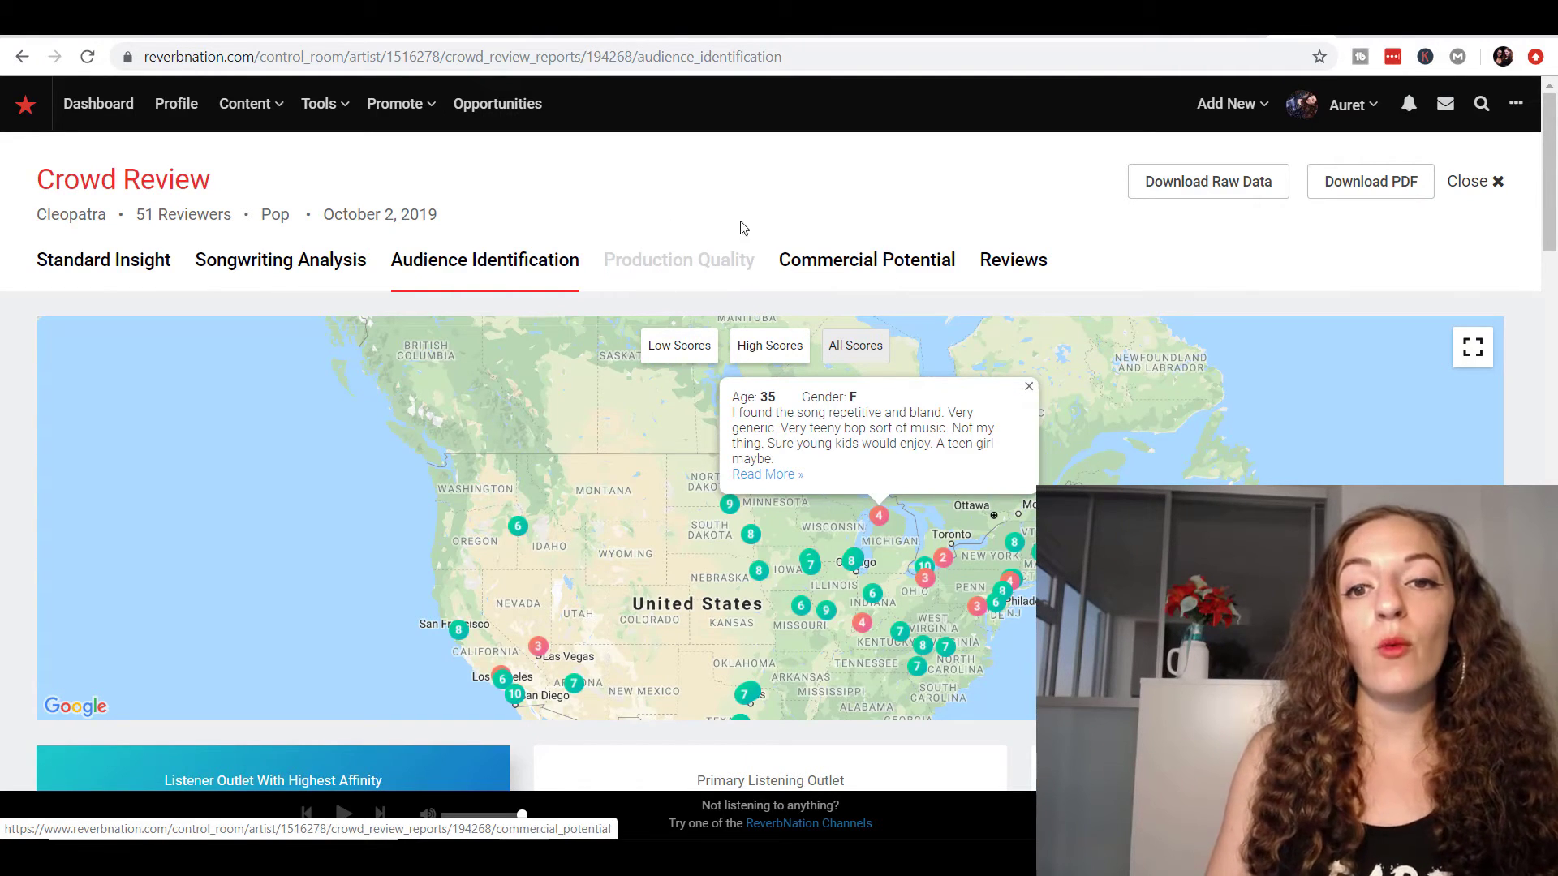
{"action": "mouse_move", "coordinate": [849, 265]}
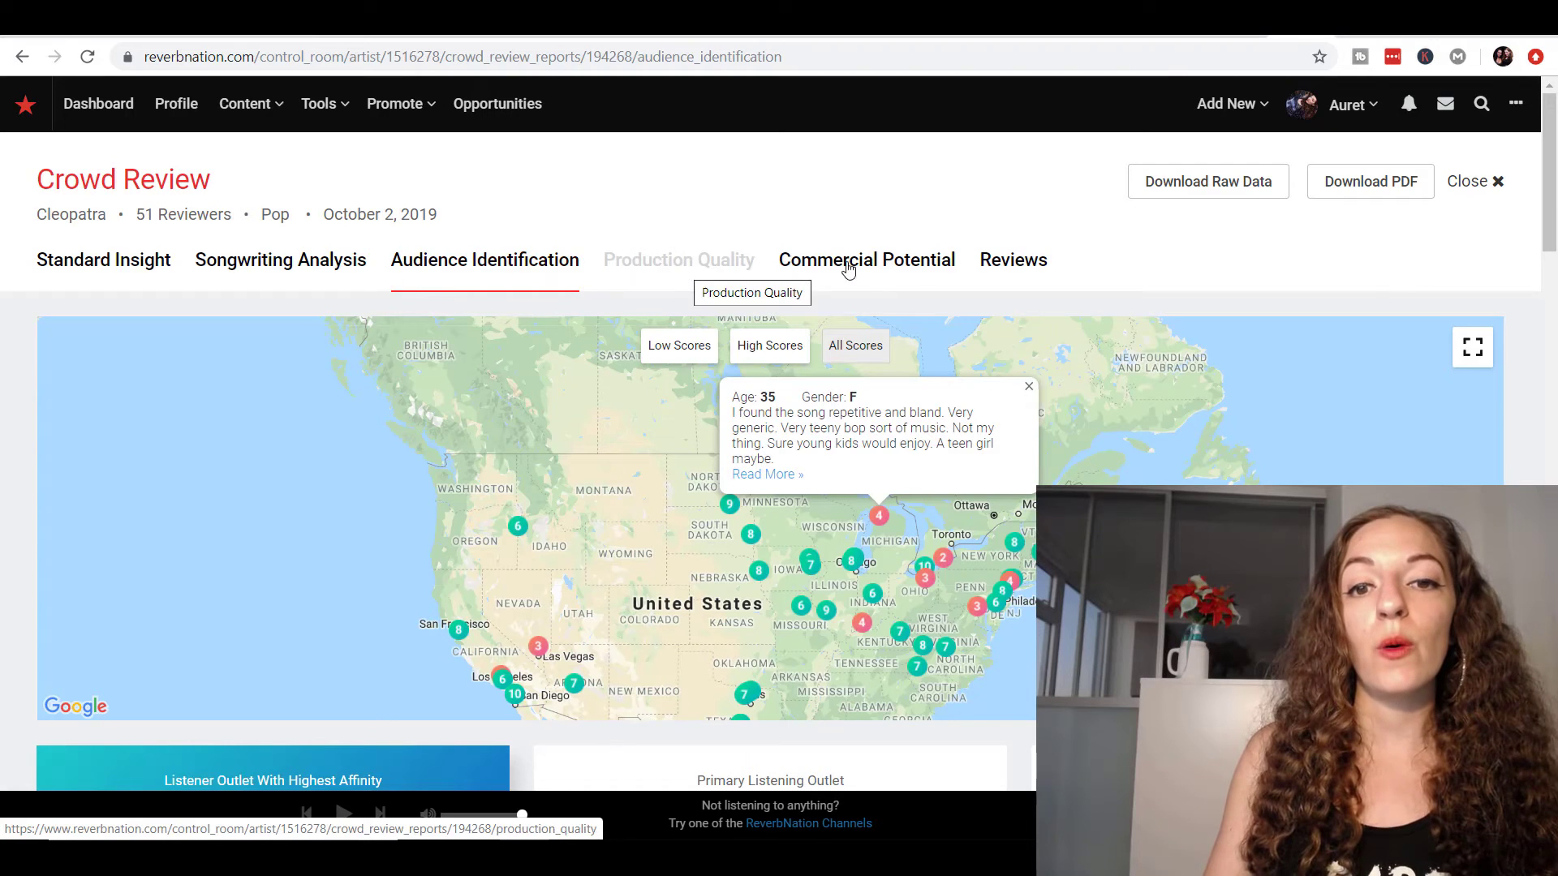
- Open Production Quality, then Commercial Potential showing 12% very likely to purchase
{"action": "left_click", "coordinate": [678, 260]}
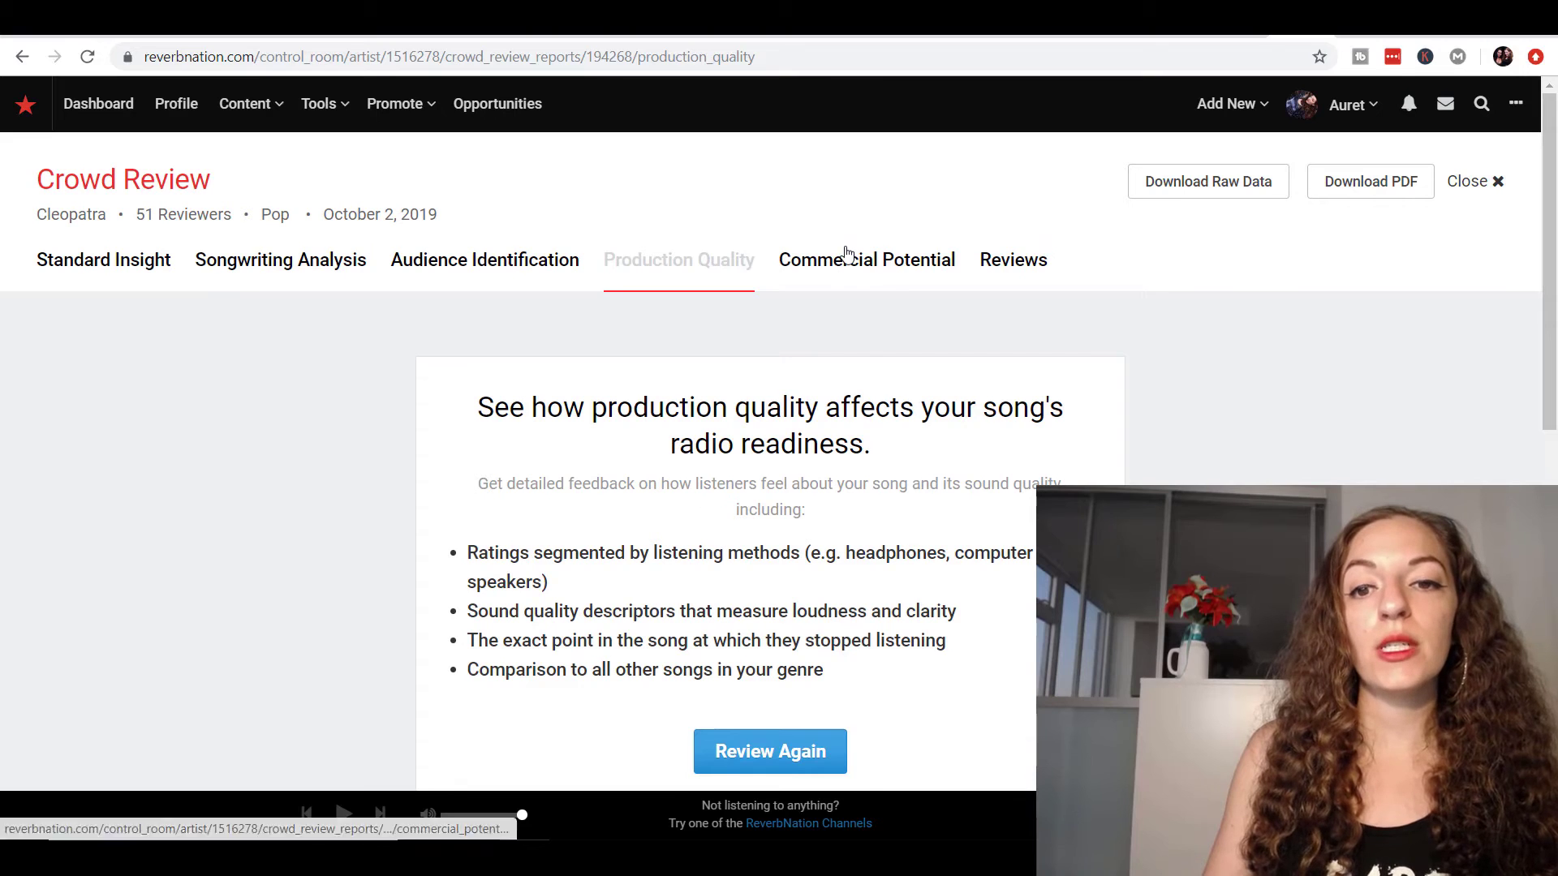
{"action": "left_click", "coordinate": [866, 260]}
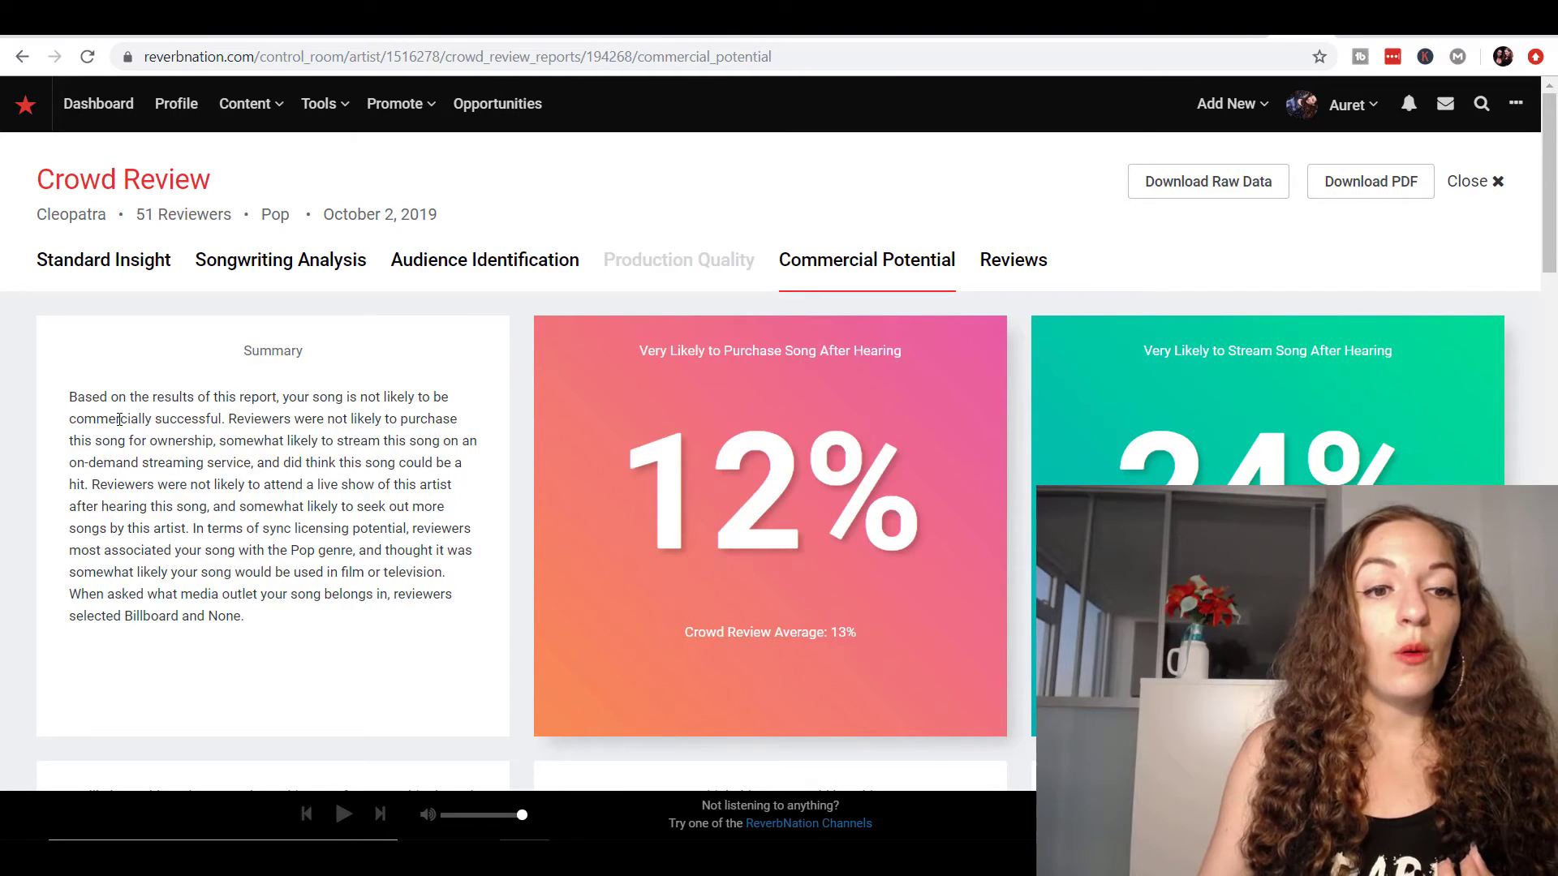
{"action": "mouse_move", "coordinate": [184, 414]}
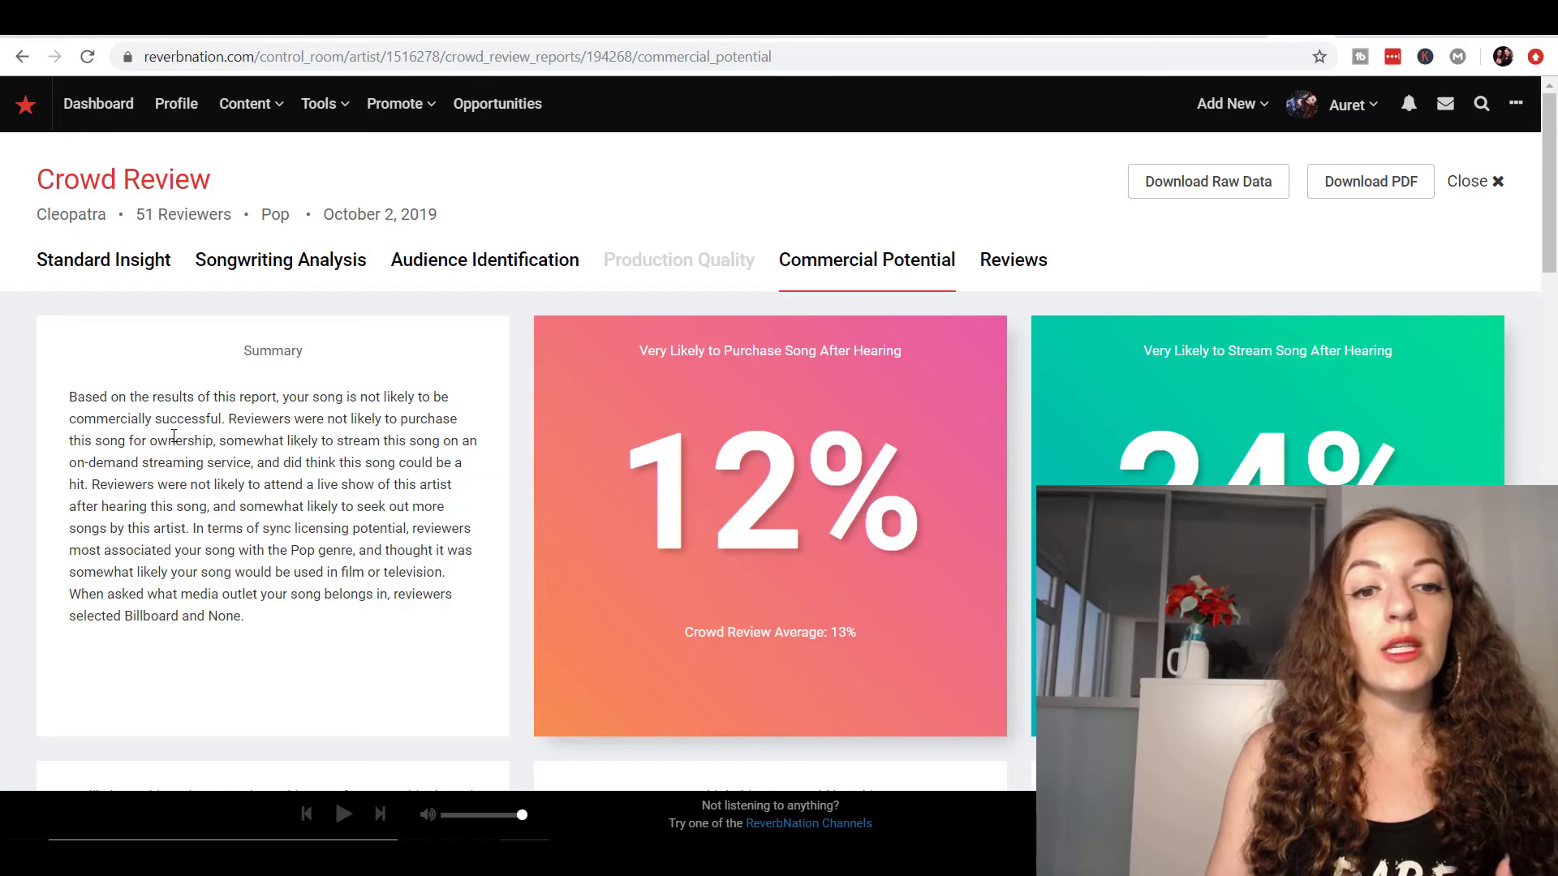
{"action": "mouse_move", "coordinate": [171, 488]}
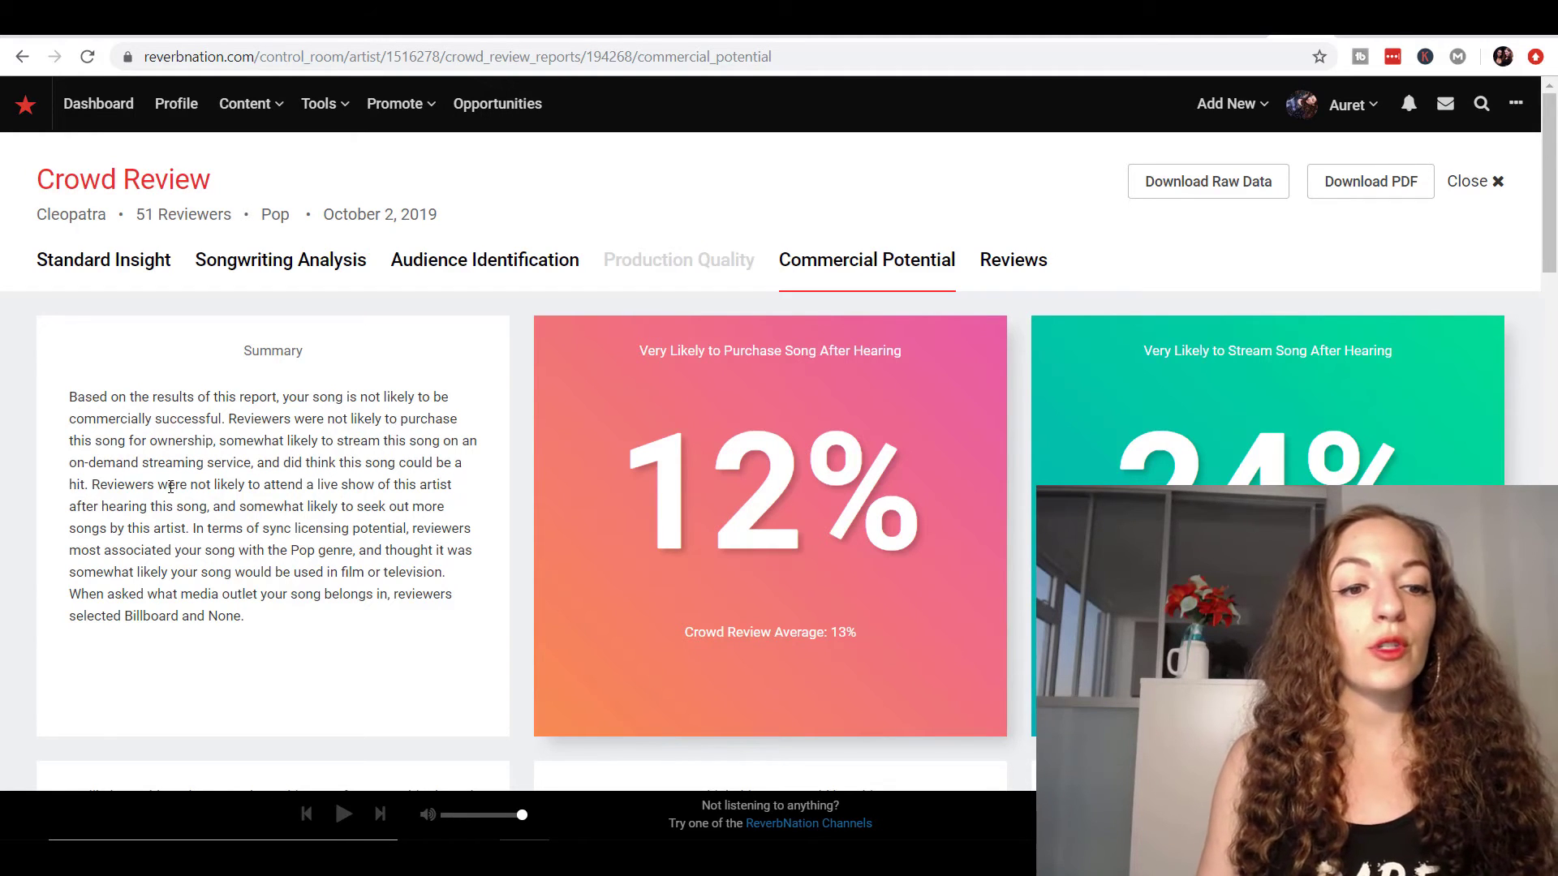
- Scroll down the Commercial Potential charts to see the 12% purchase and 24% stream figures
{"action": "scroll", "scroll_direction": "down", "scroll_amount": 3}
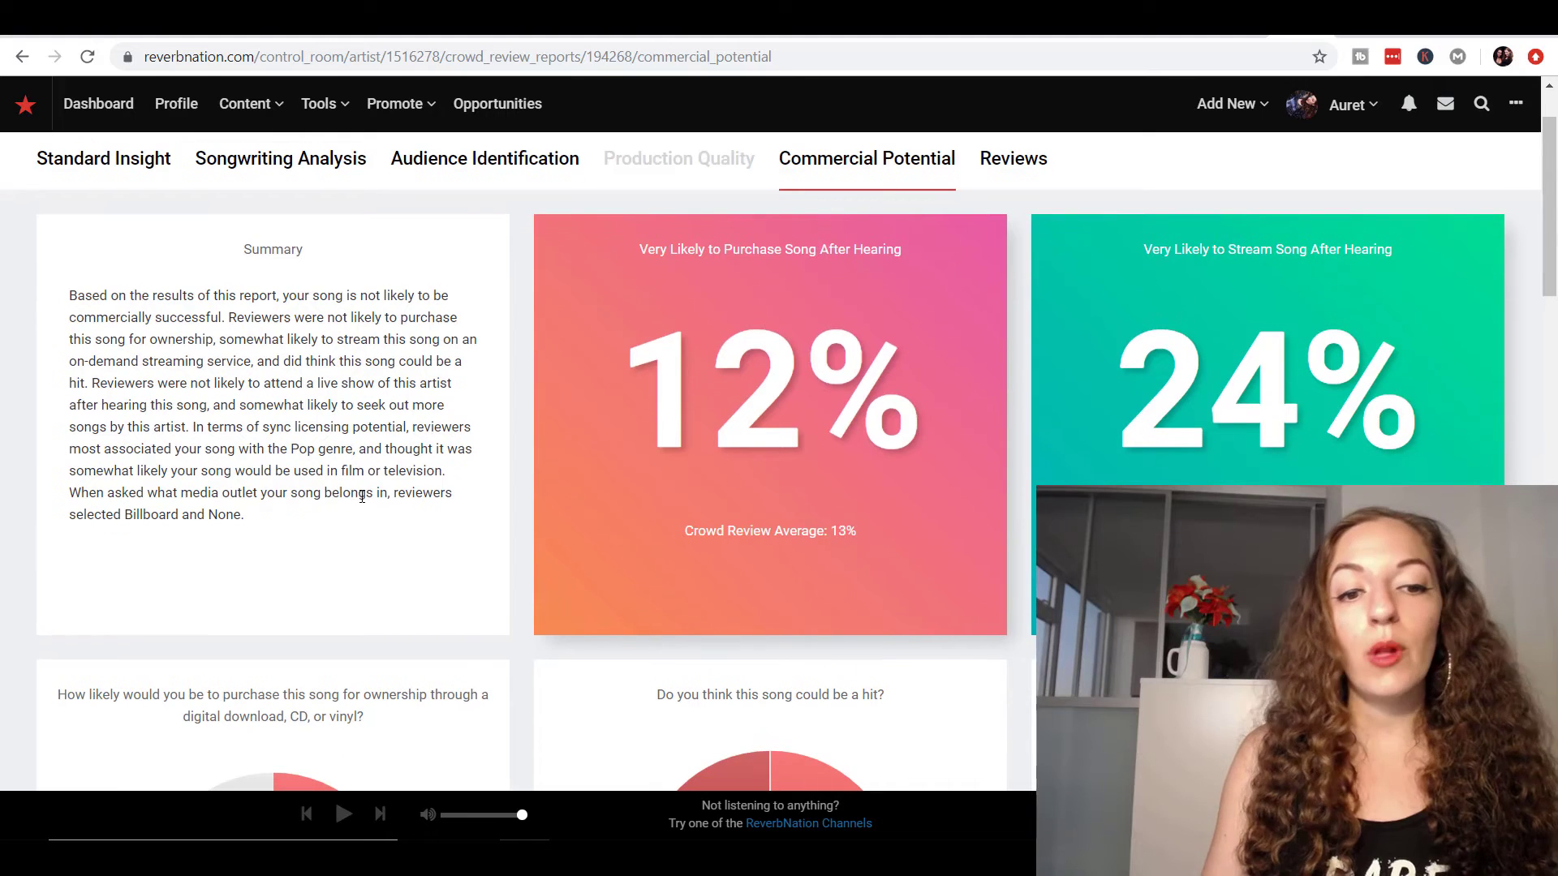
{"action": "scroll", "scroll_direction": "down", "scroll_amount": 3}
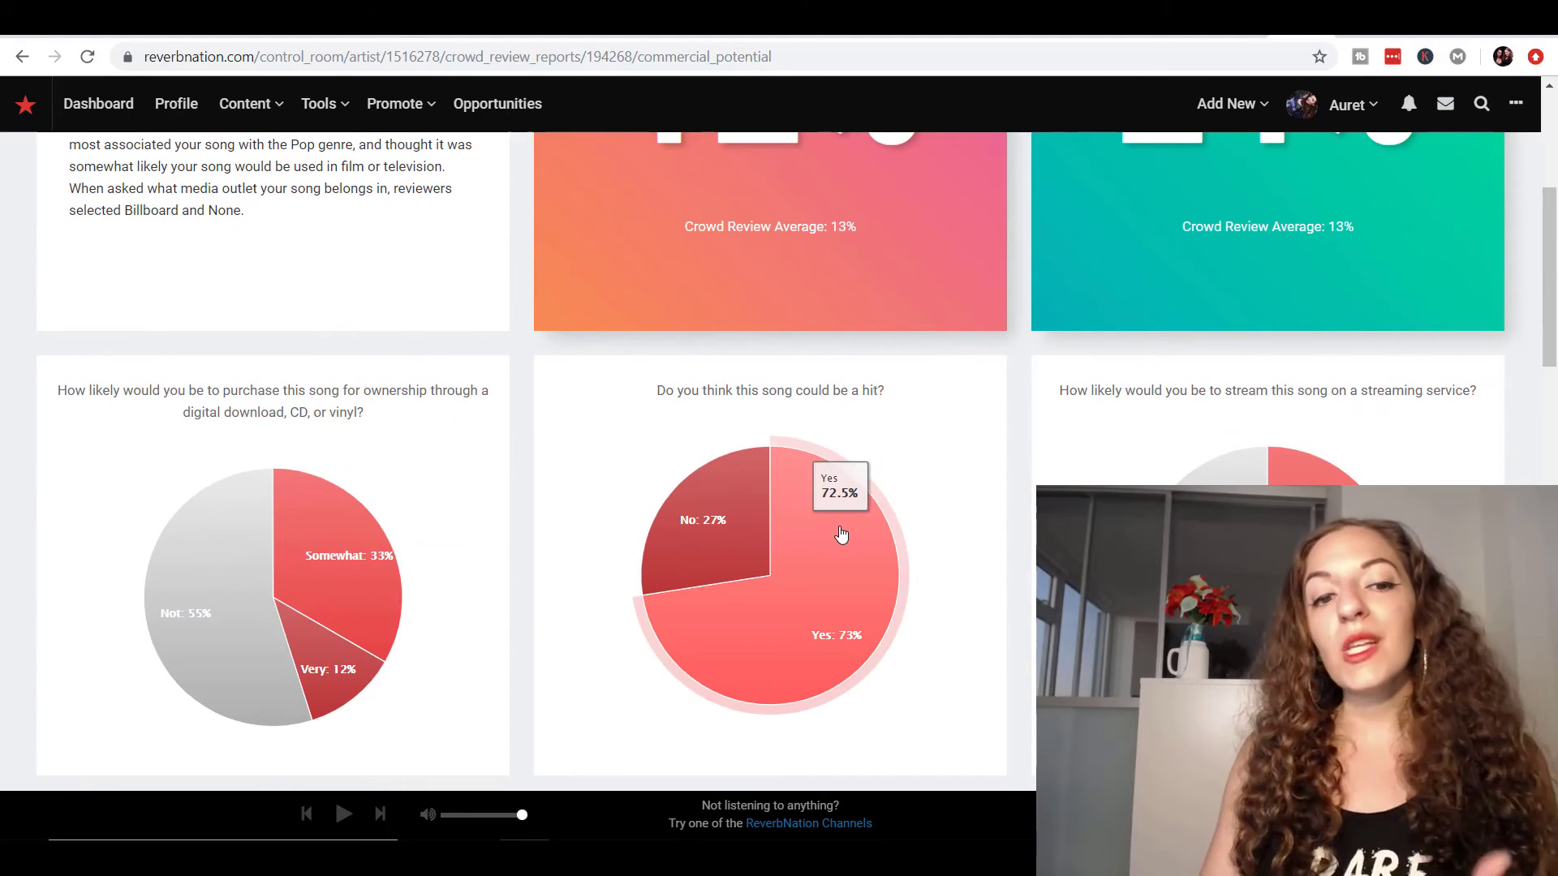
{"action": "mouse_move", "coordinate": [821, 548]}
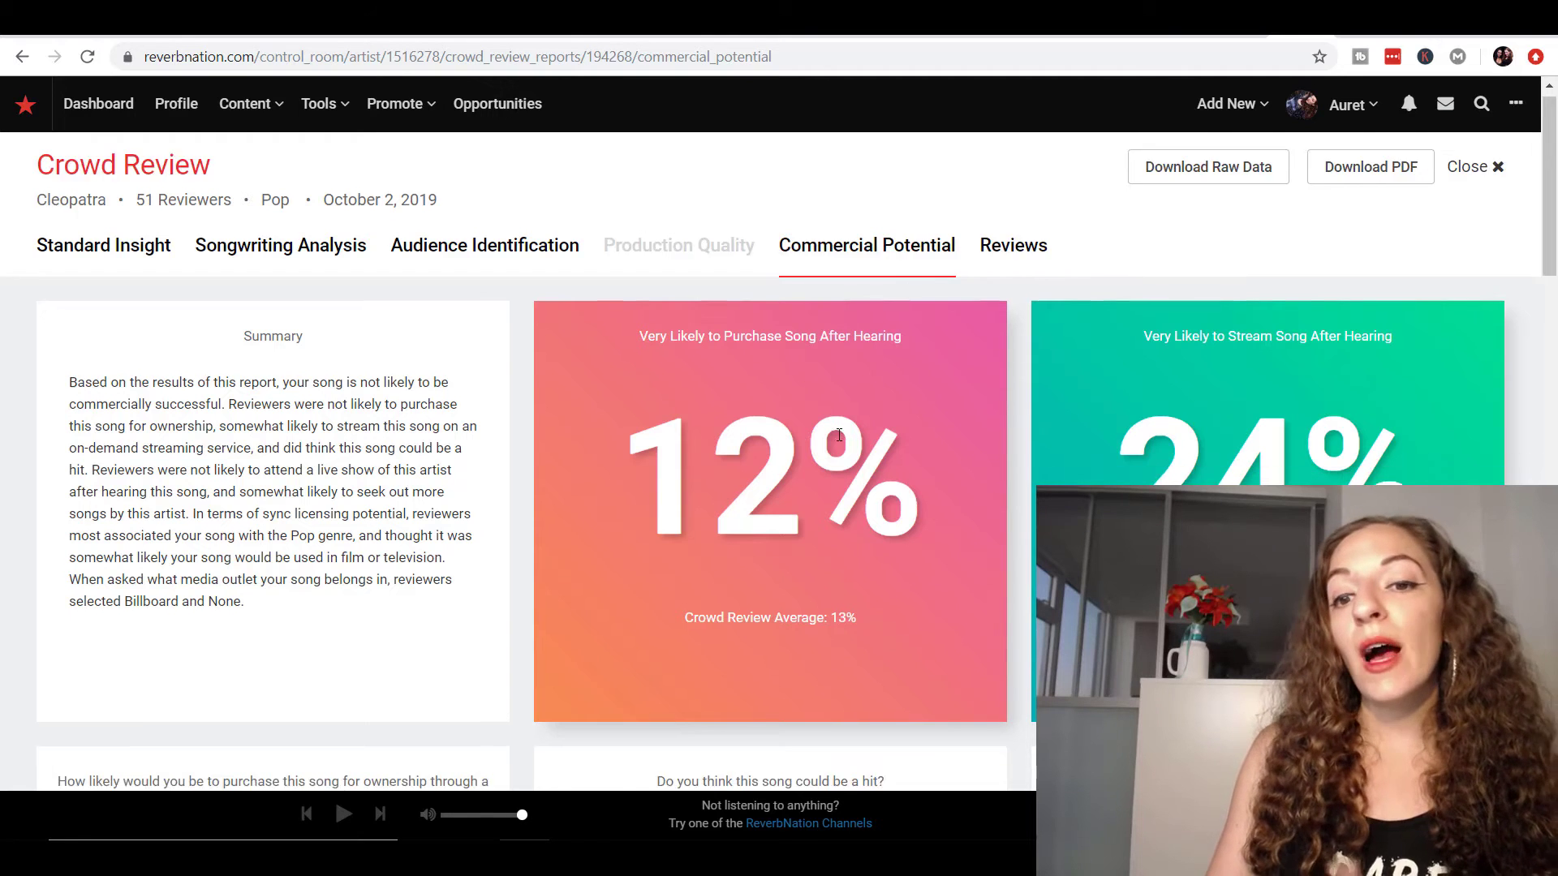
{"action": "scroll", "scroll_direction": "down", "scroll_amount": 3}
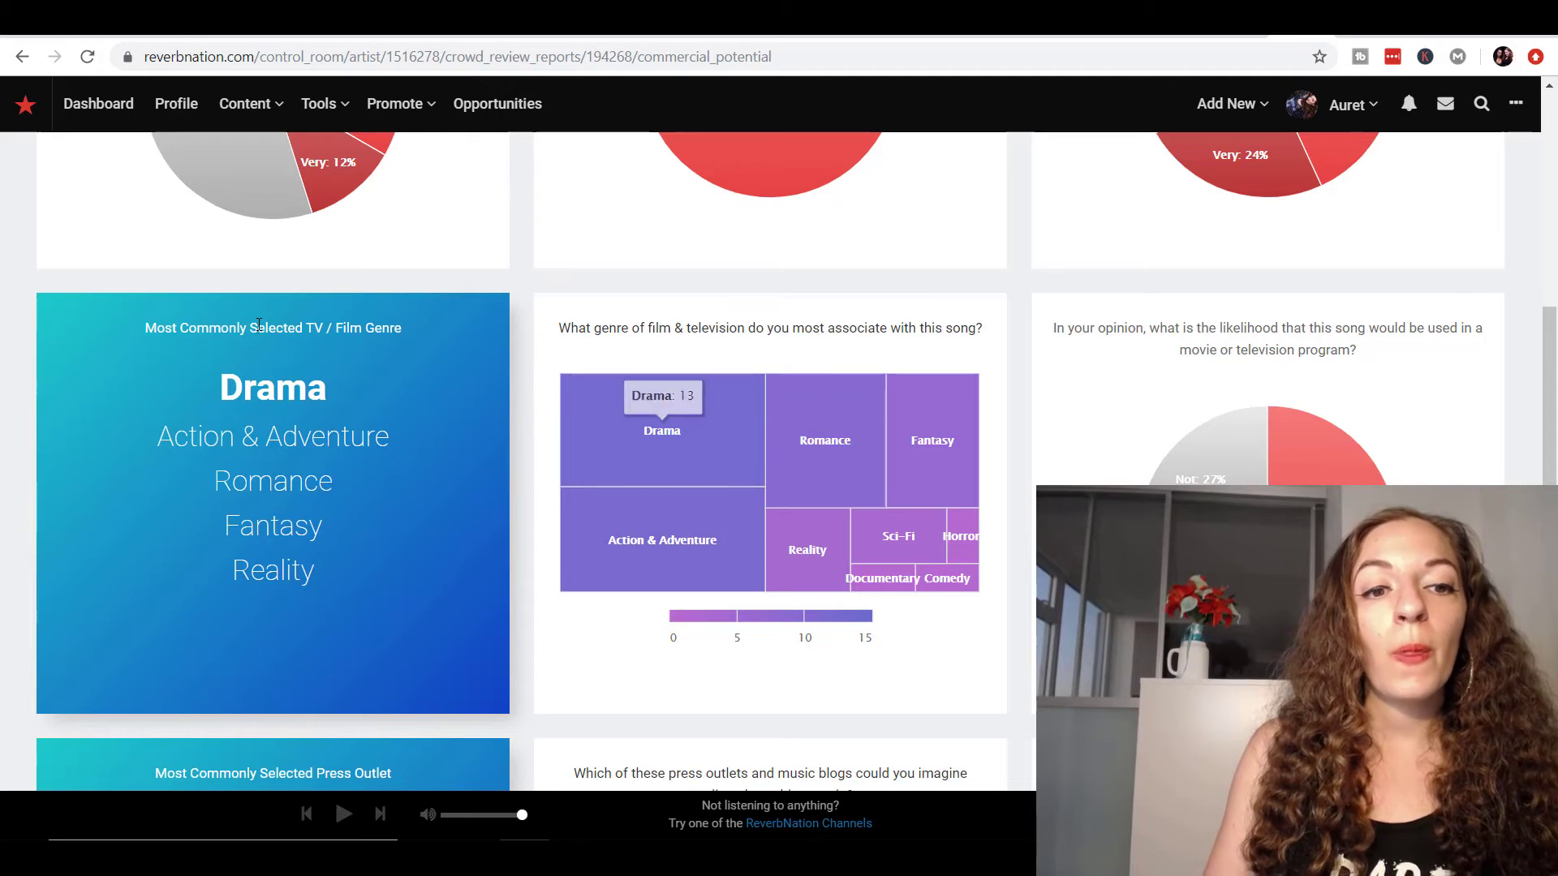
{"action": "mouse_move", "coordinate": [643, 446]}
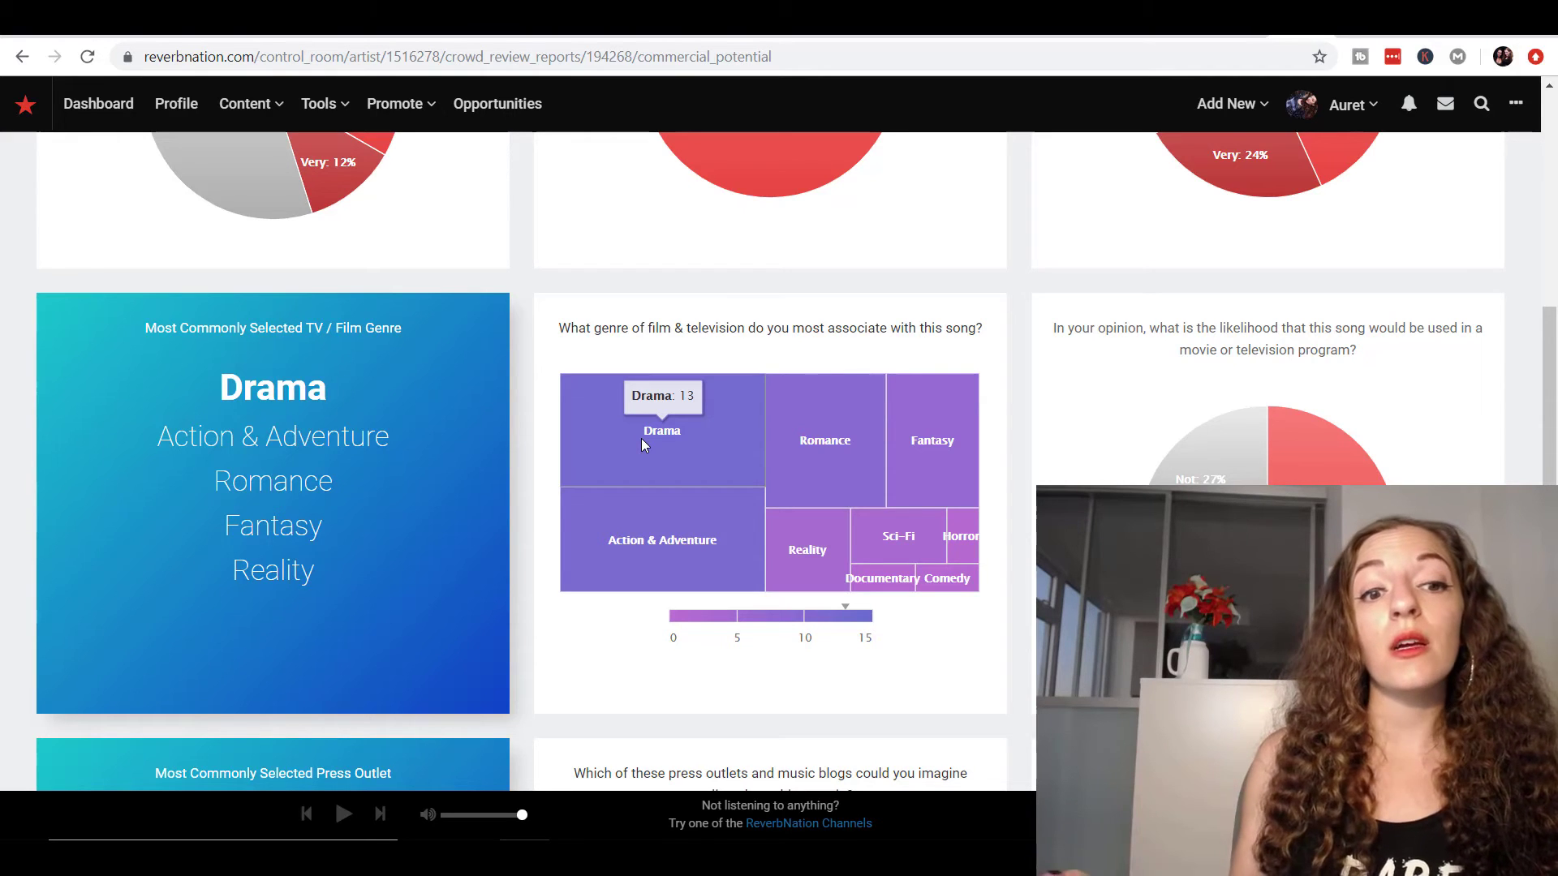
{"action": "mouse_move", "coordinate": [520, 530]}
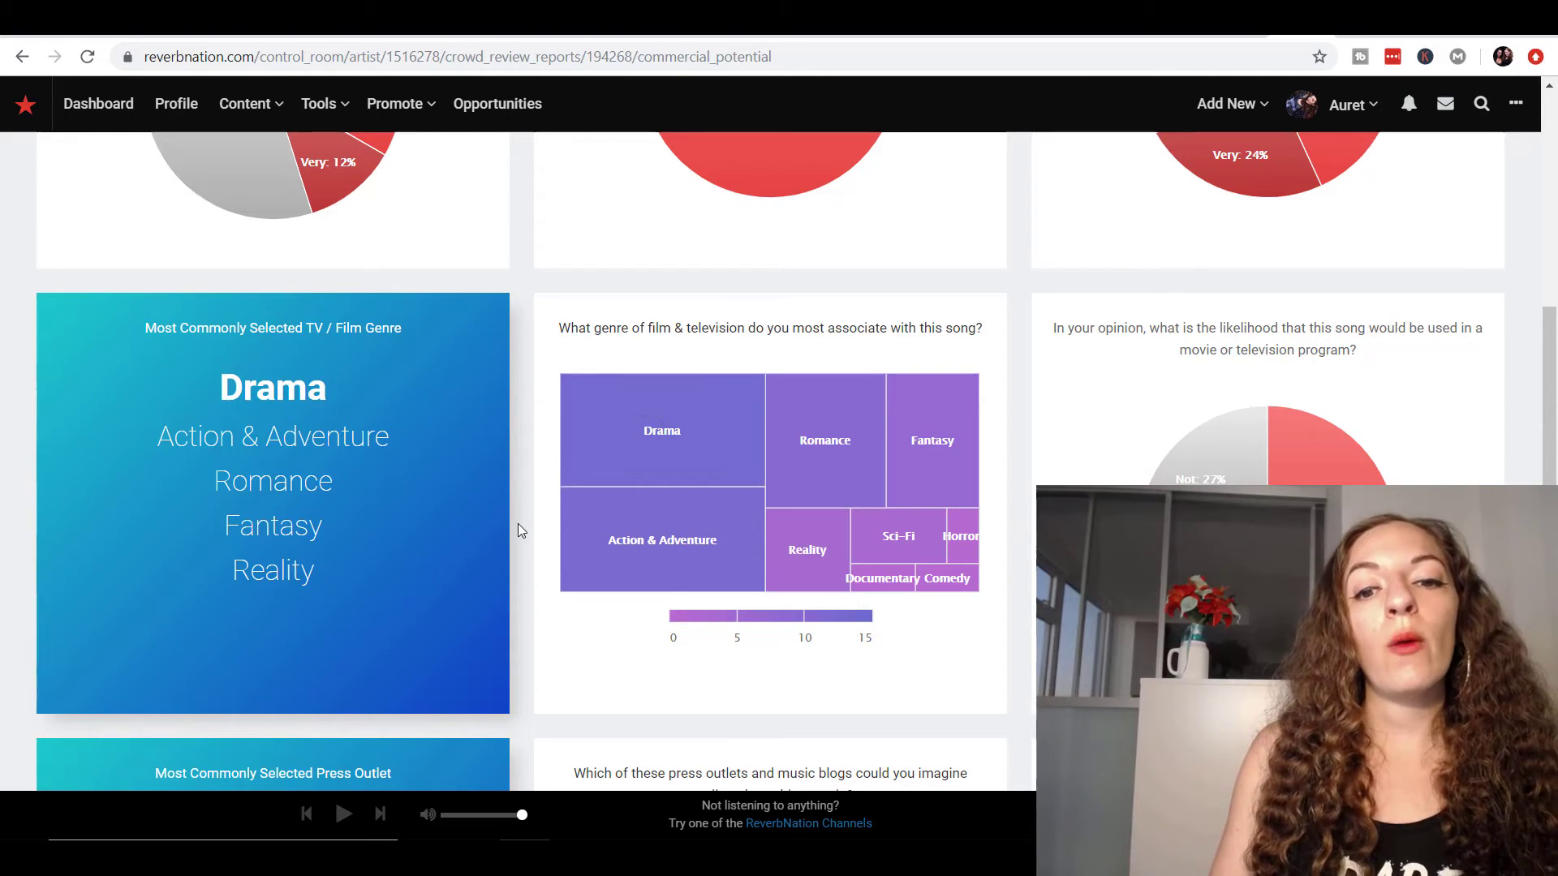
{"action": "scroll", "scroll_direction": "down", "scroll_amount": 3}
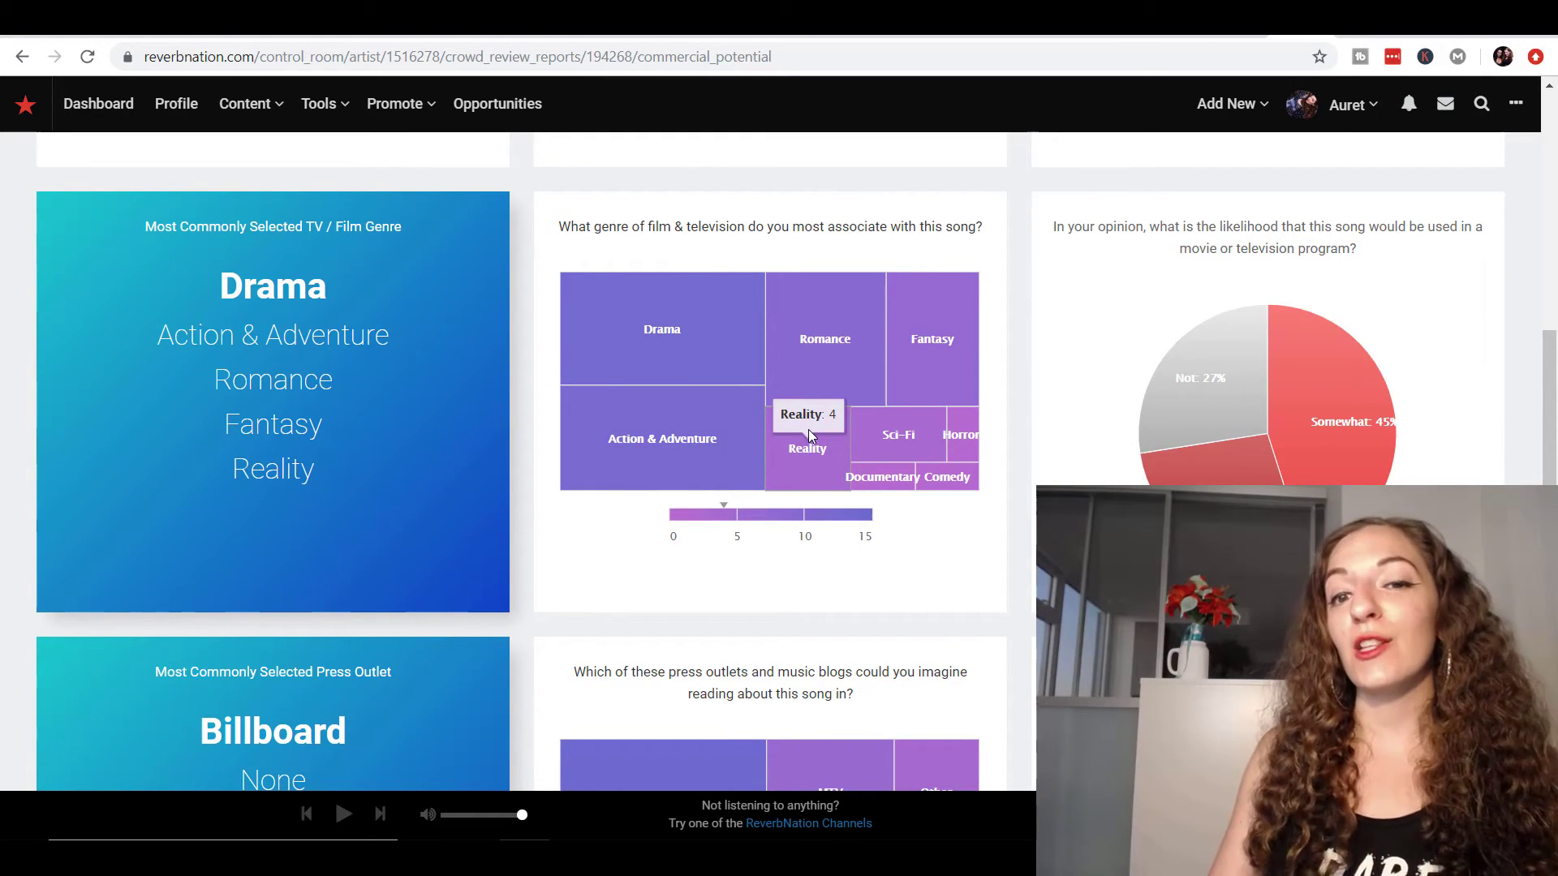
{"action": "mouse_move", "coordinate": [784, 574]}
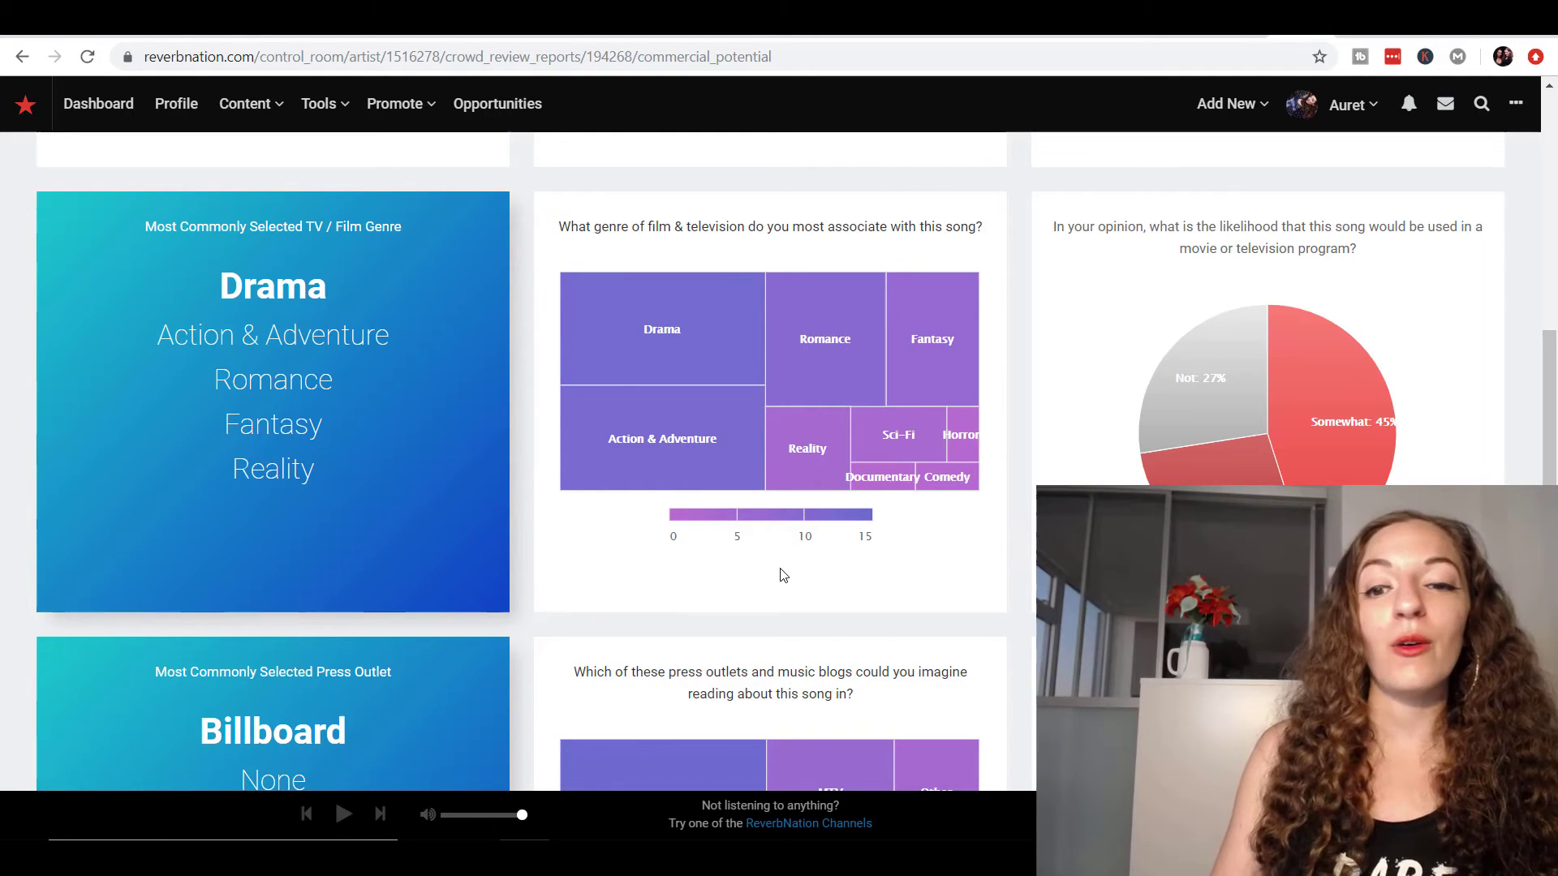
{"action": "mouse_move", "coordinate": [801, 608]}
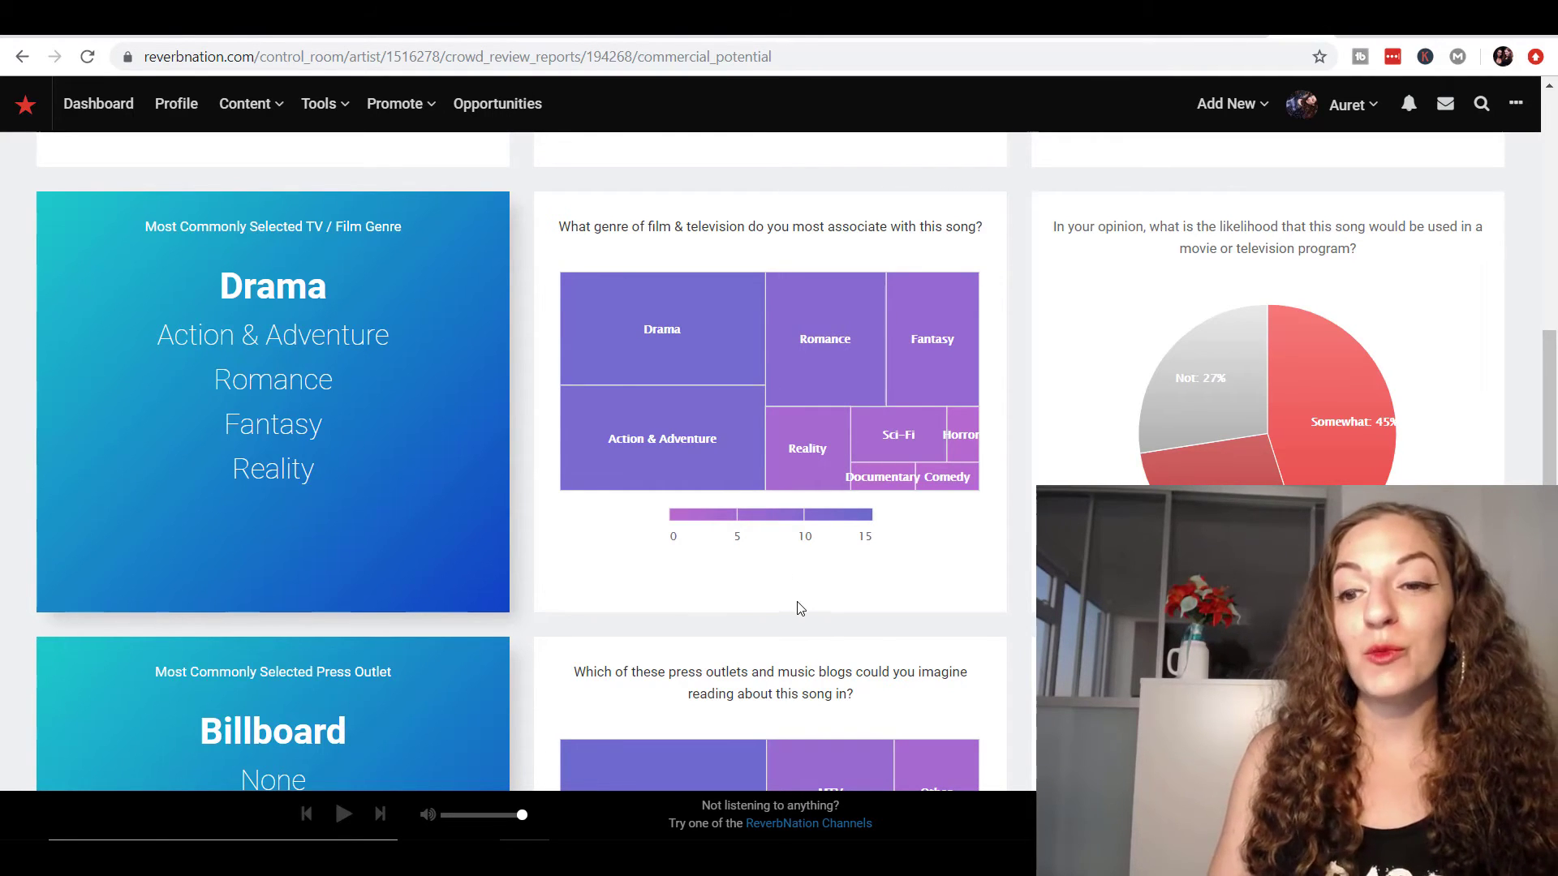
{"action": "scroll", "scroll_direction": "down", "scroll_amount": 3}
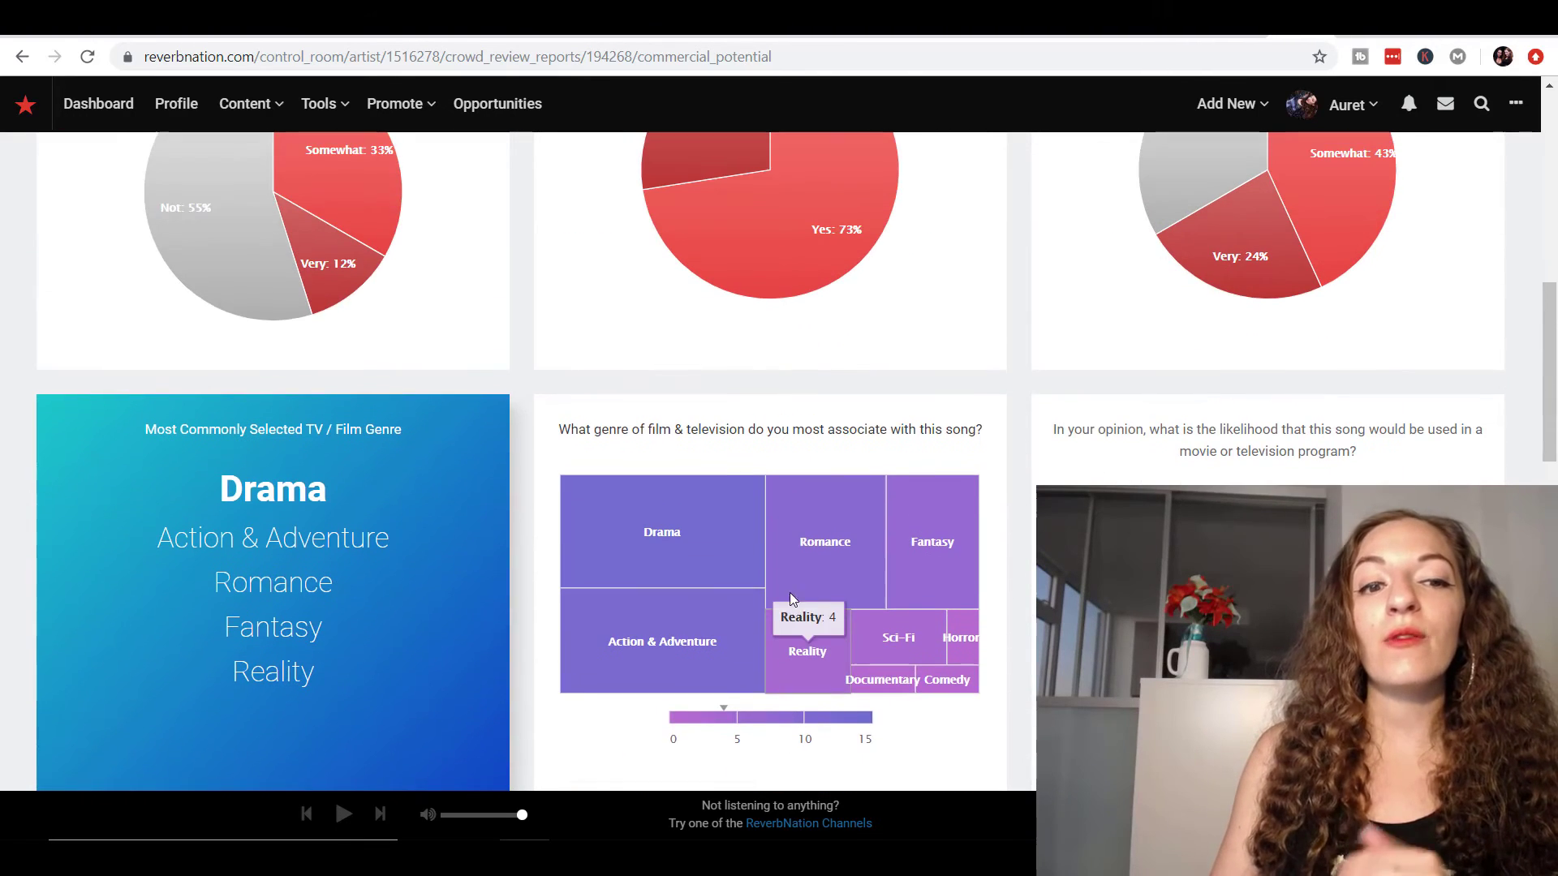
{"action": "mouse_move", "coordinate": [284, 565]}
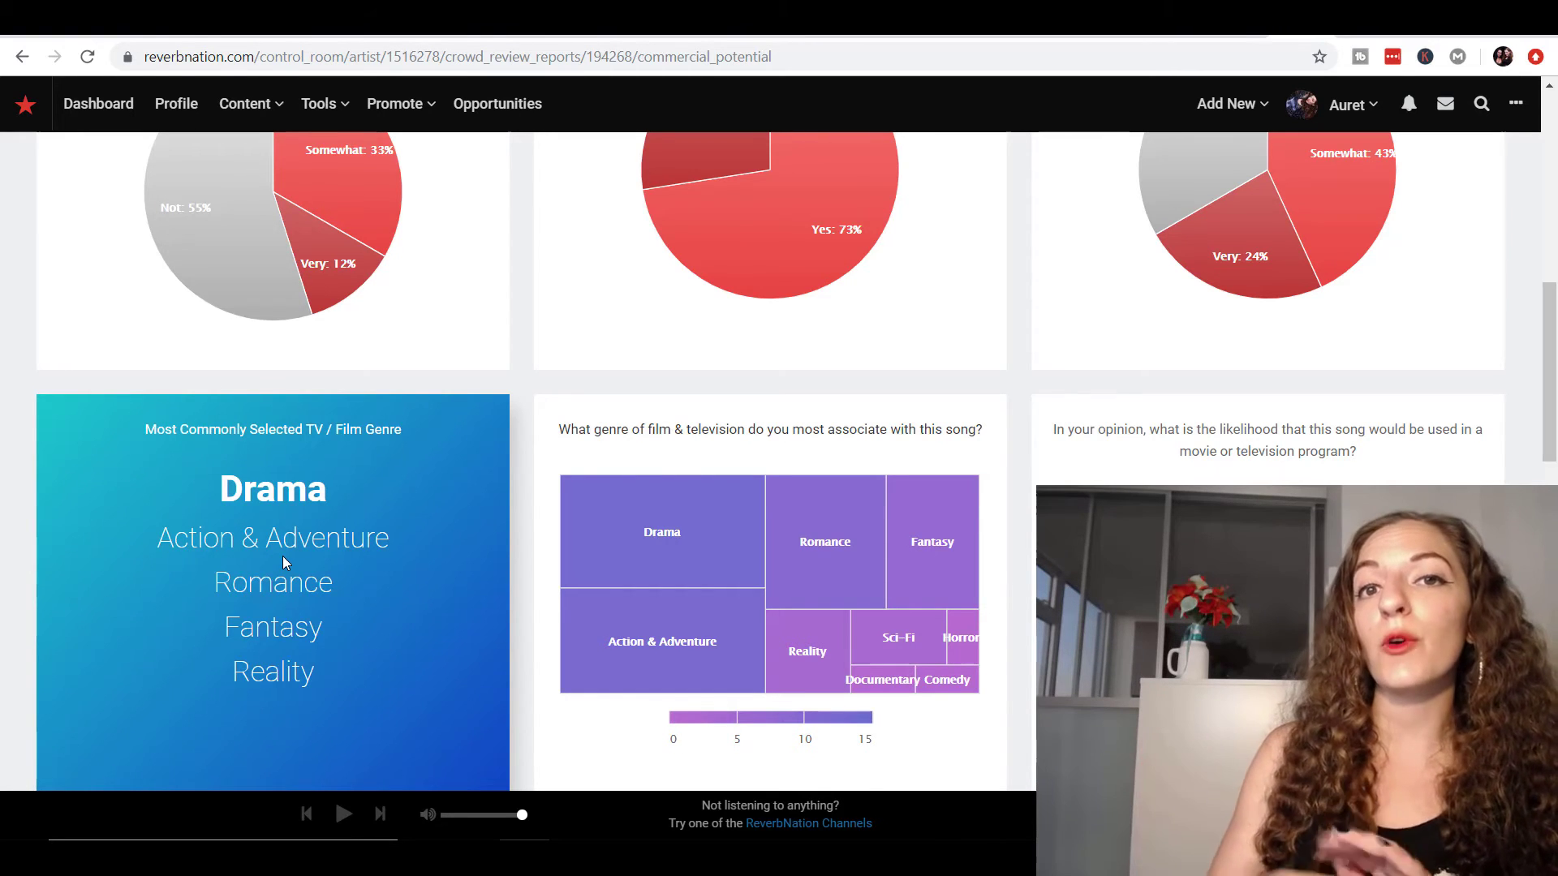
{"action": "scroll", "scroll_direction": "up", "scroll_amount": 3}
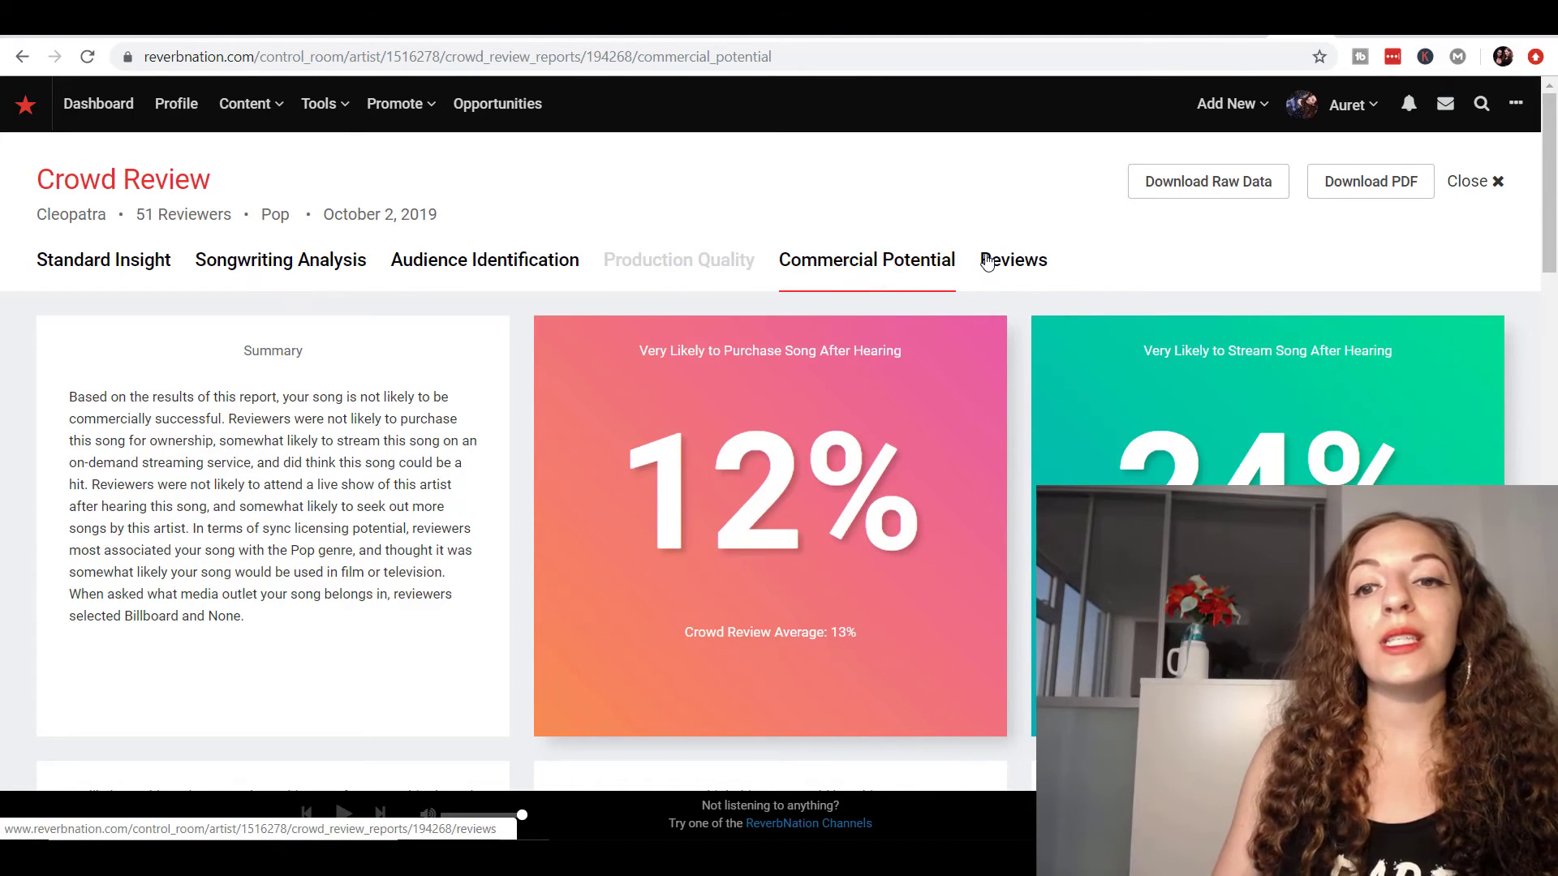
- Switch to the Reviews tab and scroll through listener ratings, ages, genders and comments
{"action": "left_click", "coordinate": [1013, 260]}
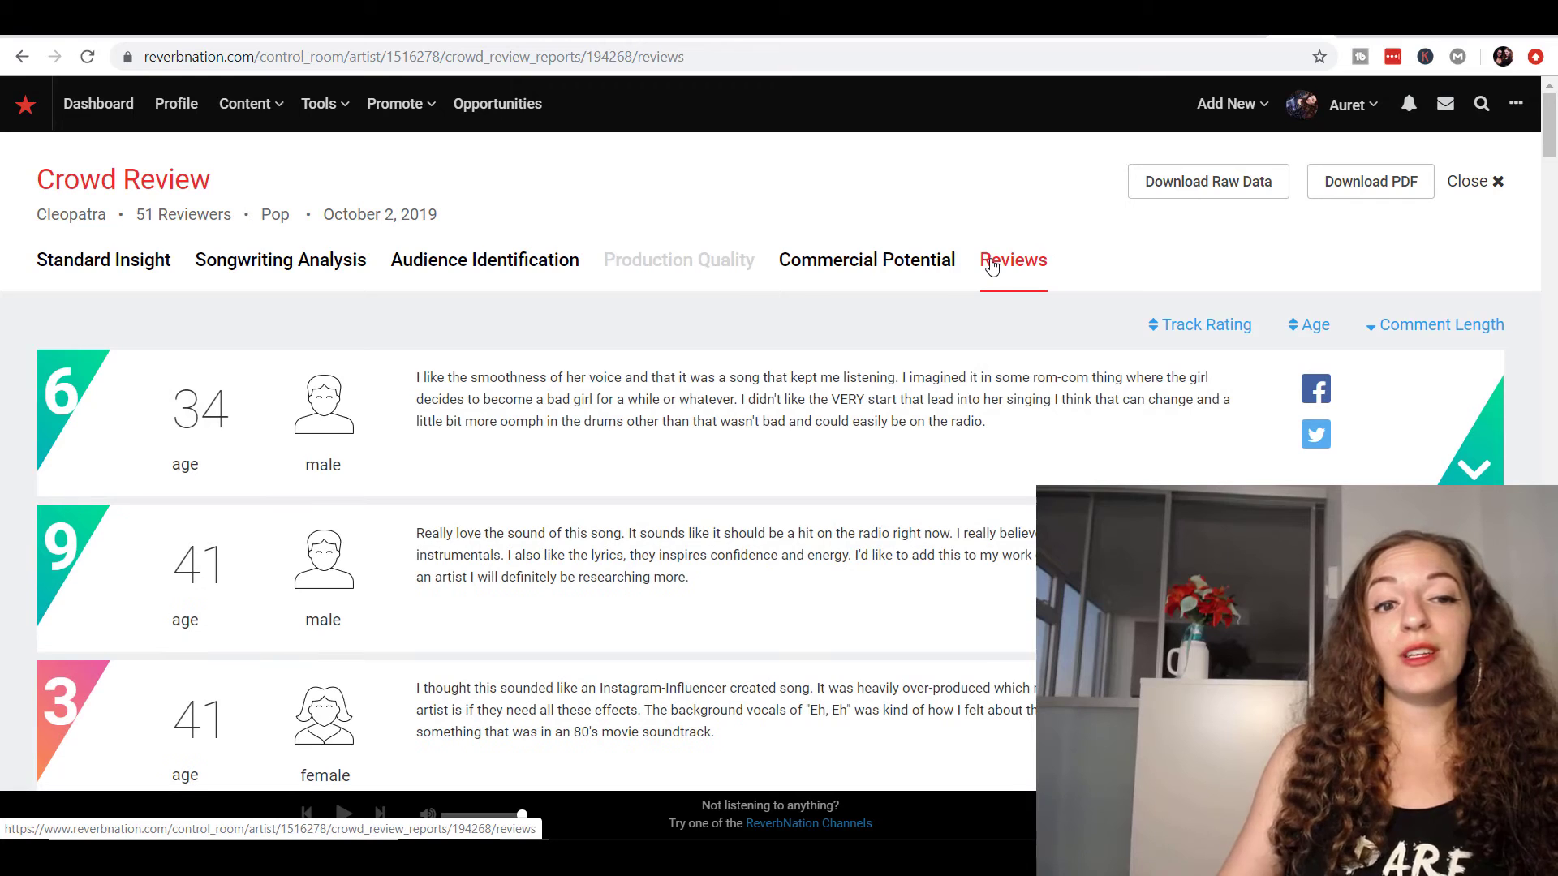
{"action": "scroll", "scroll_direction": "down", "scroll_amount": 3}
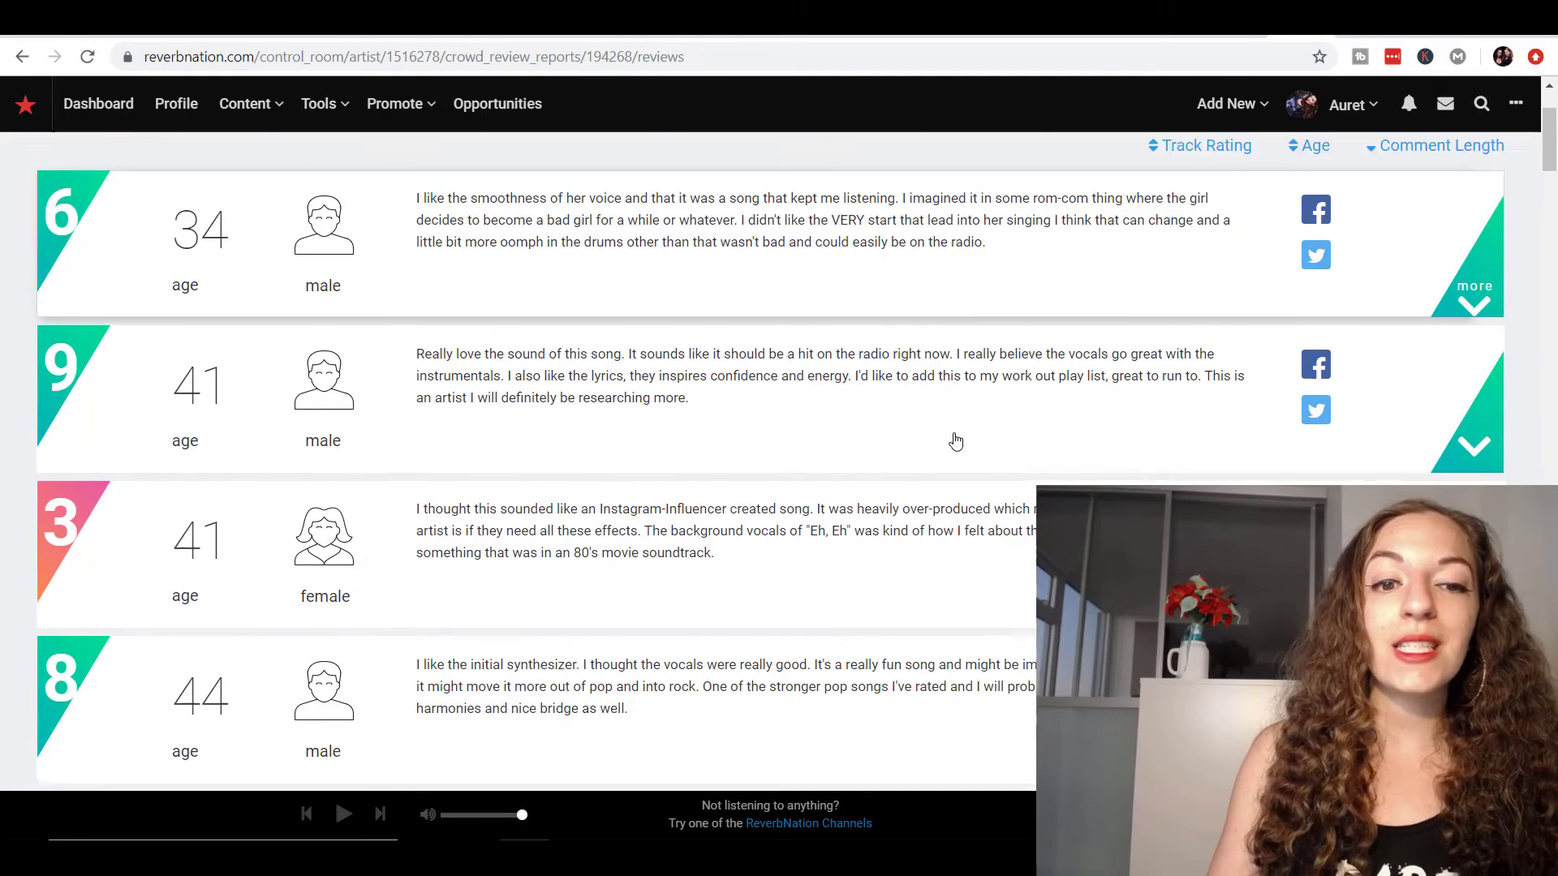
{"action": "scroll", "scroll_direction": "down", "scroll_amount": 3}
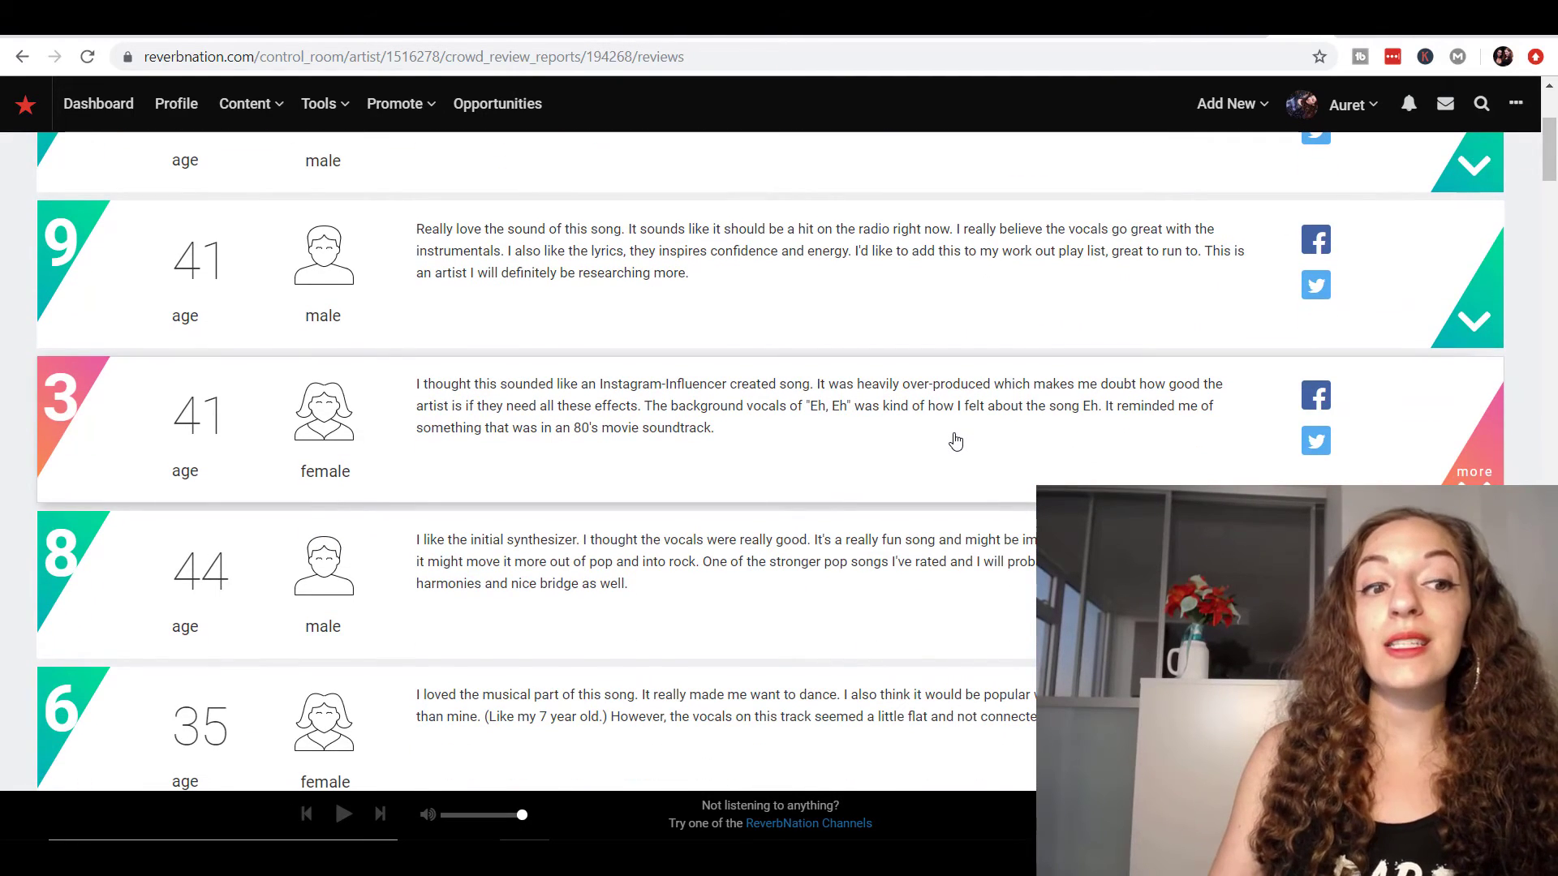
{"action": "scroll", "scroll_direction": "down", "scroll_amount": 3}
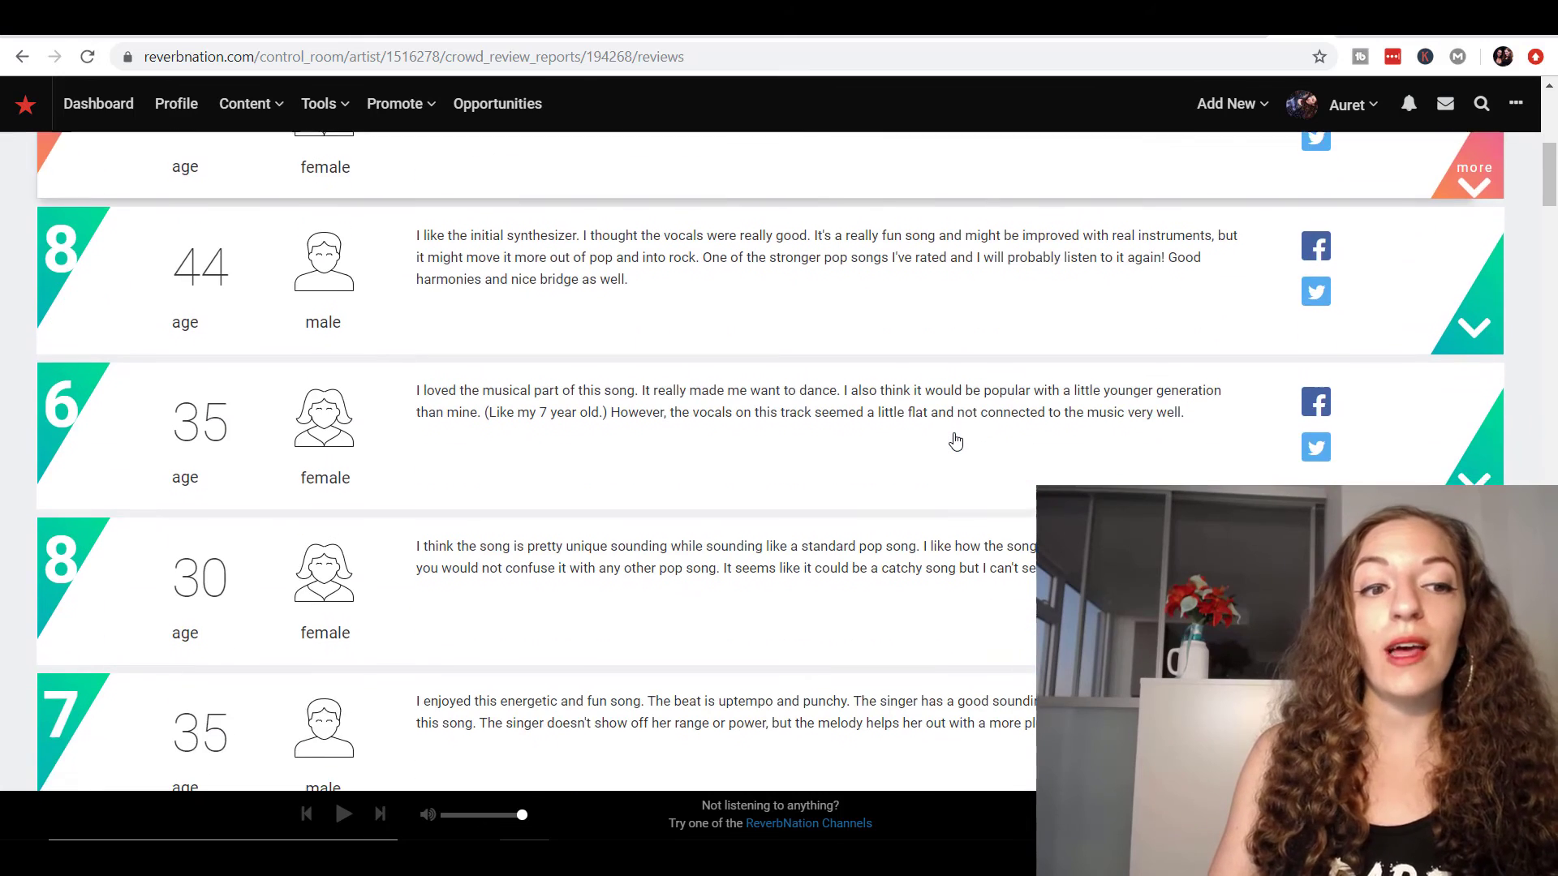
{"action": "scroll", "scroll_direction": "down", "scroll_amount": 3}
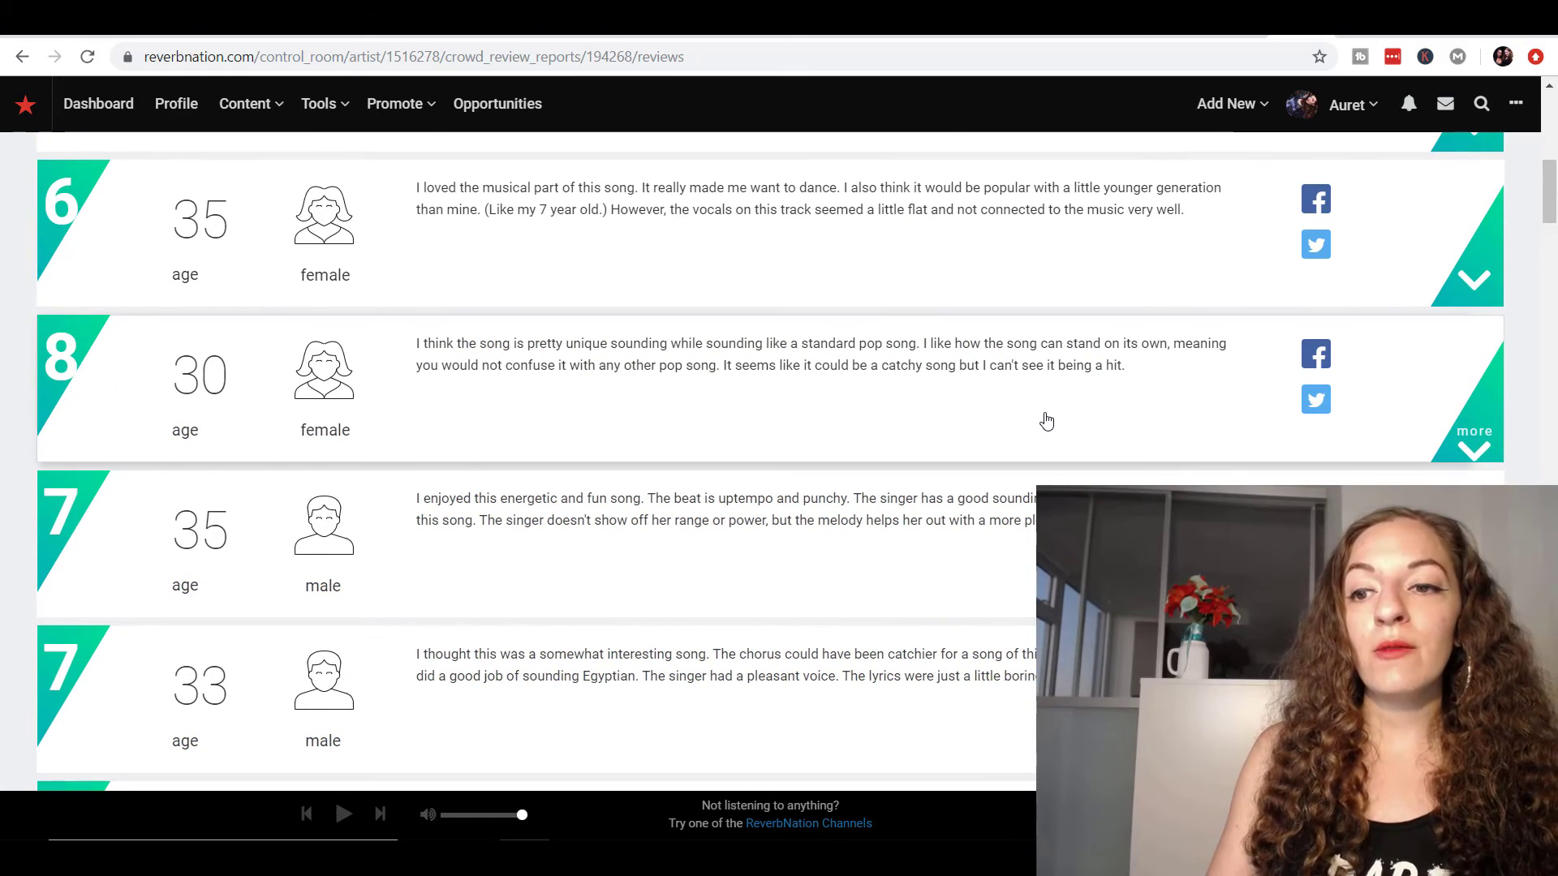
{"action": "left_click", "coordinate": [1474, 446]}
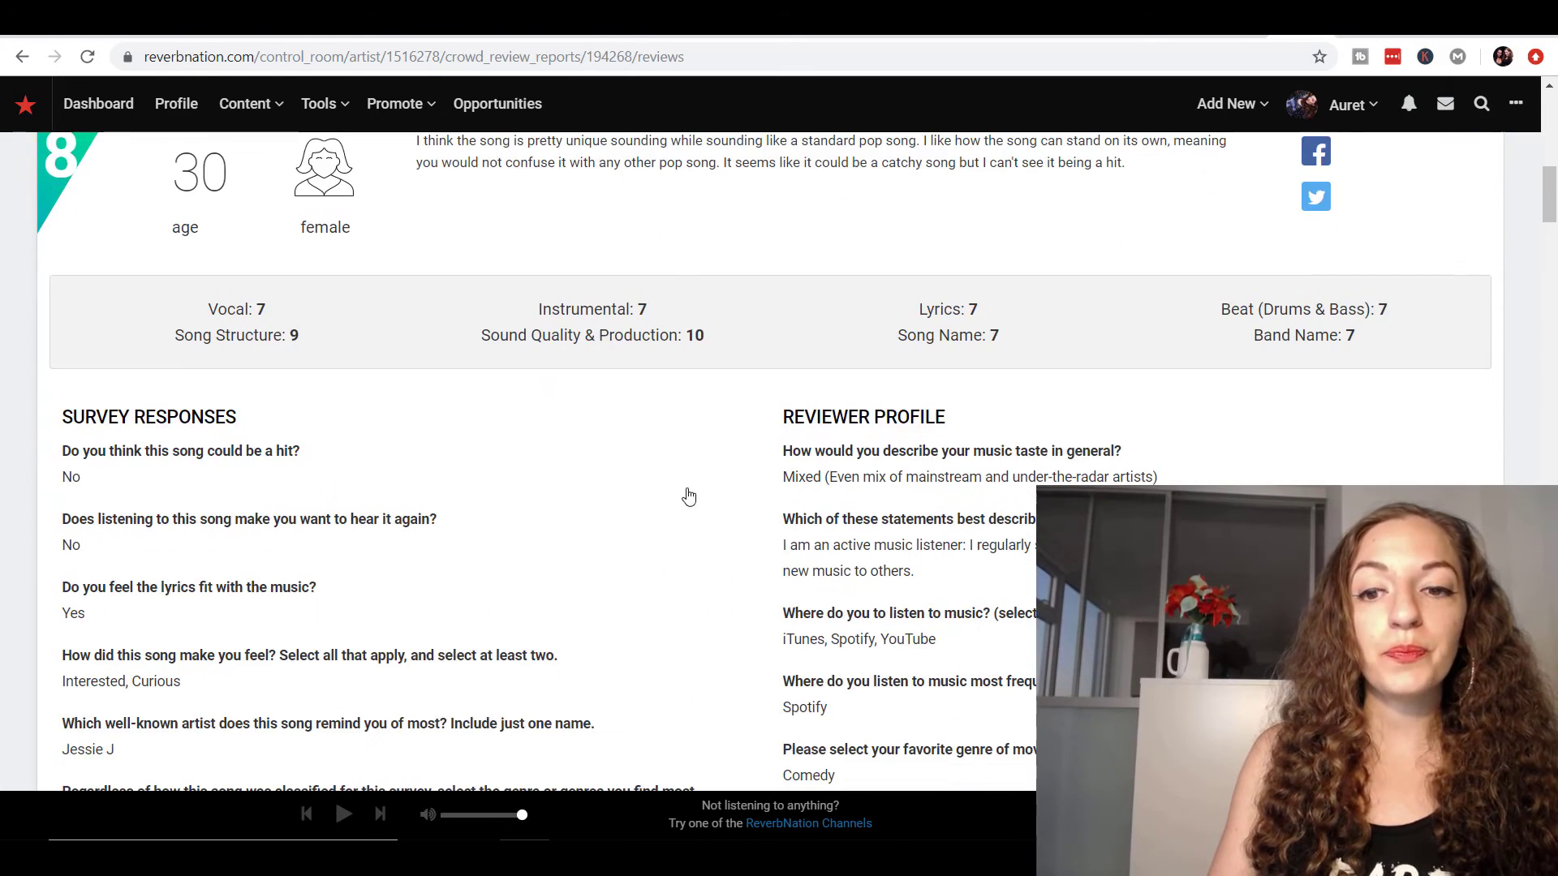
{"action": "scroll", "scroll_direction": "down", "scroll_amount": 3}
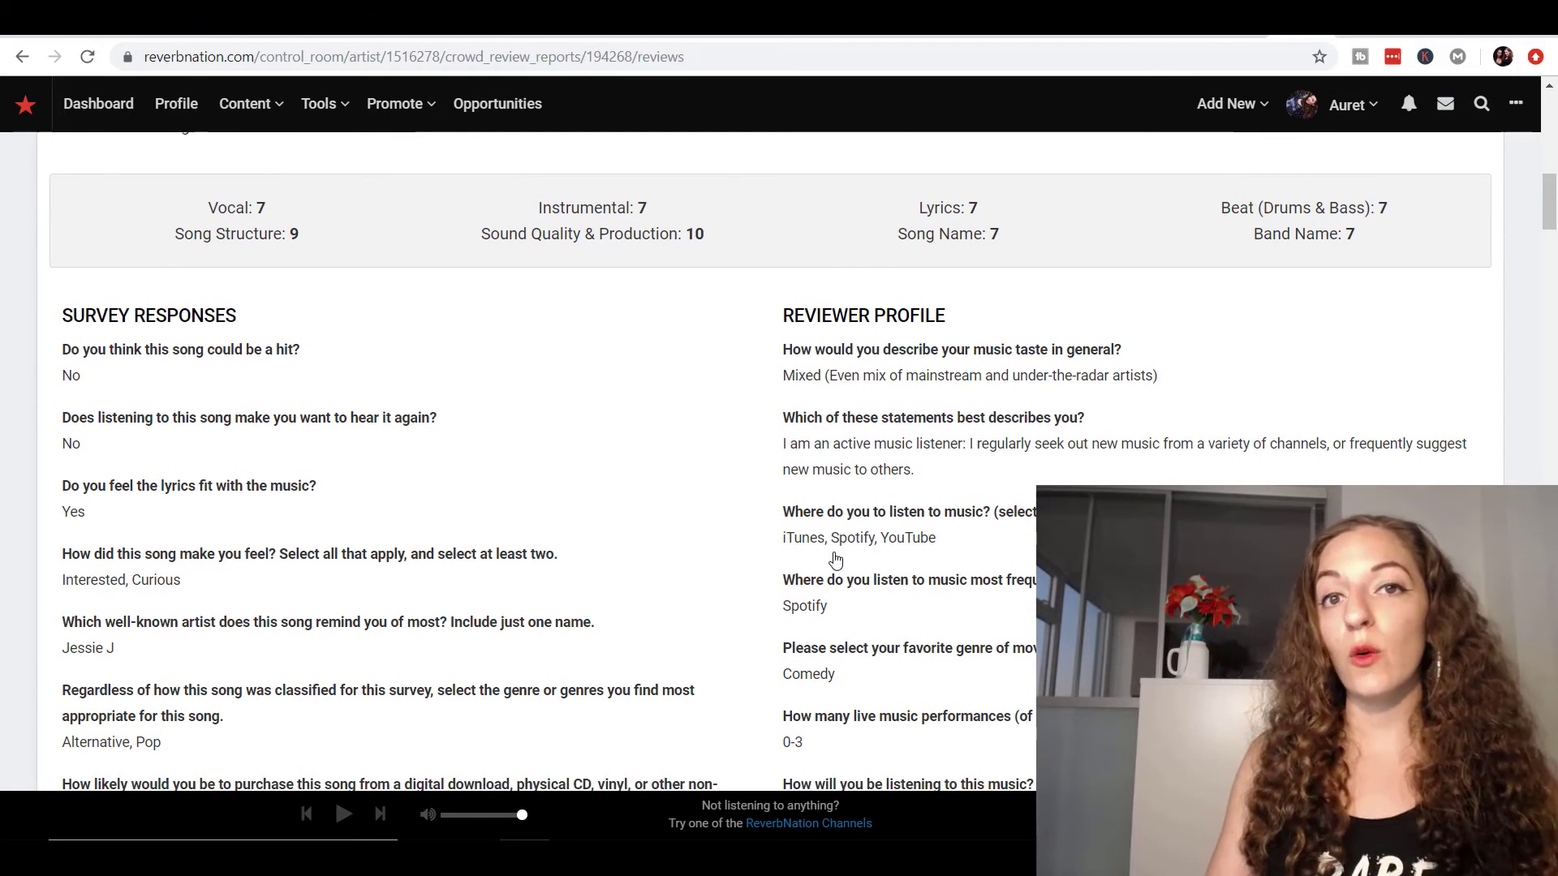
{"action": "scroll", "scroll_direction": "down", "scroll_amount": 3}
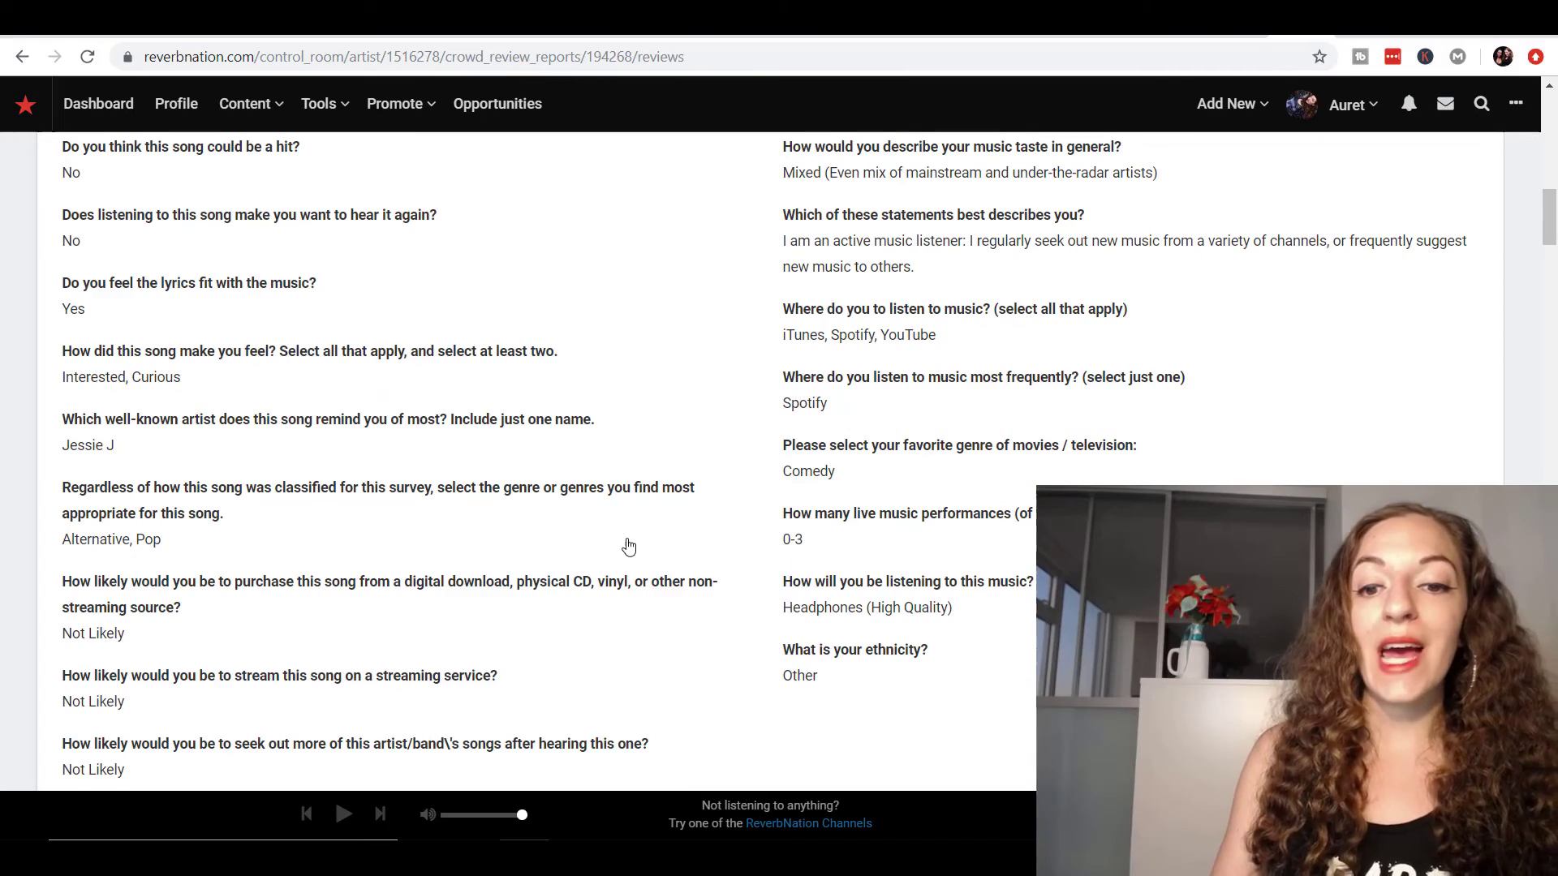
{"action": "scroll", "scroll_direction": "up", "scroll_amount": 3}
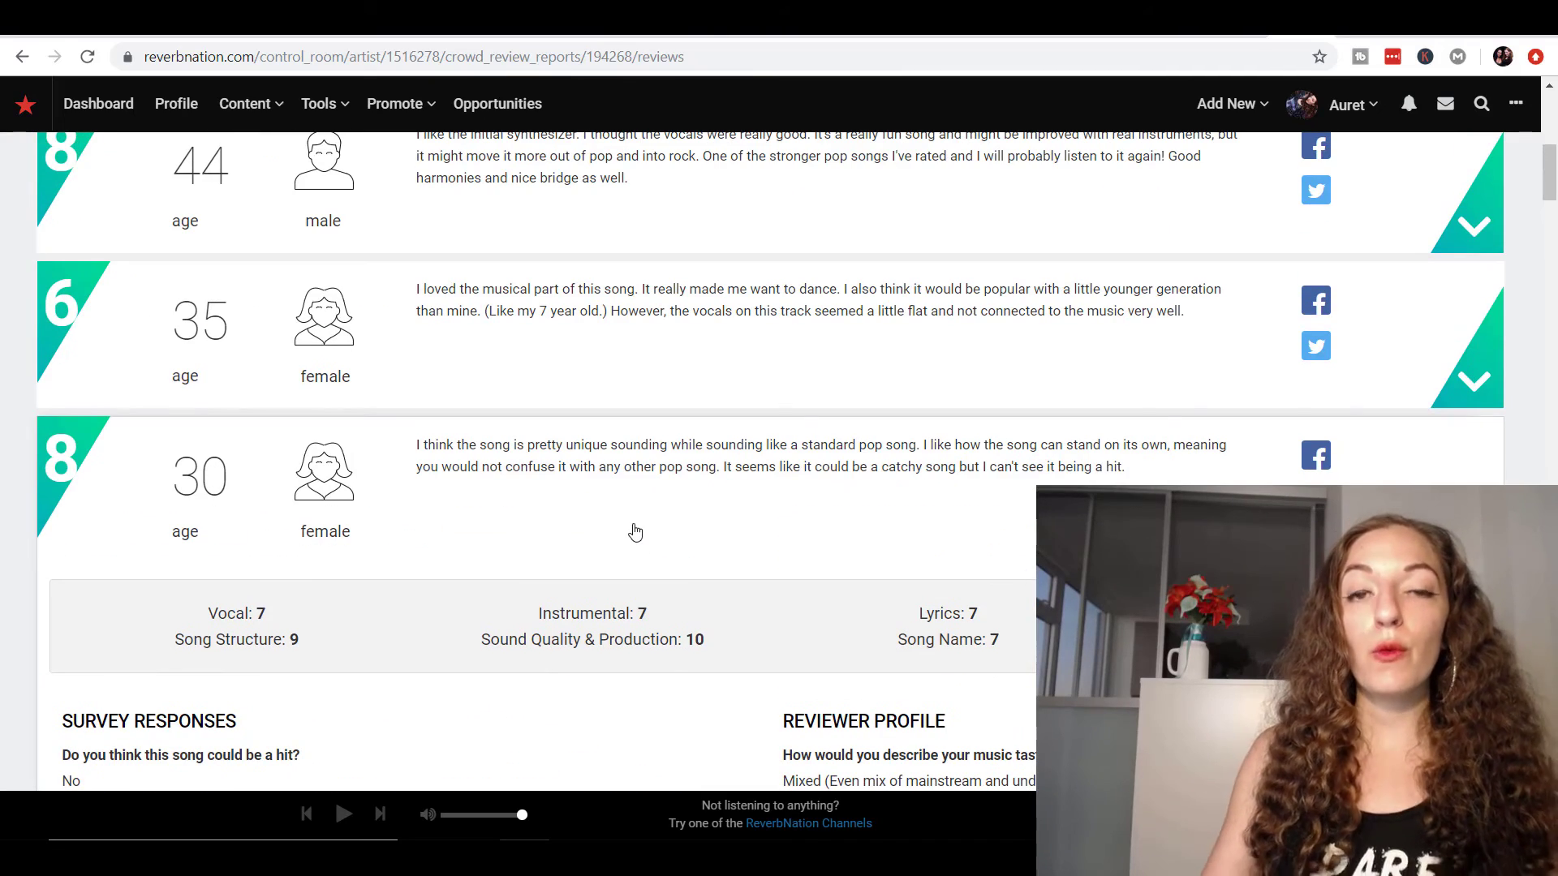
{"action": "scroll", "scroll_direction": "down", "scroll_amount": 3}
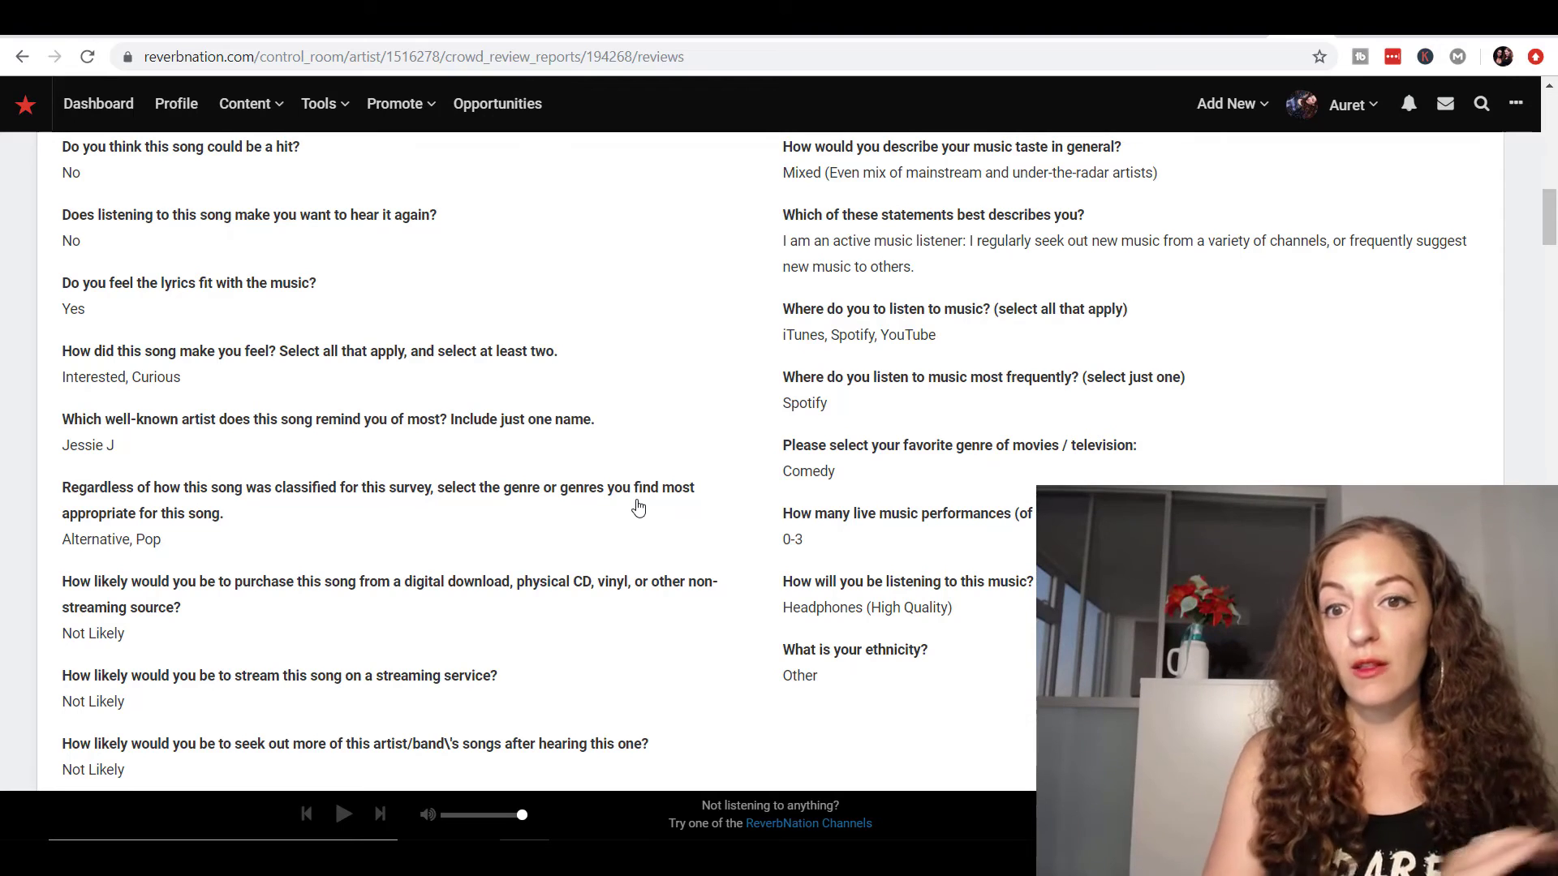
{"action": "scroll", "scroll_direction": "up", "scroll_amount": 3}
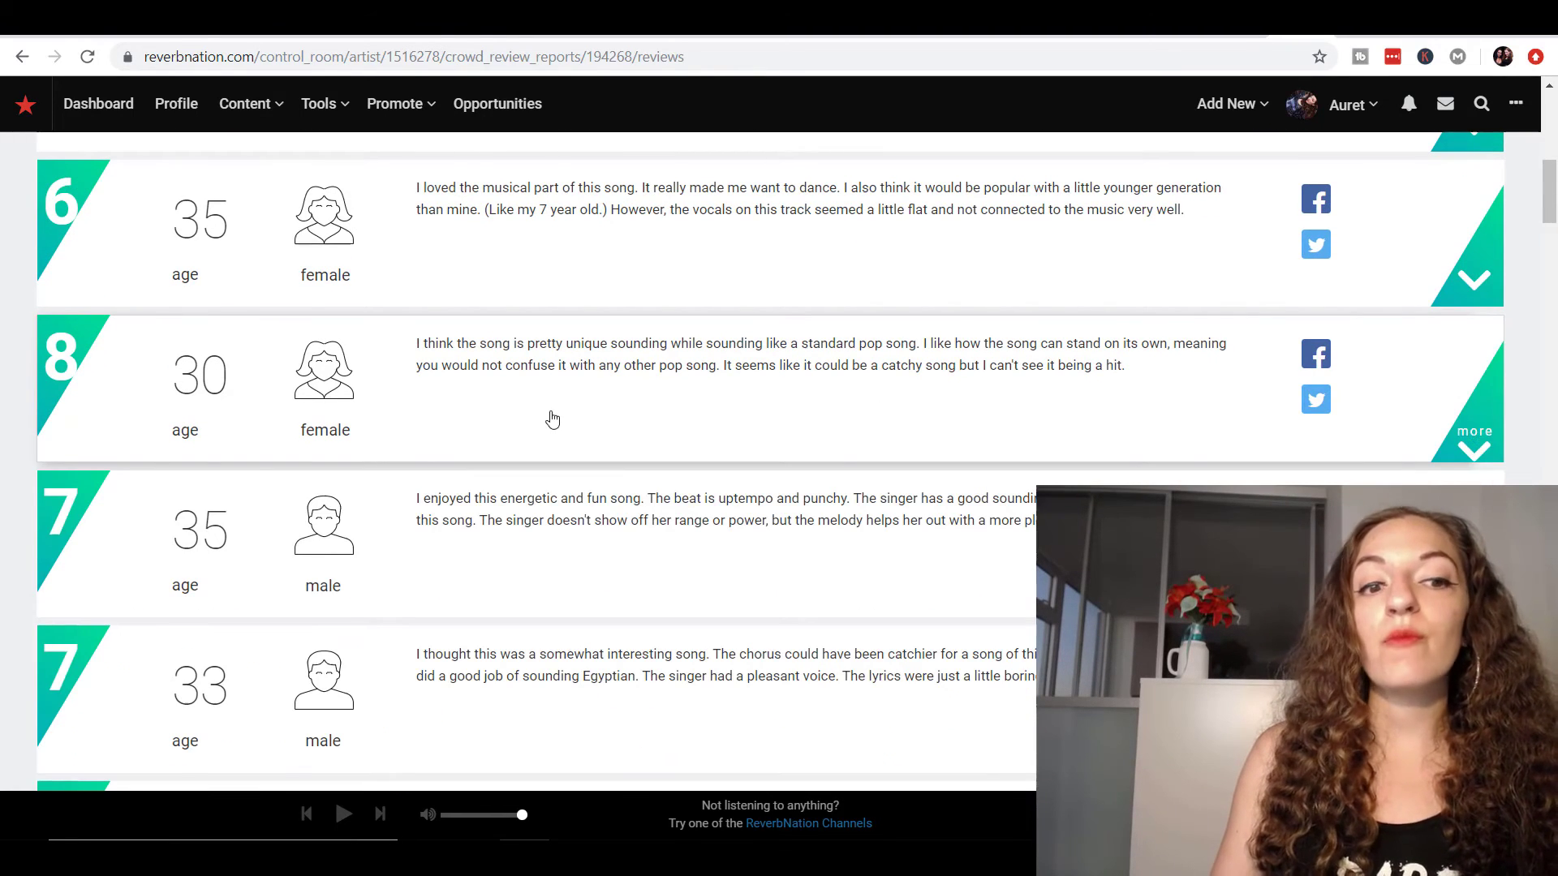
{"action": "scroll", "scroll_direction": "down", "scroll_amount": 3}
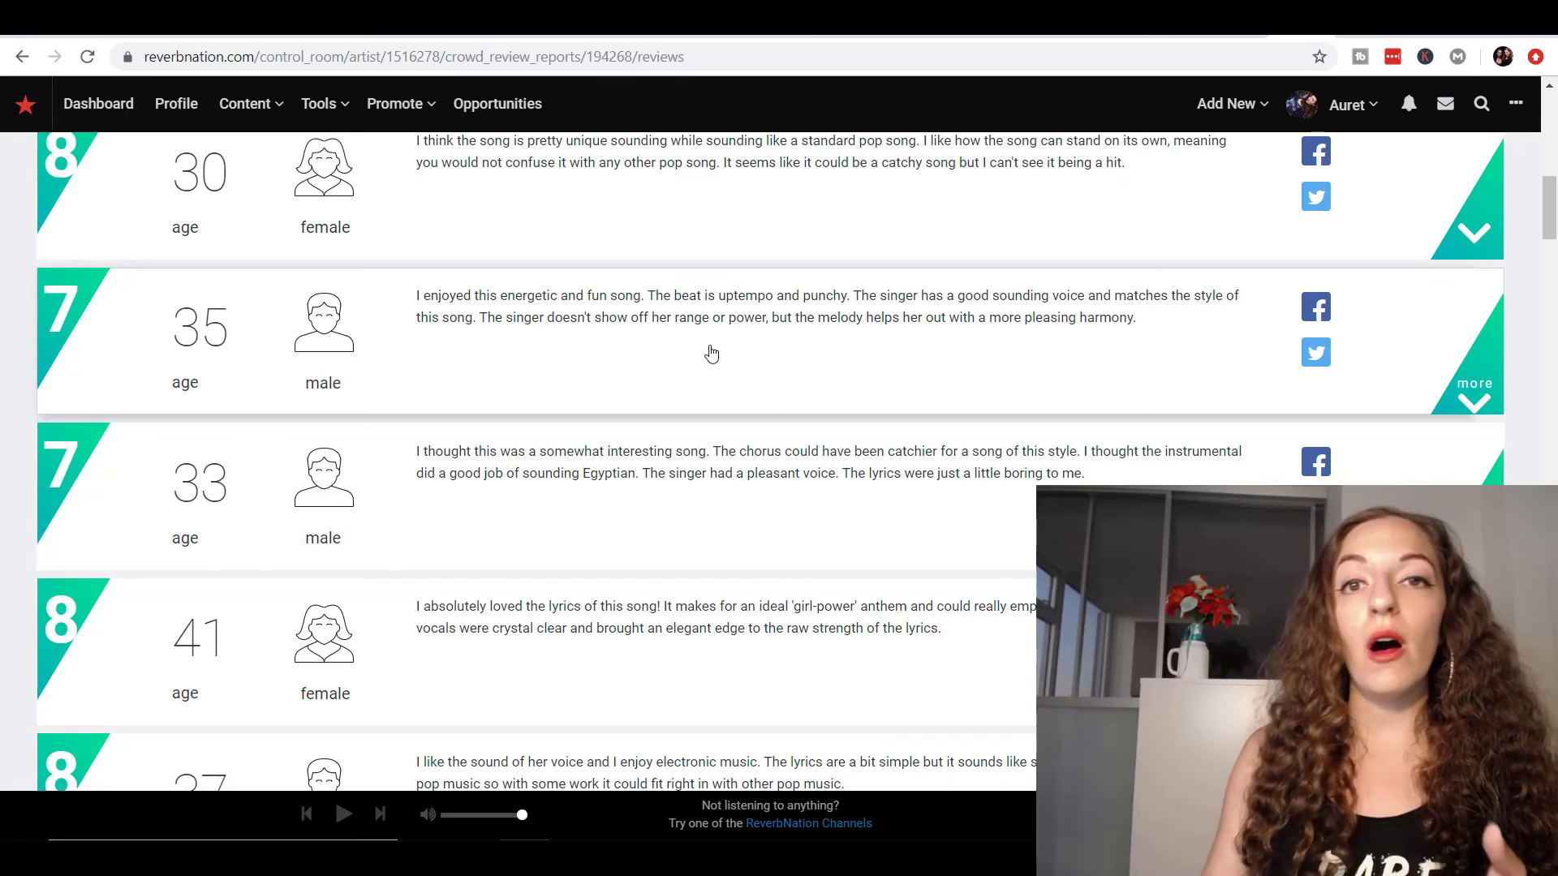
{"action": "scroll", "scroll_direction": "down", "scroll_amount": 3}
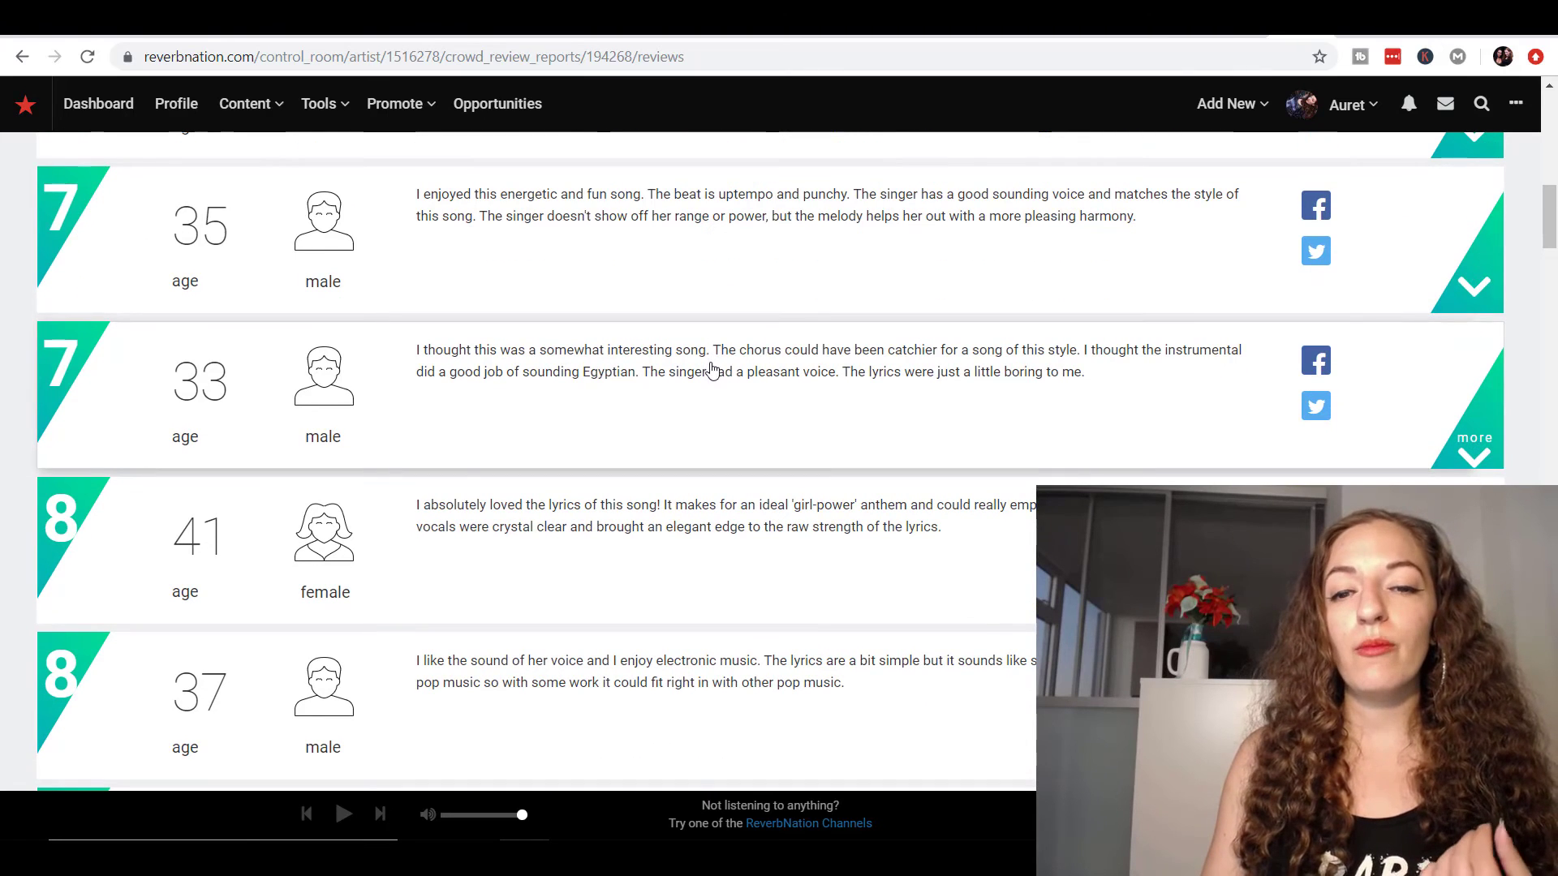
{"action": "scroll", "scroll_direction": "down", "scroll_amount": 3}
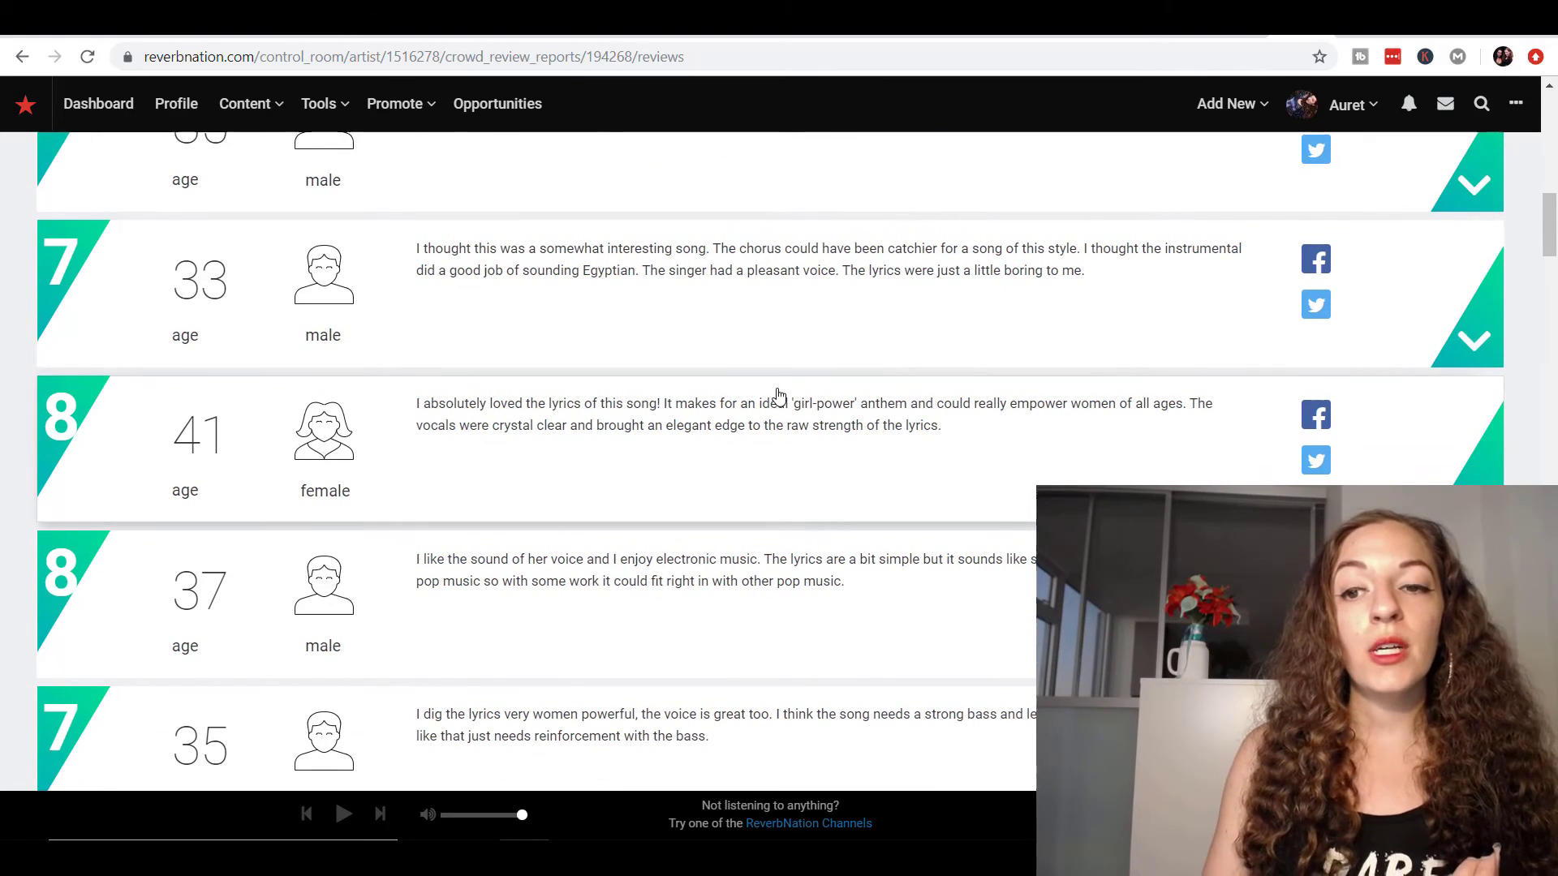
{"action": "mouse_move", "coordinate": [734, 359]}
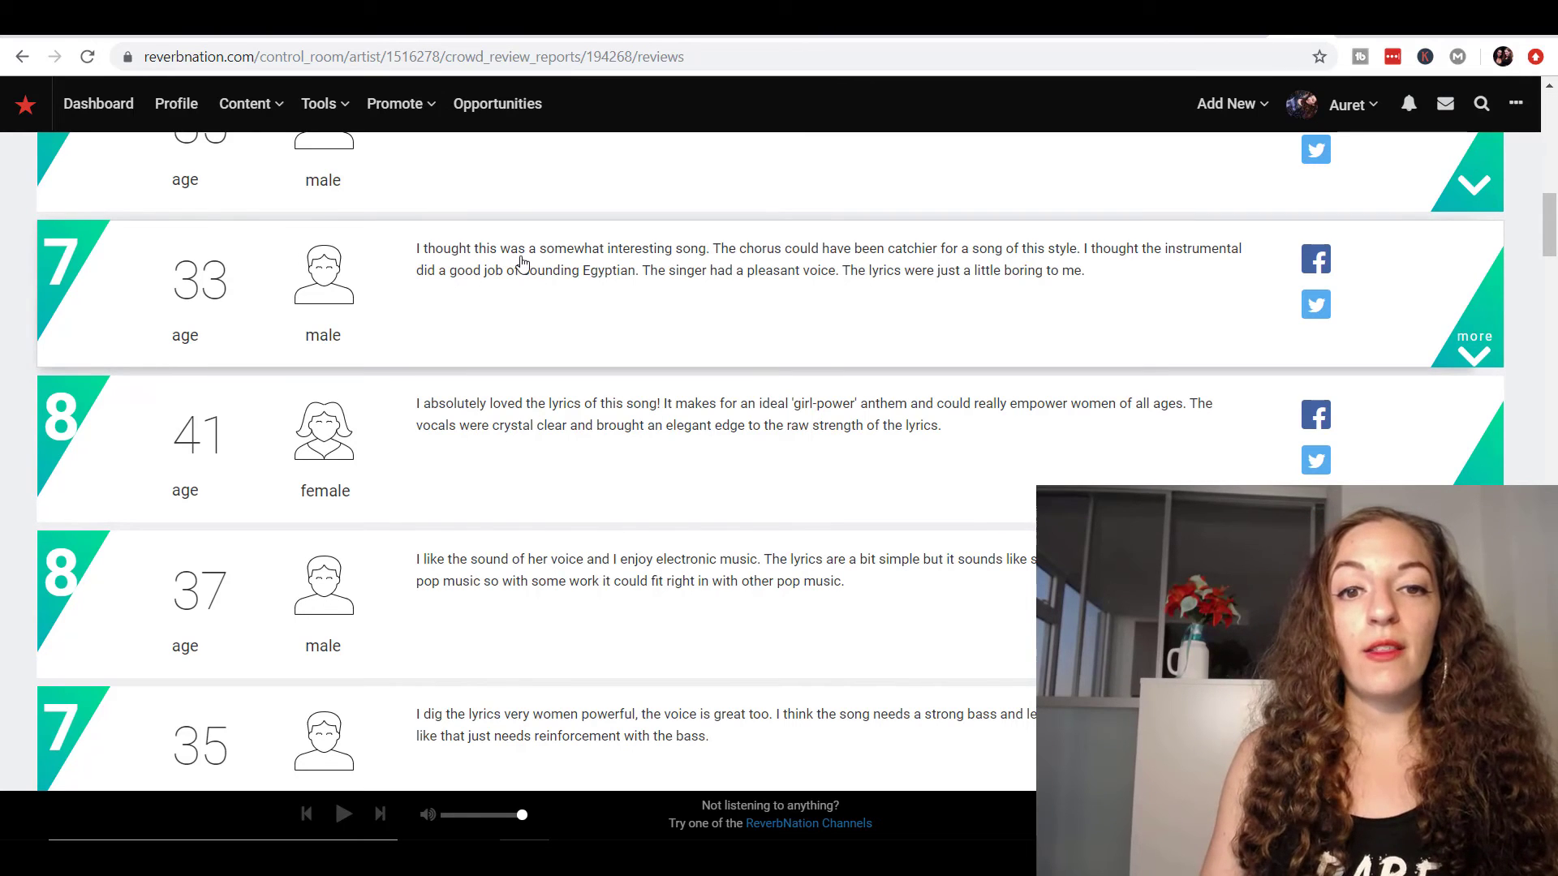
{"action": "mouse_move", "coordinate": [767, 261]}
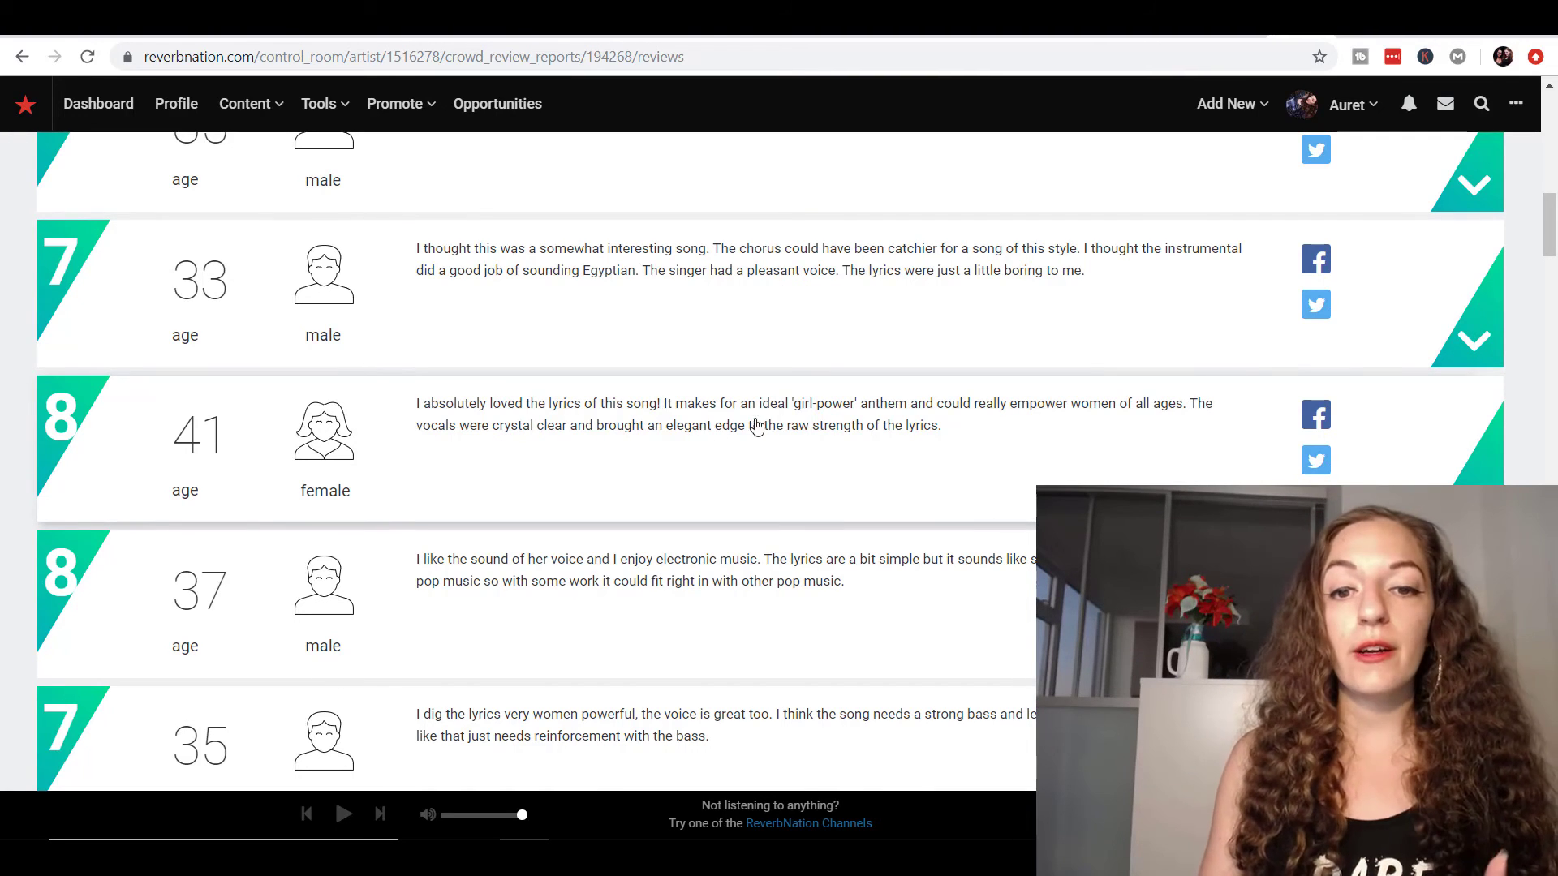
{"action": "mouse_move", "coordinate": [885, 420]}
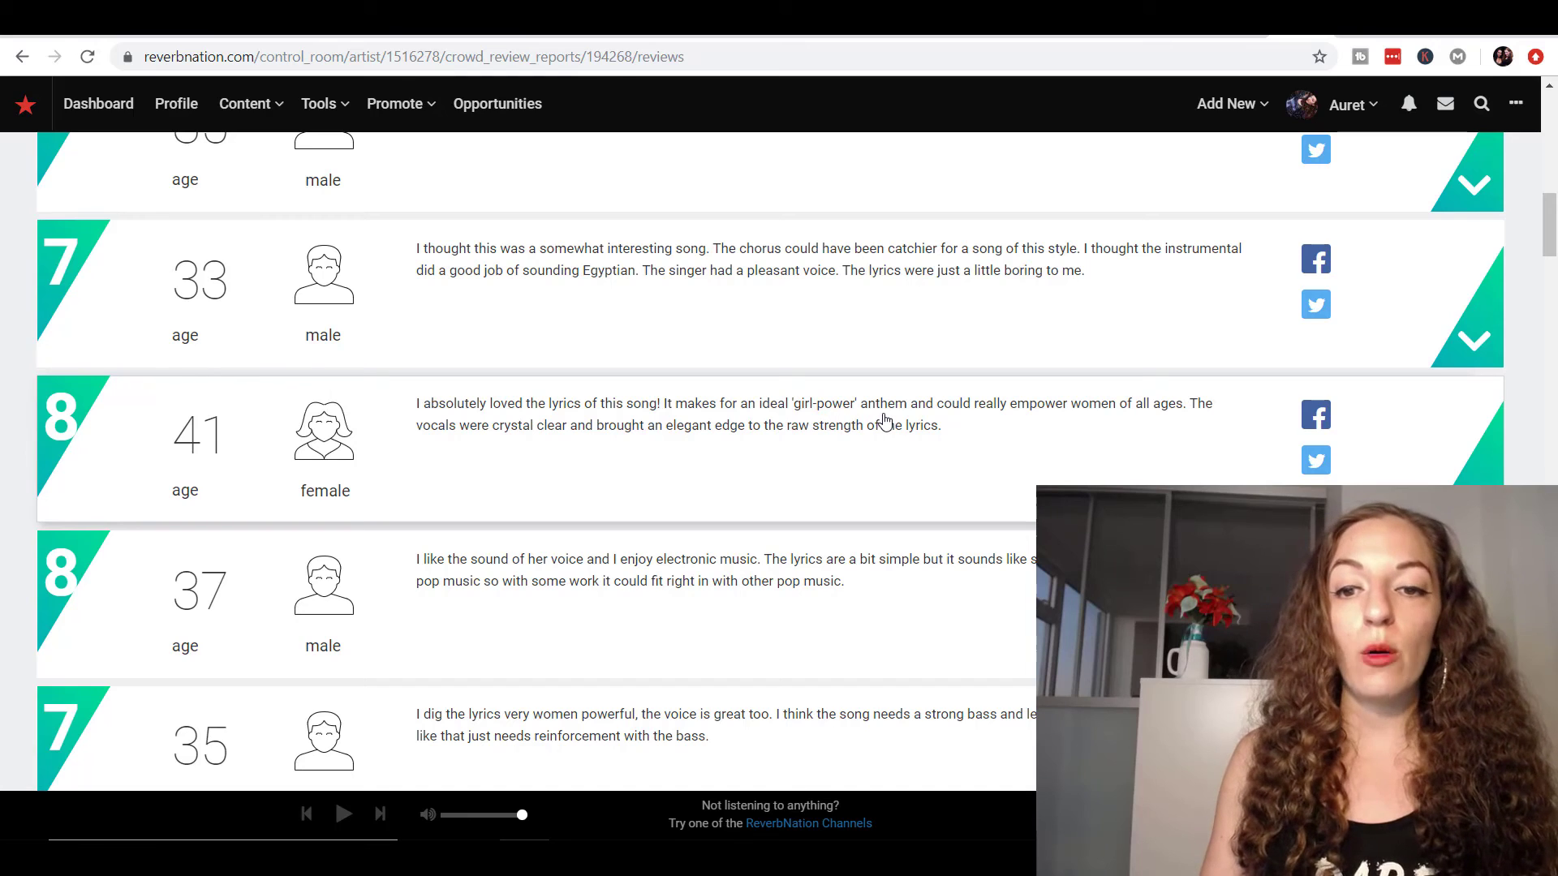
{"action": "mouse_move", "coordinate": [1073, 422]}
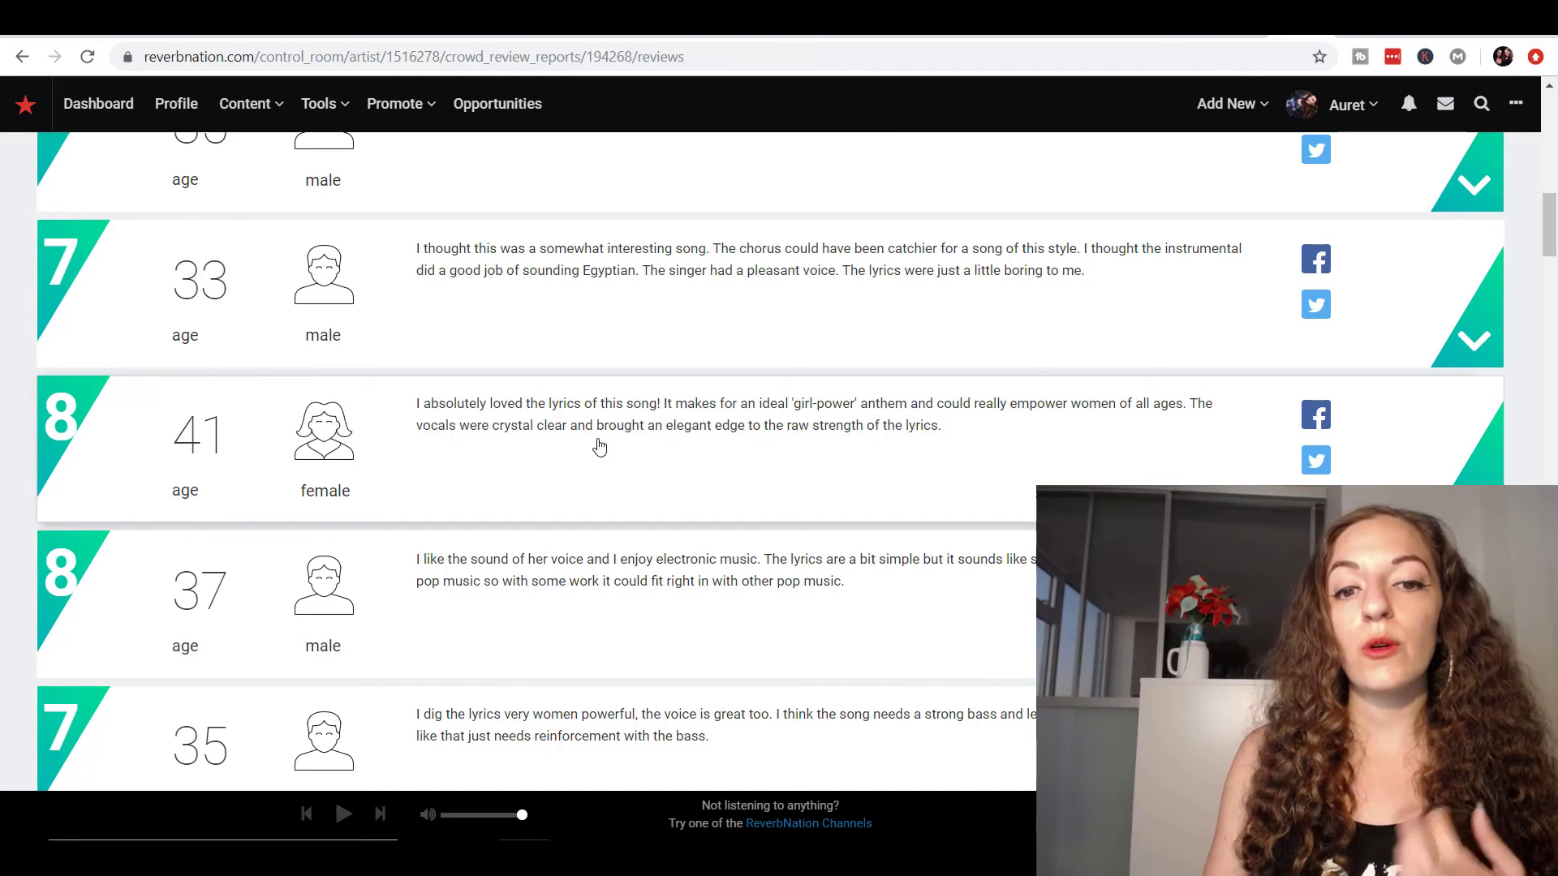
{"action": "mouse_move", "coordinate": [782, 449]}
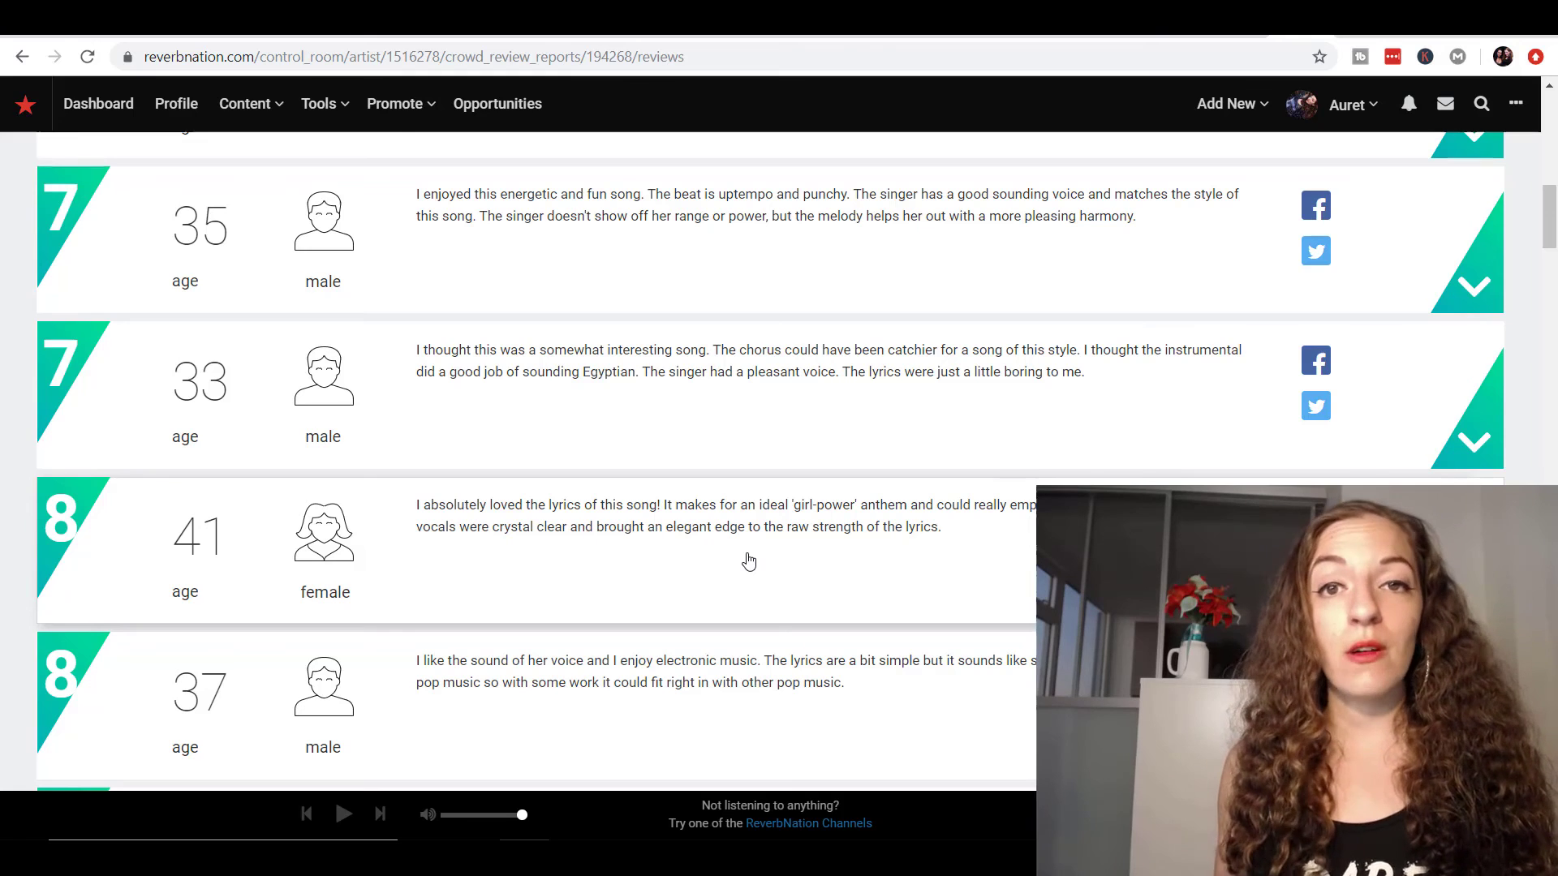
{"action": "scroll", "scroll_direction": "down", "scroll_amount": 3}
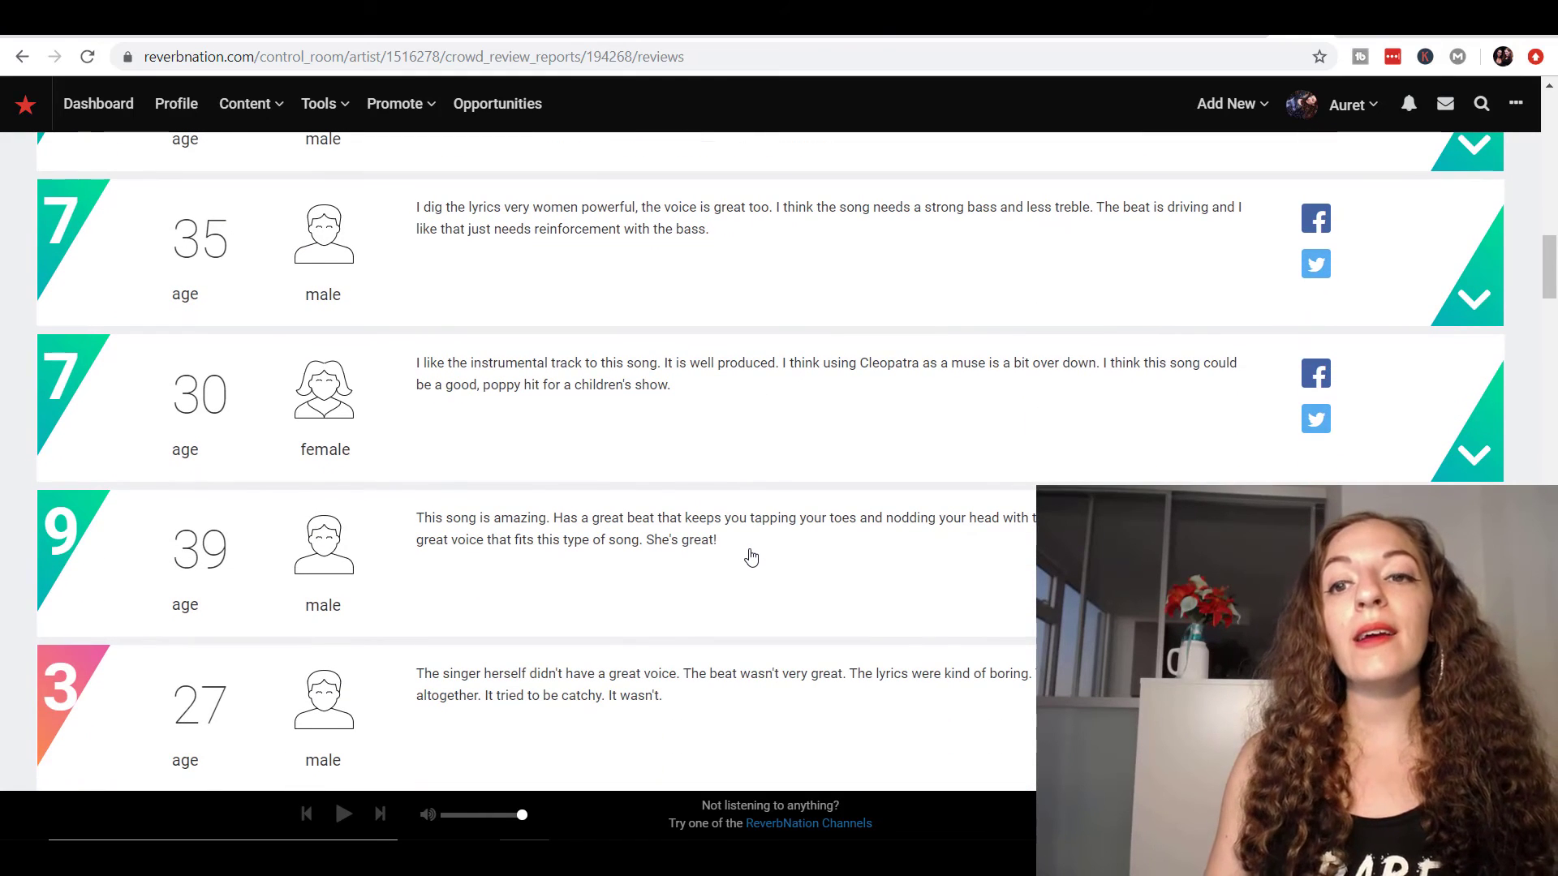
{"action": "scroll", "scroll_direction": "up", "scroll_amount": 3}
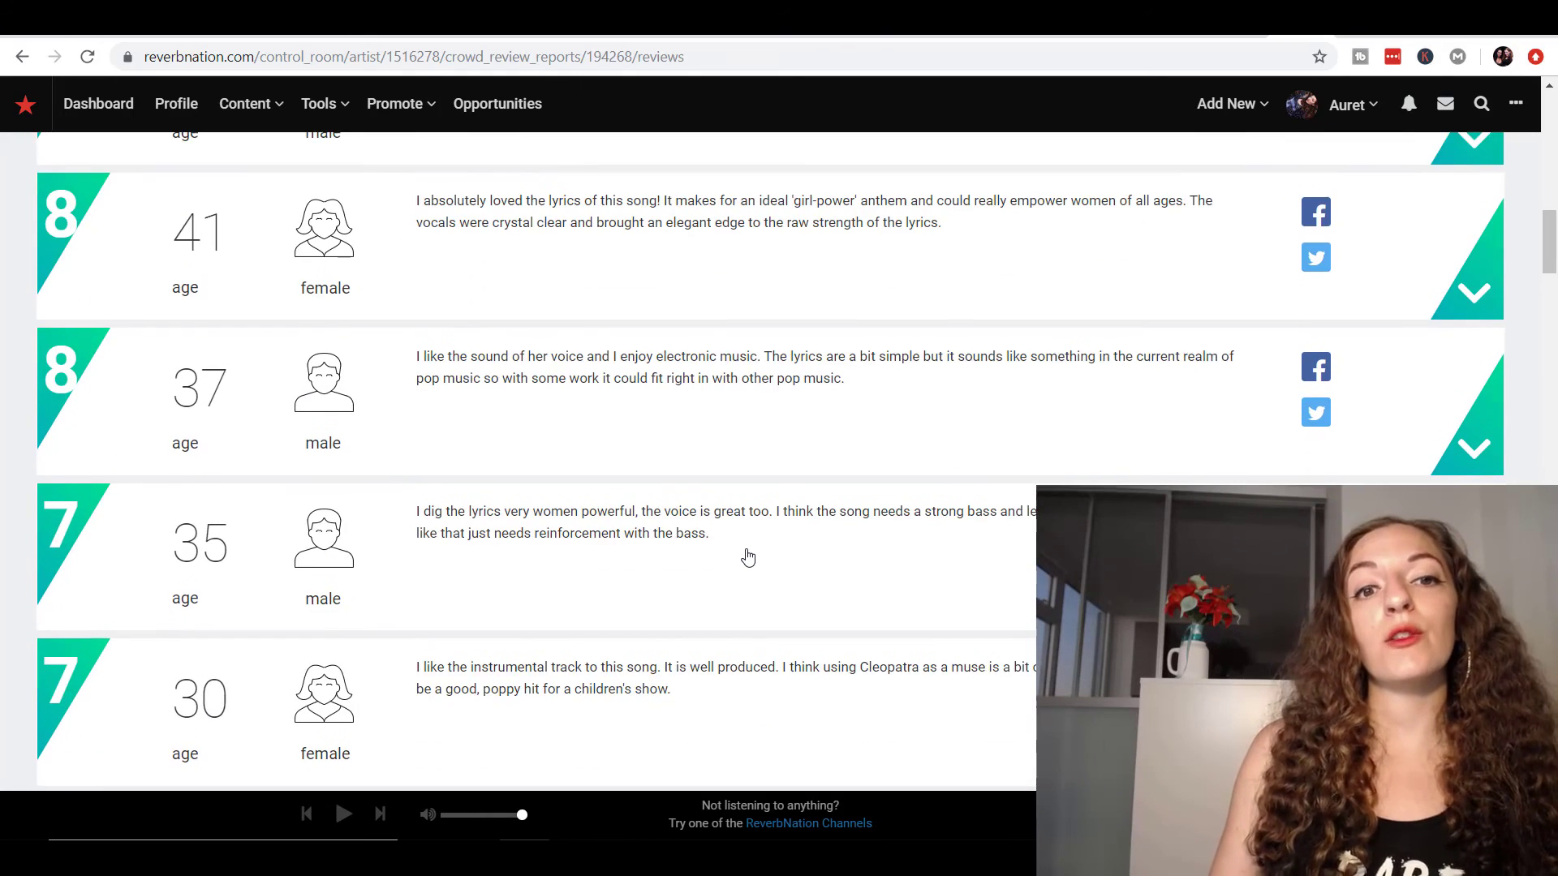
{"action": "scroll", "scroll_direction": "down", "scroll_amount": 3}
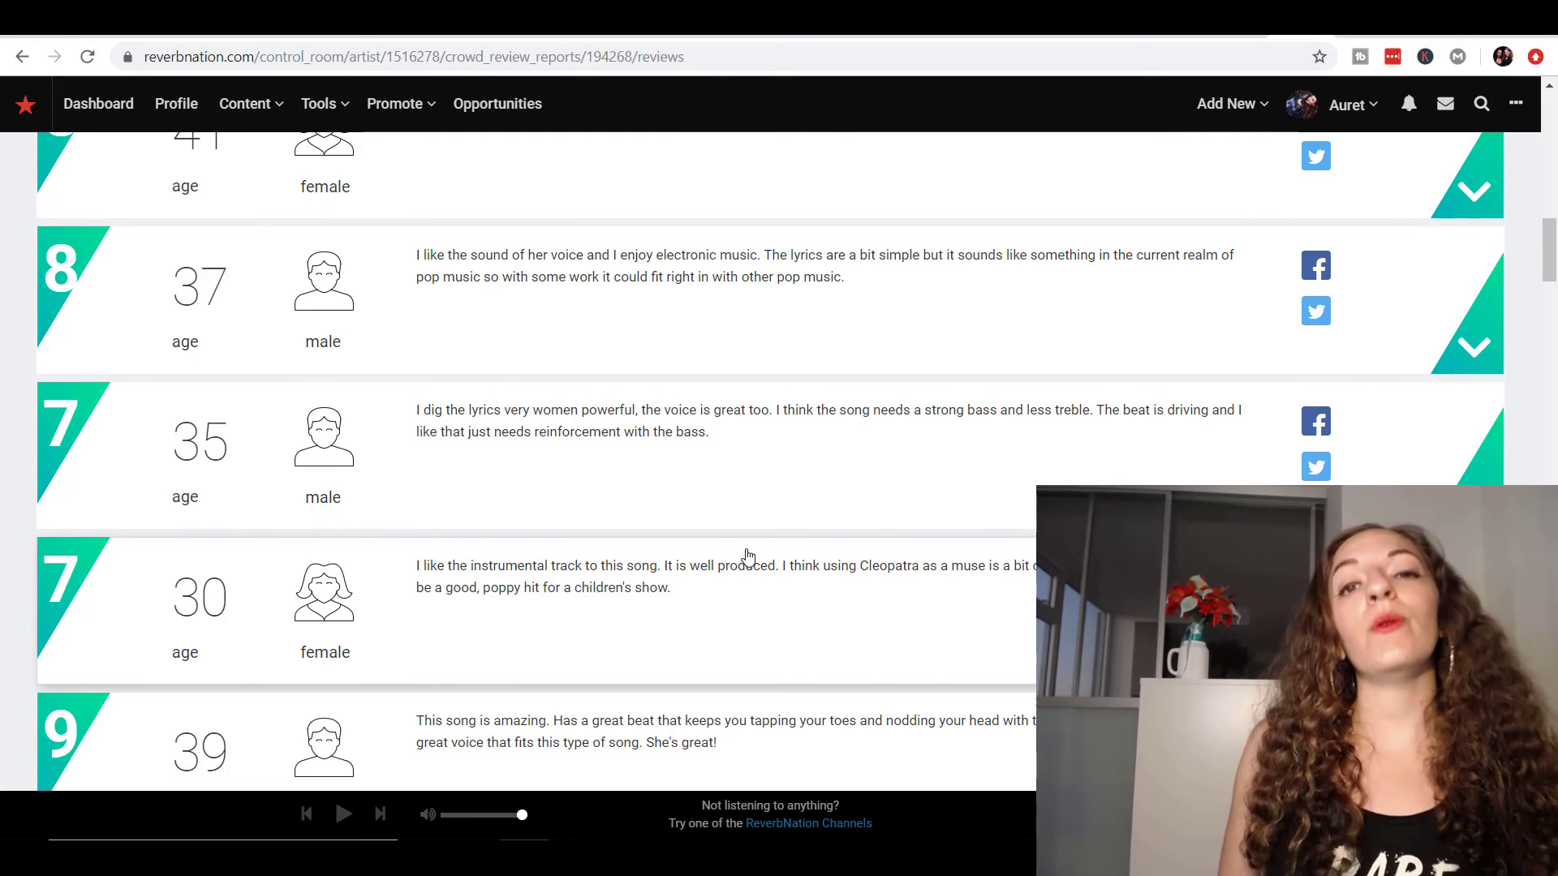